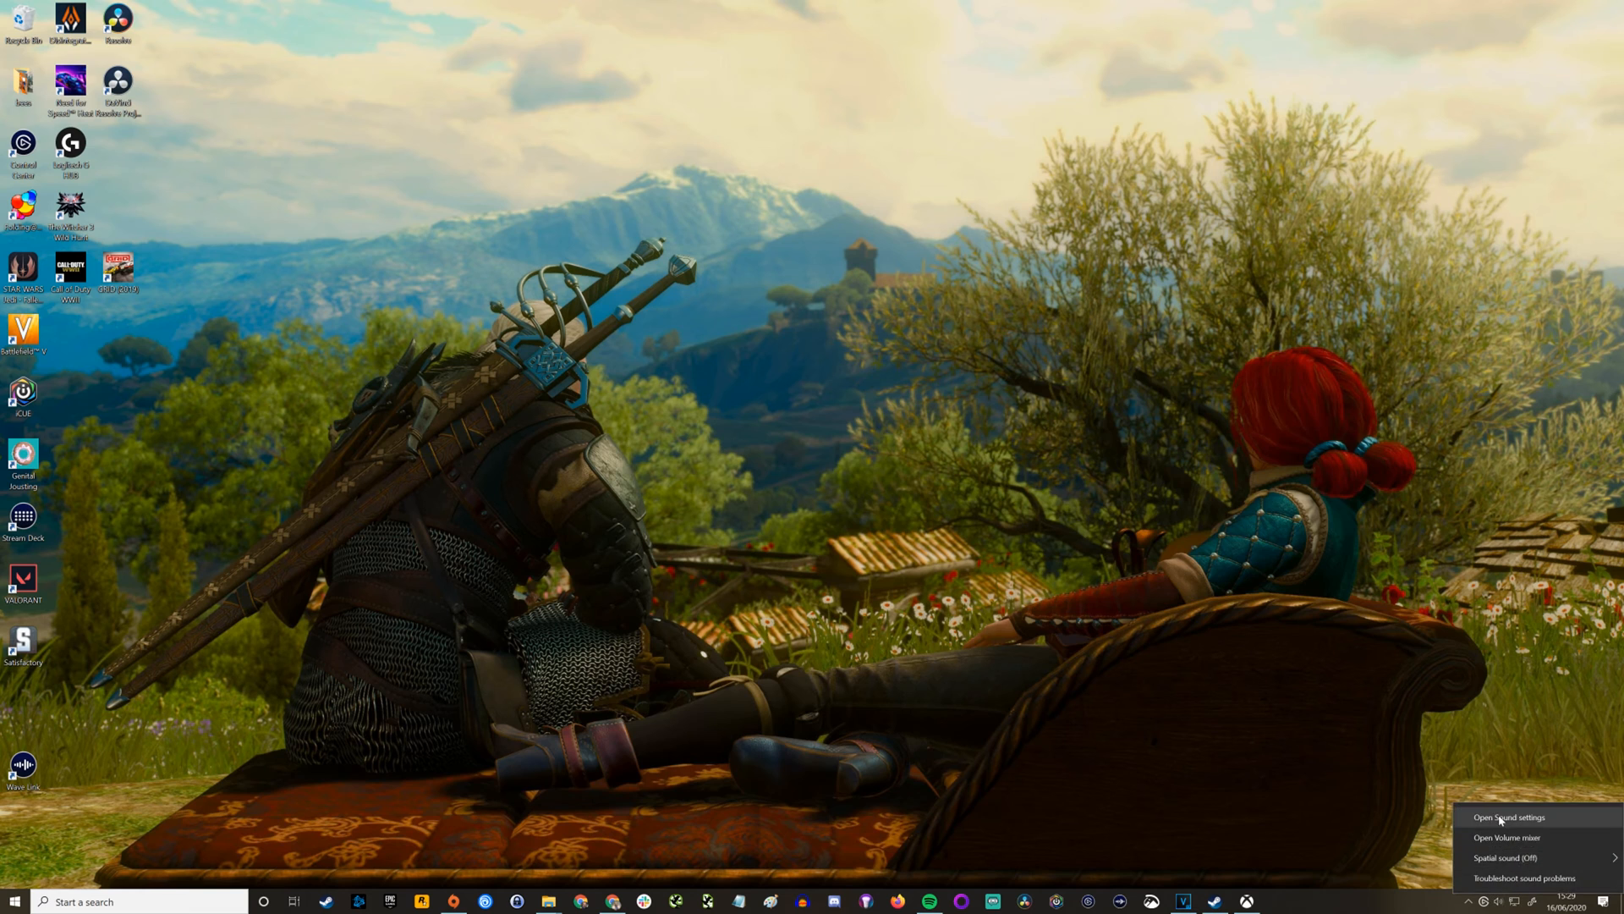
Reach the Mic In device properties page from the tray's Sound settings
click(1506, 816)
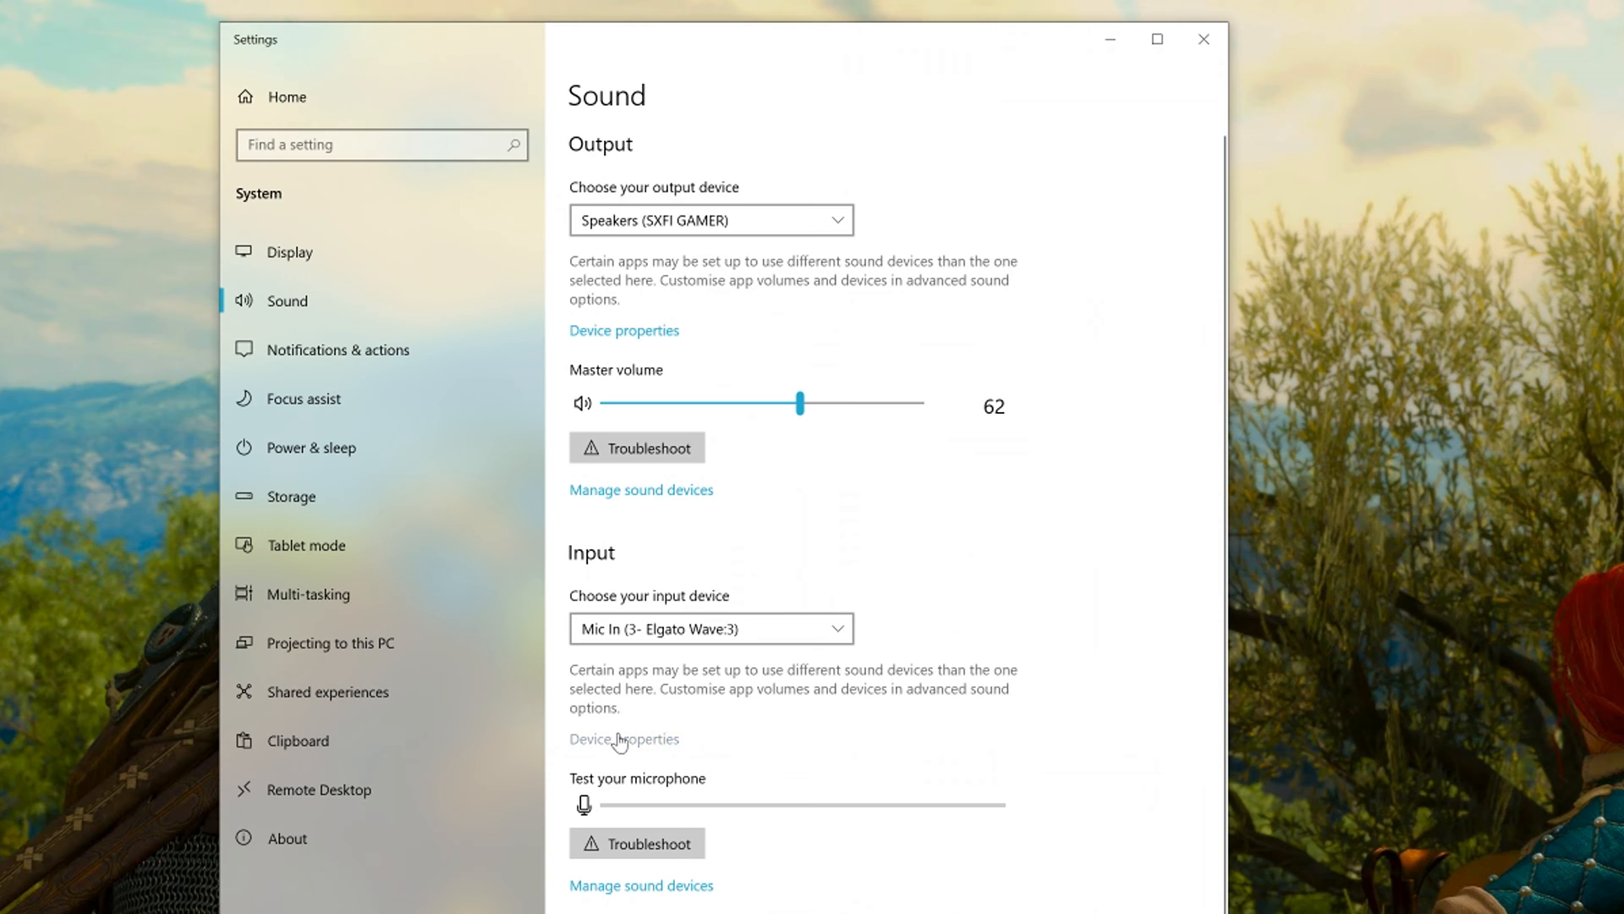
click(623, 739)
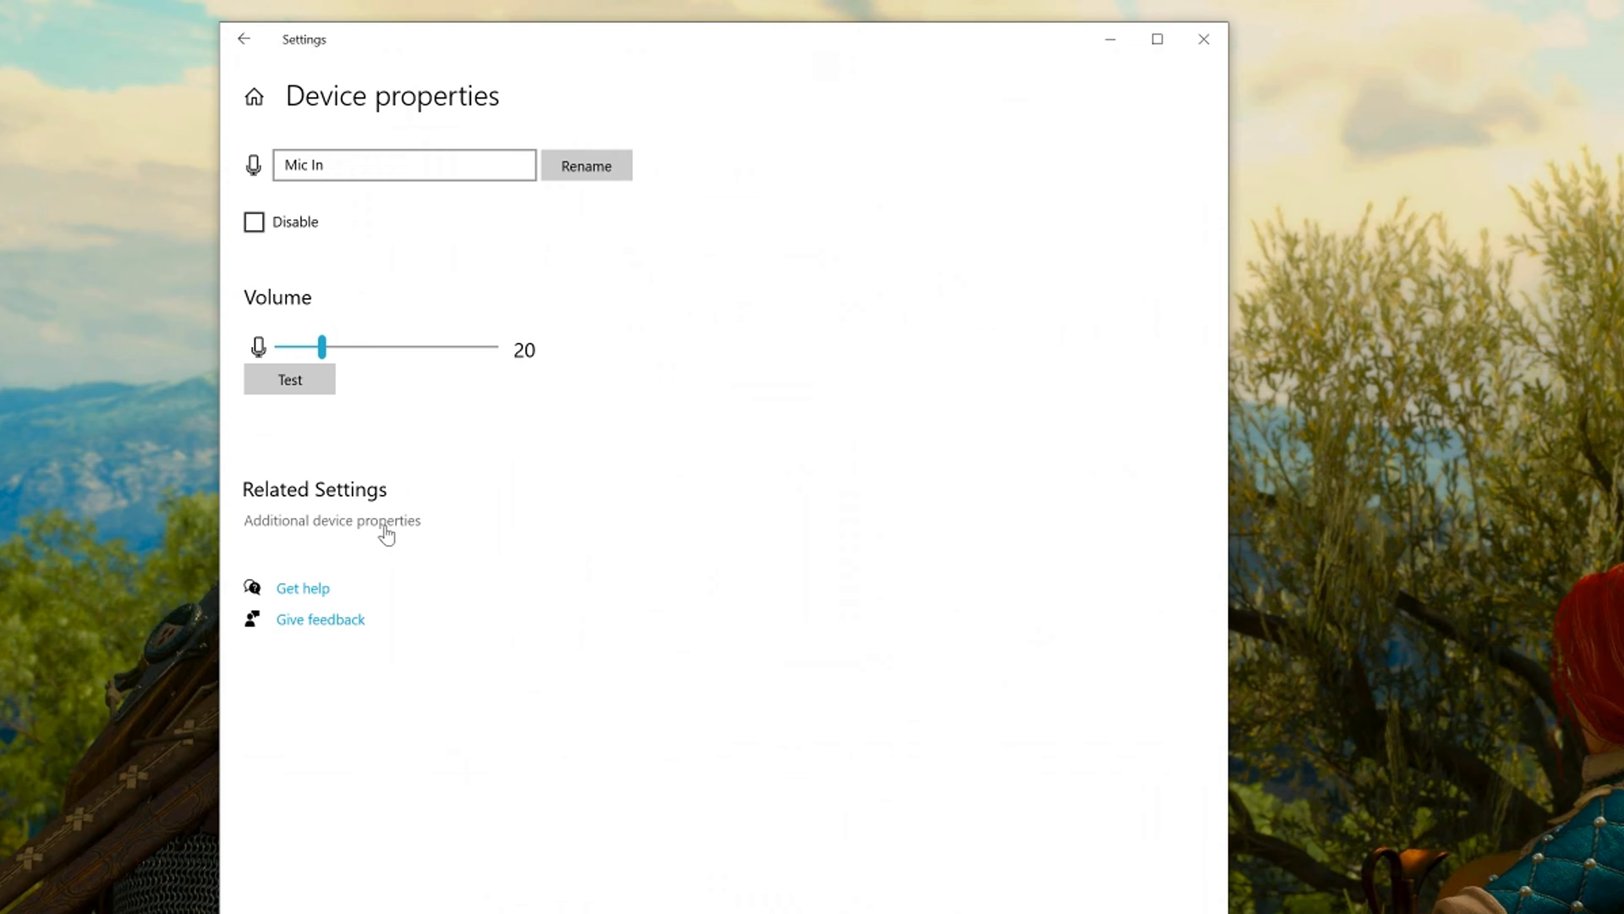
Disable all enhancements in the Mic In properties and show its Levels
click(332, 521)
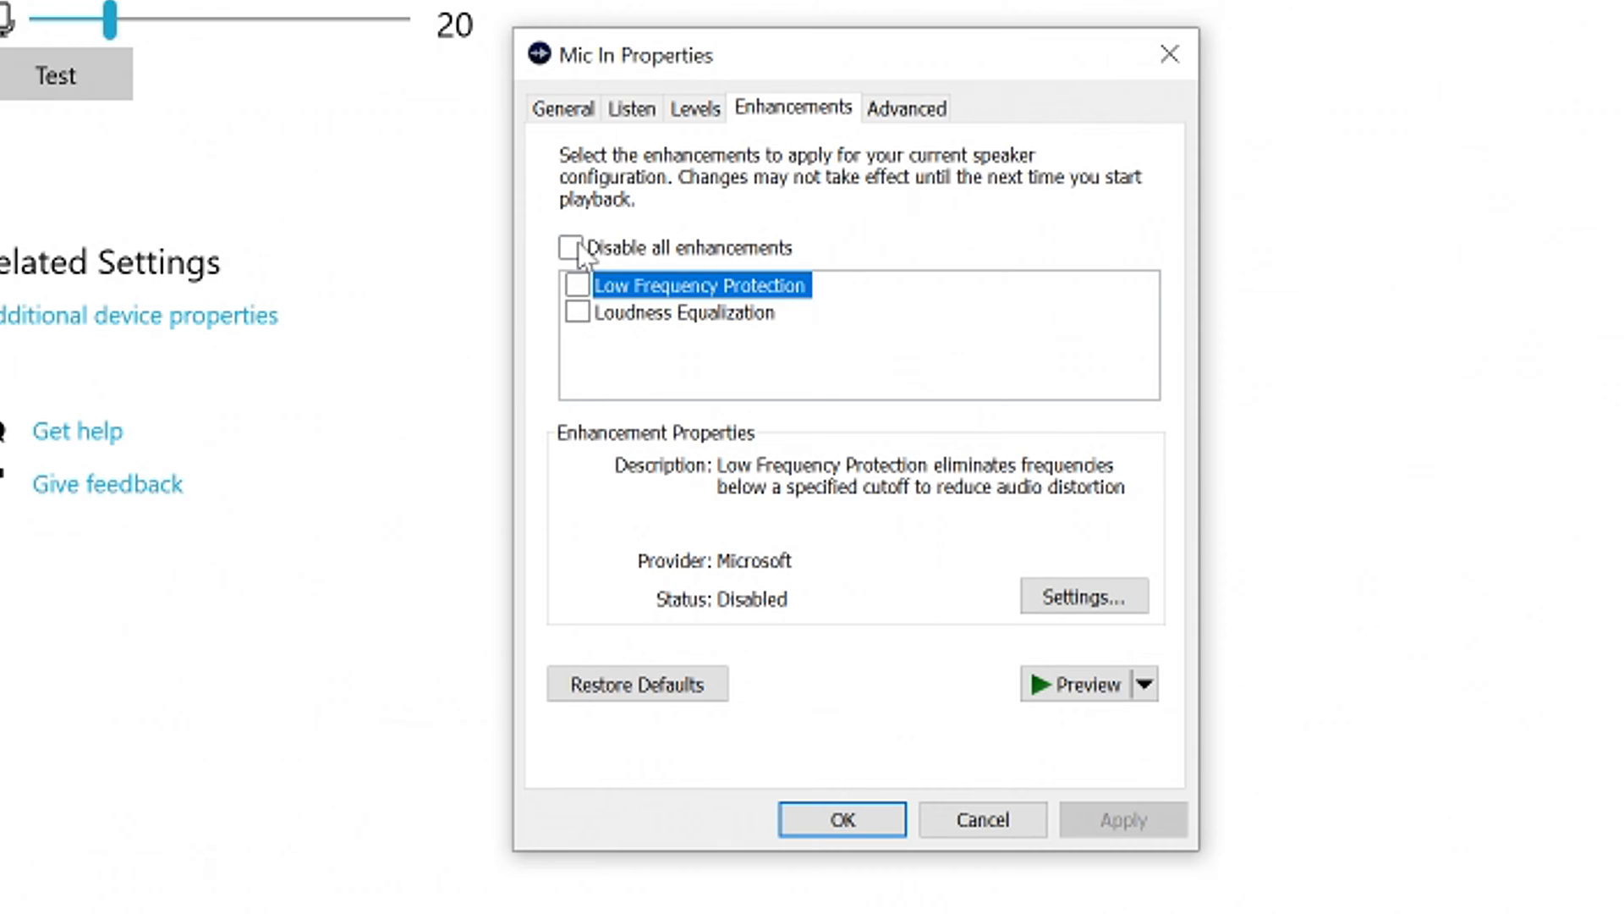
click(572, 247)
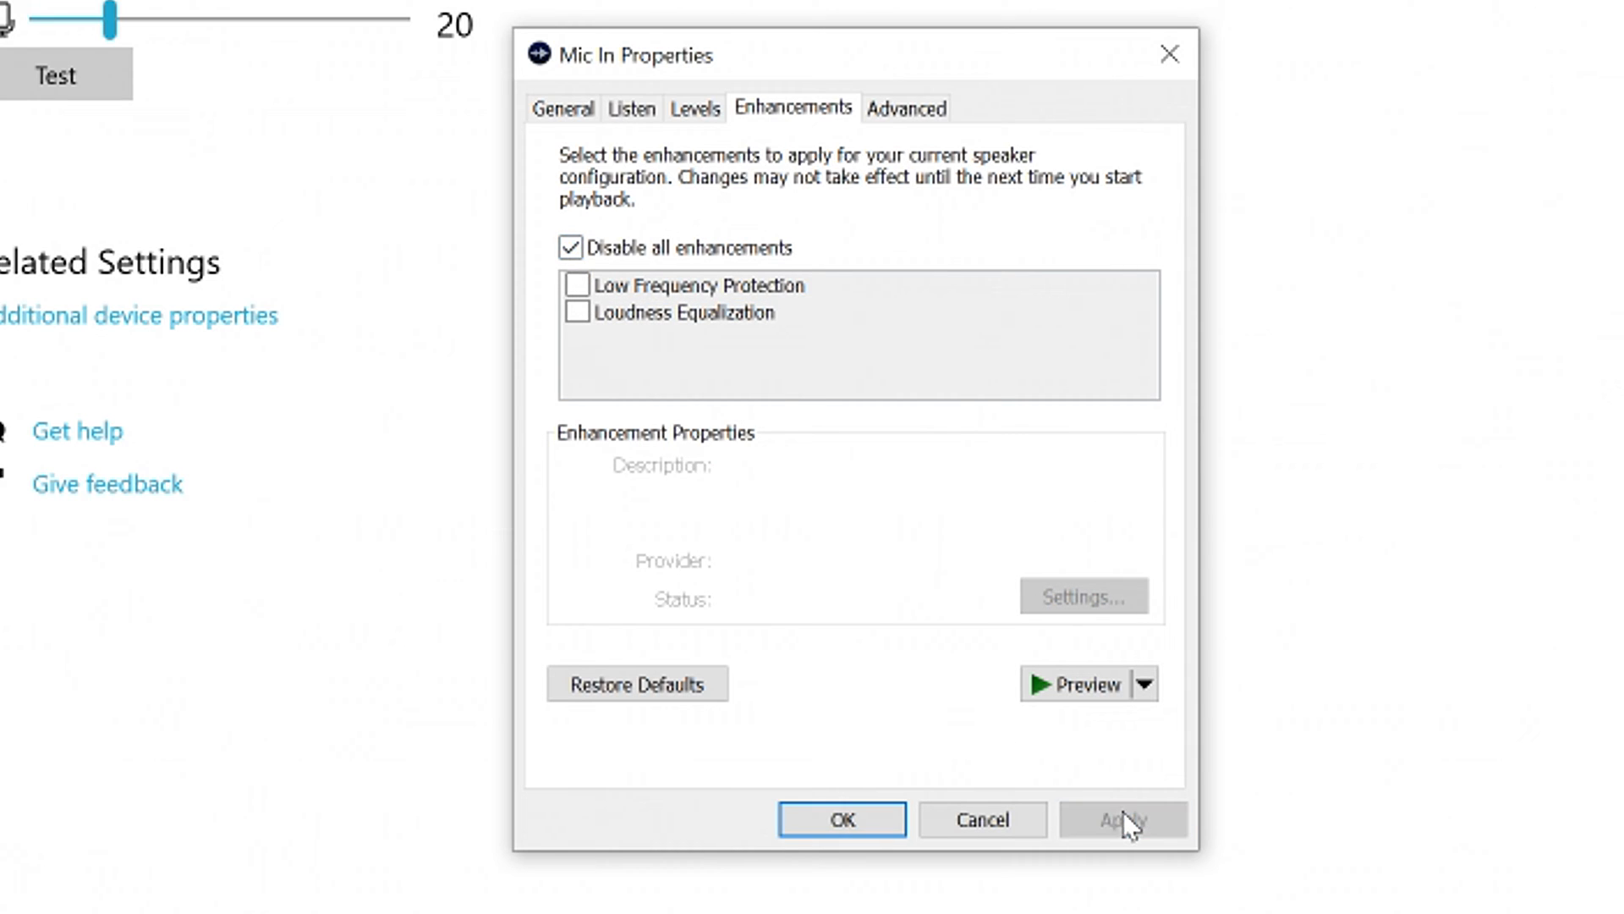
click(694, 108)
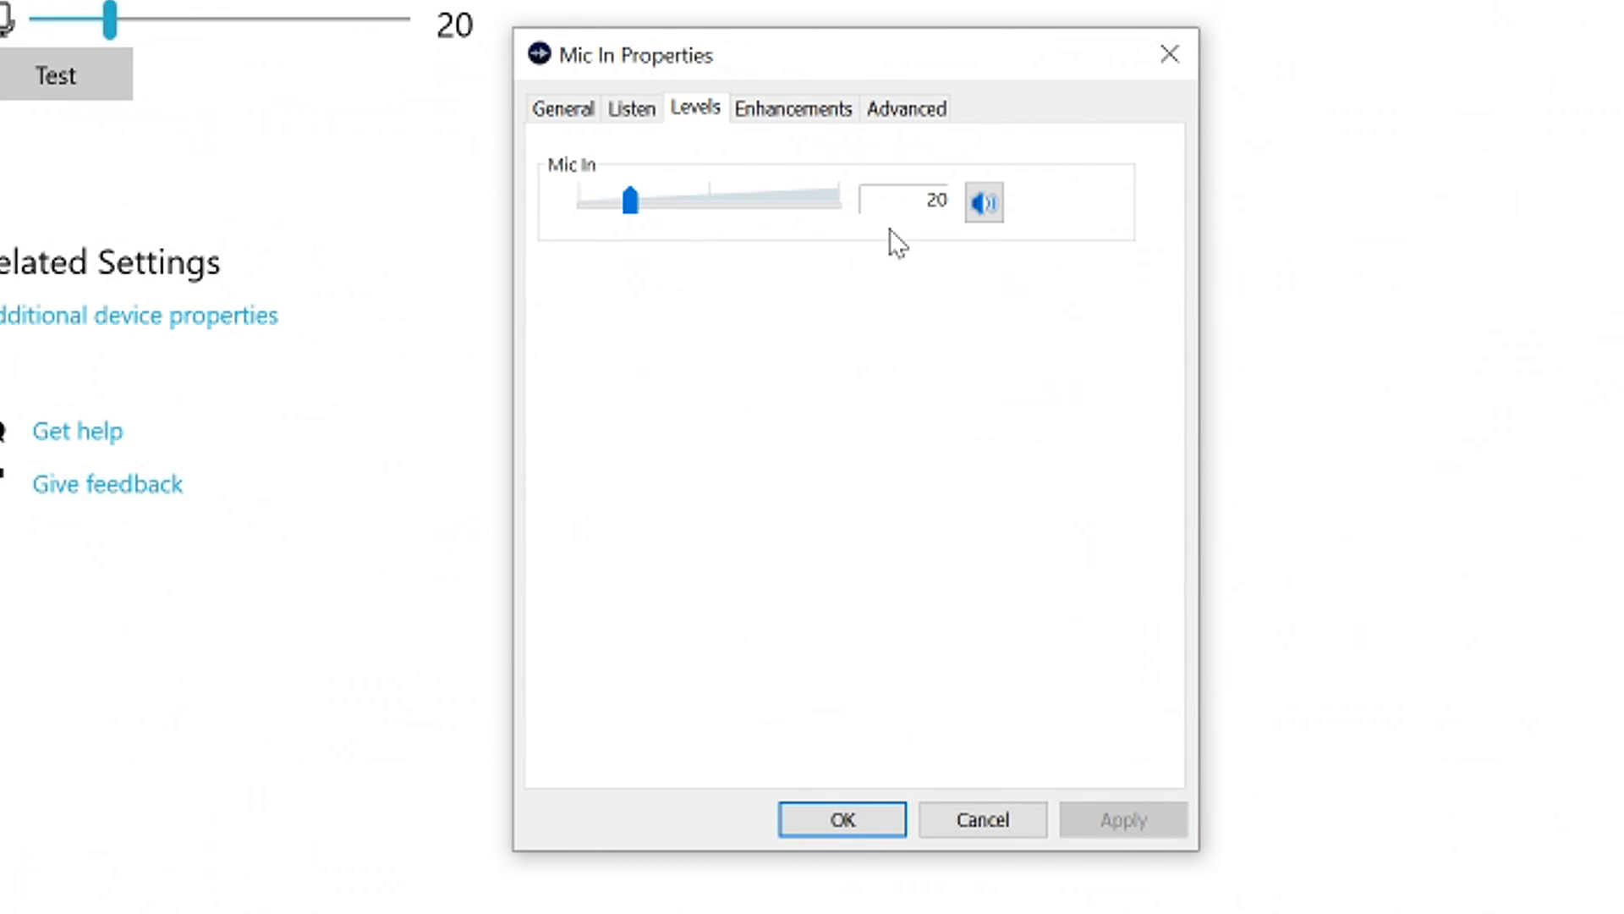
Try microphone levels from 100 down to 12, settling on 22
drag(631, 202, 827, 201)
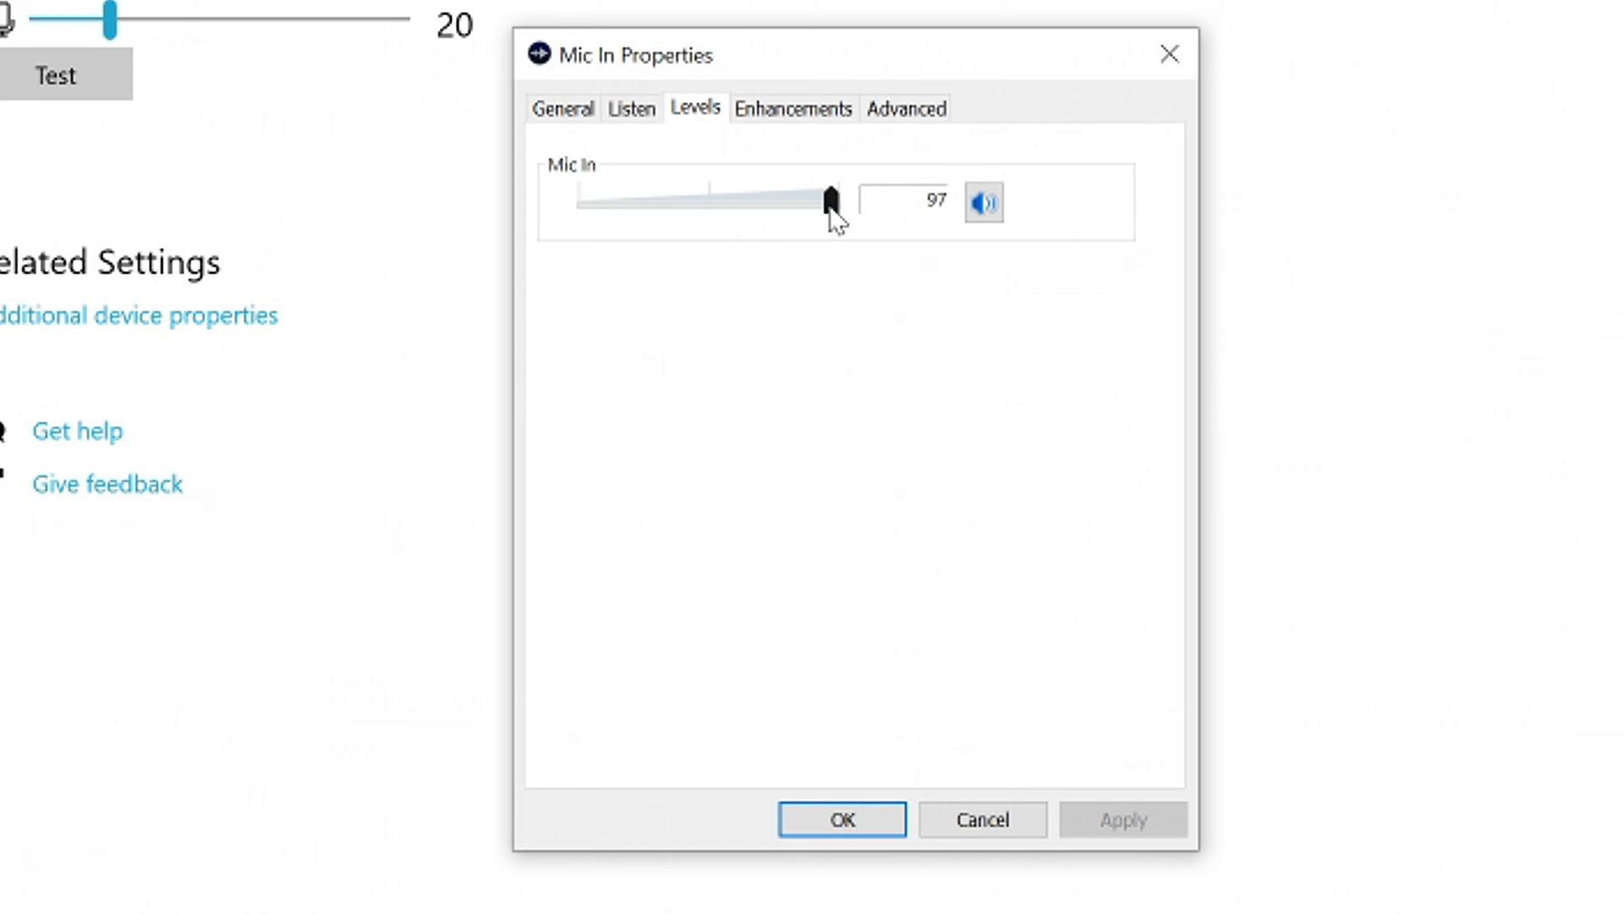
drag(829, 201, 839, 202)
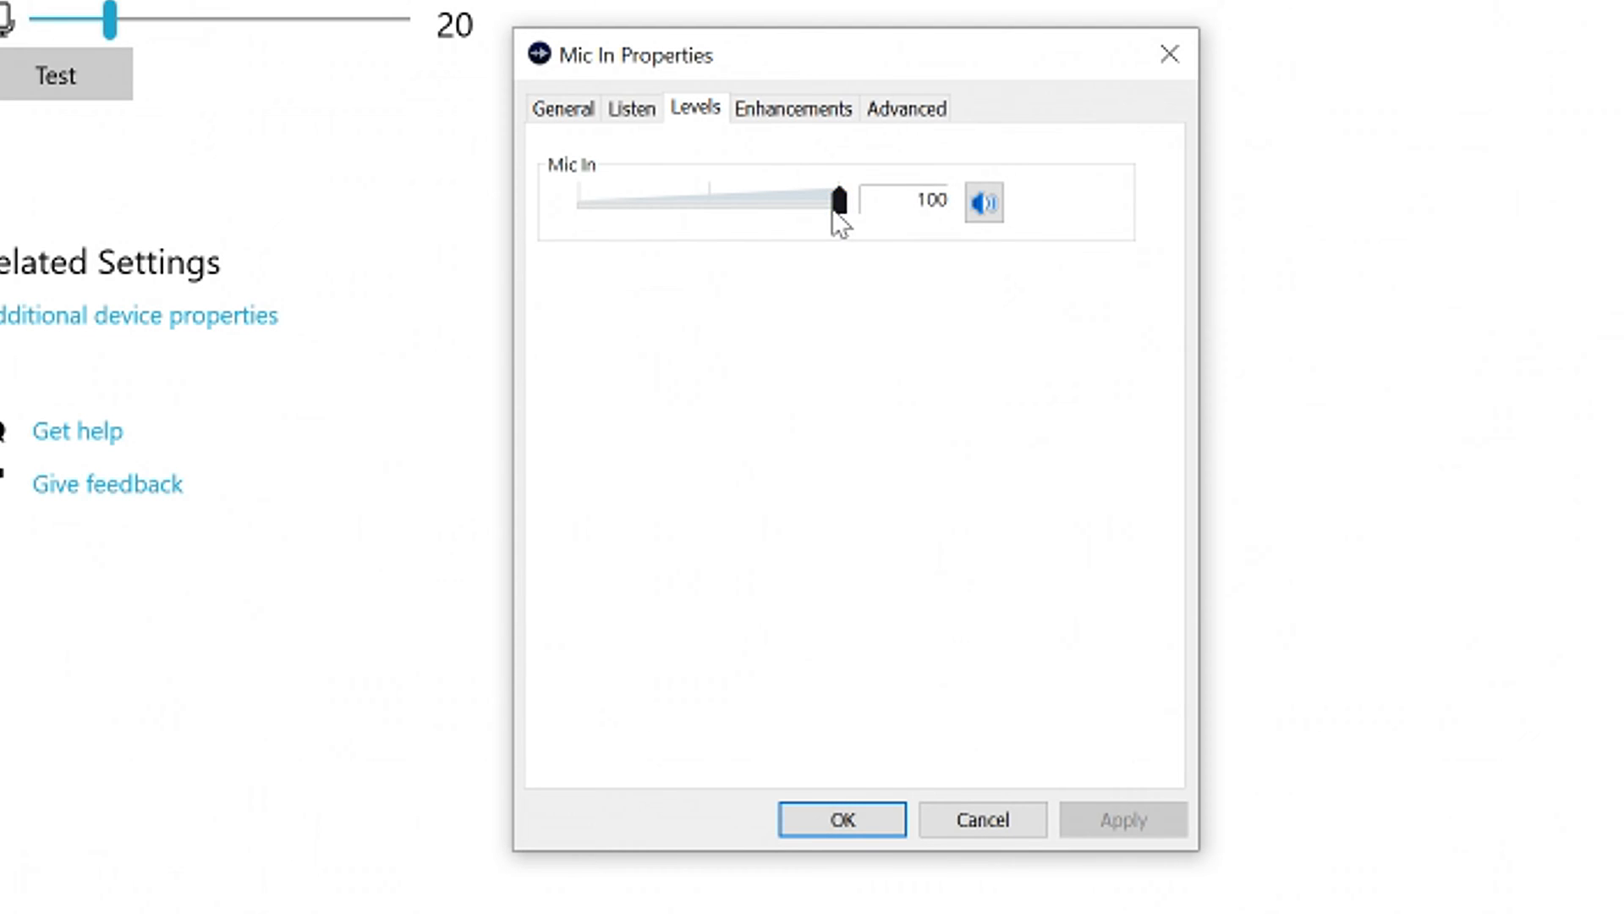
drag(836, 201, 607, 201)
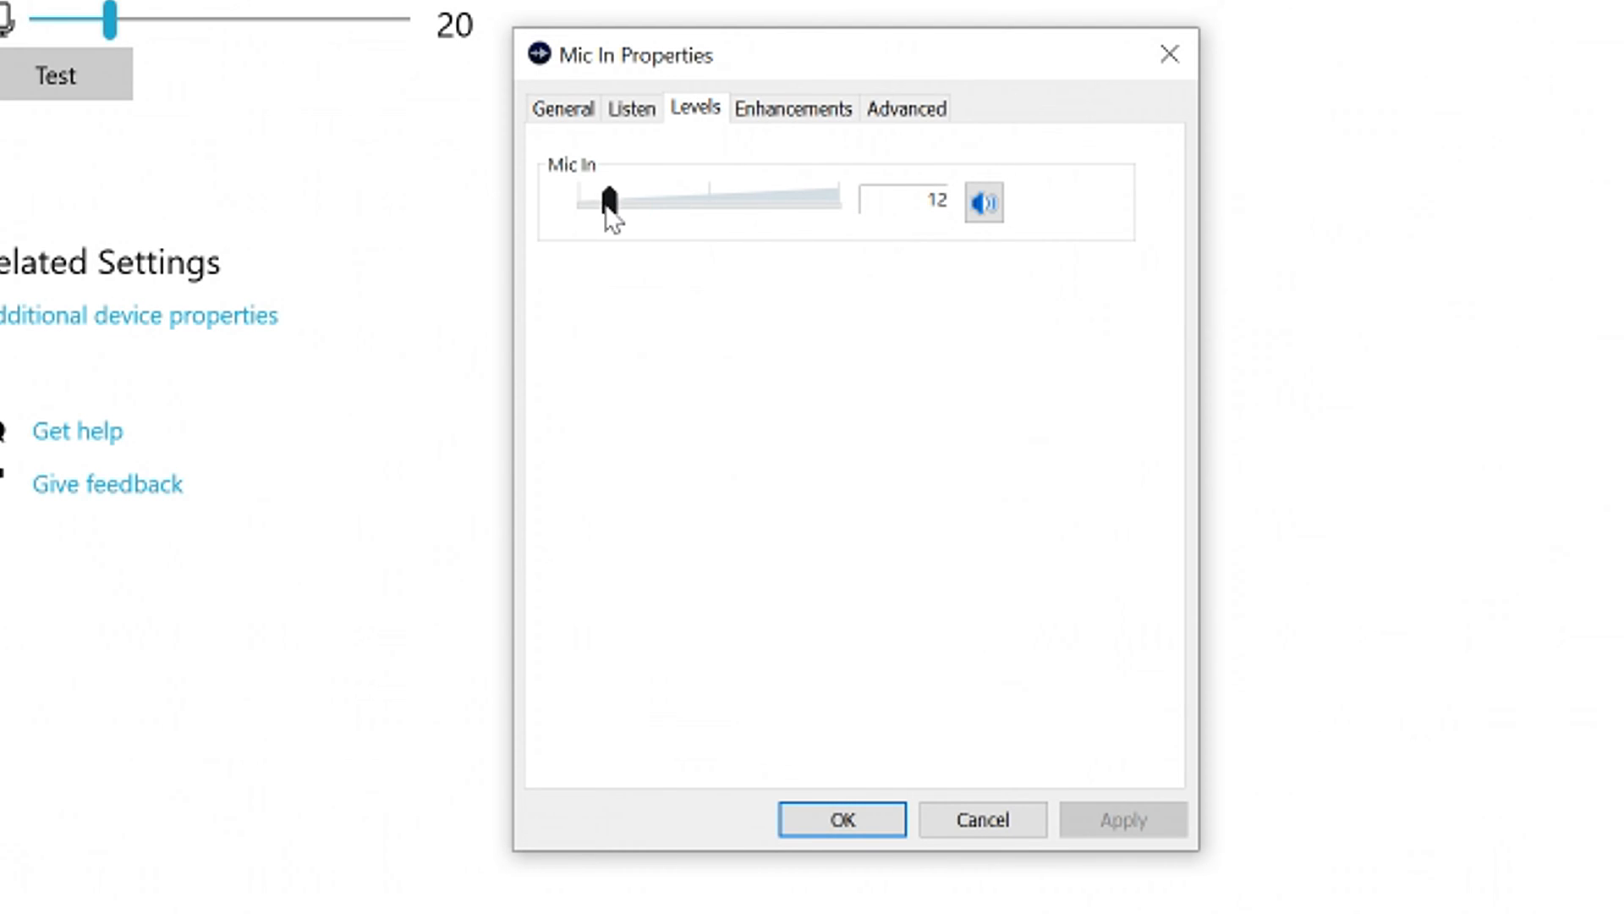
drag(609, 198, 625, 198)
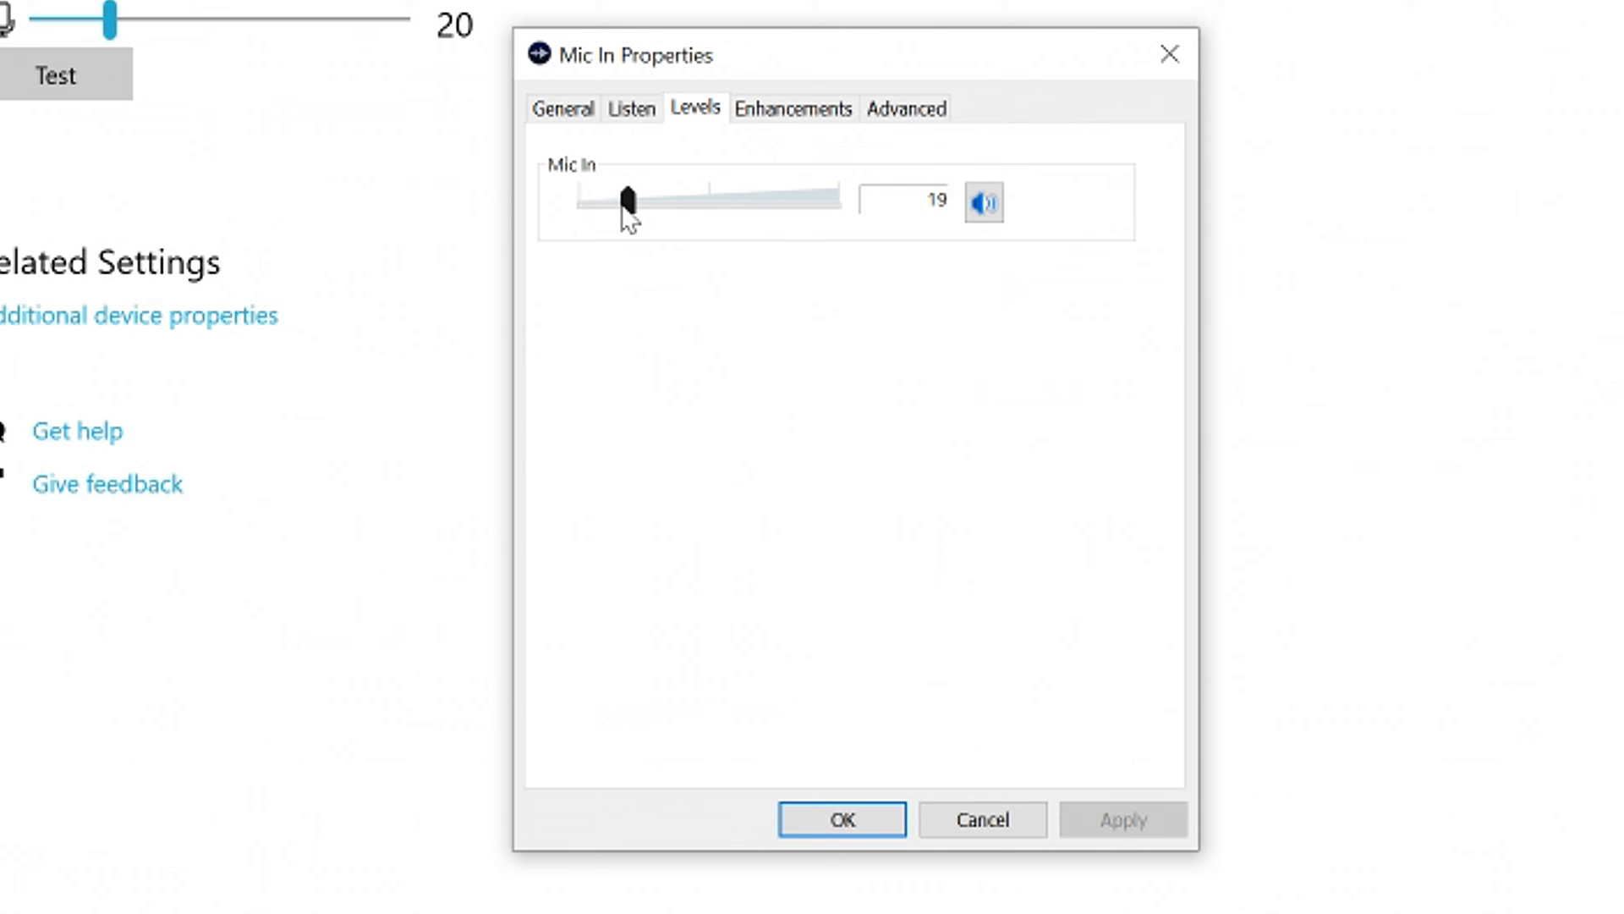
drag(621, 200, 638, 199)
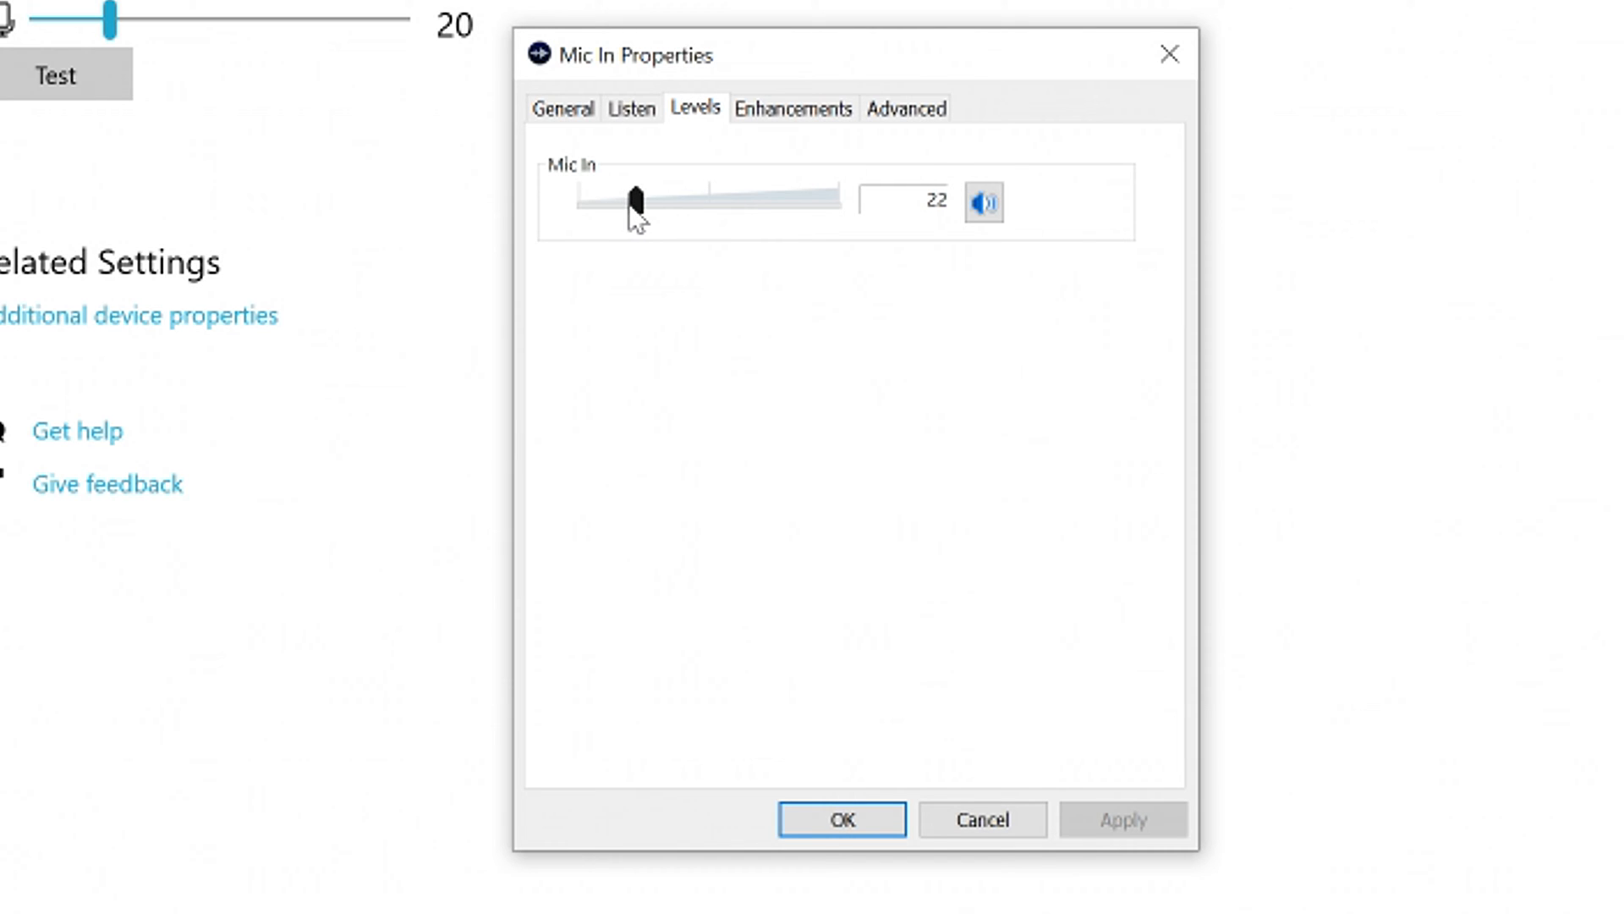
Enable Listen to this device, apply and test it, then turn listening off again
click(636, 108)
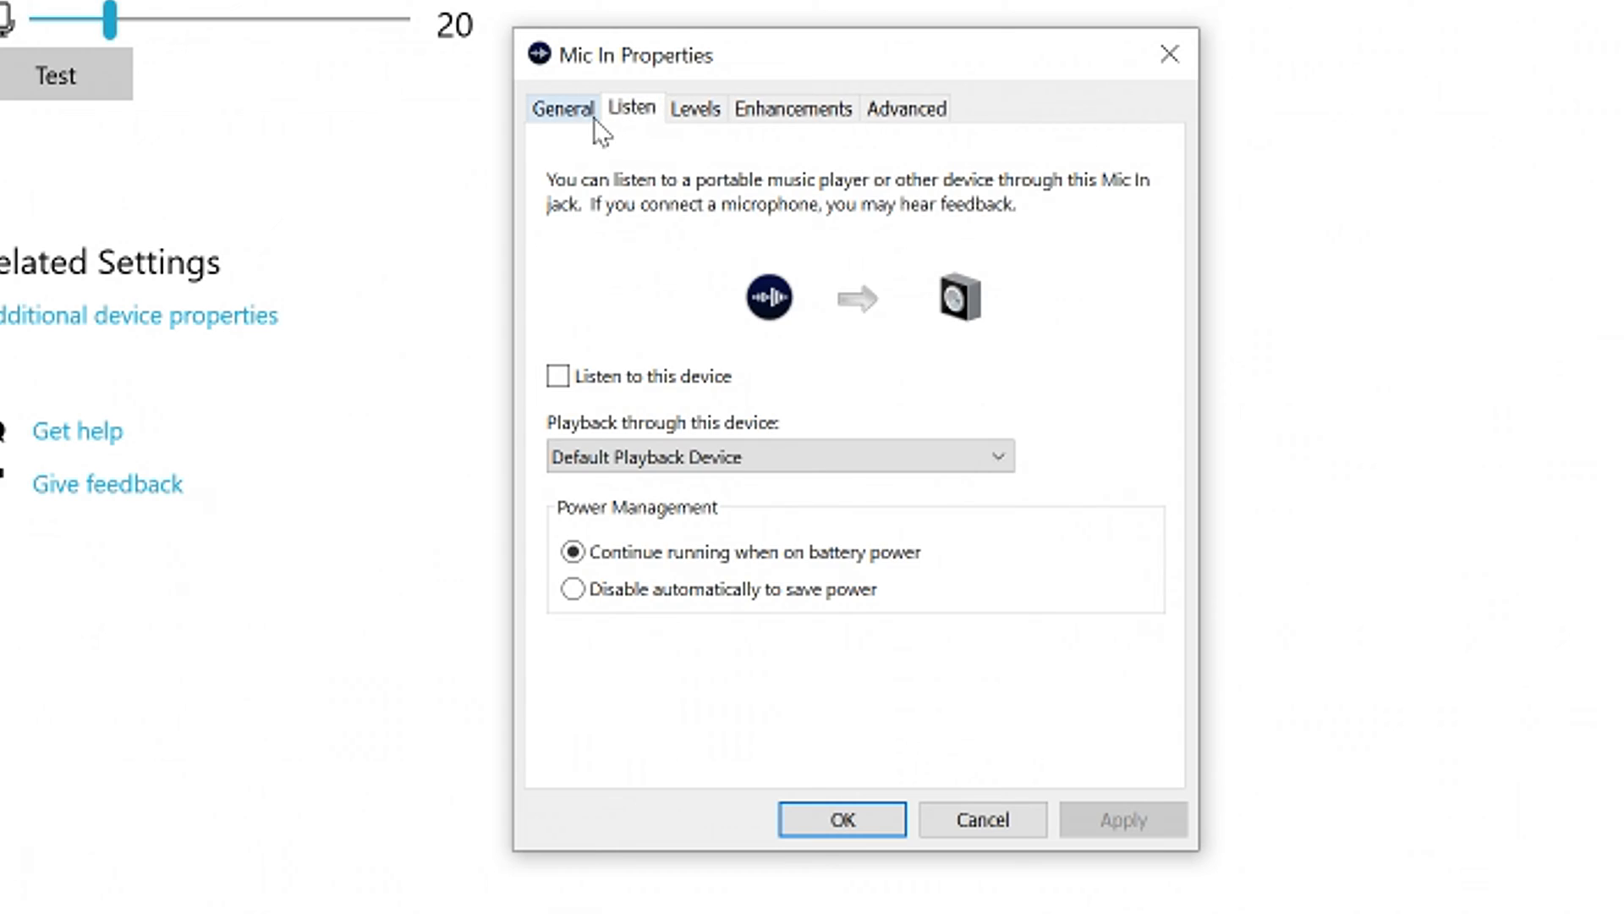
click(697, 108)
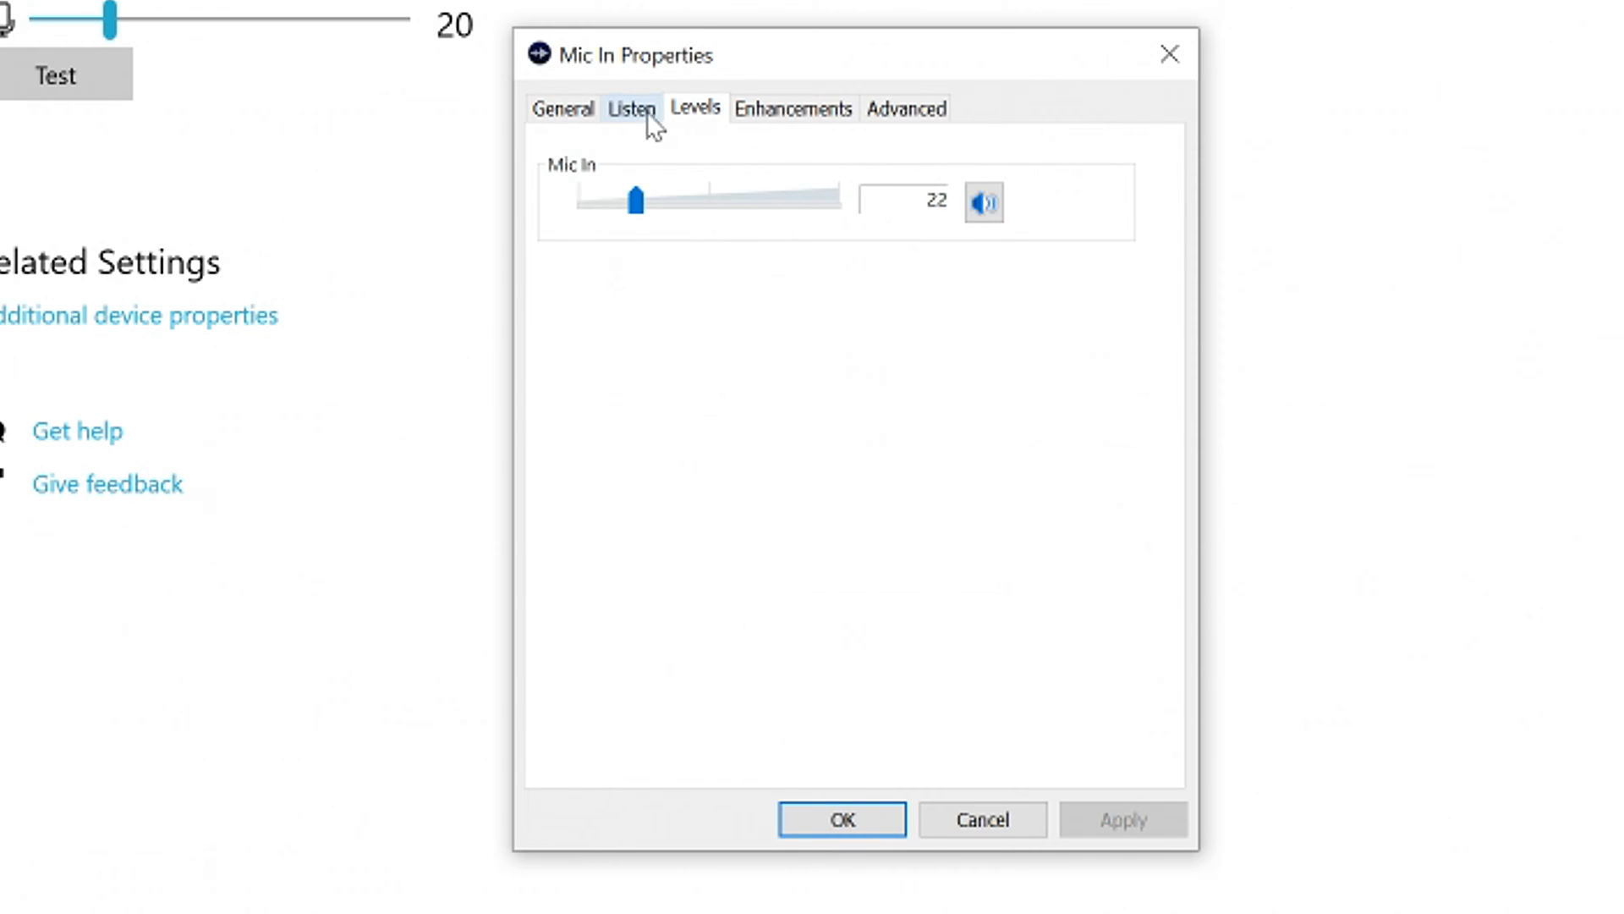
click(633, 108)
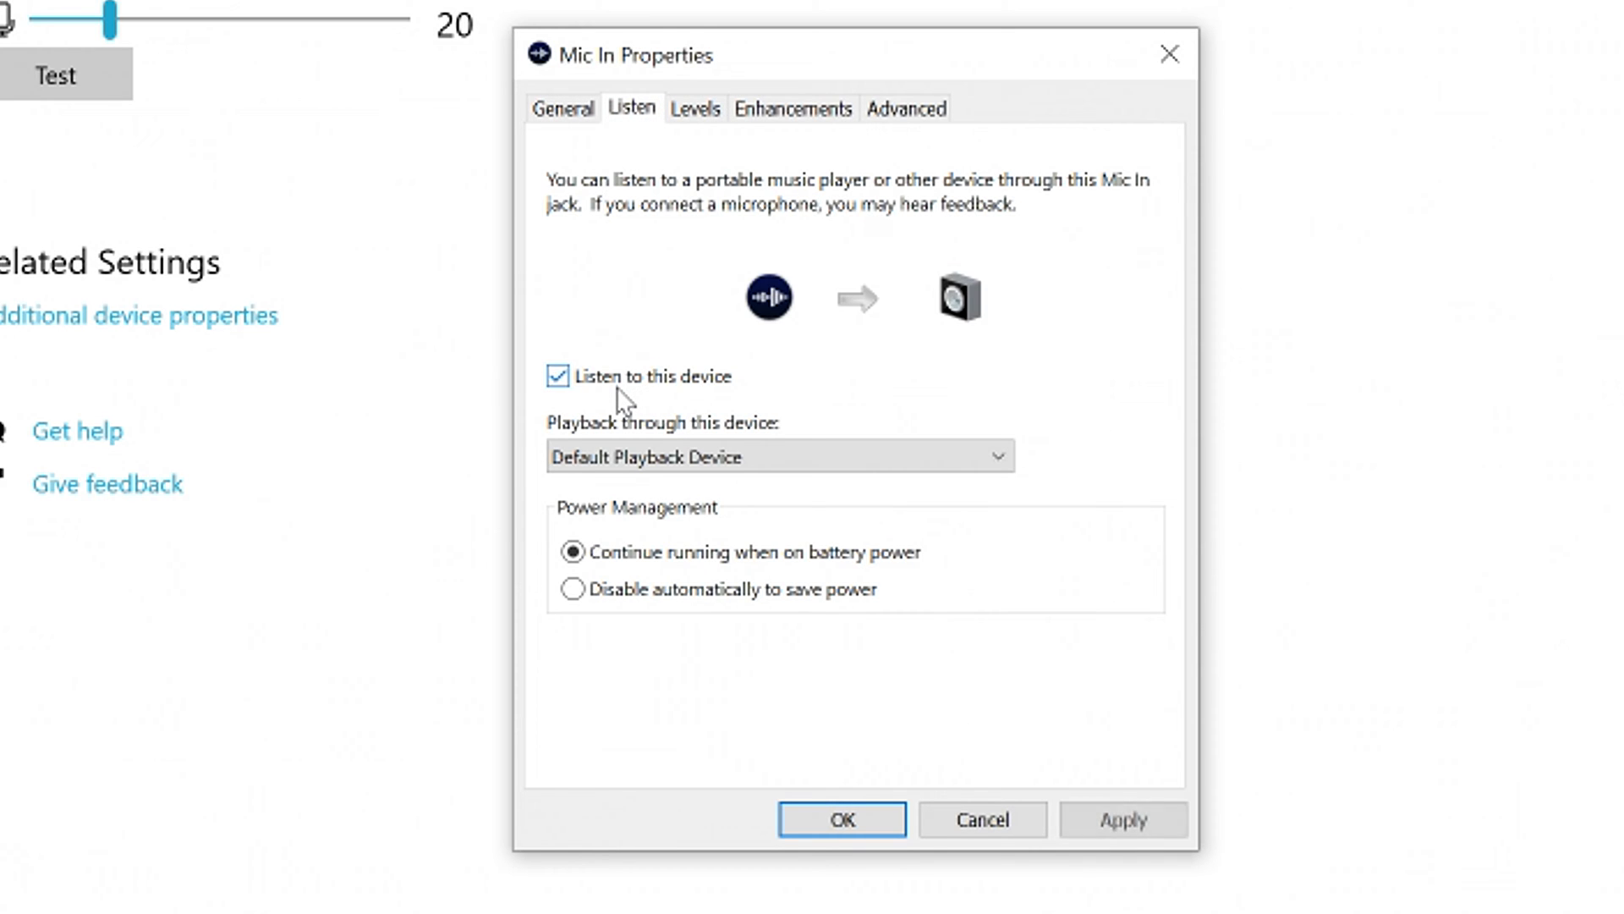
click(1123, 819)
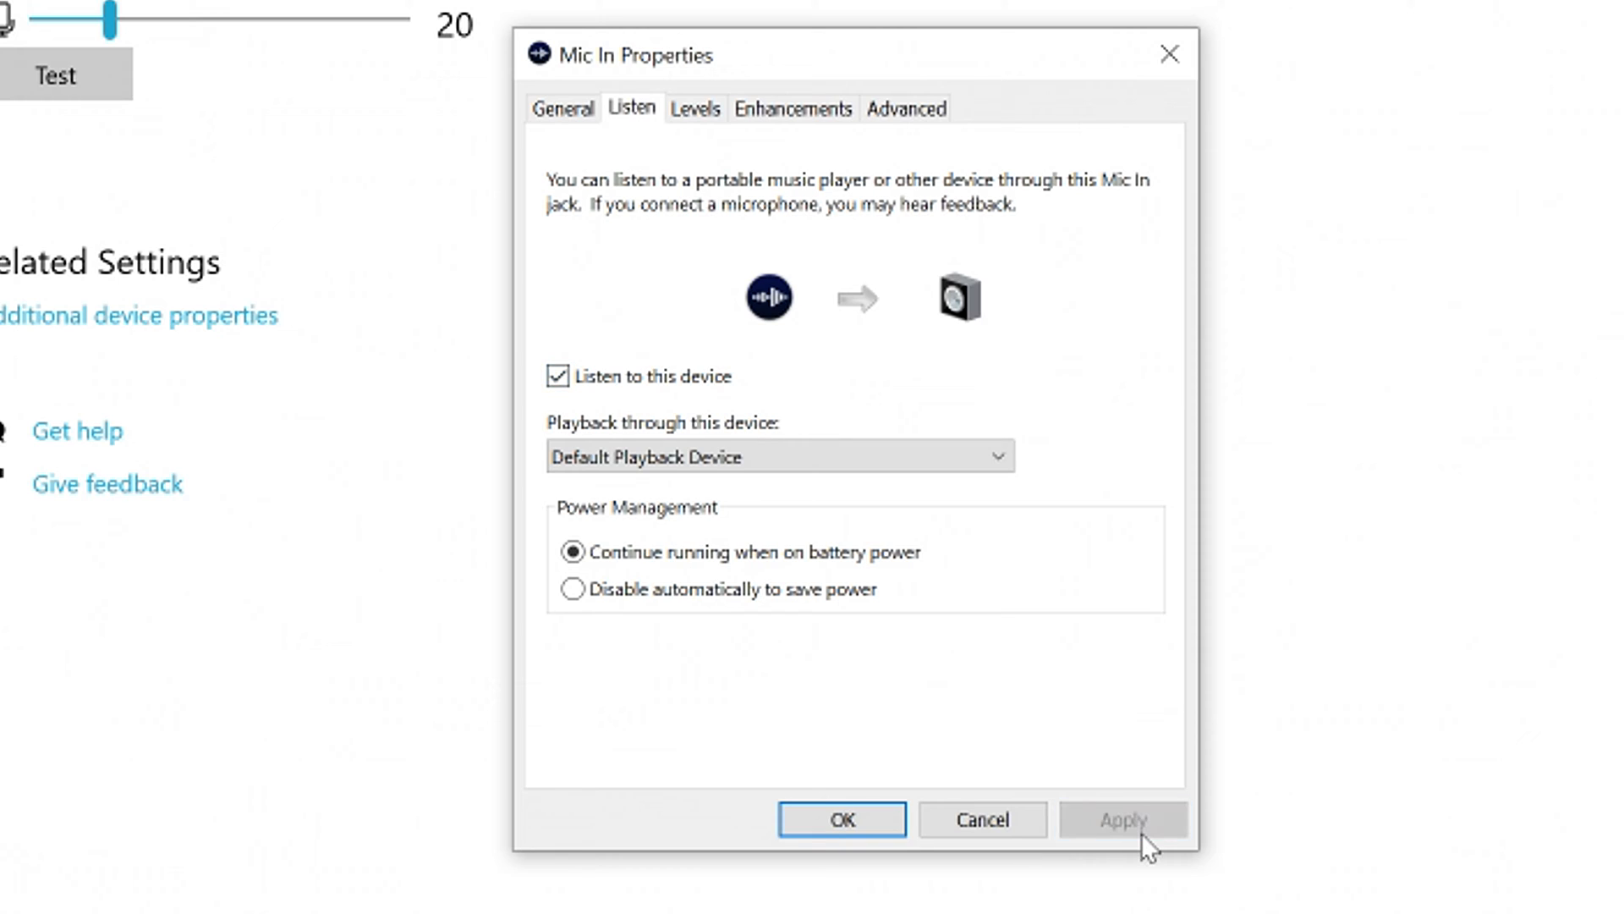
mouse_move(640, 159)
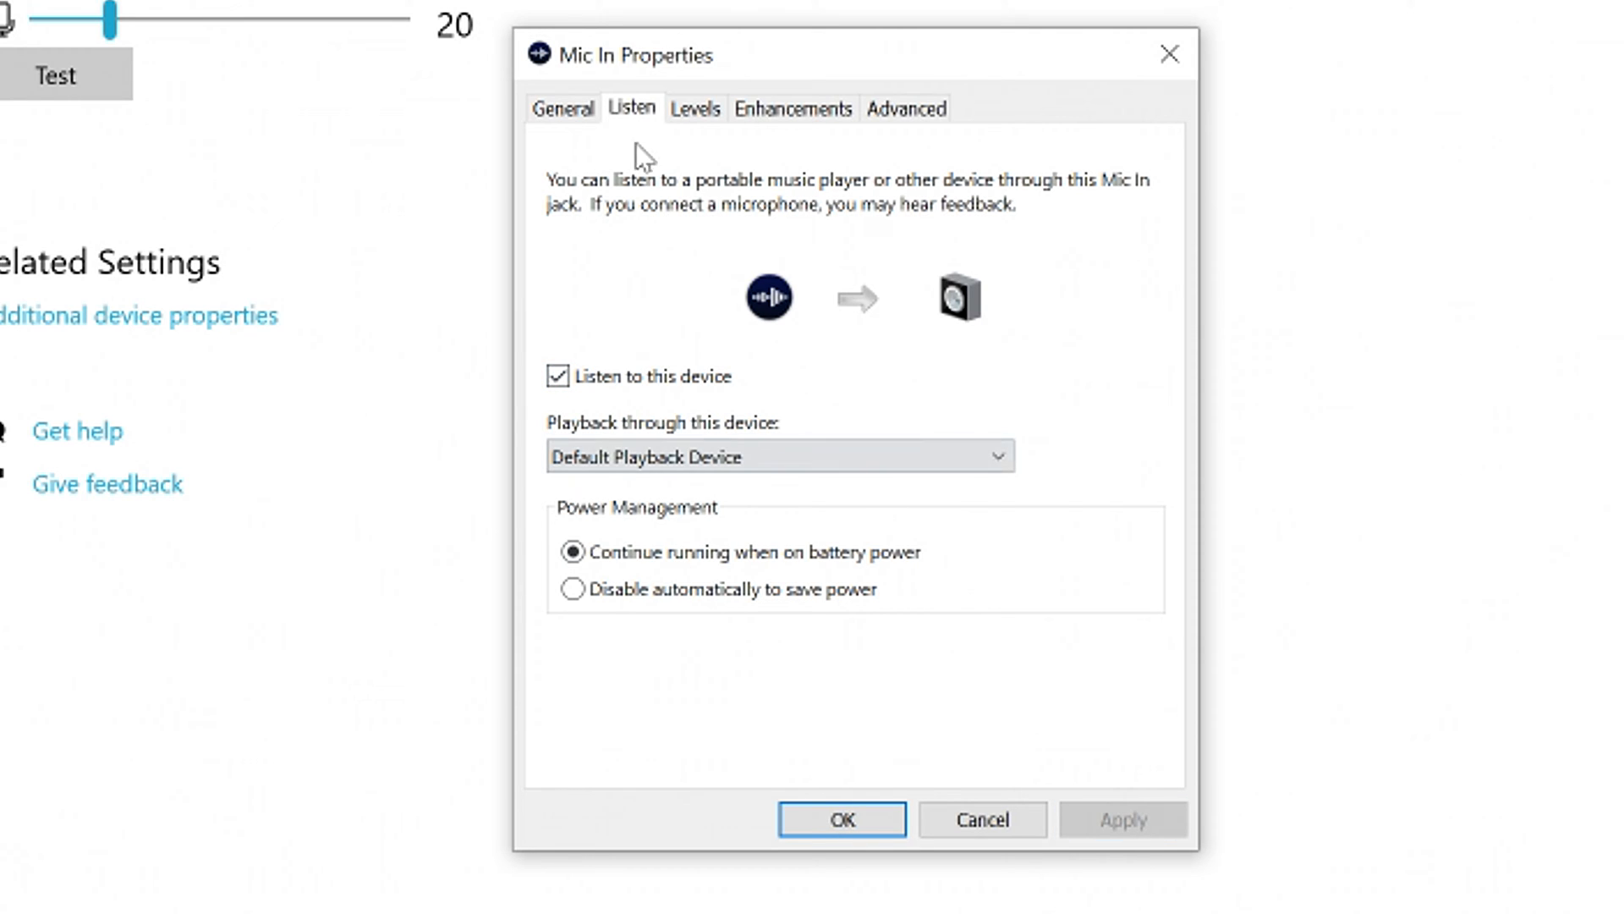
mouse_move(702, 127)
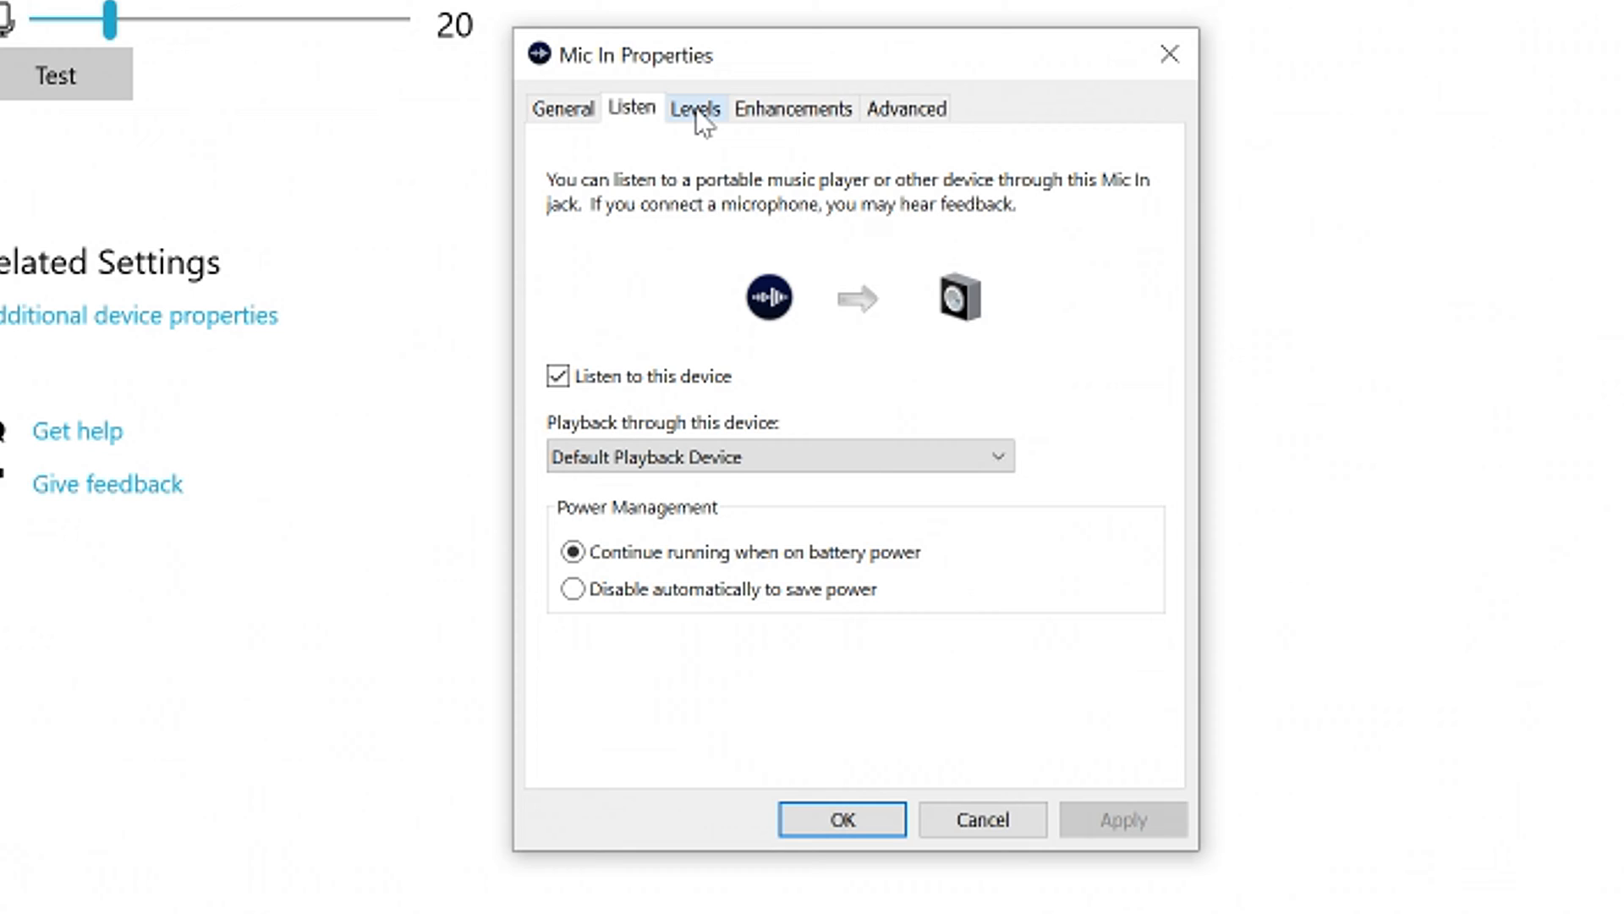
mouse_move(708, 126)
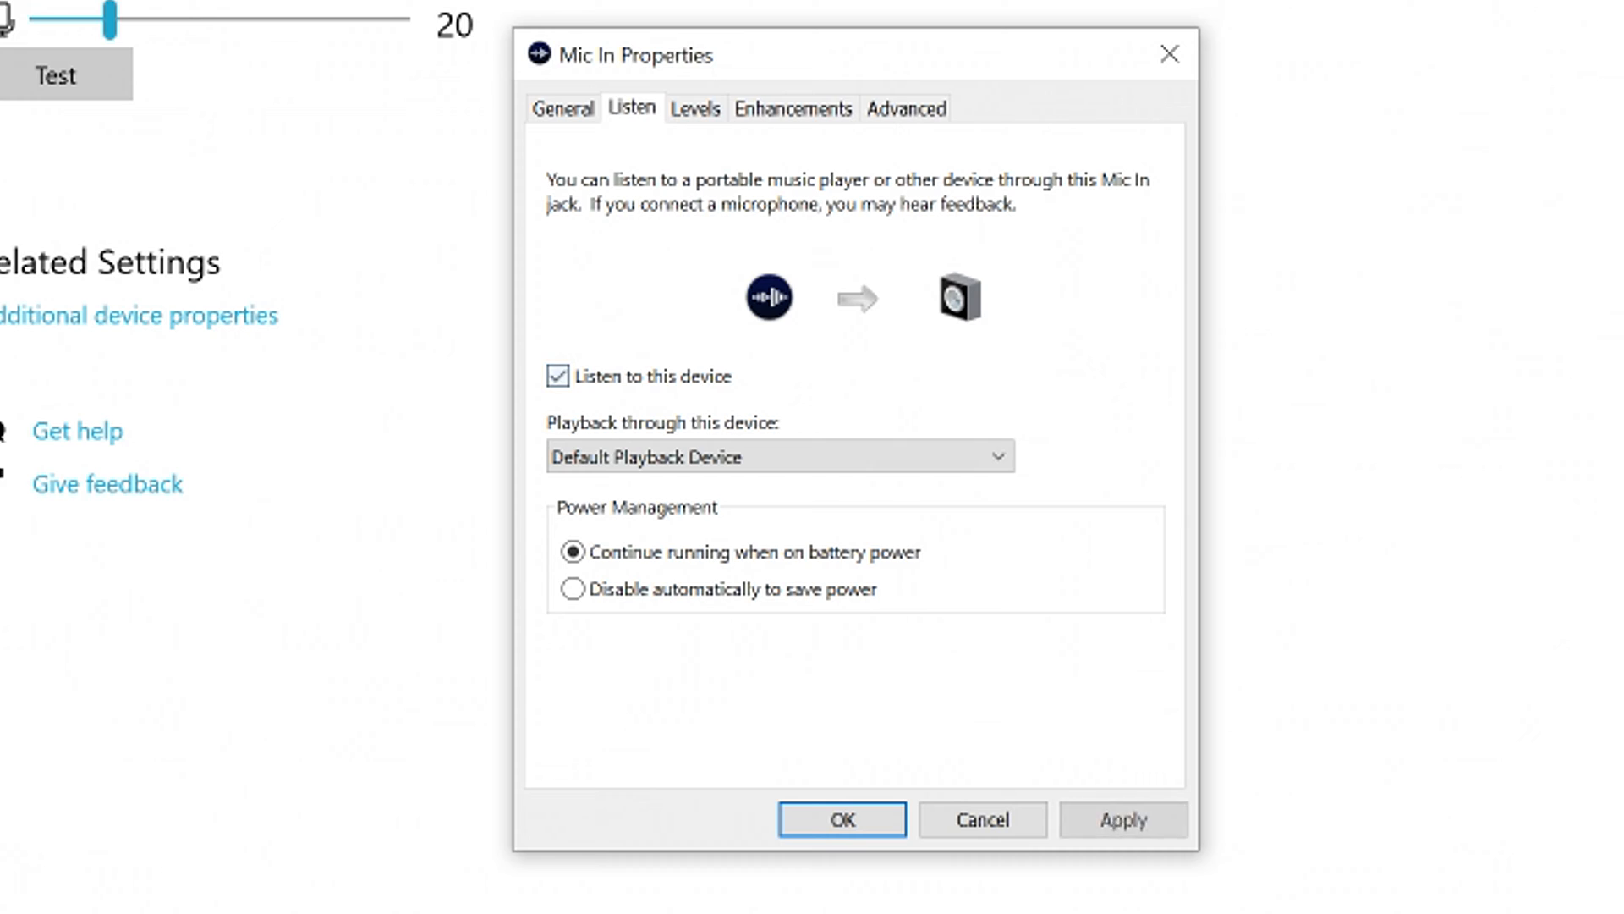
click(559, 376)
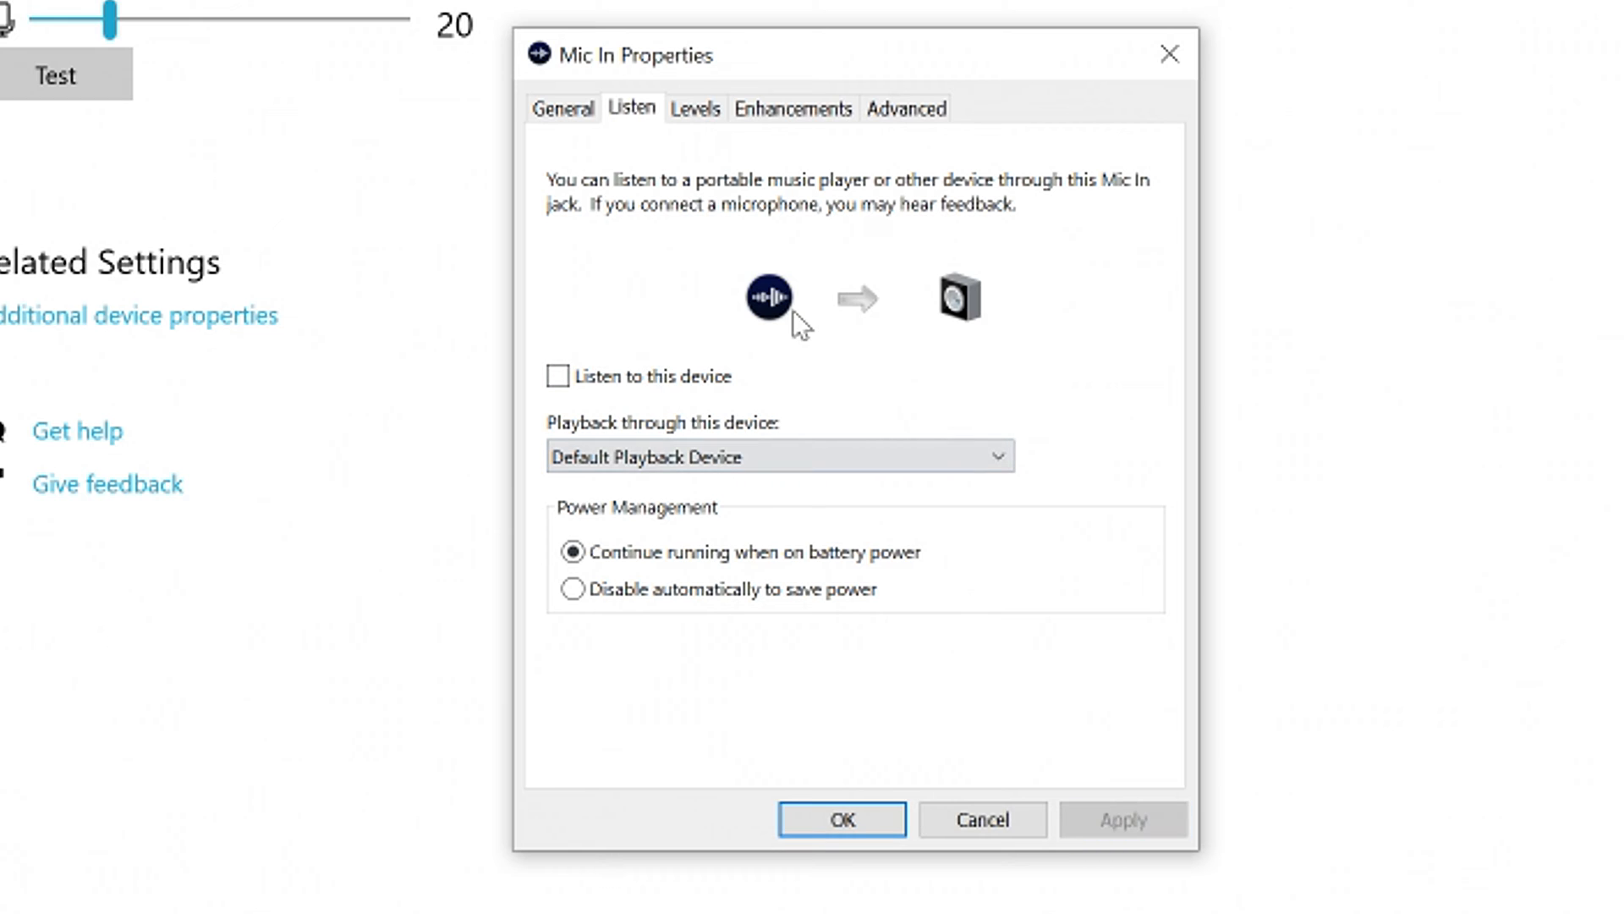
click(697, 108)
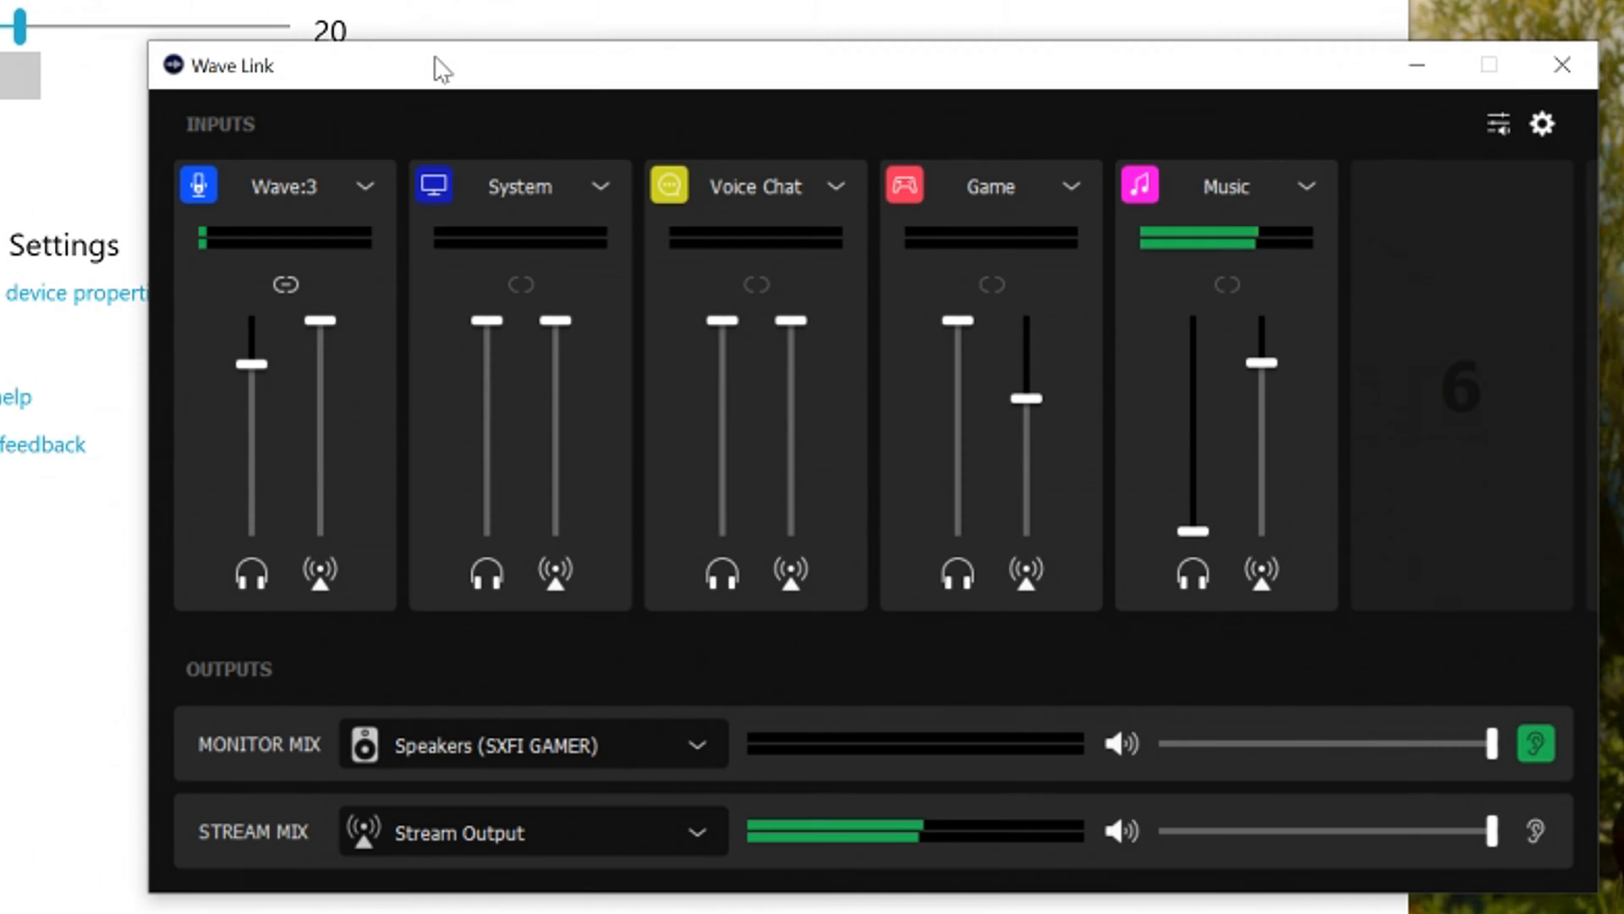
Raise the Wave:3 microphone gain to about 12 percent in its settings panel
click(362, 186)
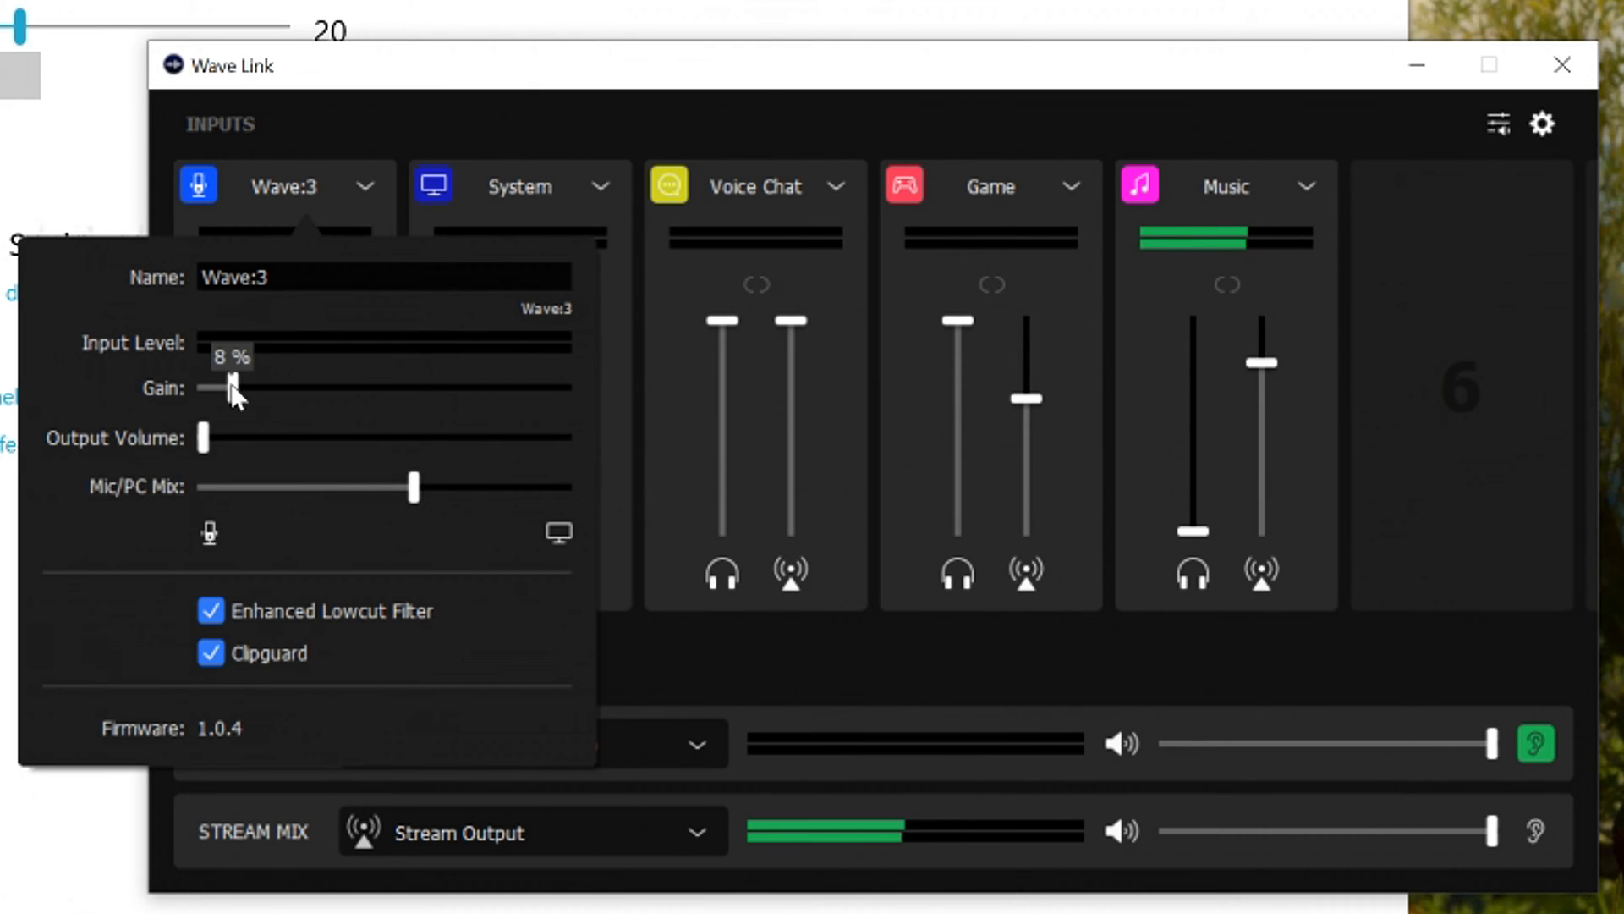
drag(225, 386, 238, 386)
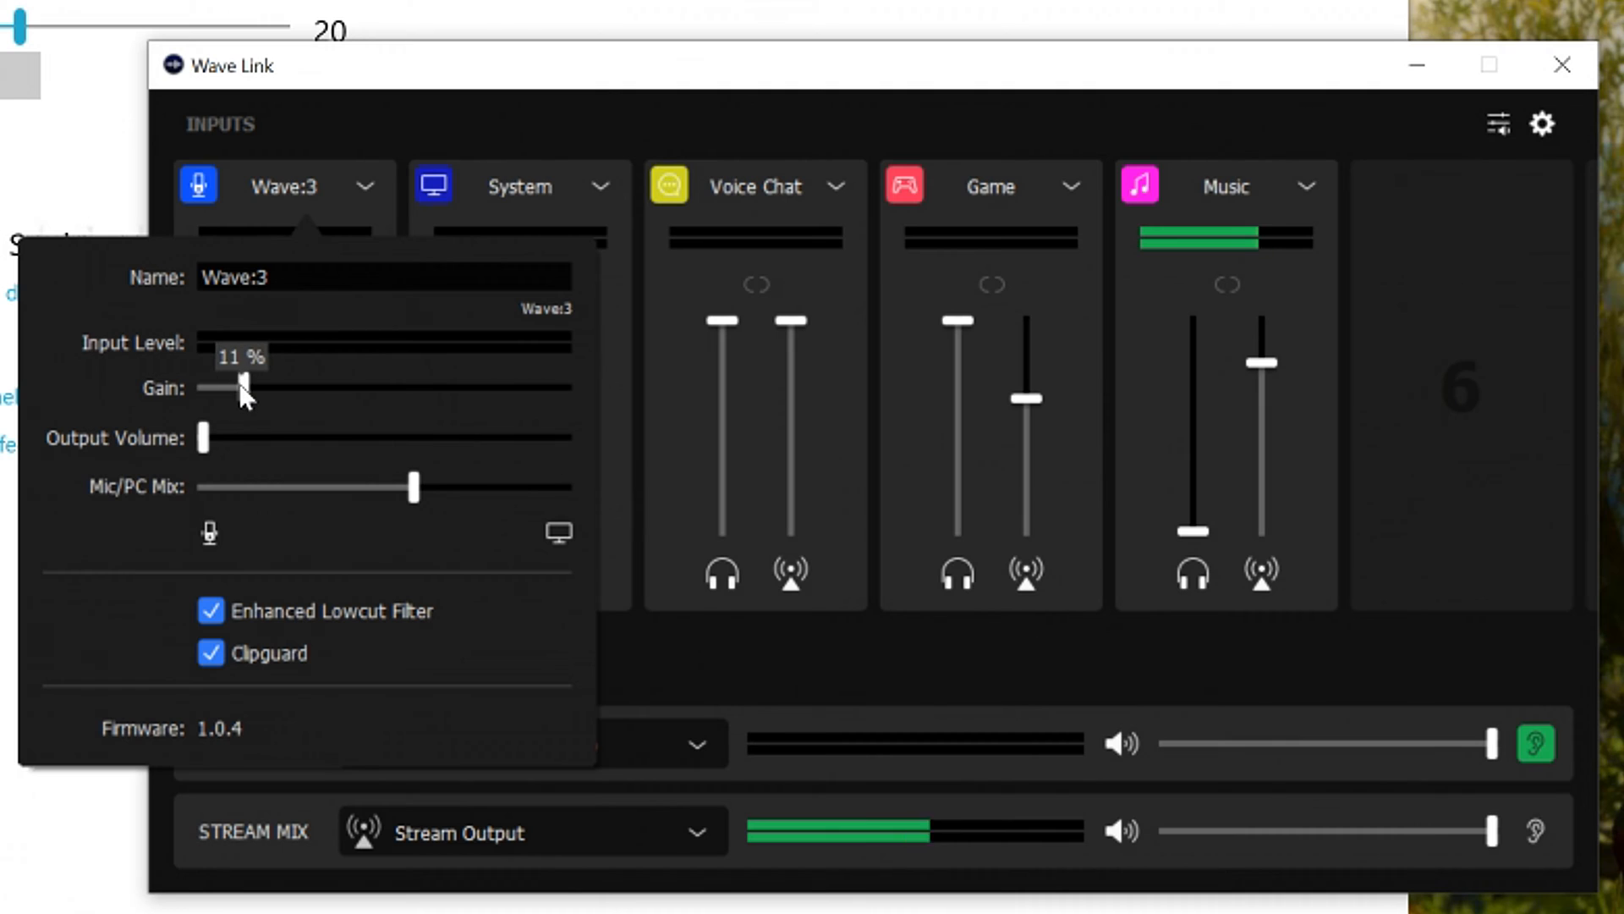
drag(240, 386, 233, 386)
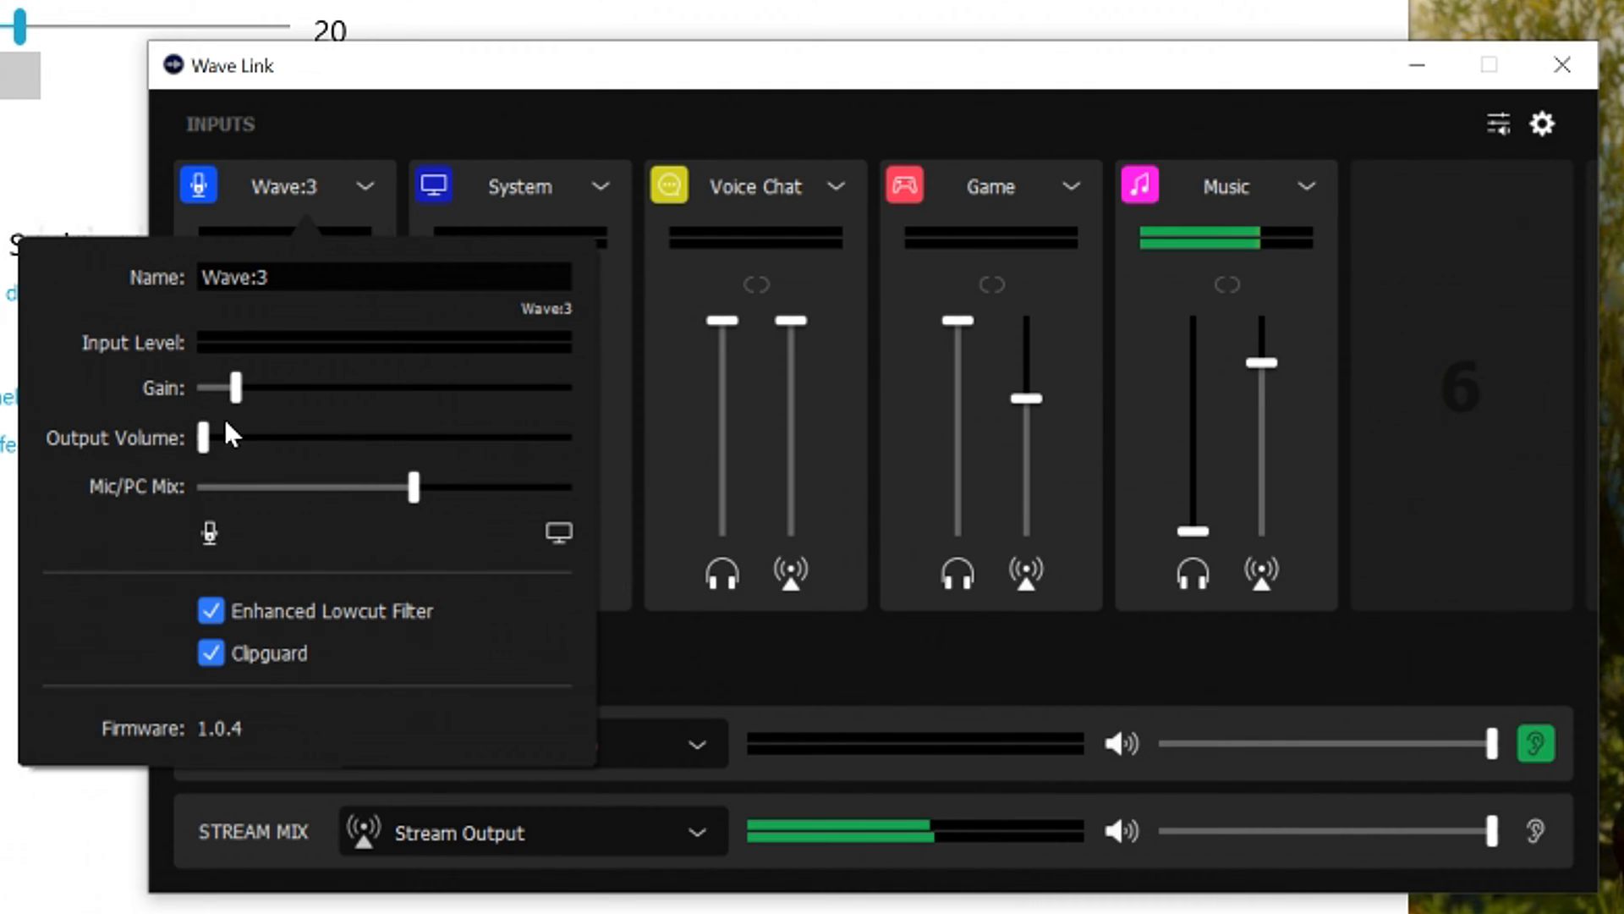
drag(237, 387, 246, 387)
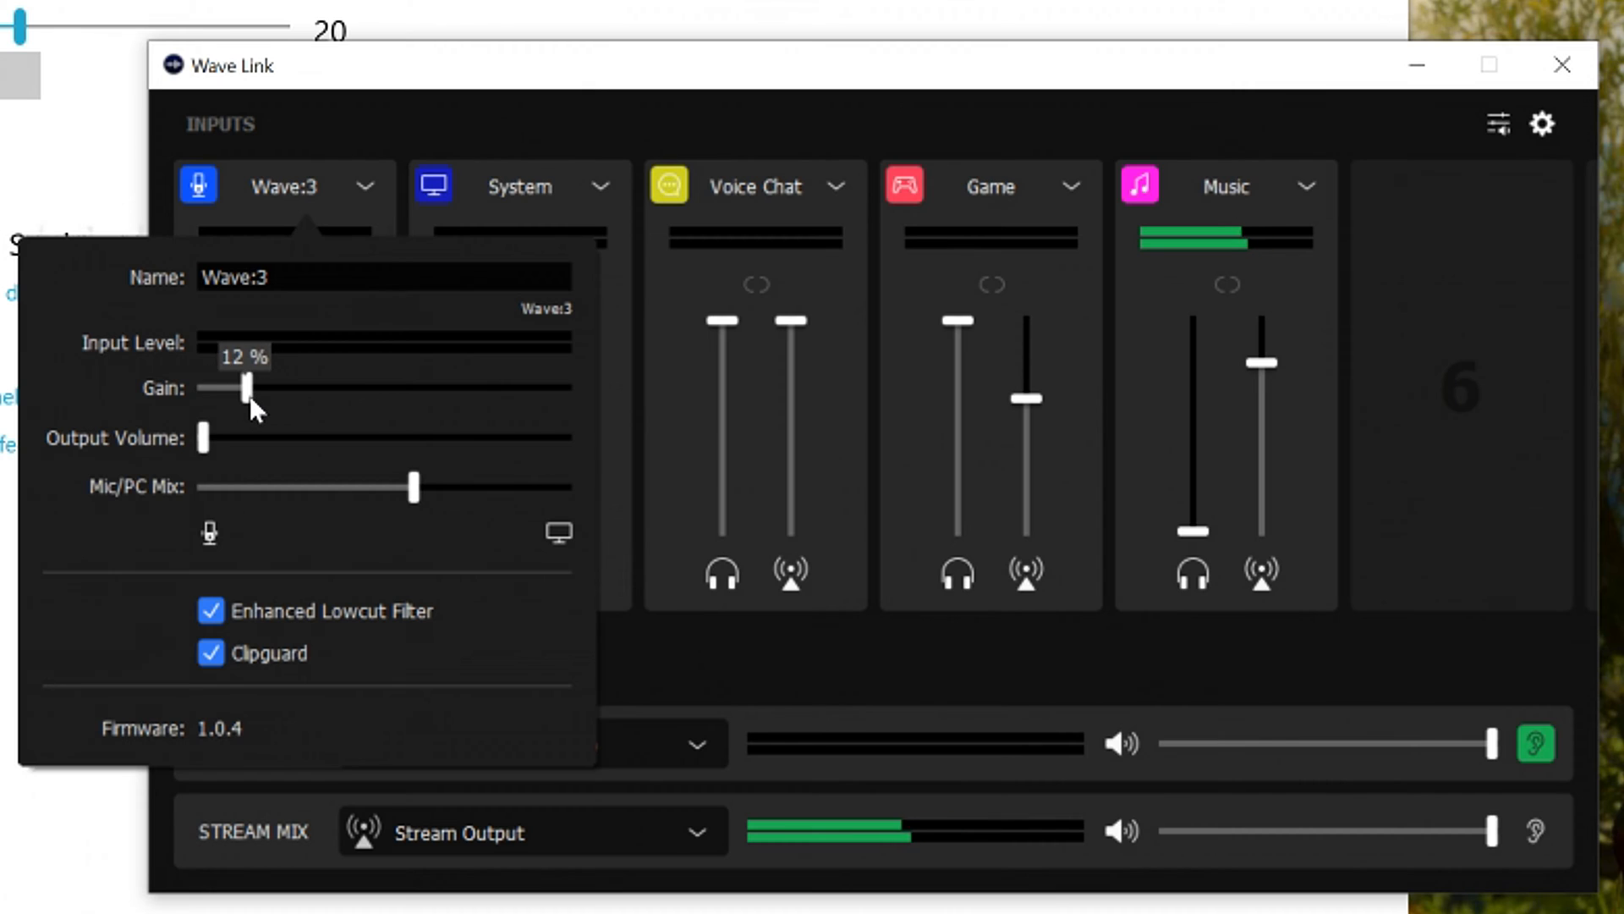
drag(249, 386, 239, 386)
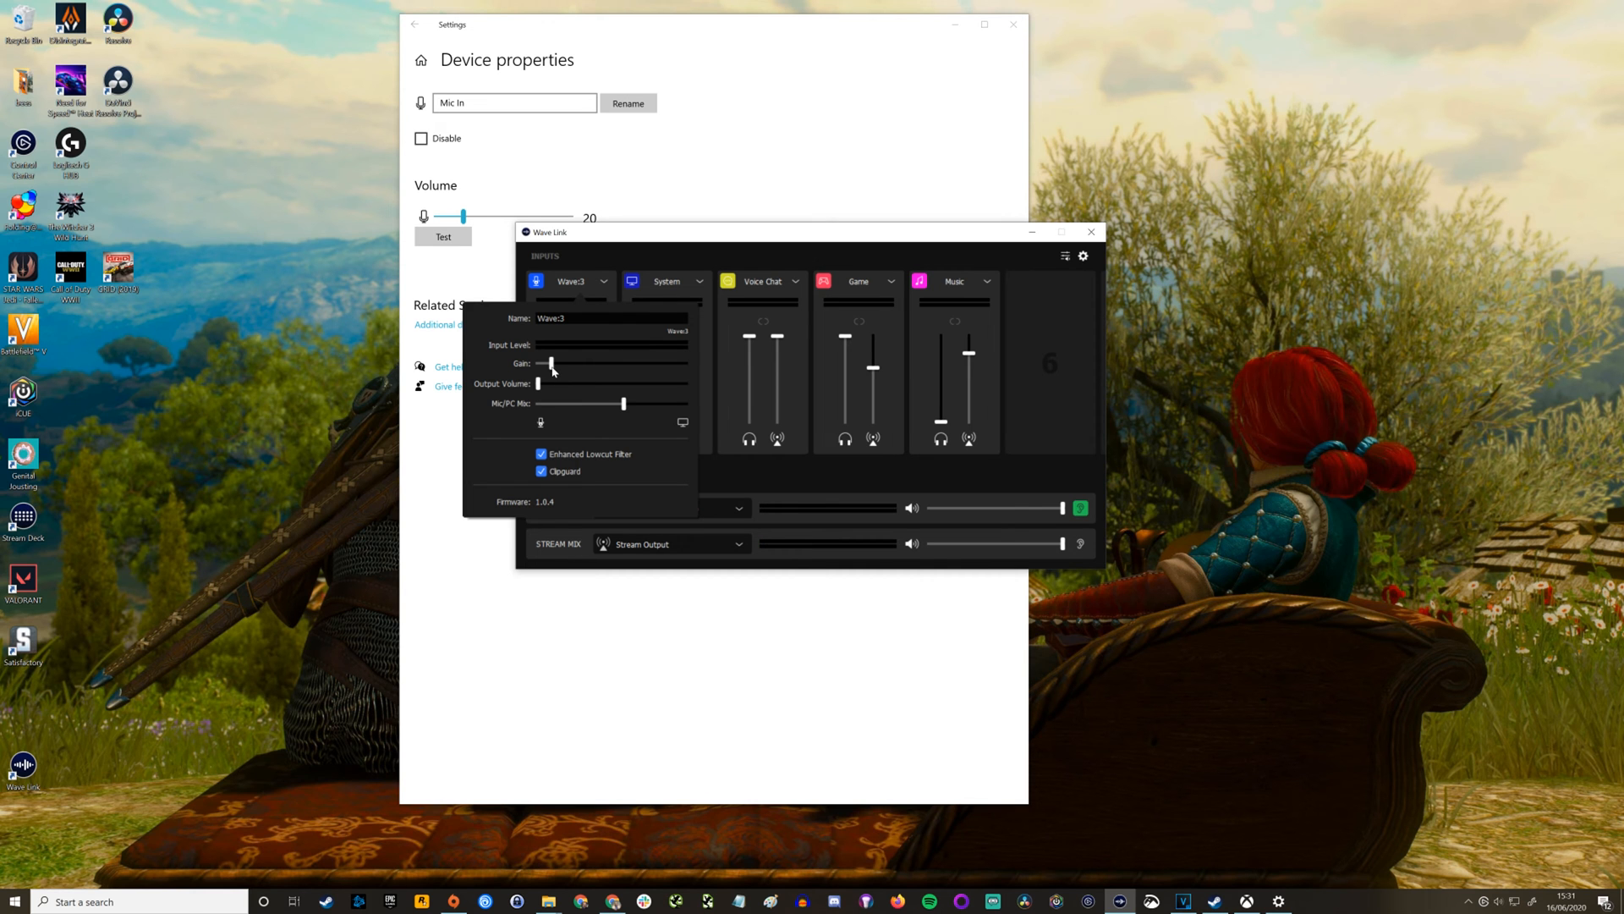
drag(552, 362, 683, 362)
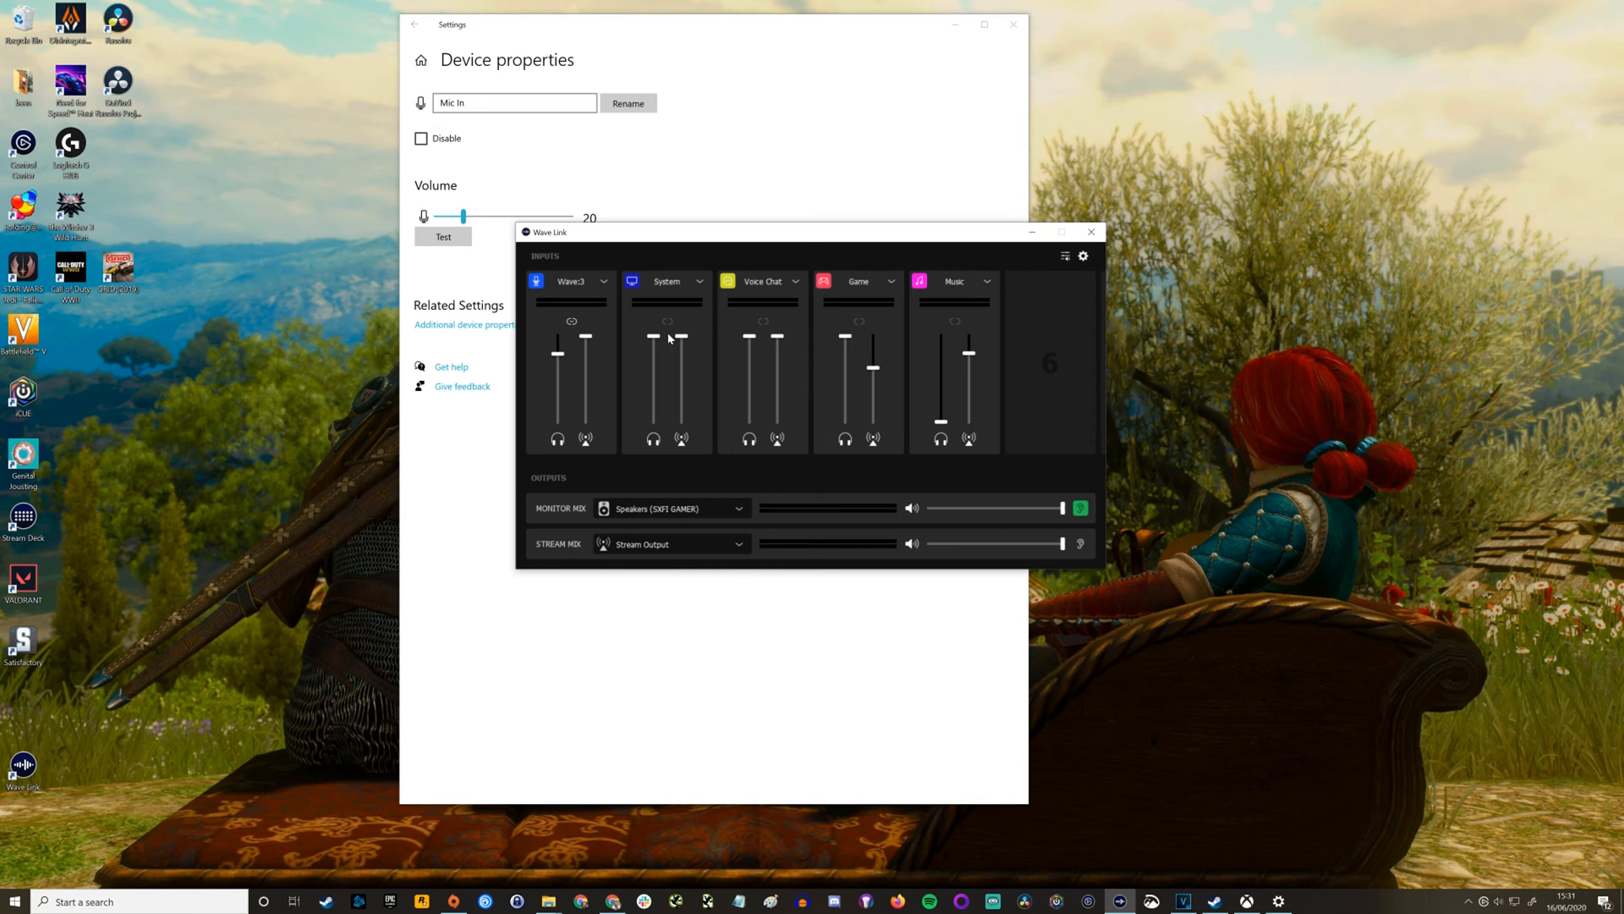
mouse_move(611, 278)
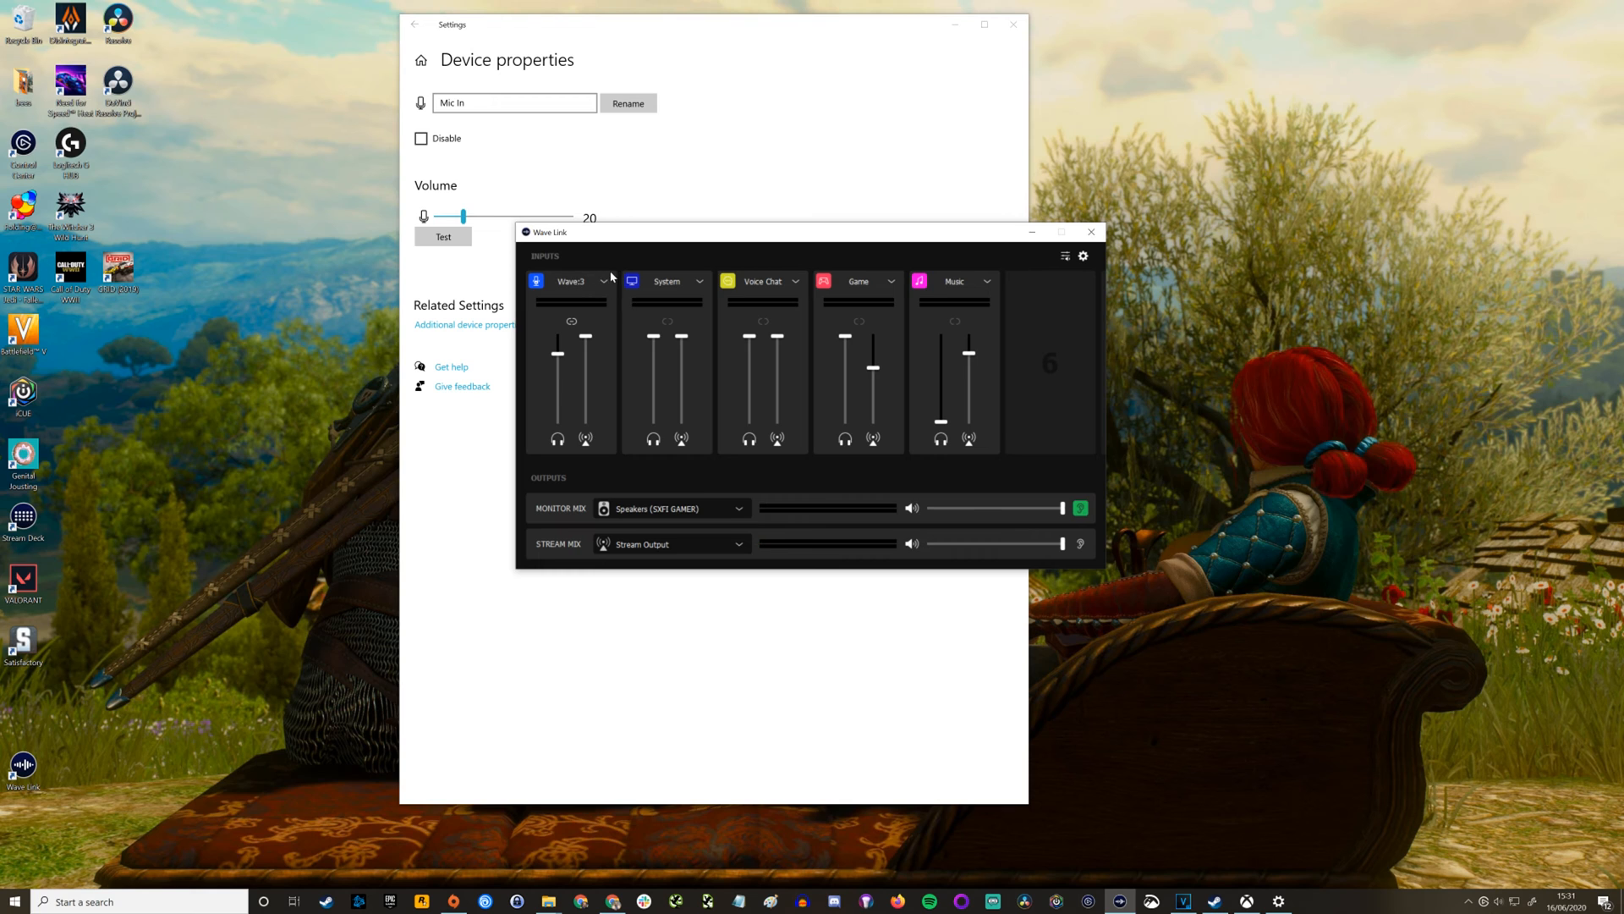
click(602, 281)
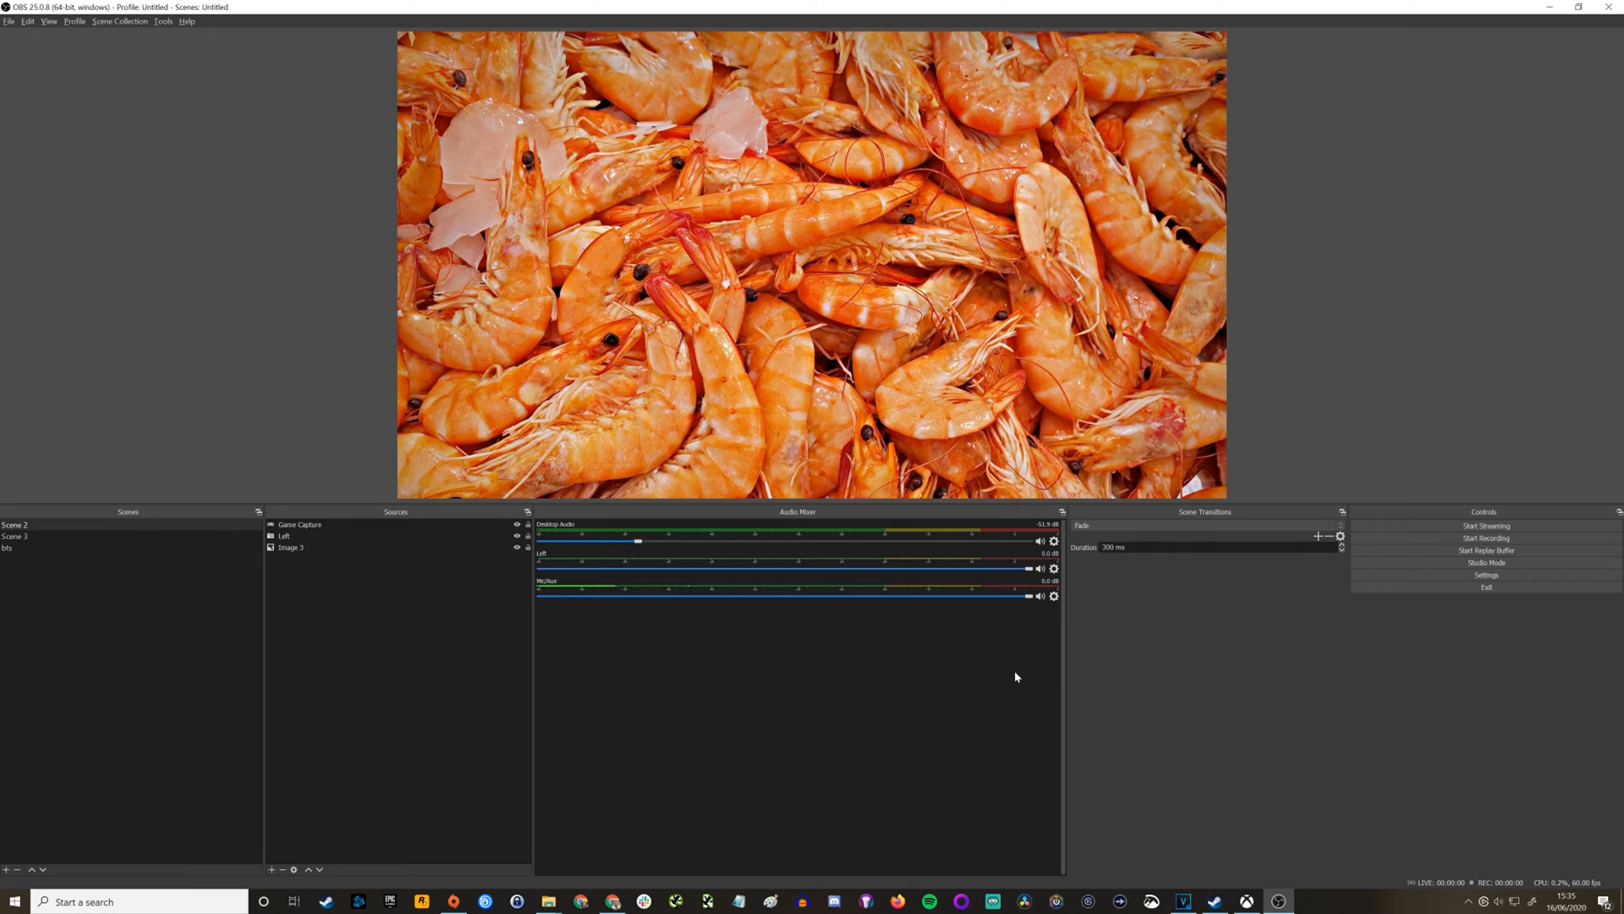
mouse_move(914, 812)
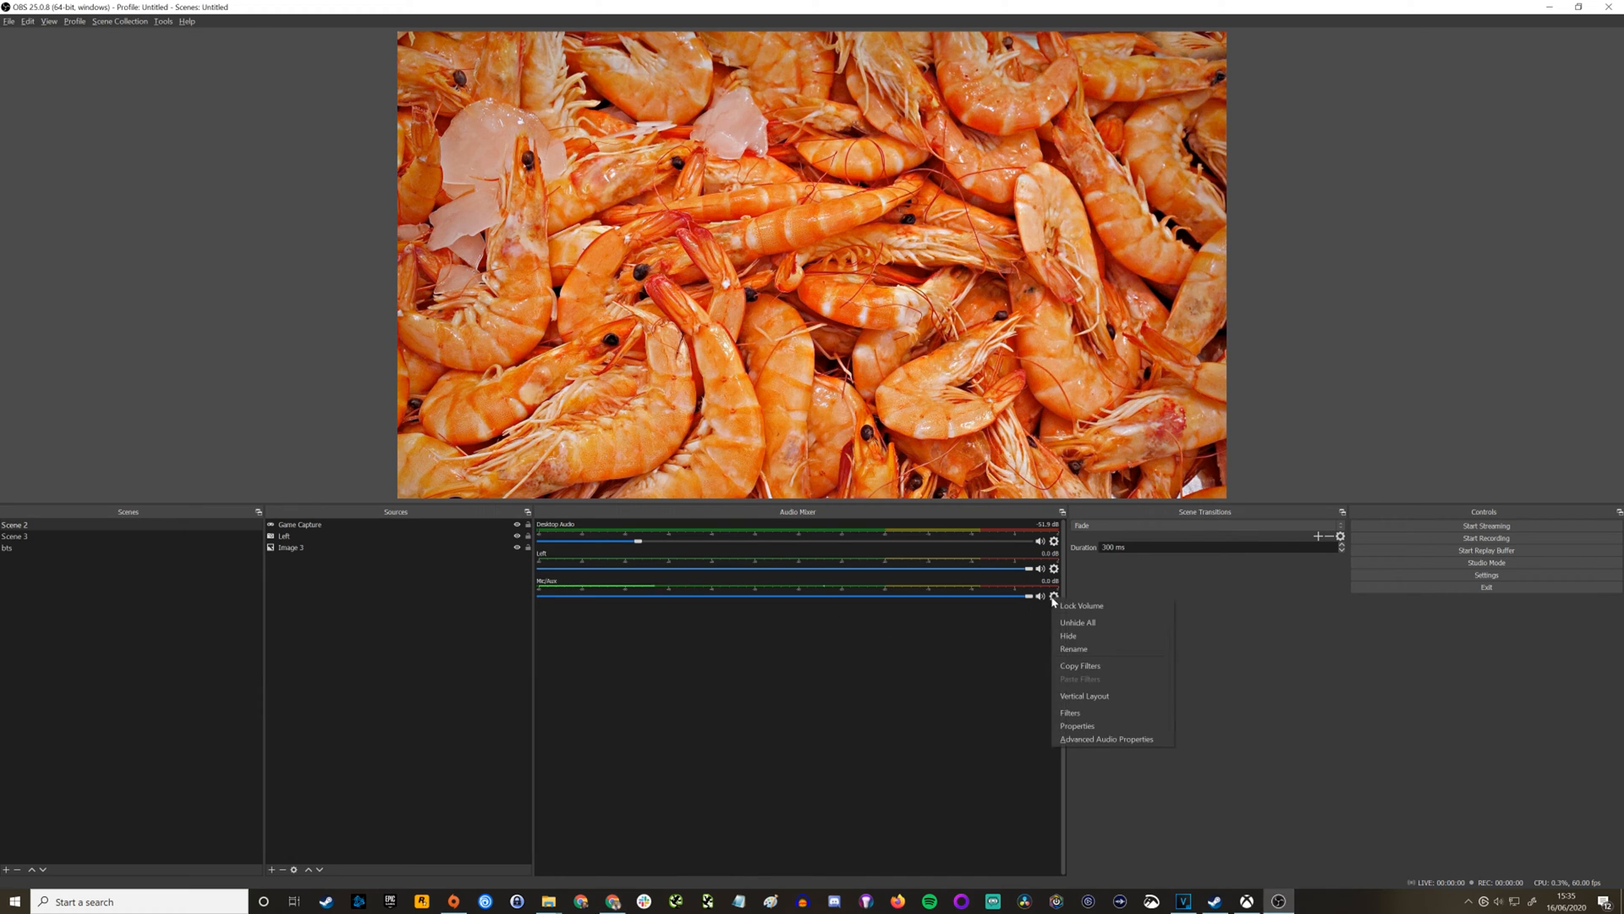
mouse_move(1097, 665)
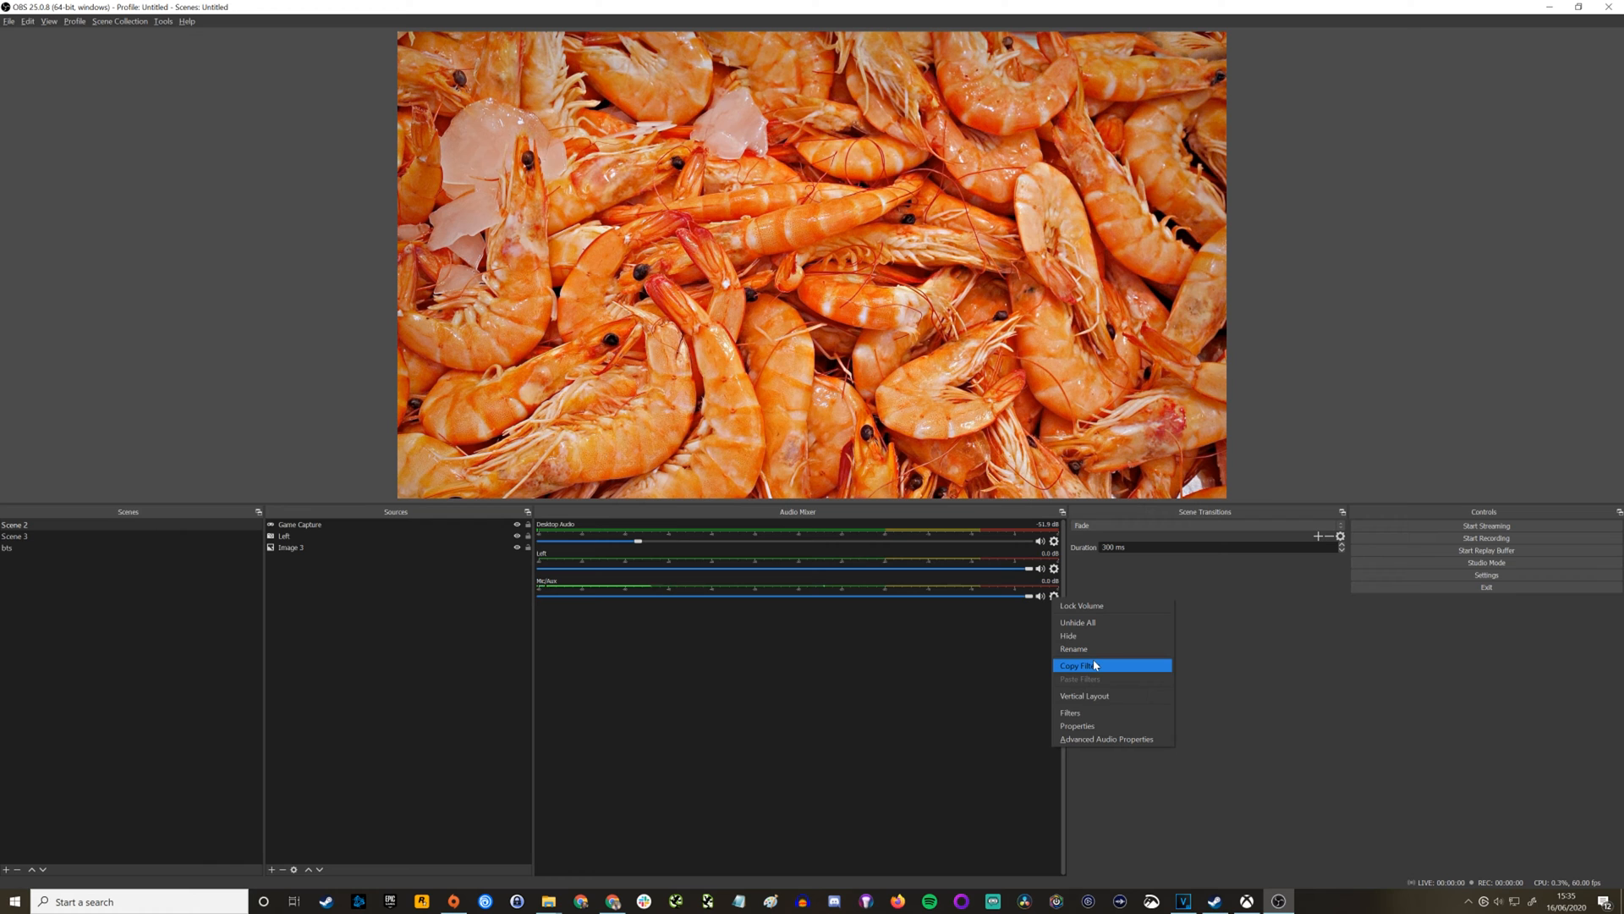
Bring up the Filters window for the Mic/Aux audio source
click(1069, 712)
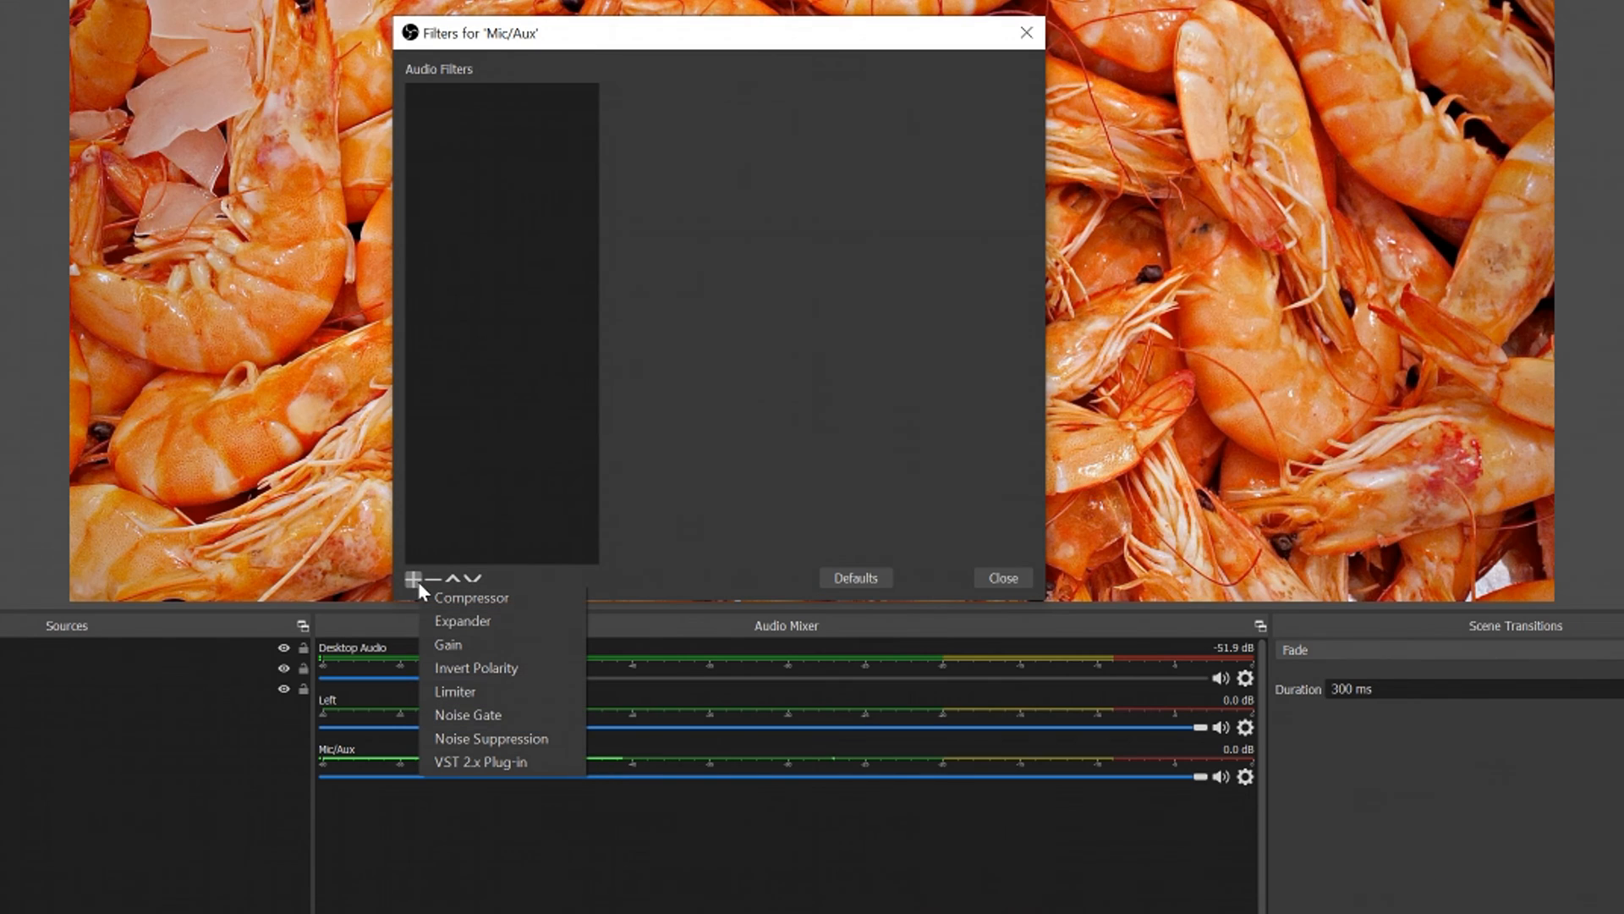
mouse_move(491, 738)
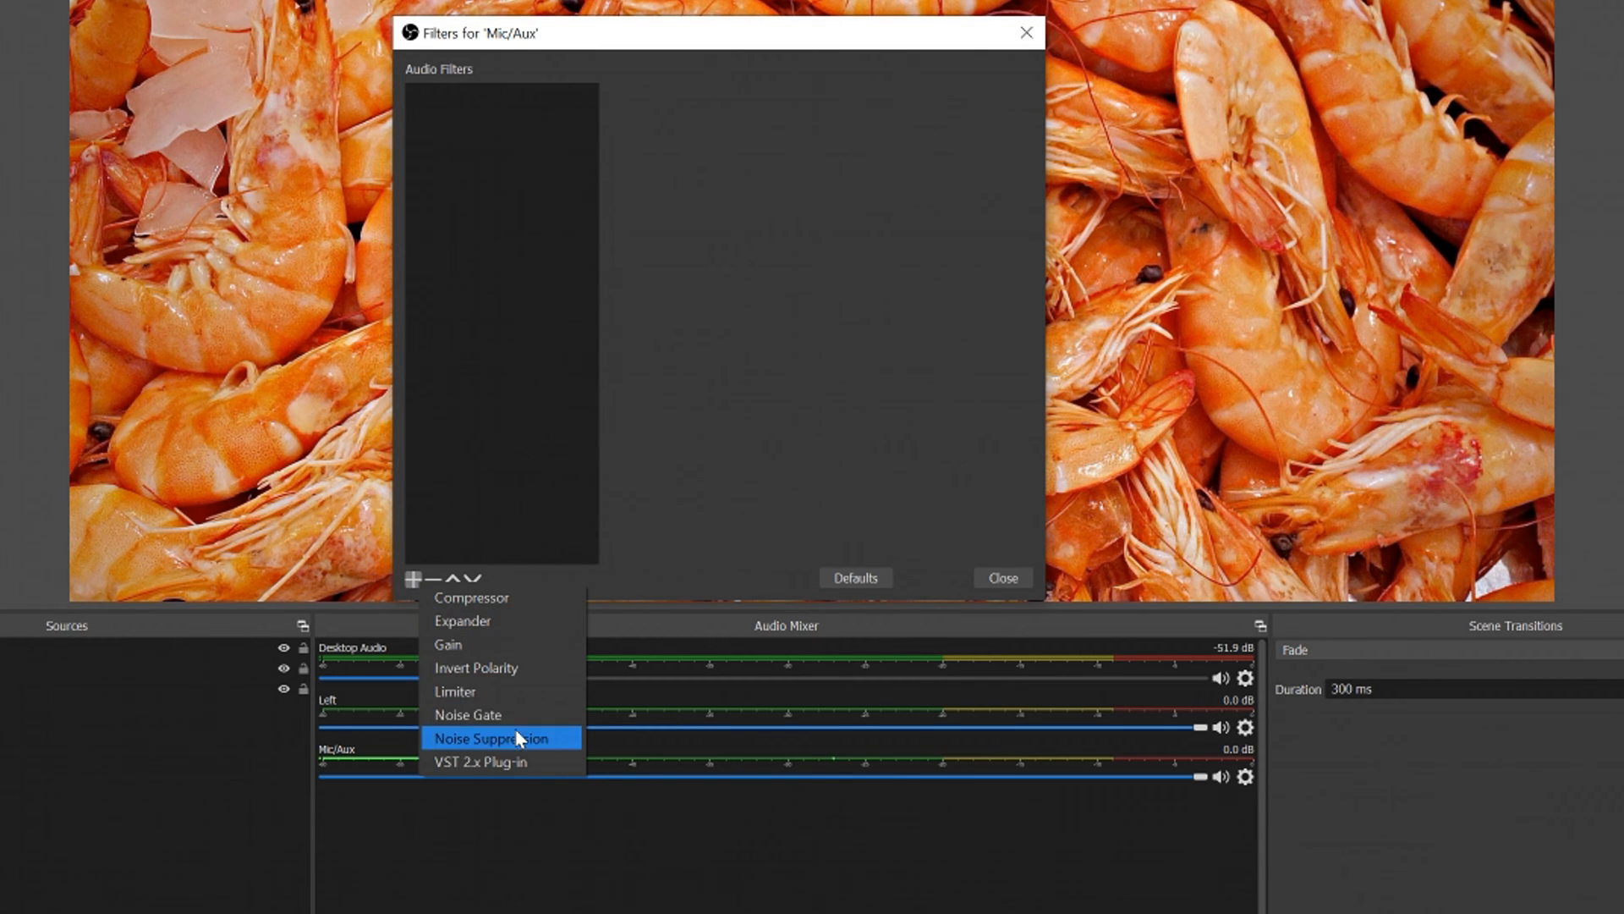
Add a Noise Suppression filter and test levels between -42 and -4 dB
click(501, 738)
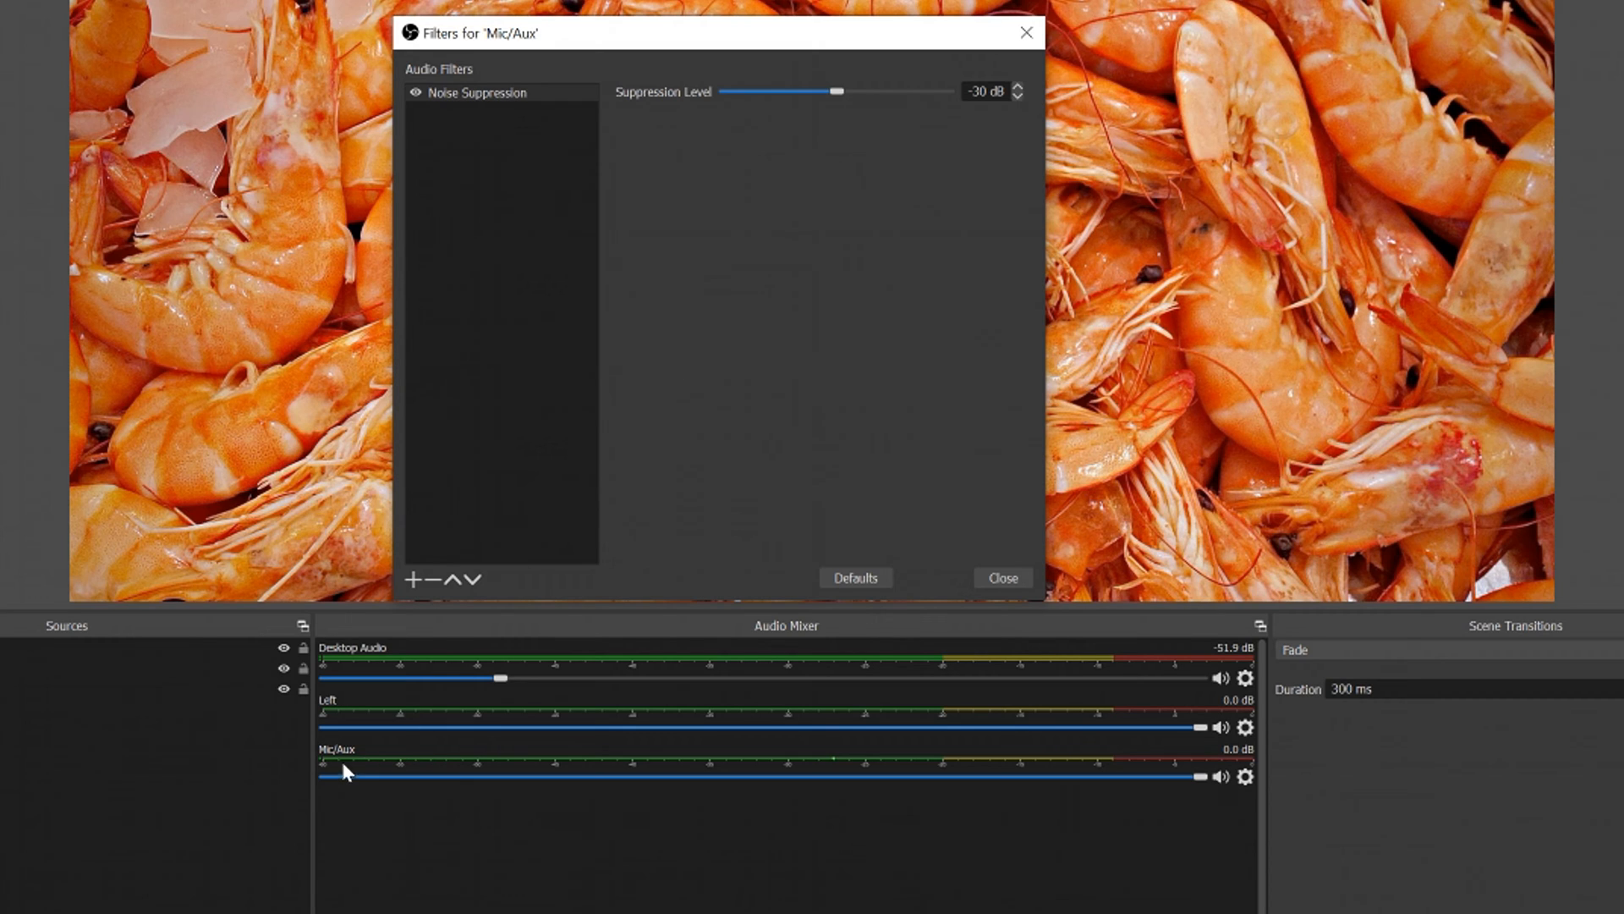
mouse_move(850, 405)
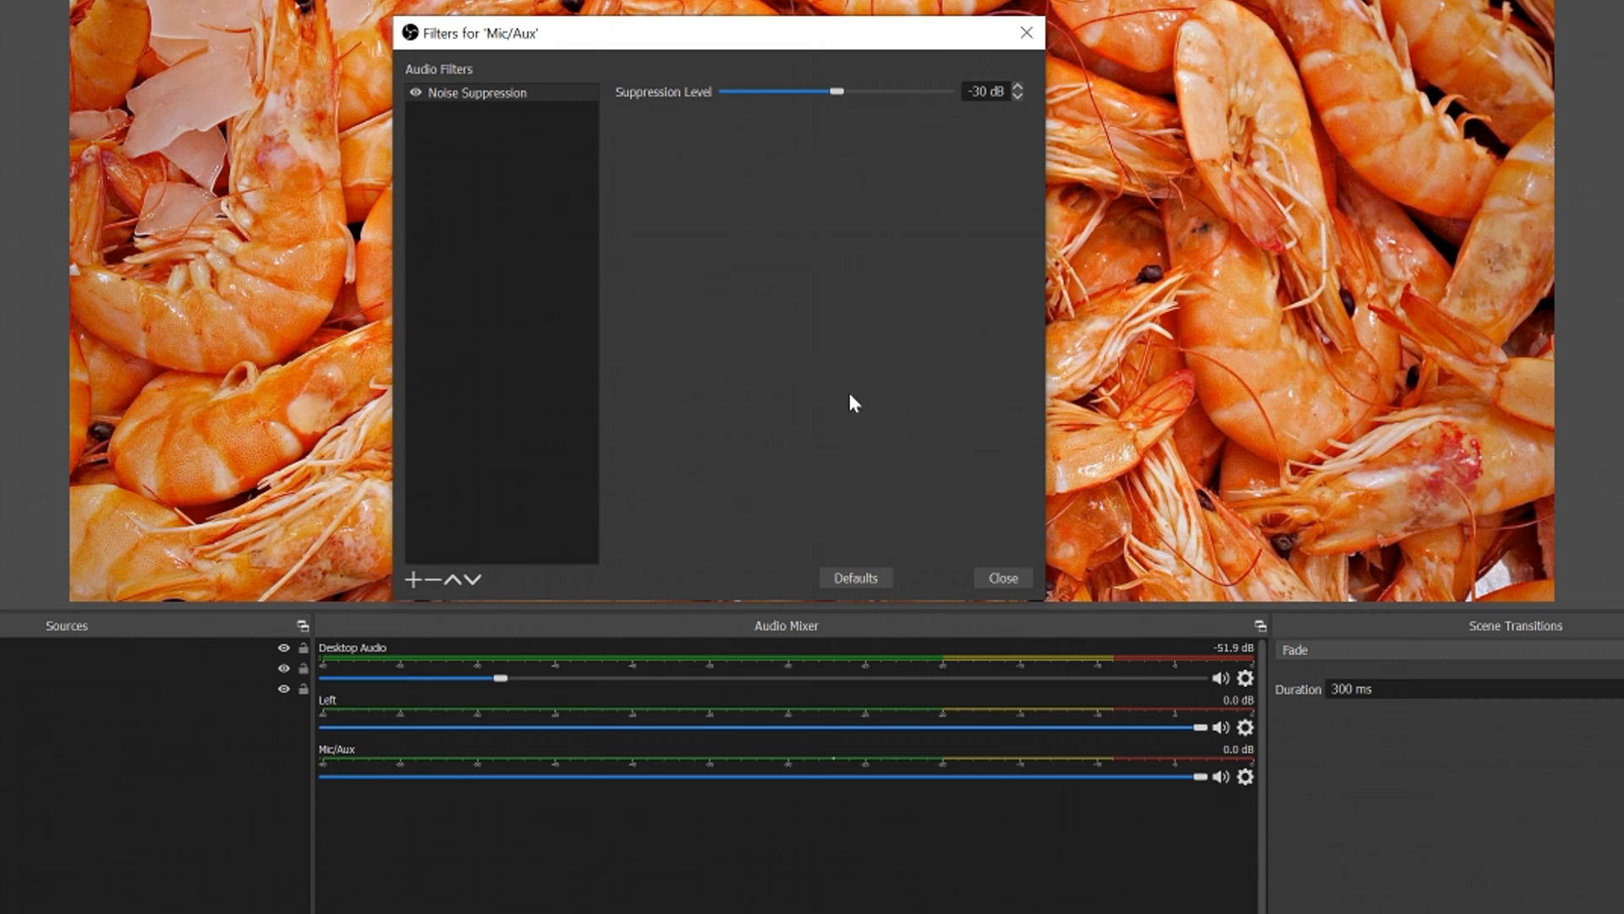
drag(838, 92, 804, 92)
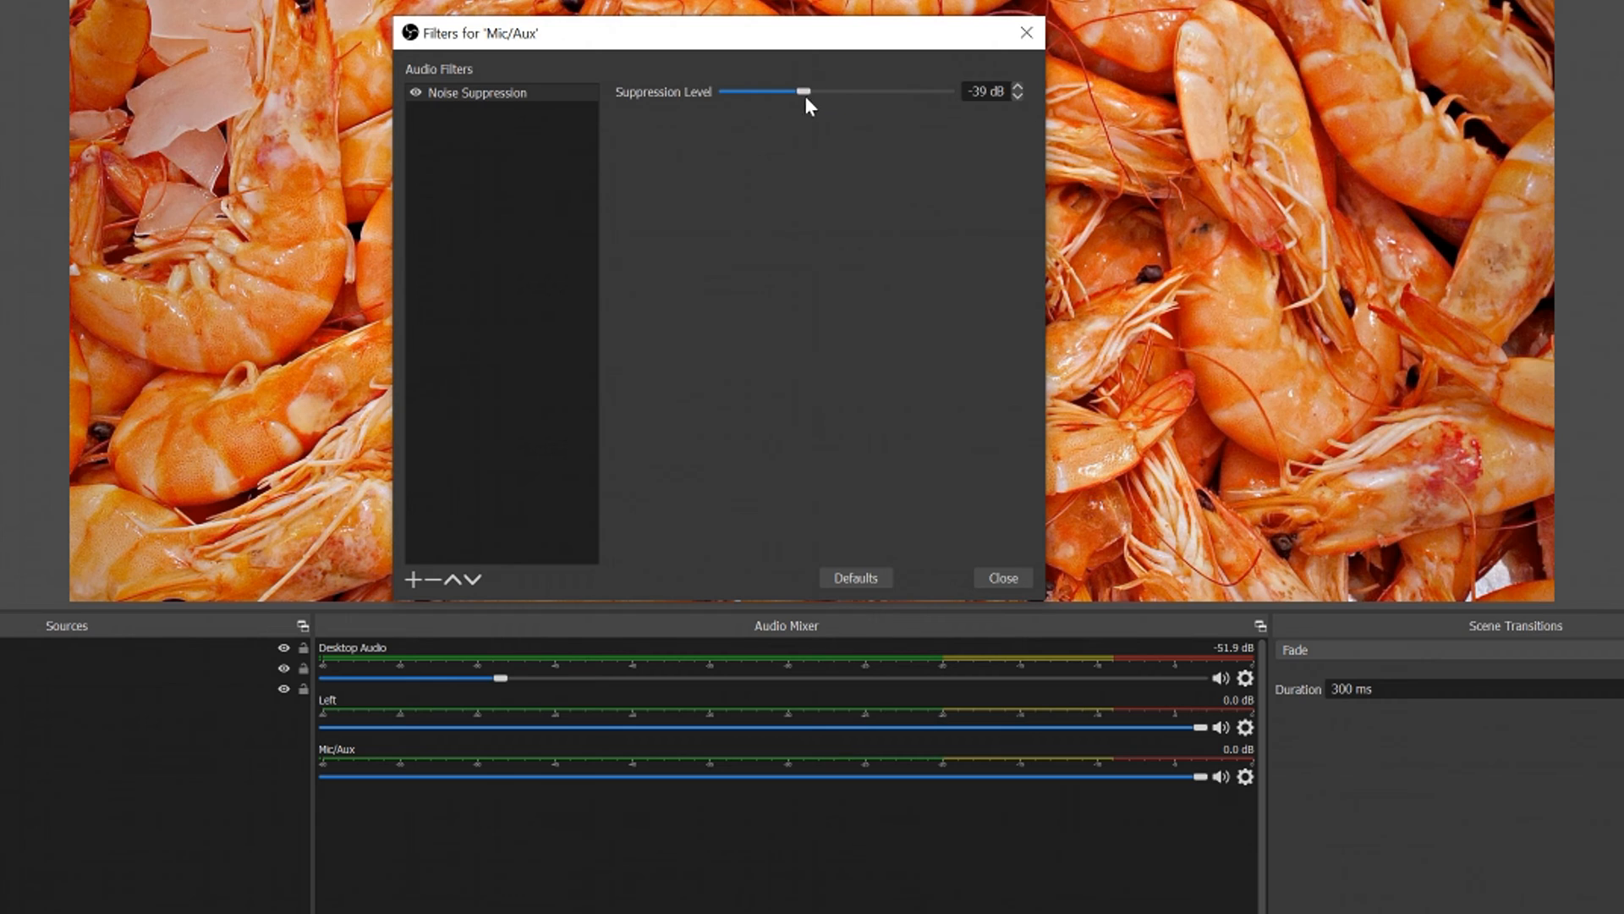
drag(804, 91, 796, 91)
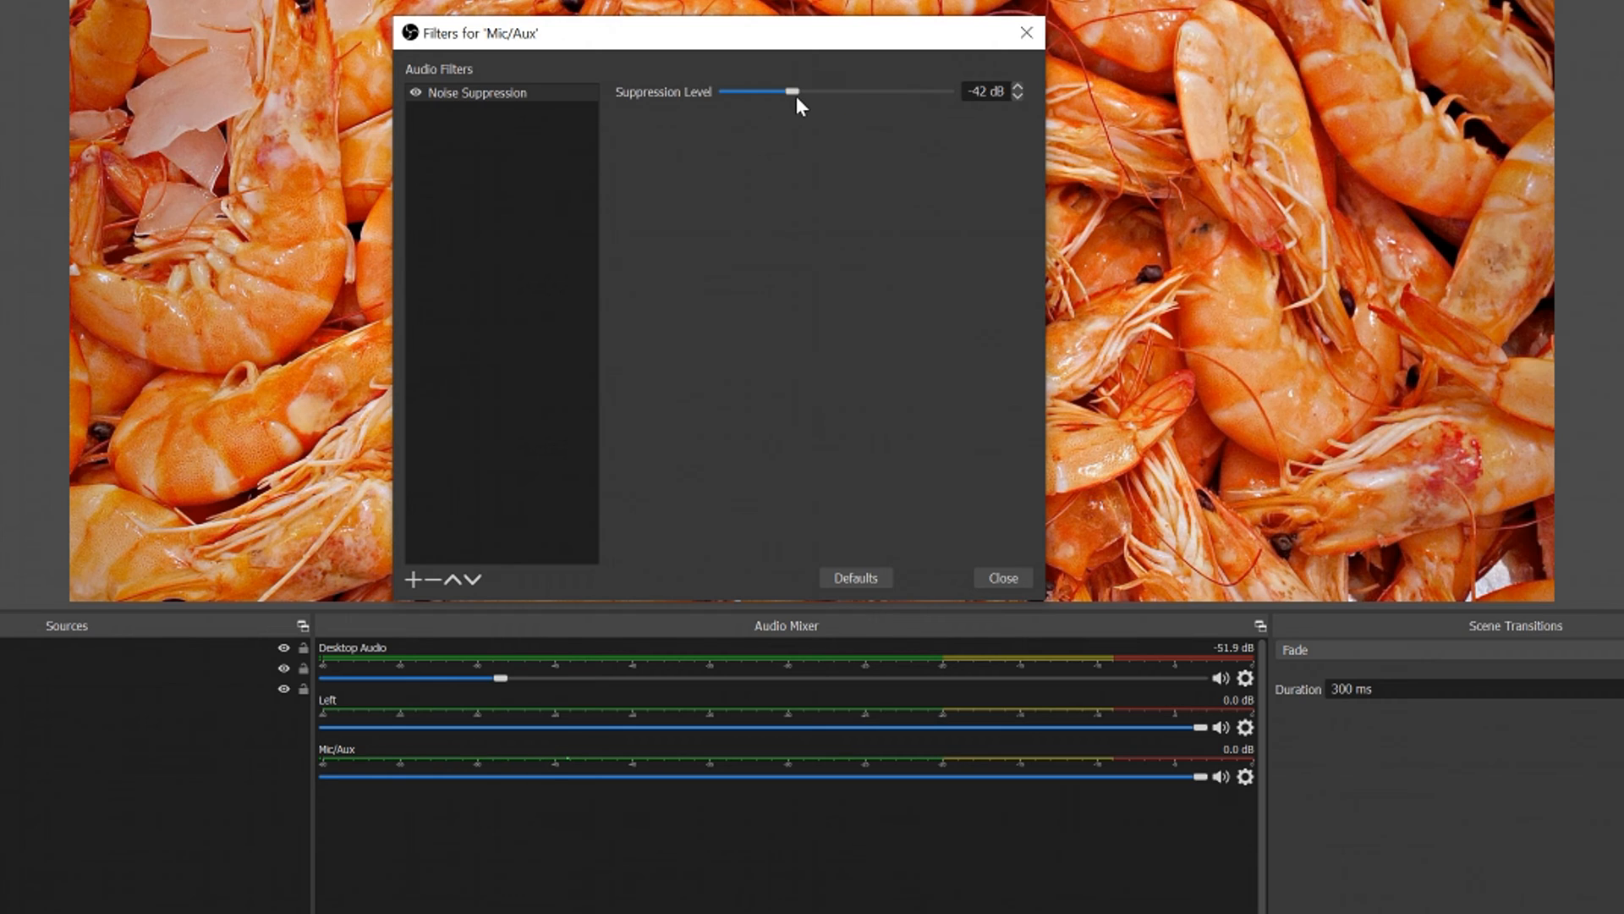
drag(792, 92, 885, 91)
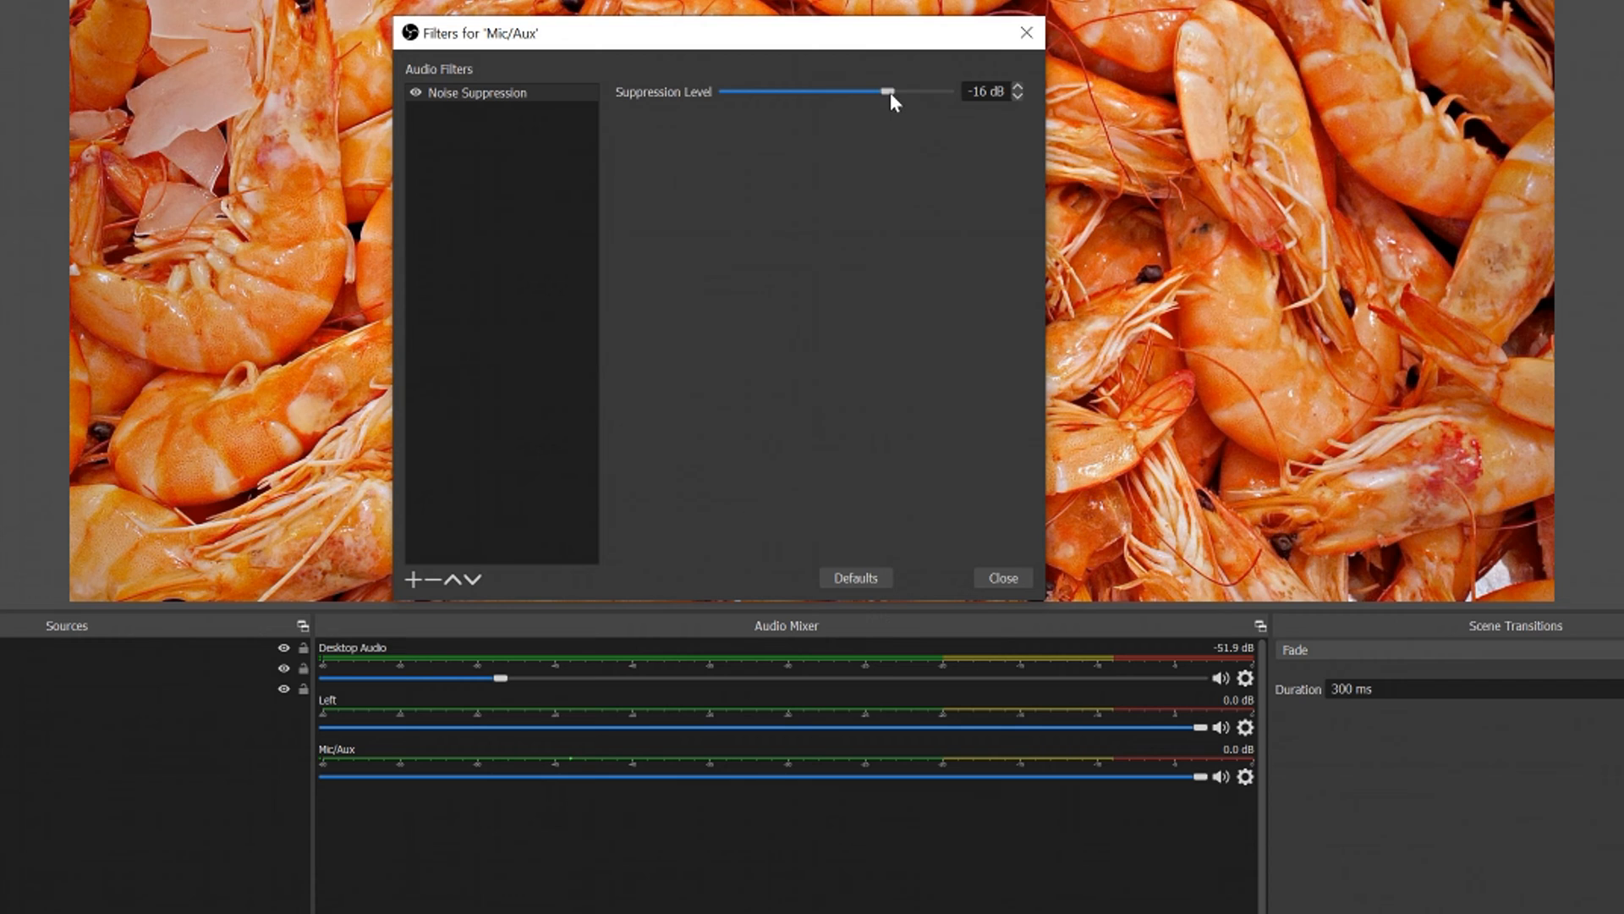
drag(888, 92, 919, 92)
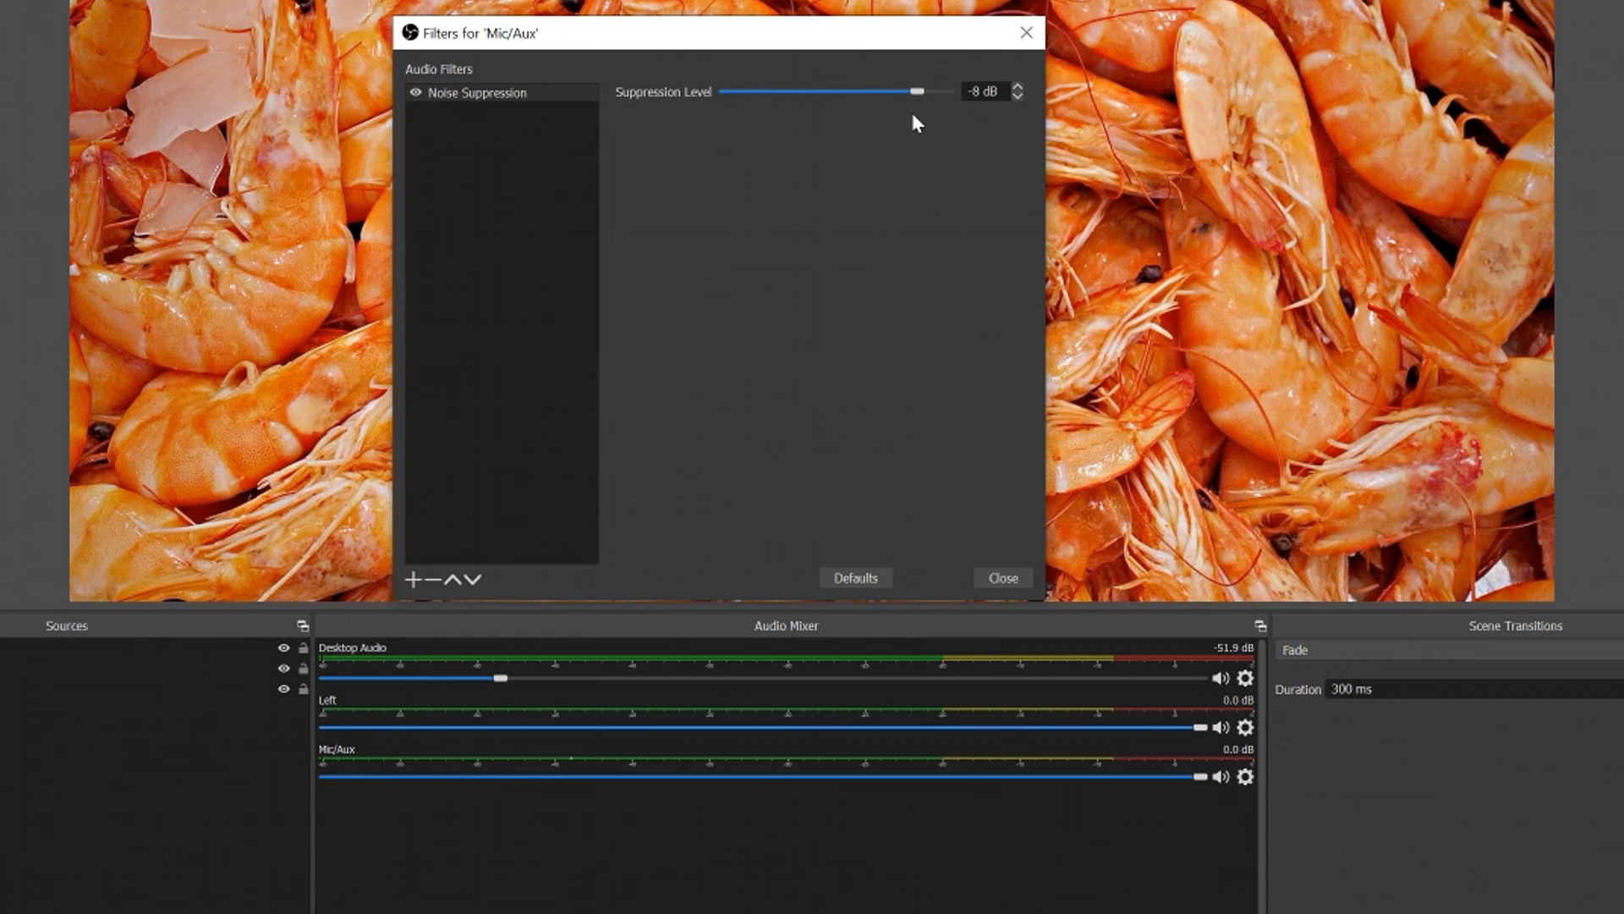
drag(915, 91, 931, 91)
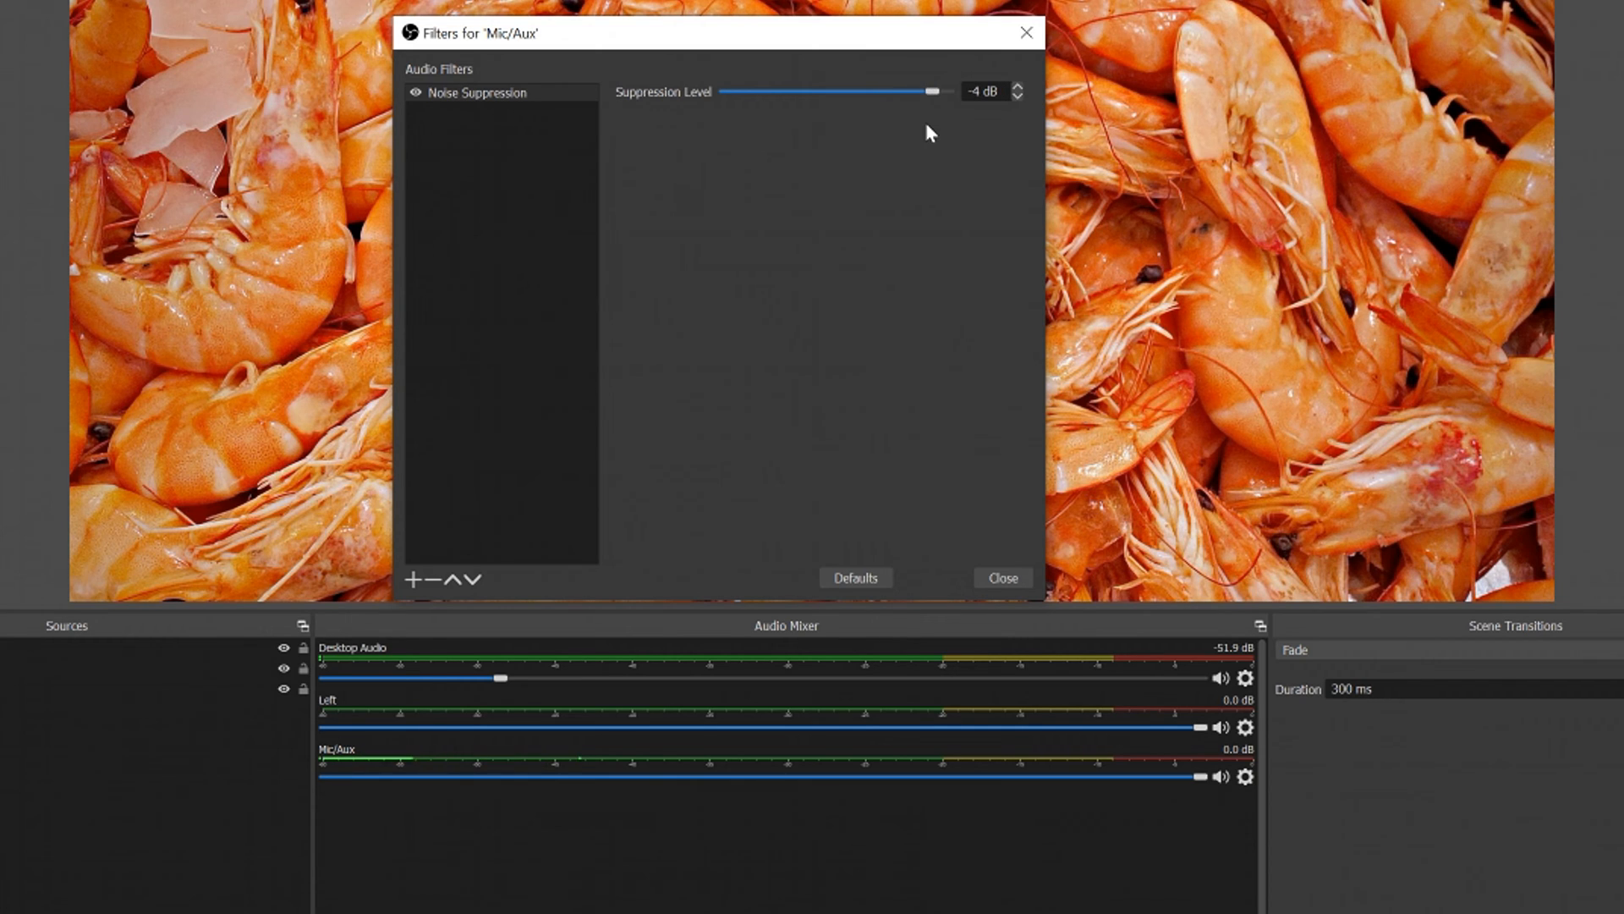
drag(930, 91, 910, 92)
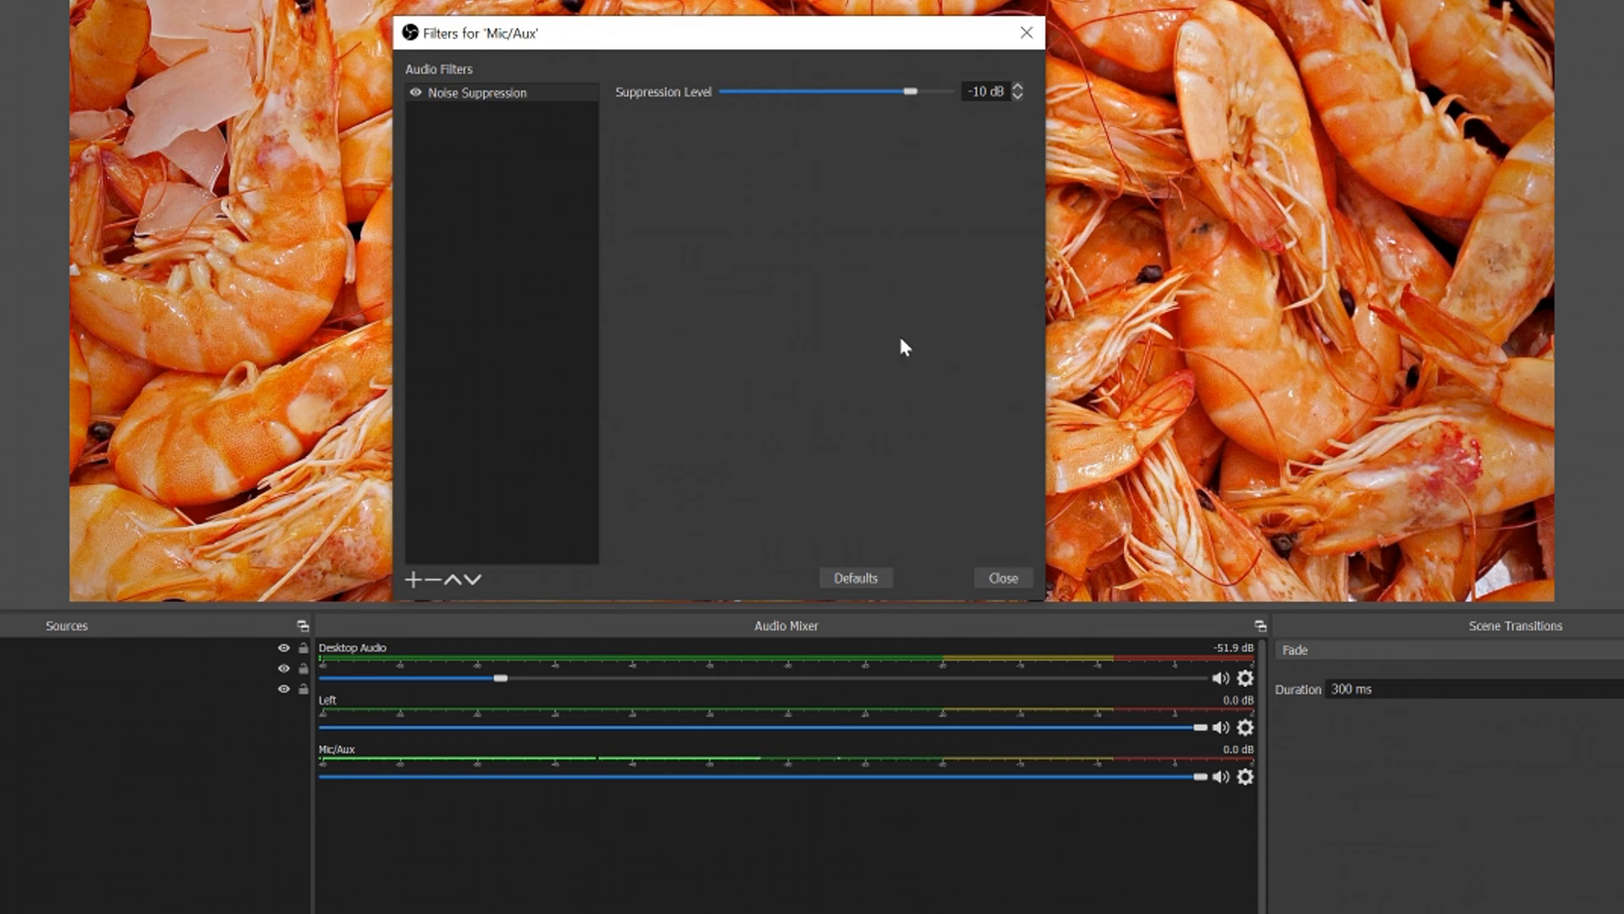
Lower the suppression level through -31 and -48 dB down to about -59 dB
drag(910, 91, 834, 91)
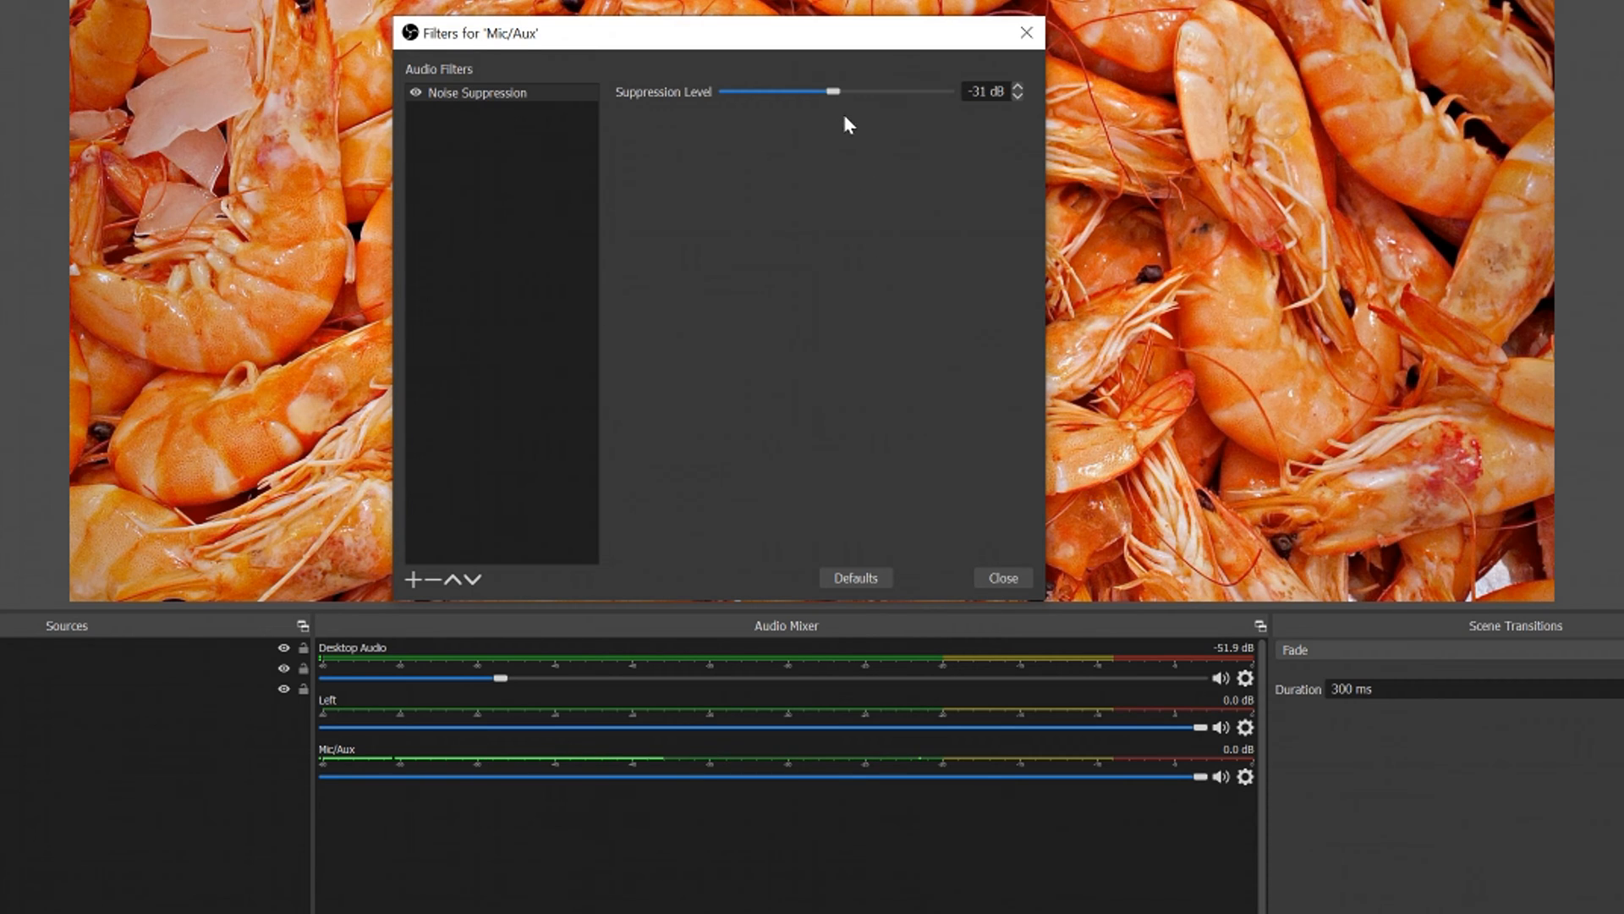
drag(830, 92, 769, 91)
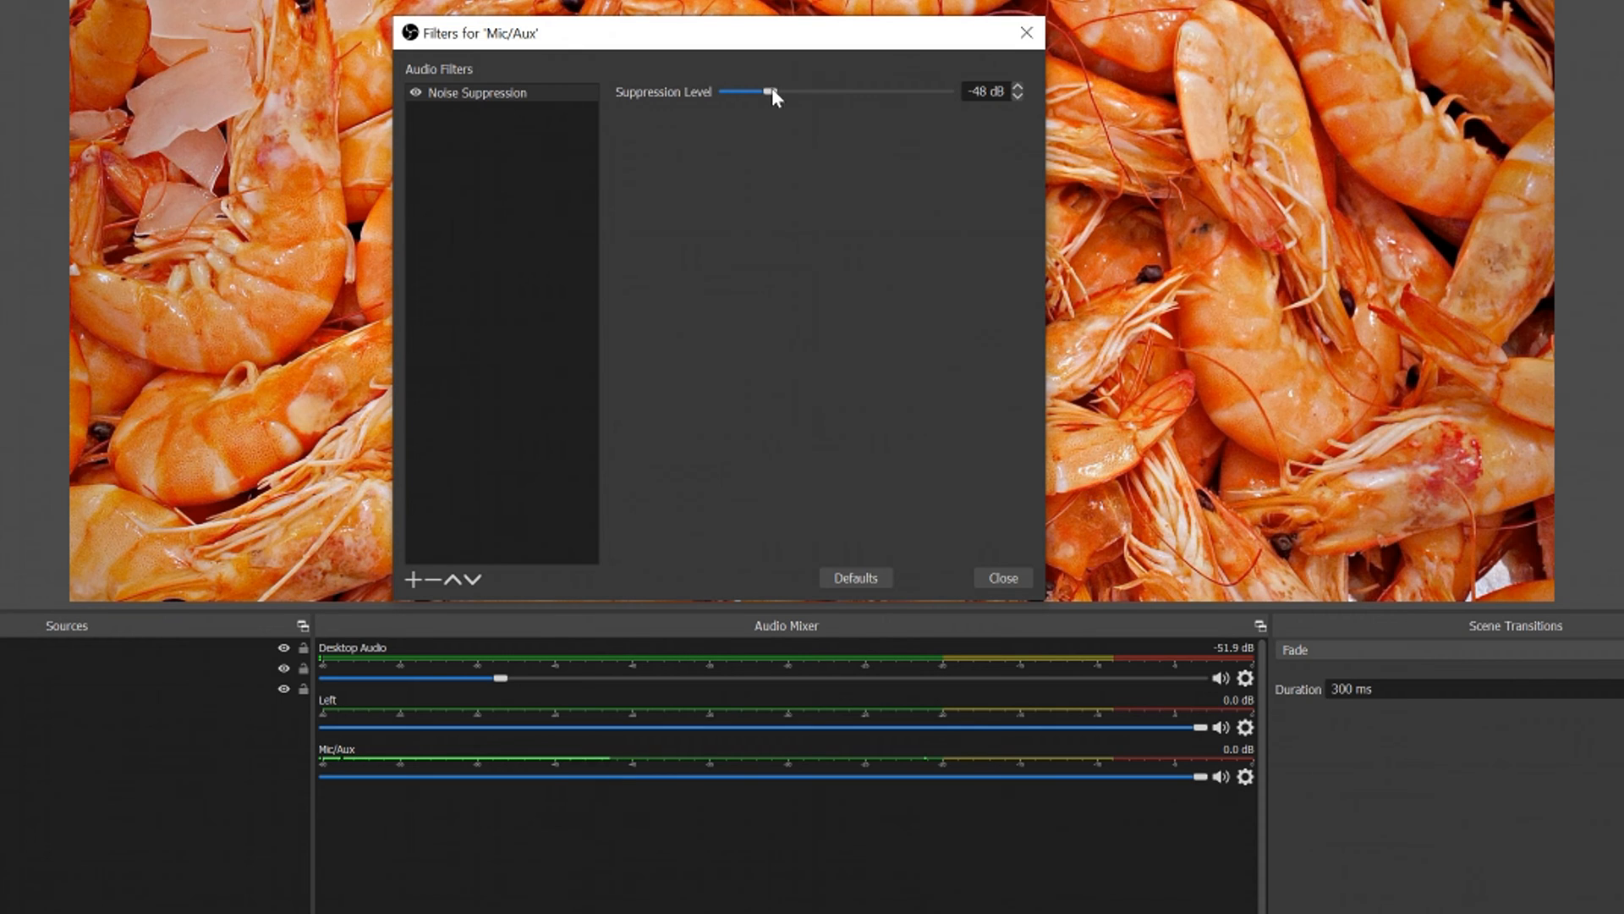
drag(768, 92, 728, 91)
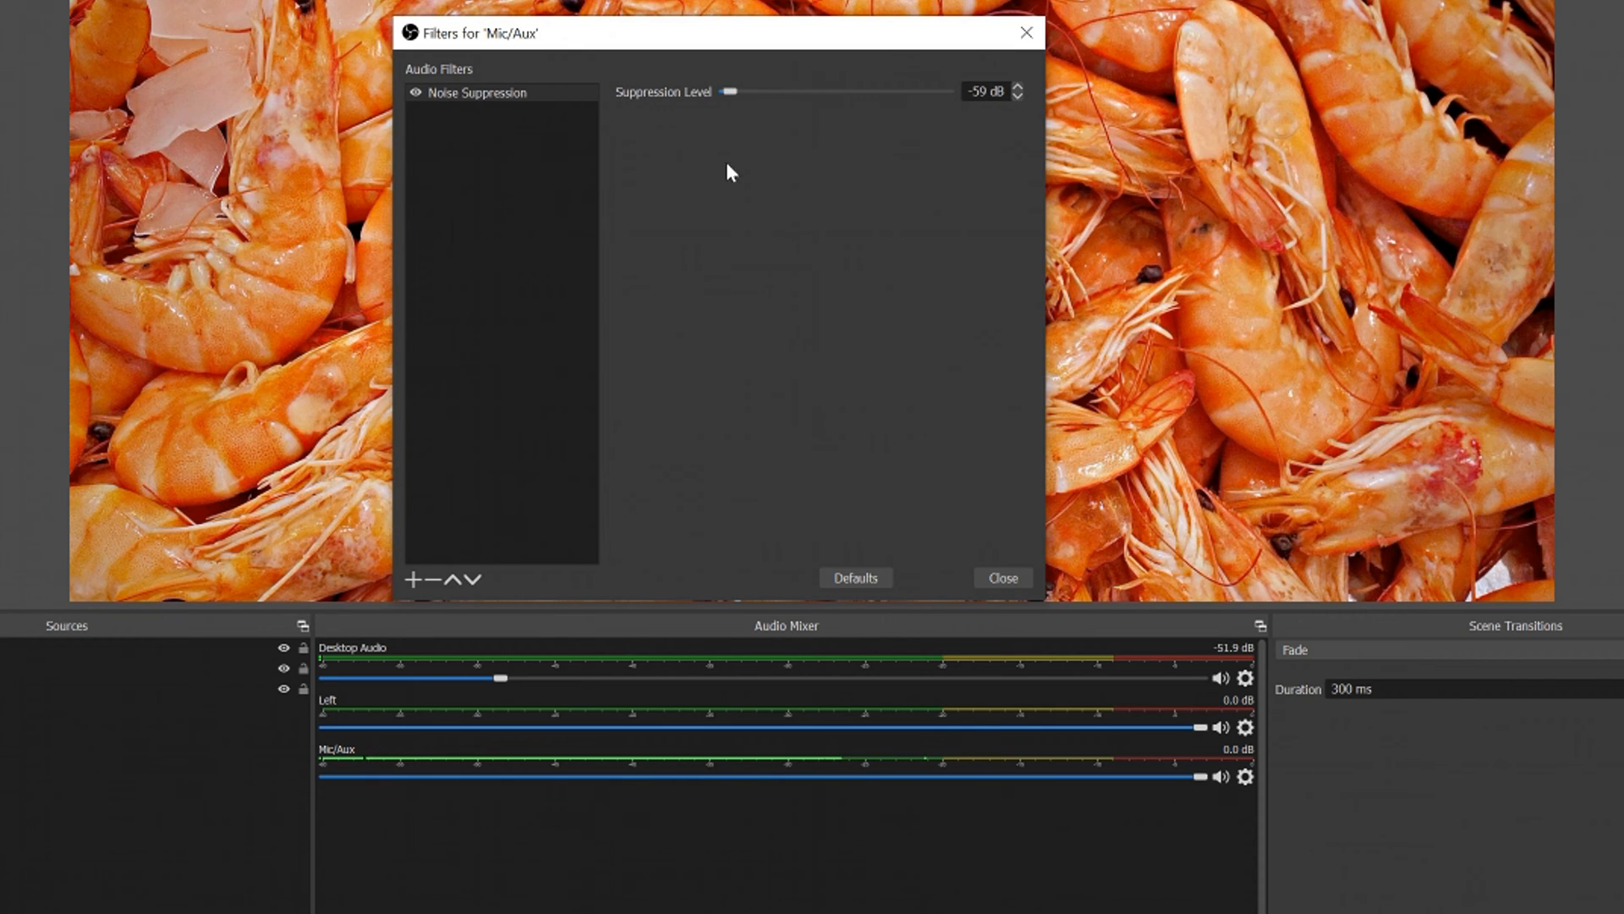
mouse_move(755, 122)
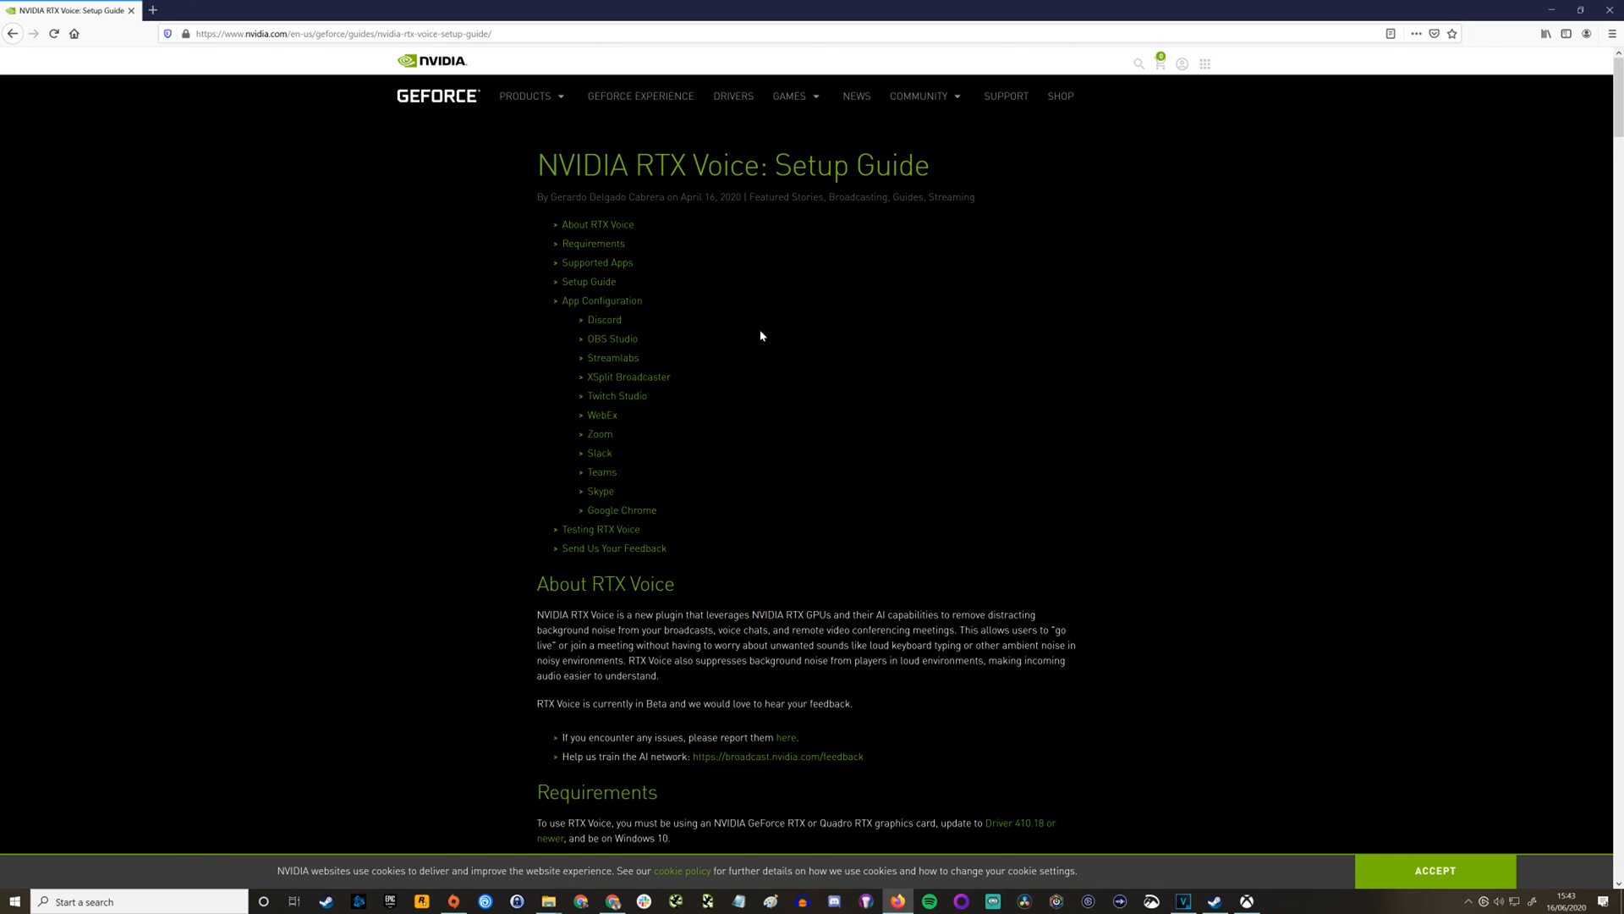
Download the RTX Voice app from the Setup Guide section
scroll(down, 3)
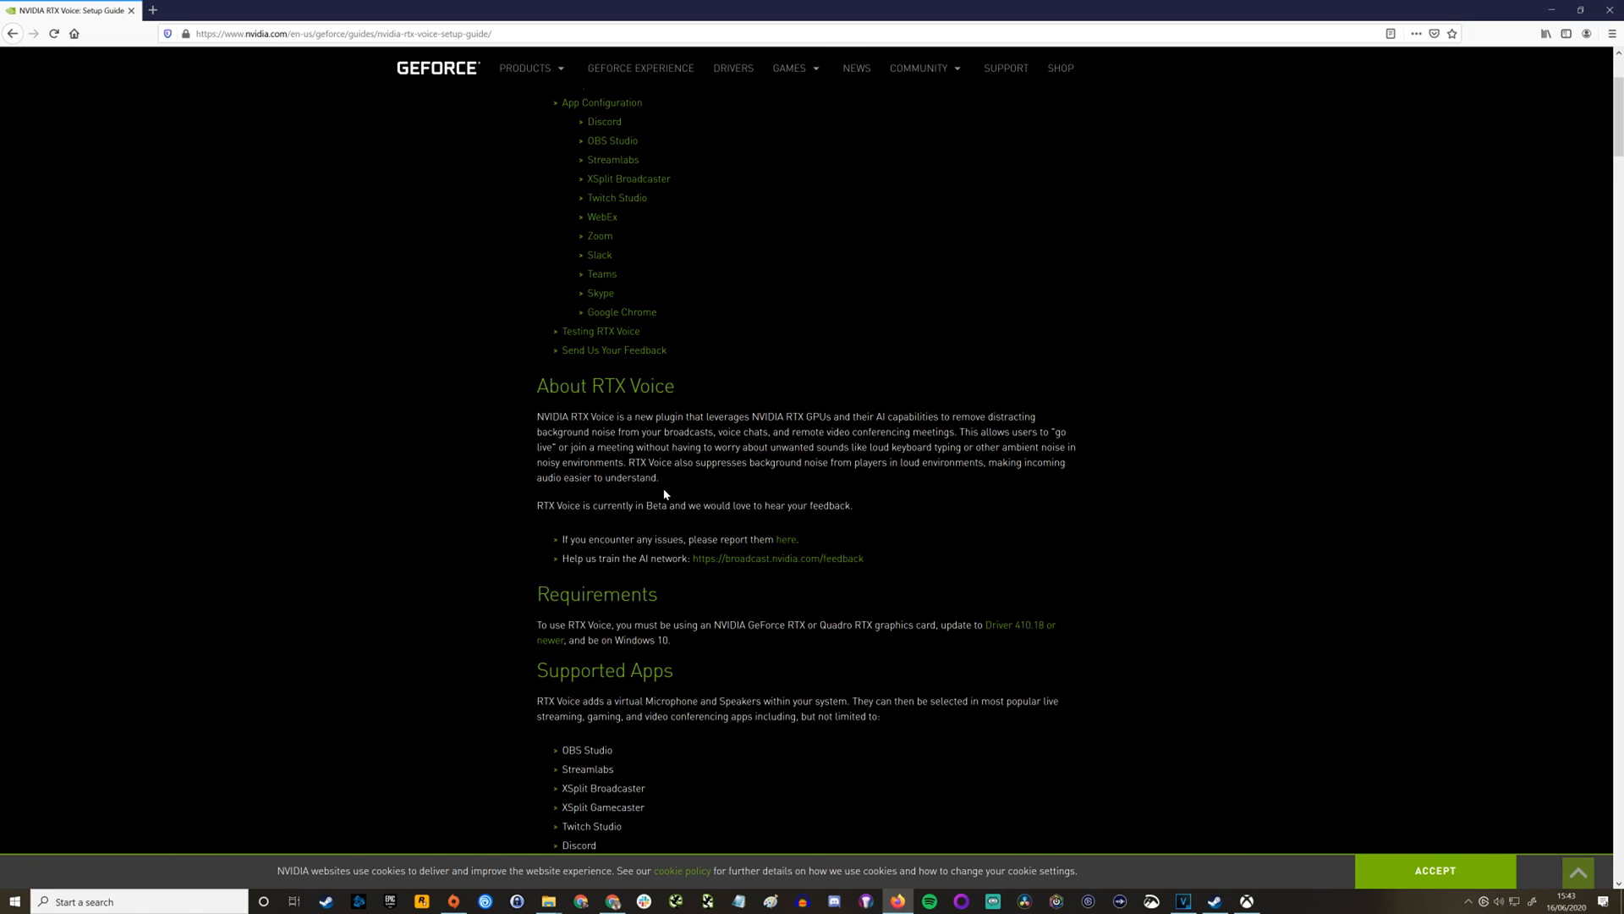
scroll(down, 3)
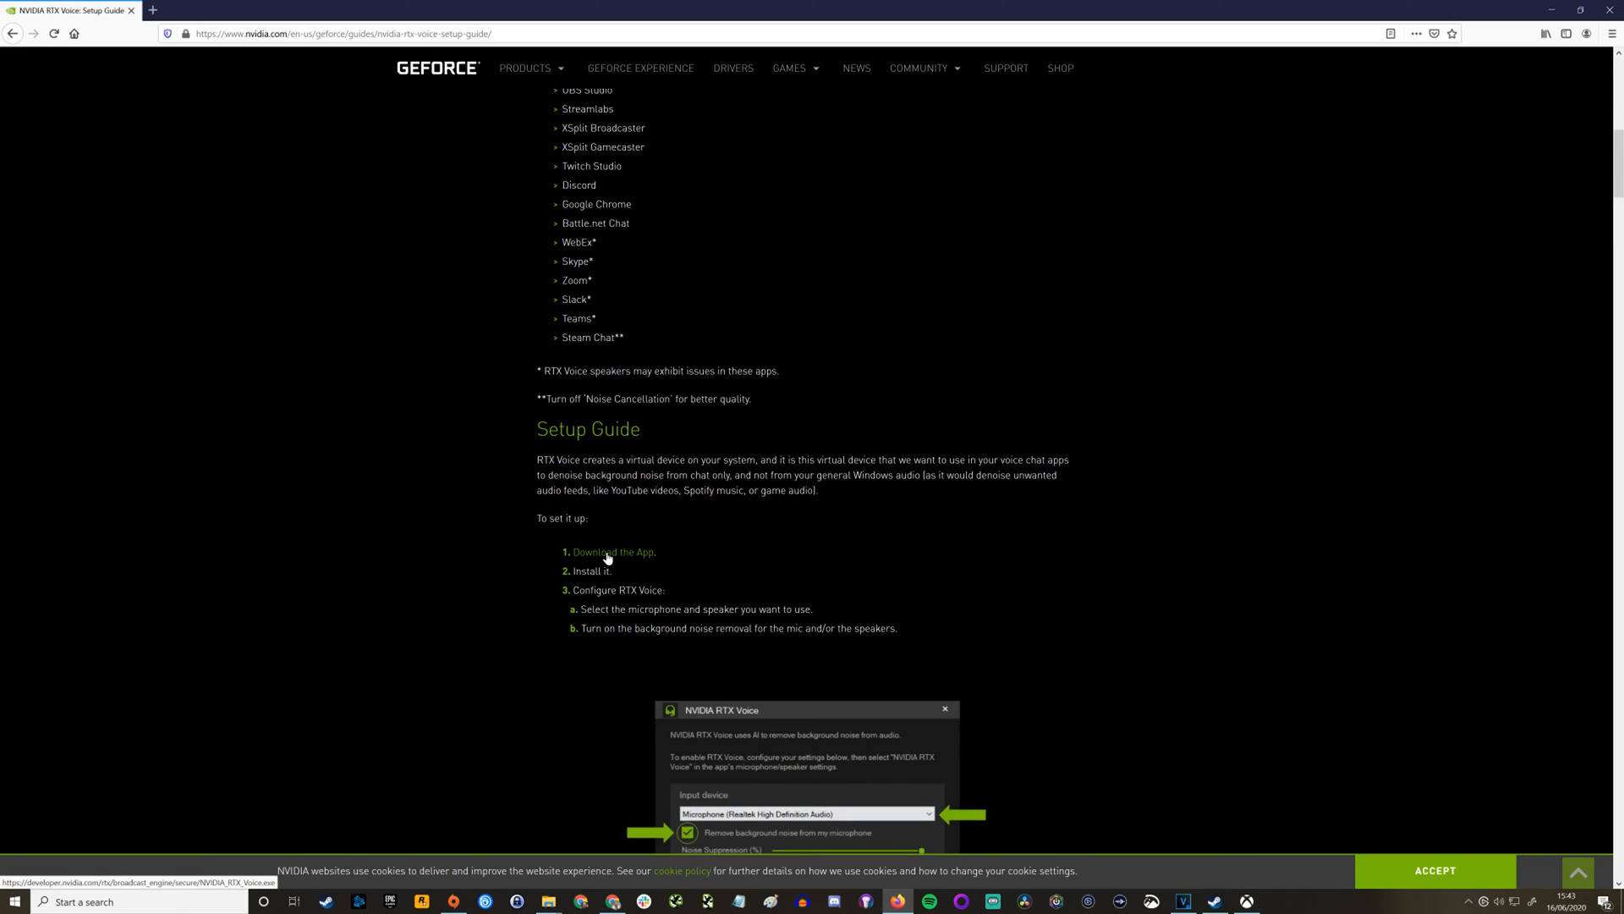
click(610, 552)
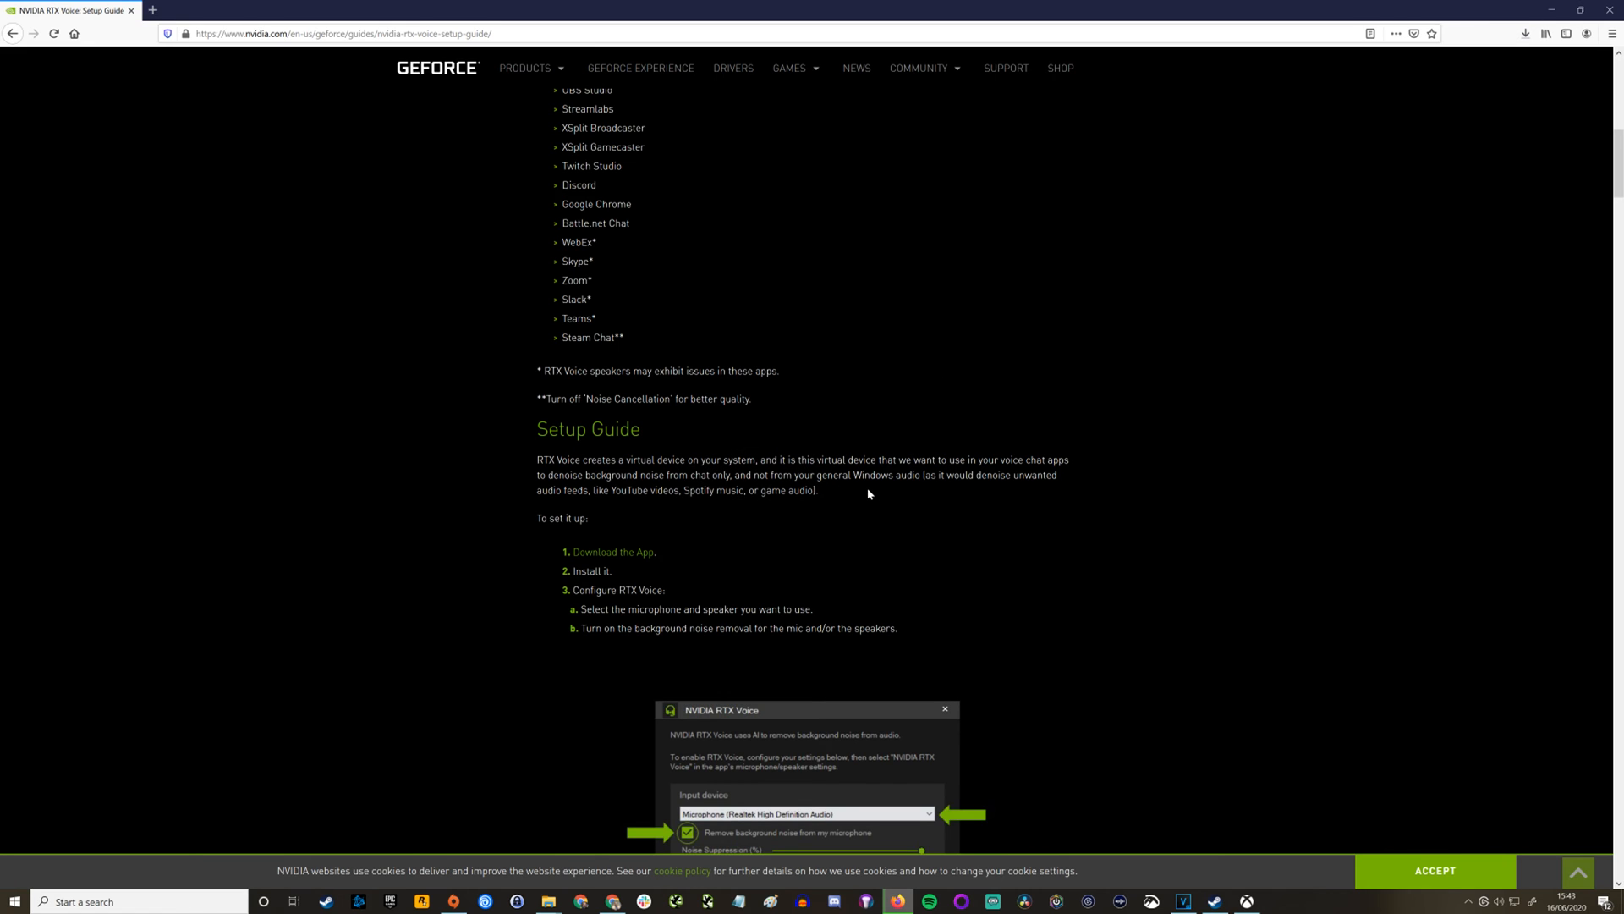
mouse_move(863, 492)
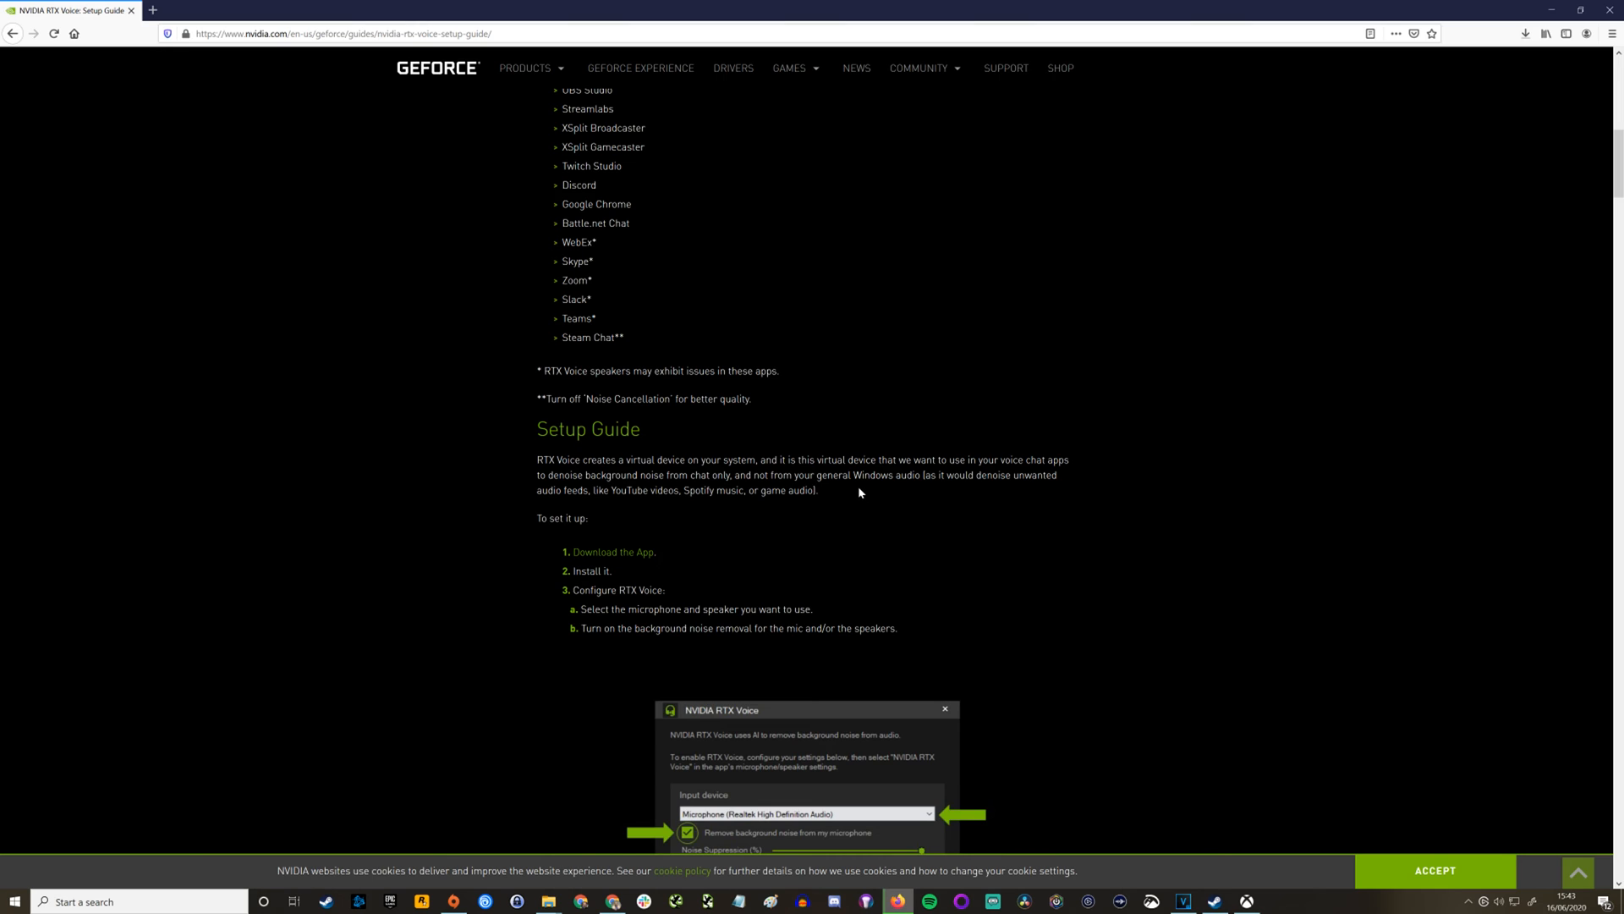
mouse_move(856, 491)
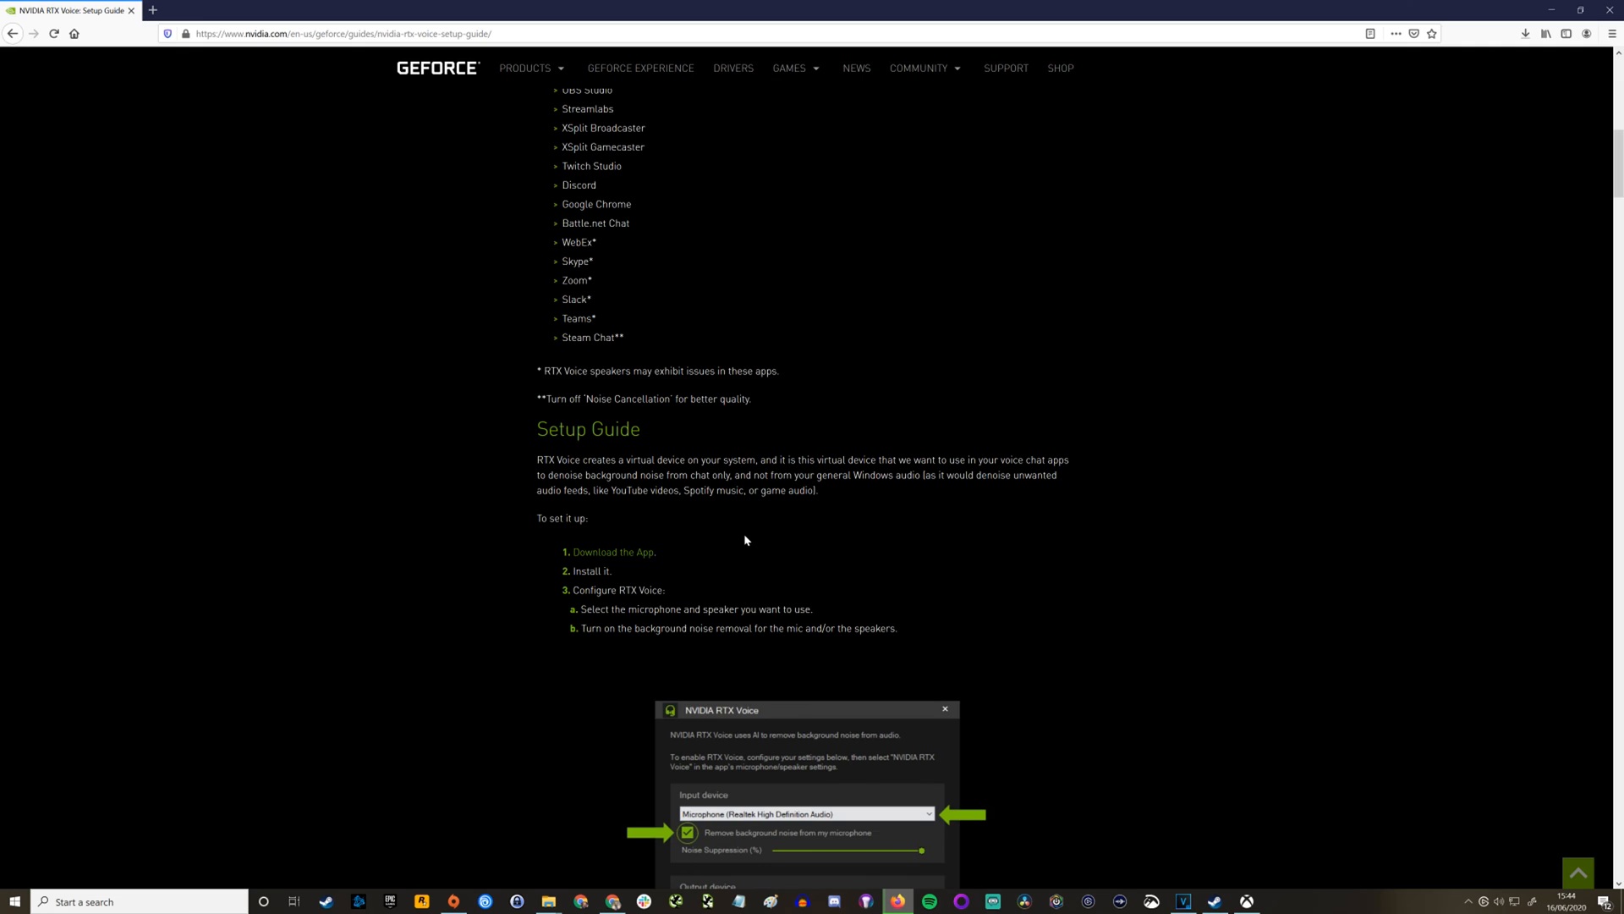
mouse_move(923, 687)
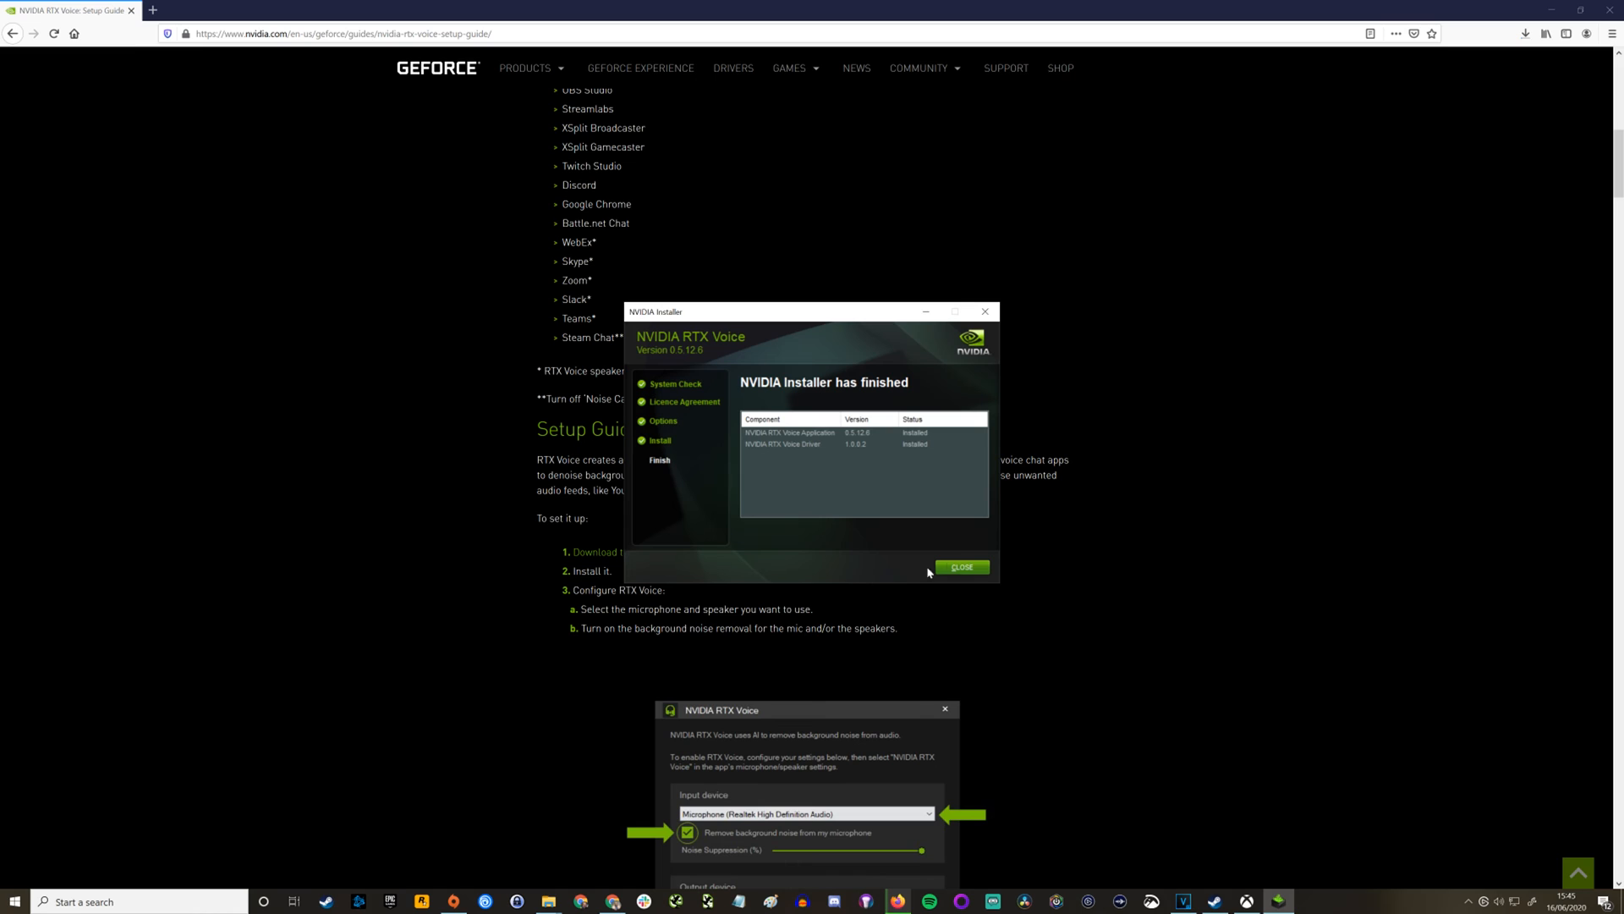
Launch RTX Voice from the installer, choose the Elgato Wave:3 mic as input, and close it
click(961, 566)
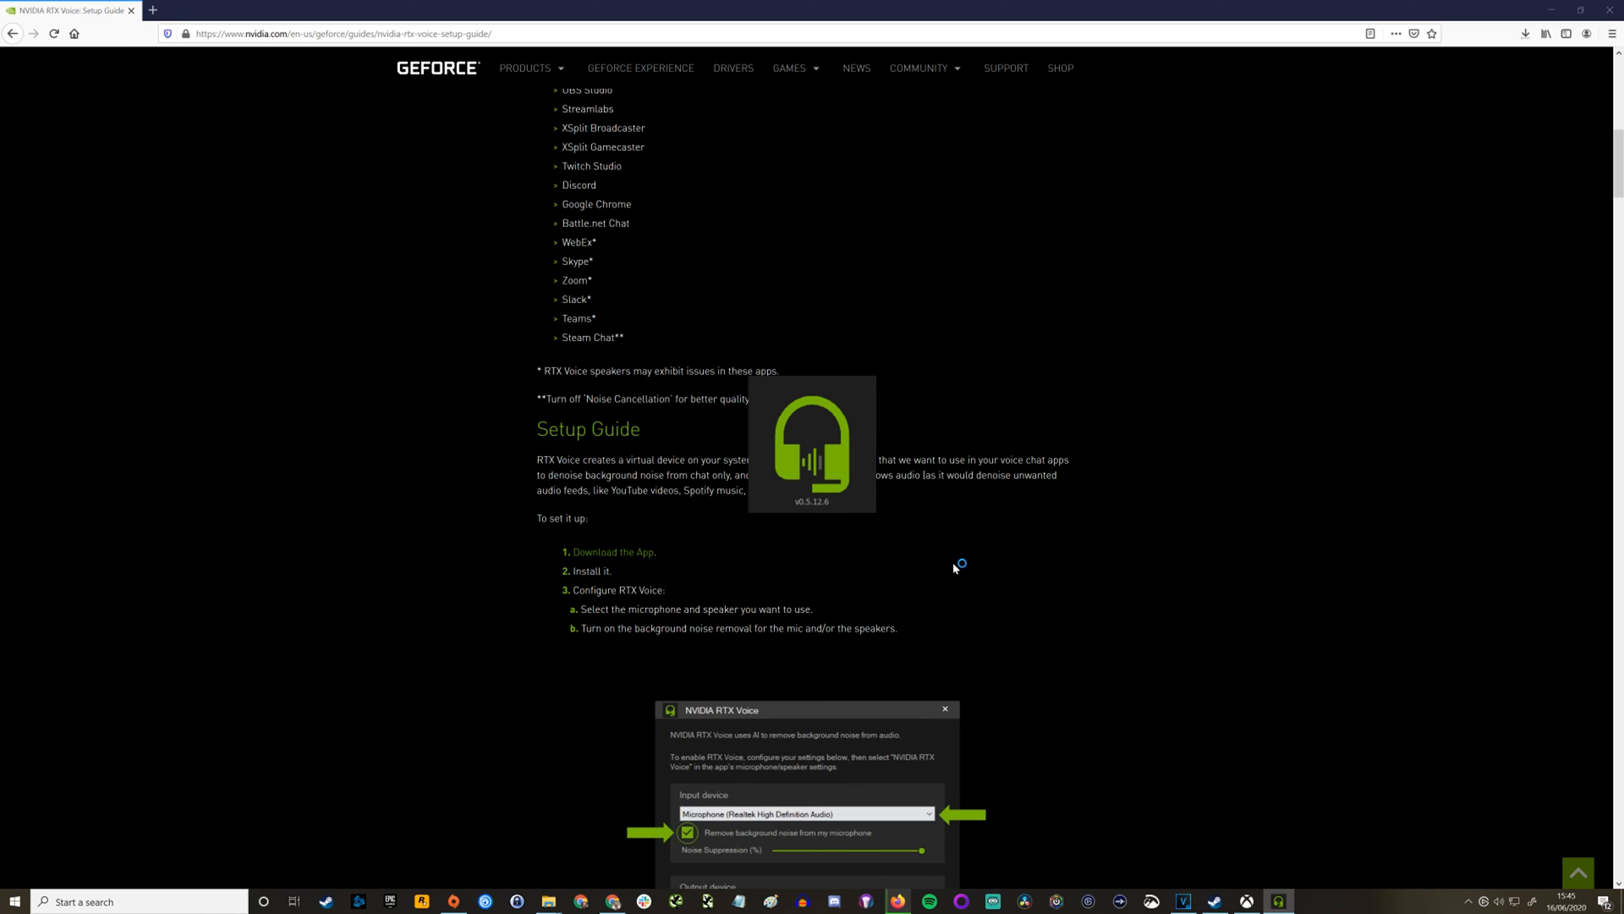
mouse_move(954, 567)
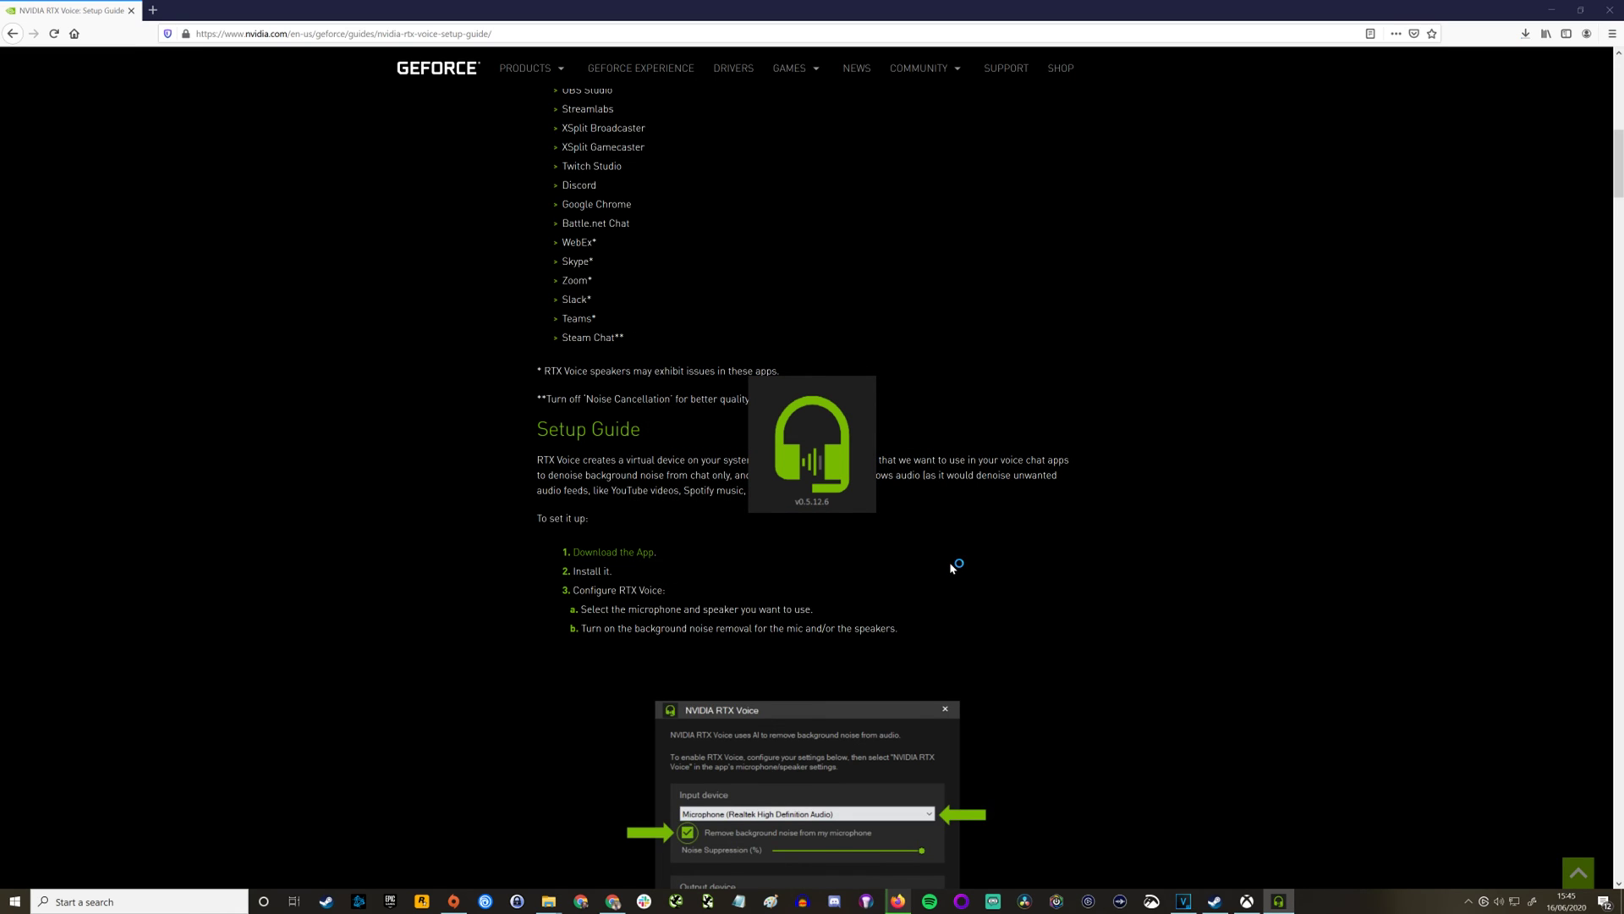
mouse_move(944, 566)
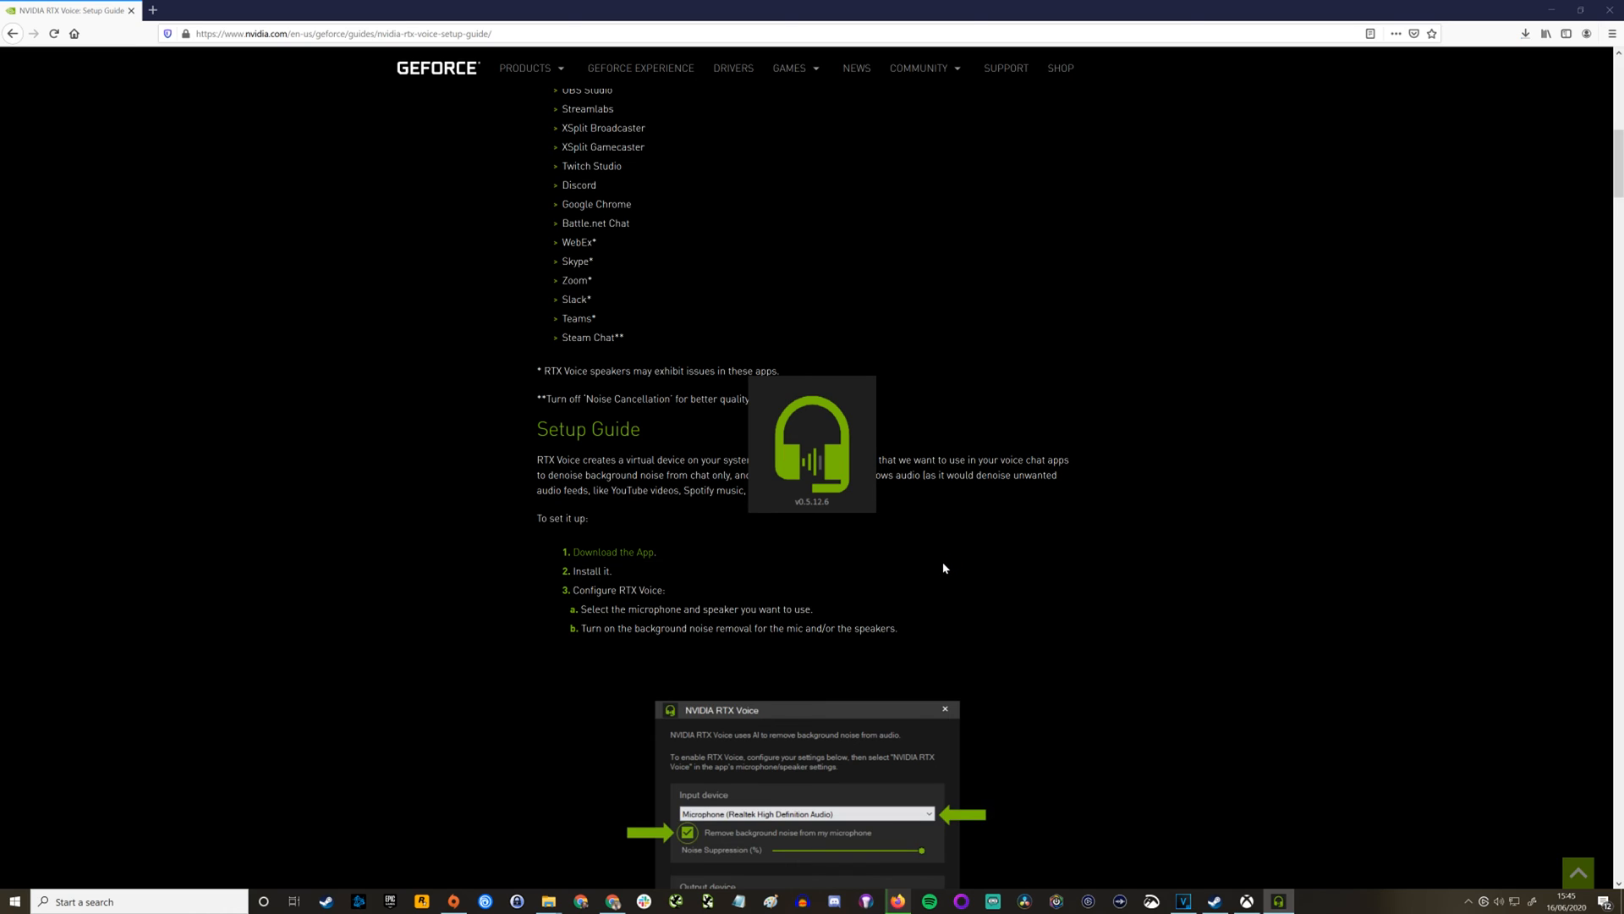
mouse_move(941, 570)
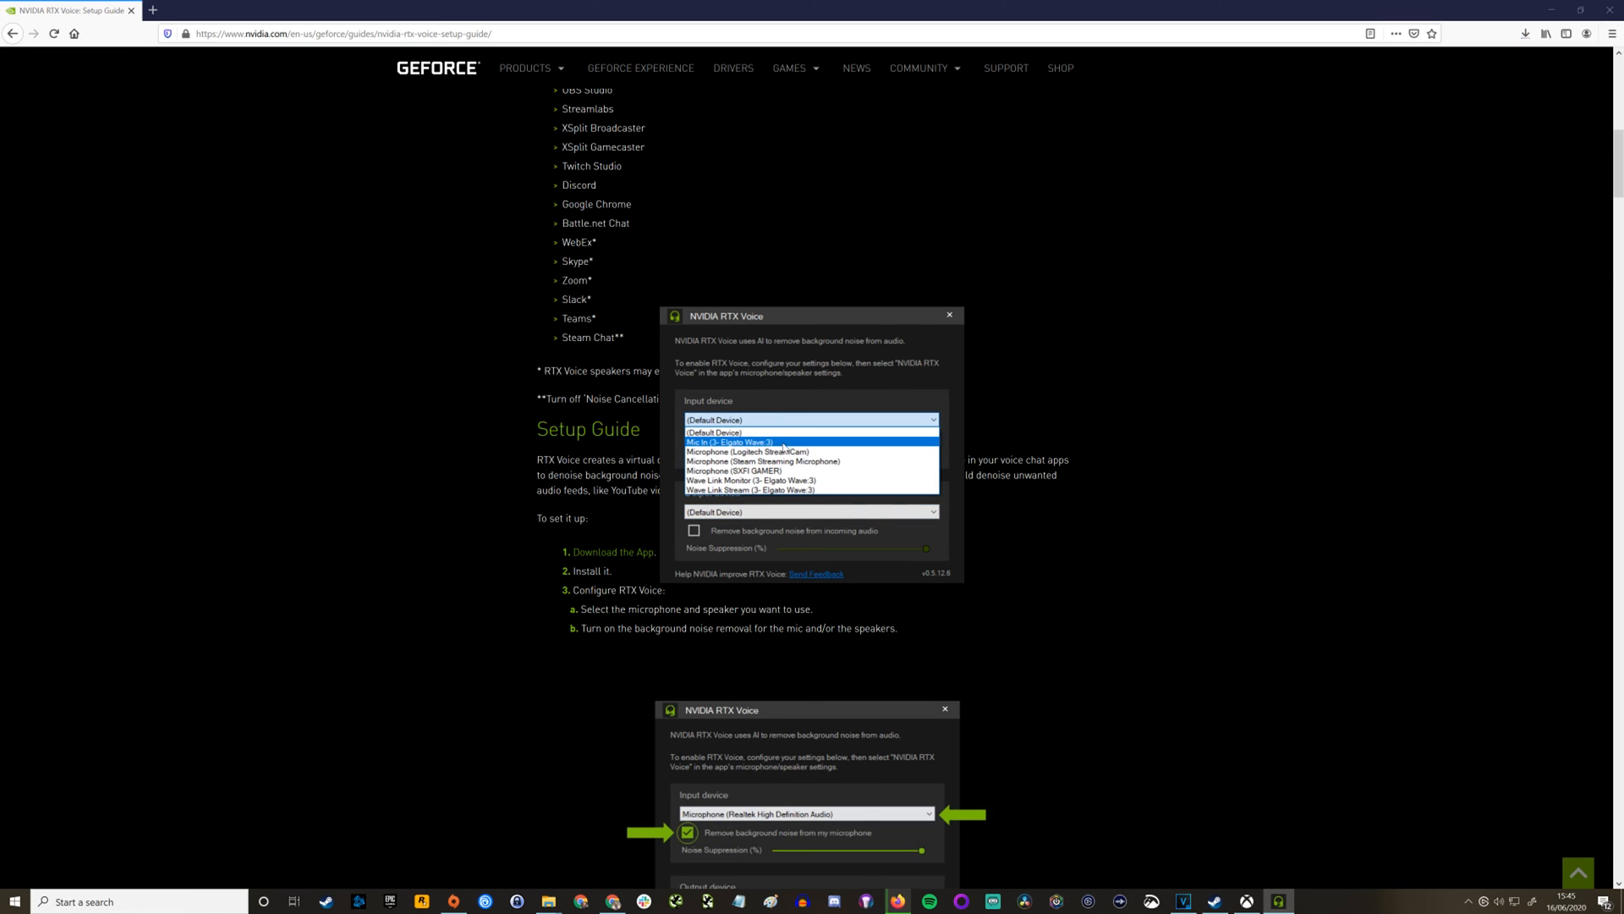
click(811, 511)
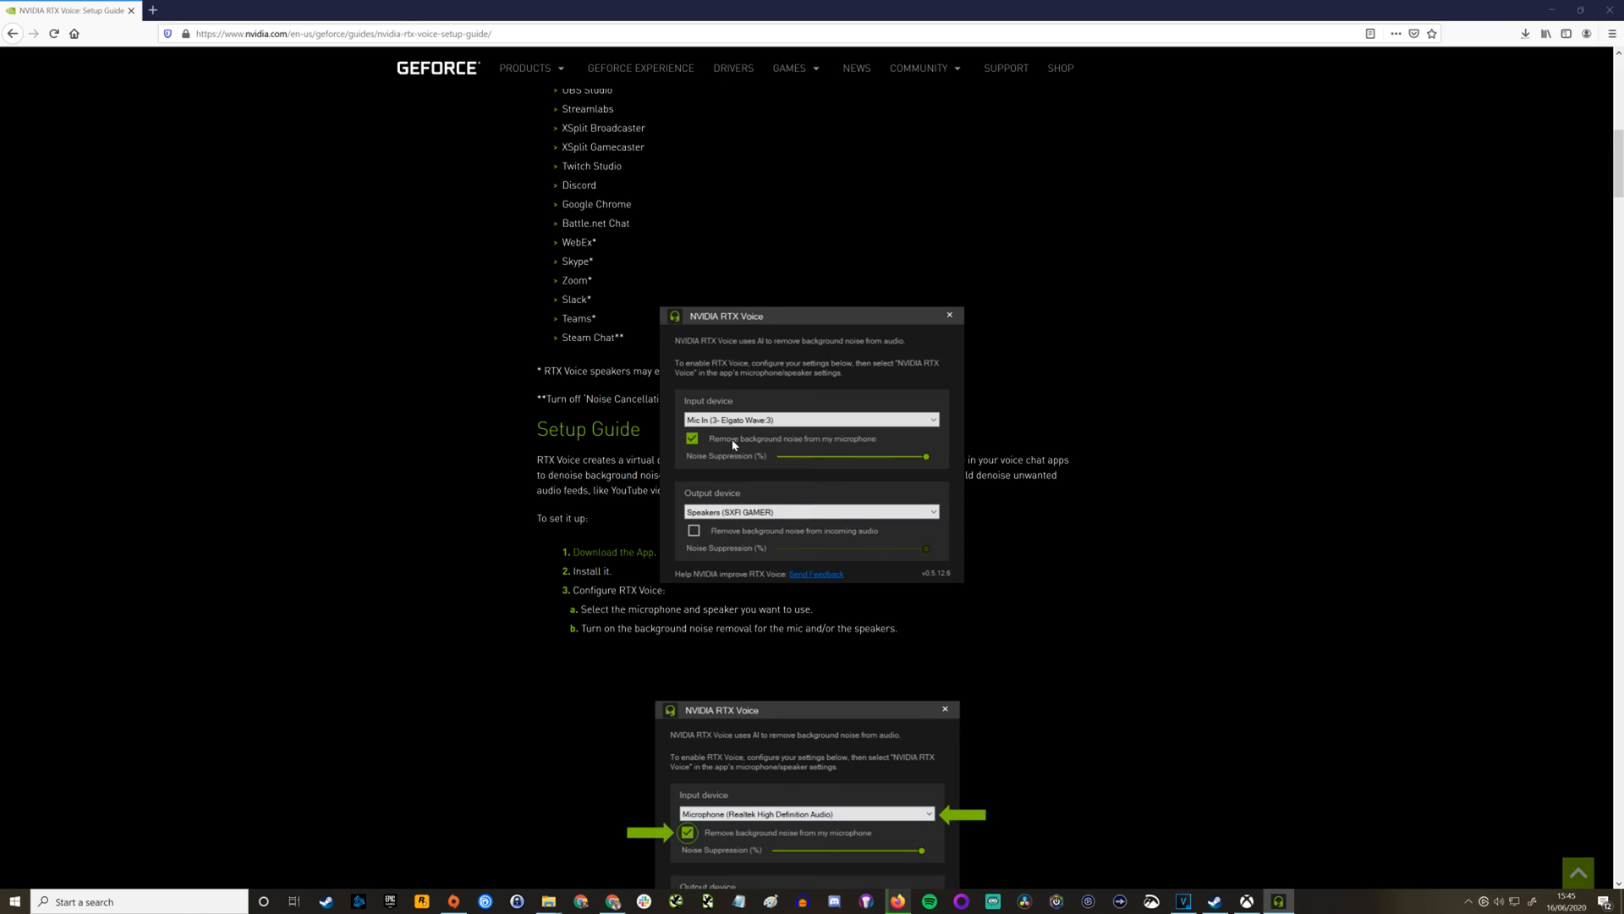
mouse_move(963, 321)
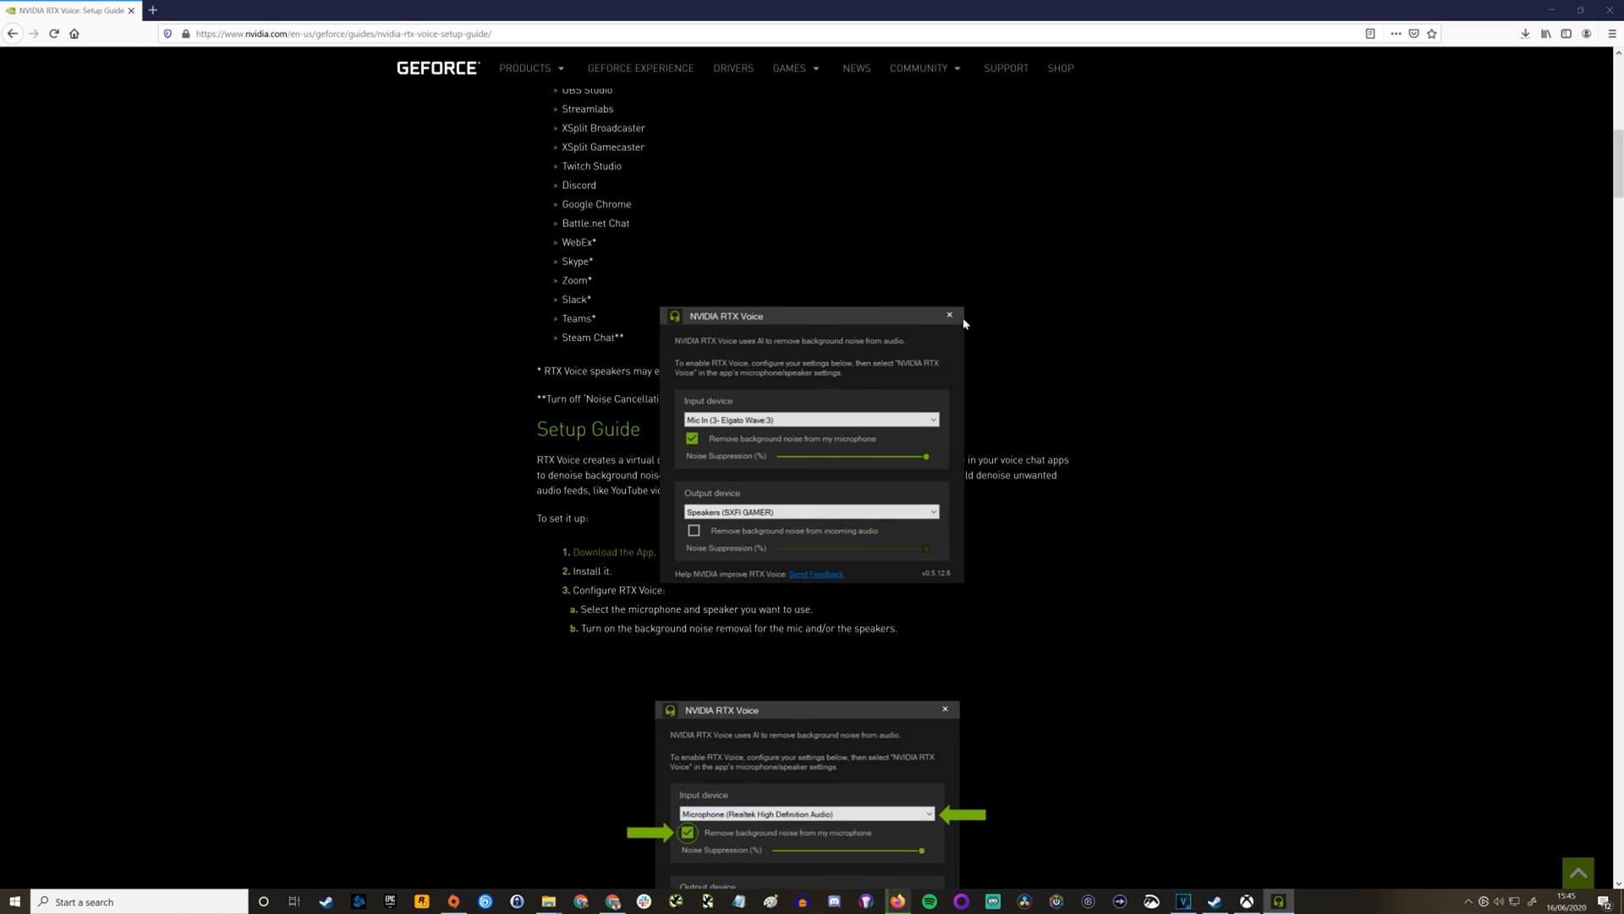
click(950, 315)
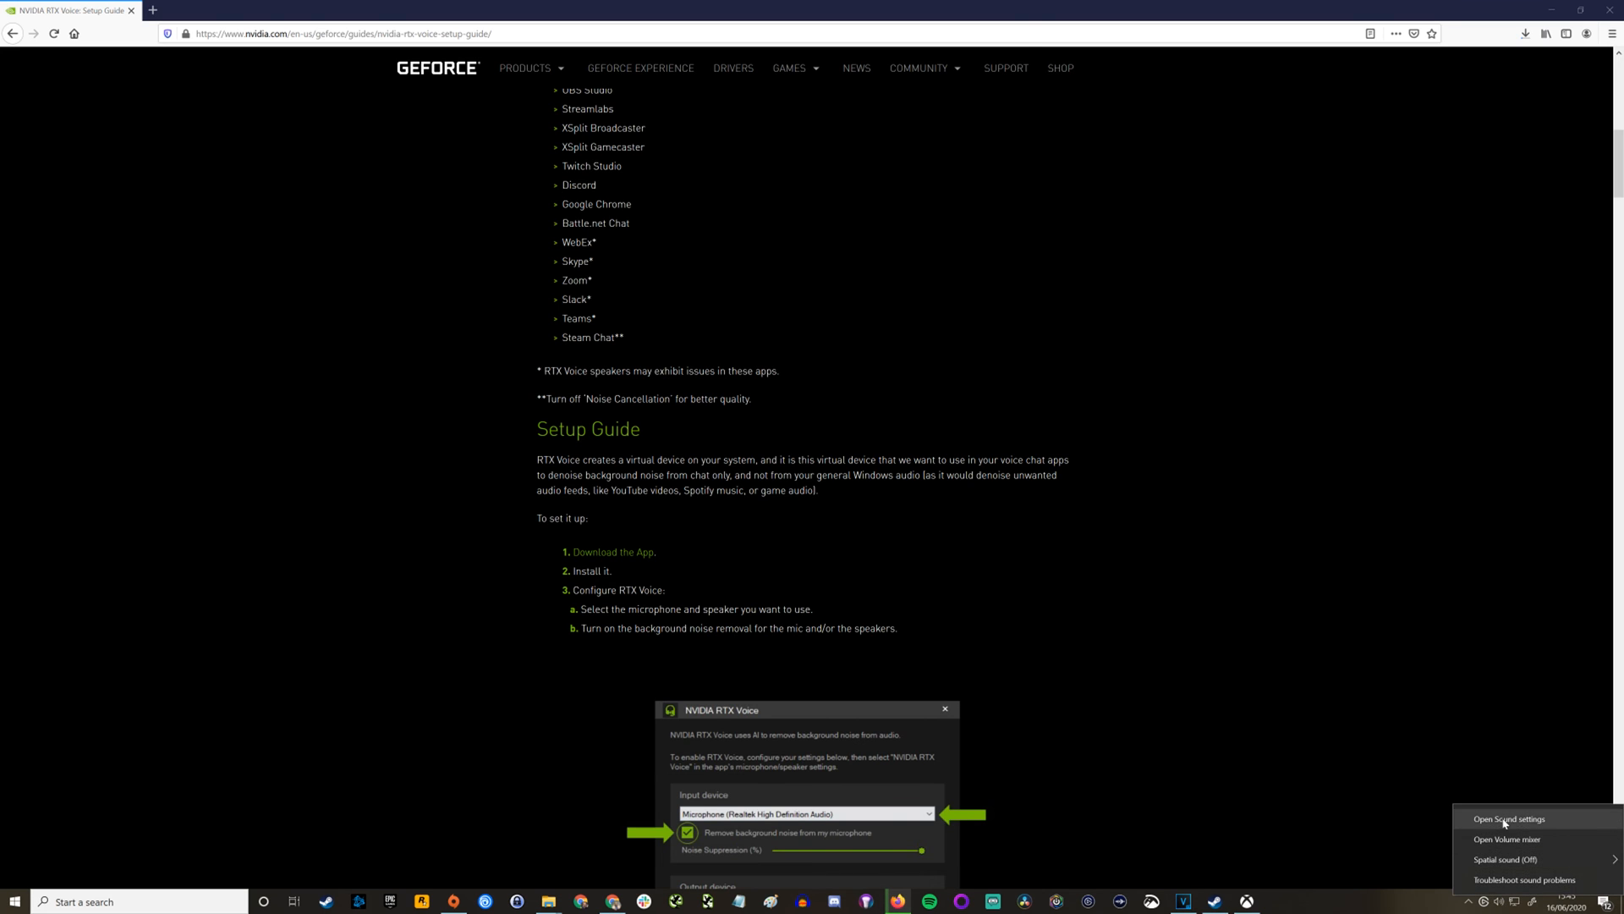
Make Speakers (NVIDIA RTX Voice) the output device with master volume 33, then close Settings
click(1510, 819)
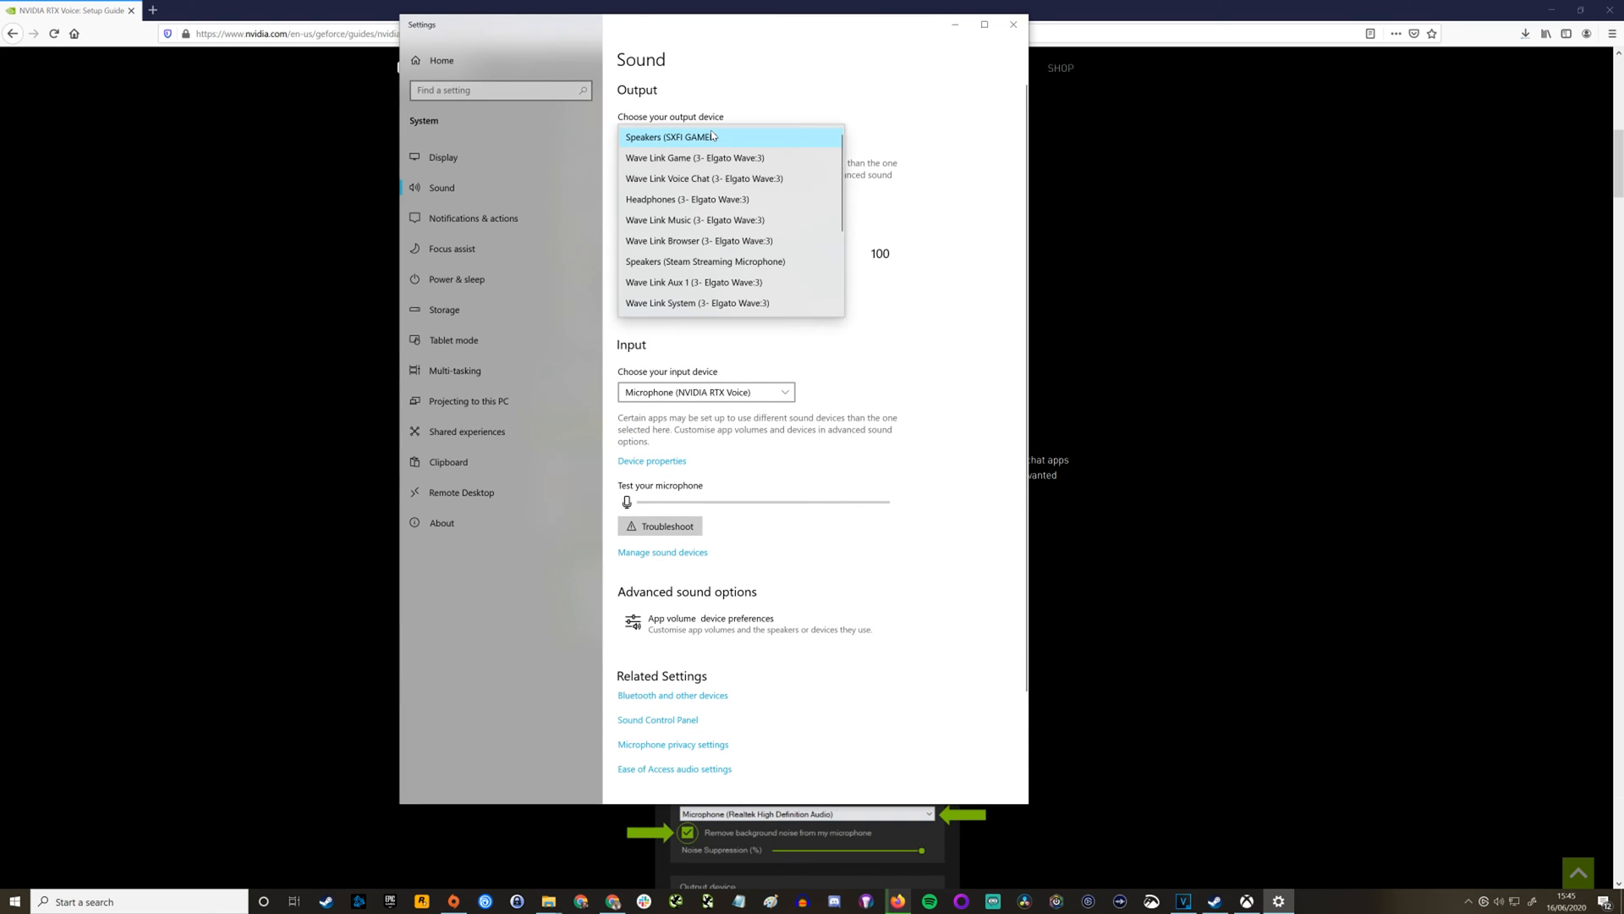
mouse_move(721, 153)
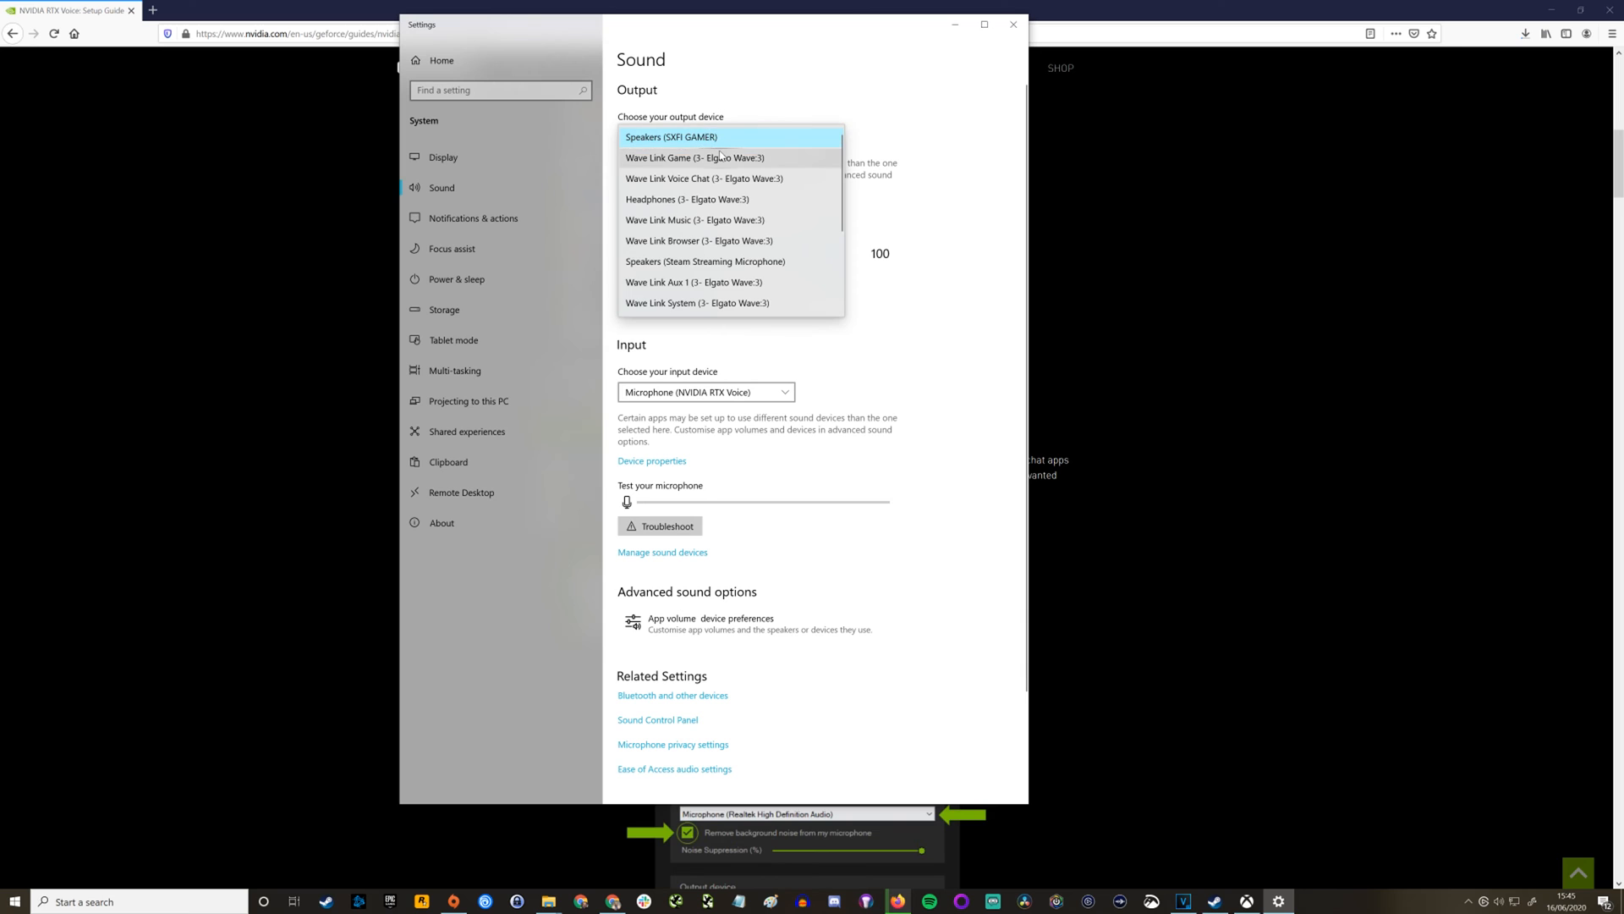
scroll(down, 3)
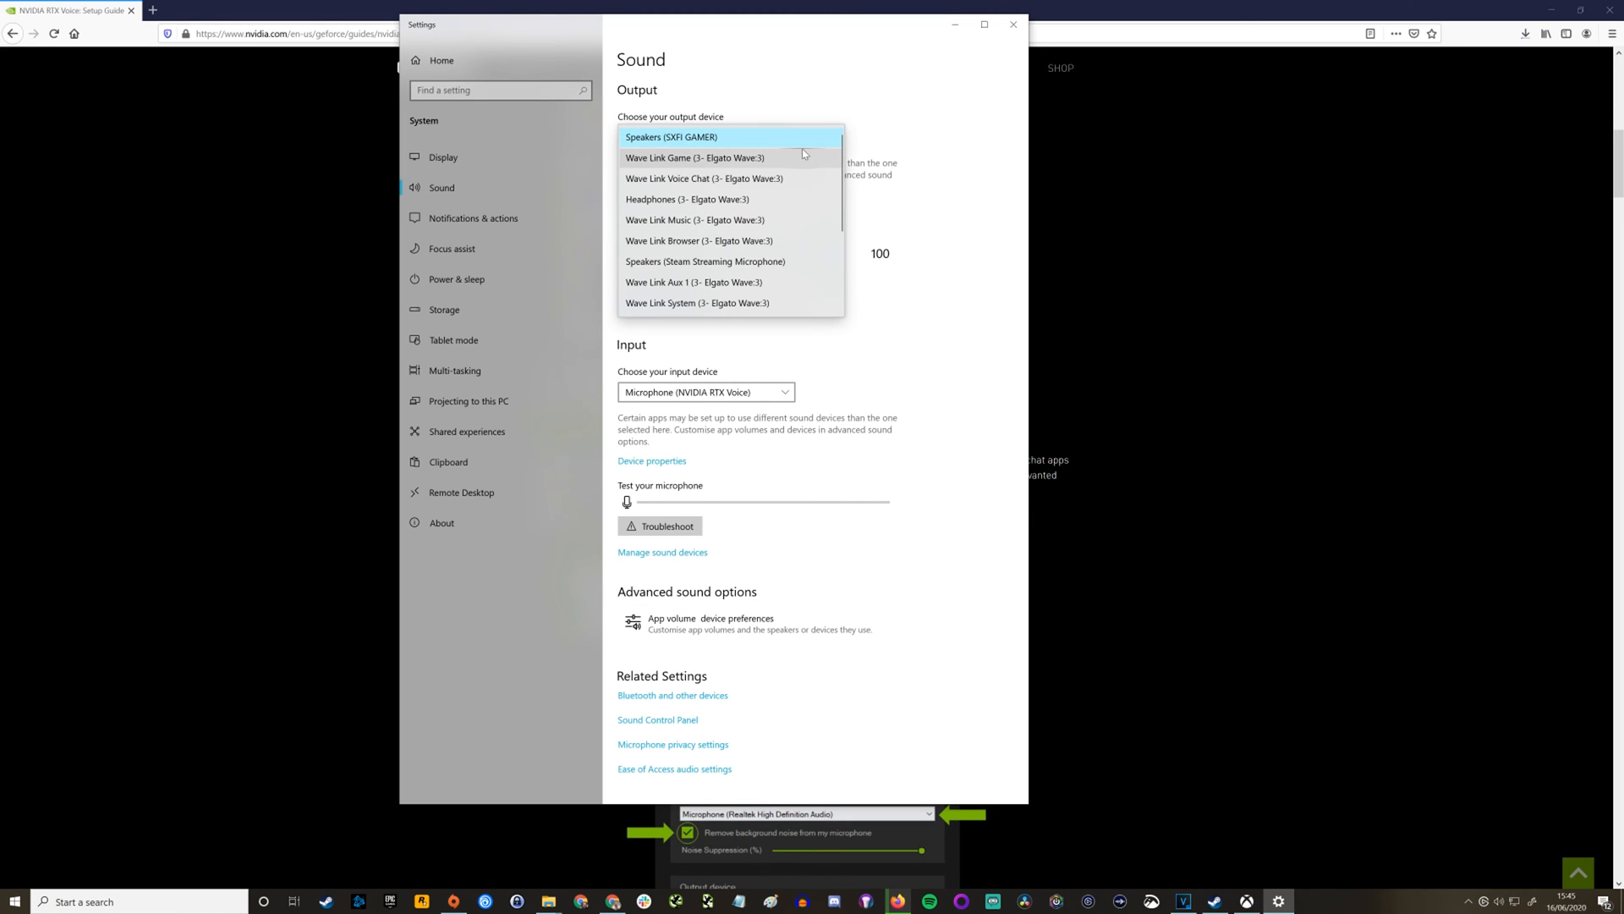
scroll(down, 3)
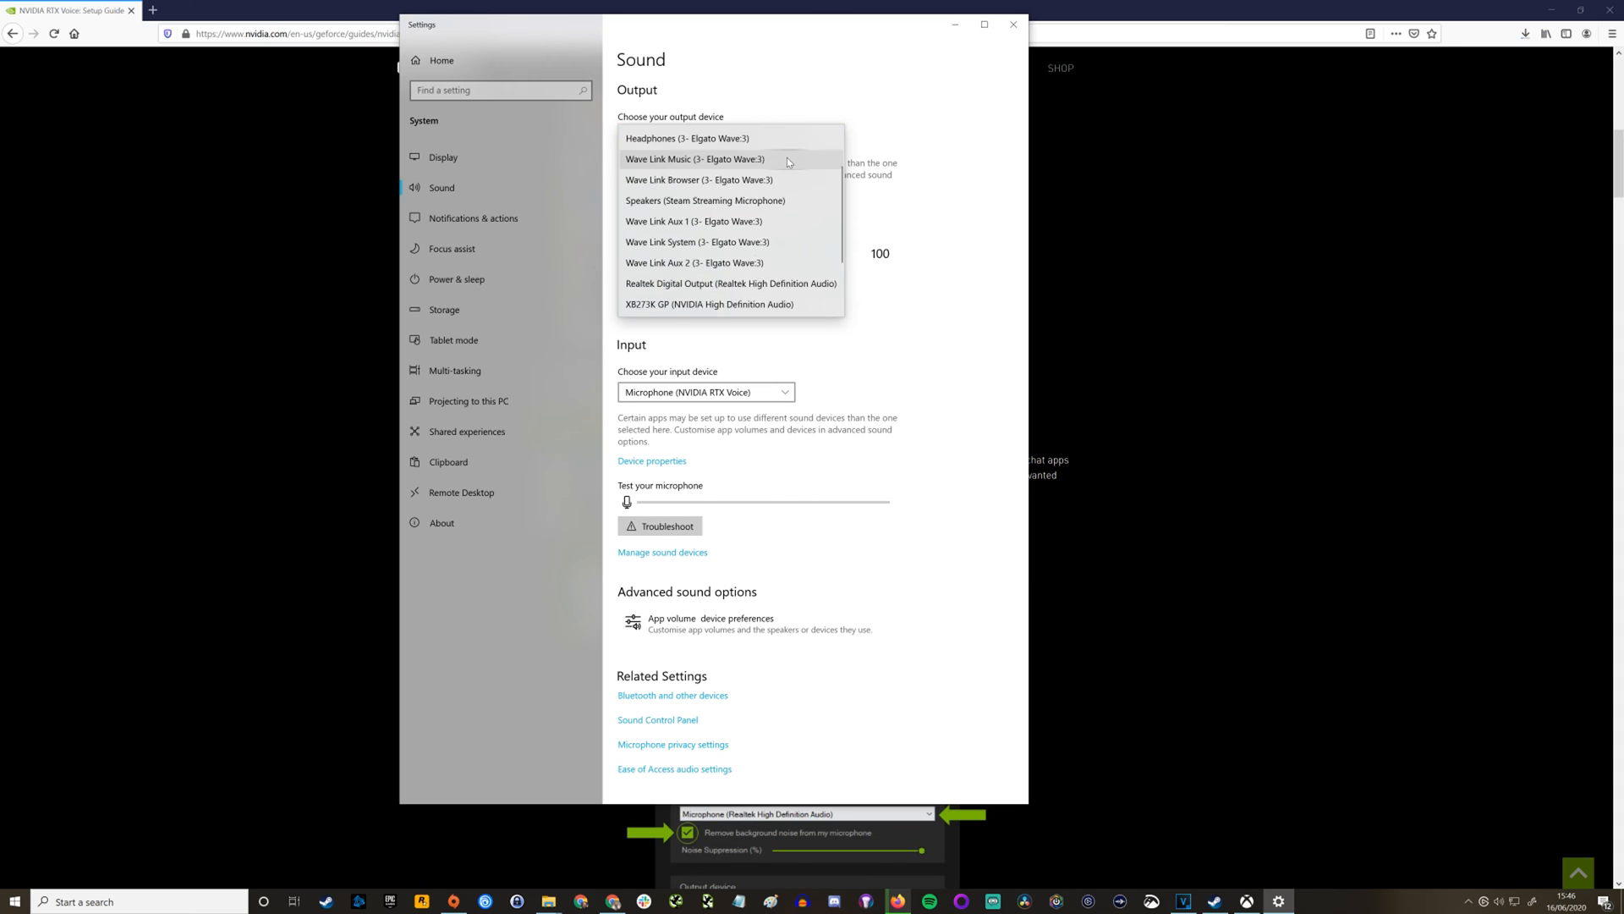
scroll(down, 3)
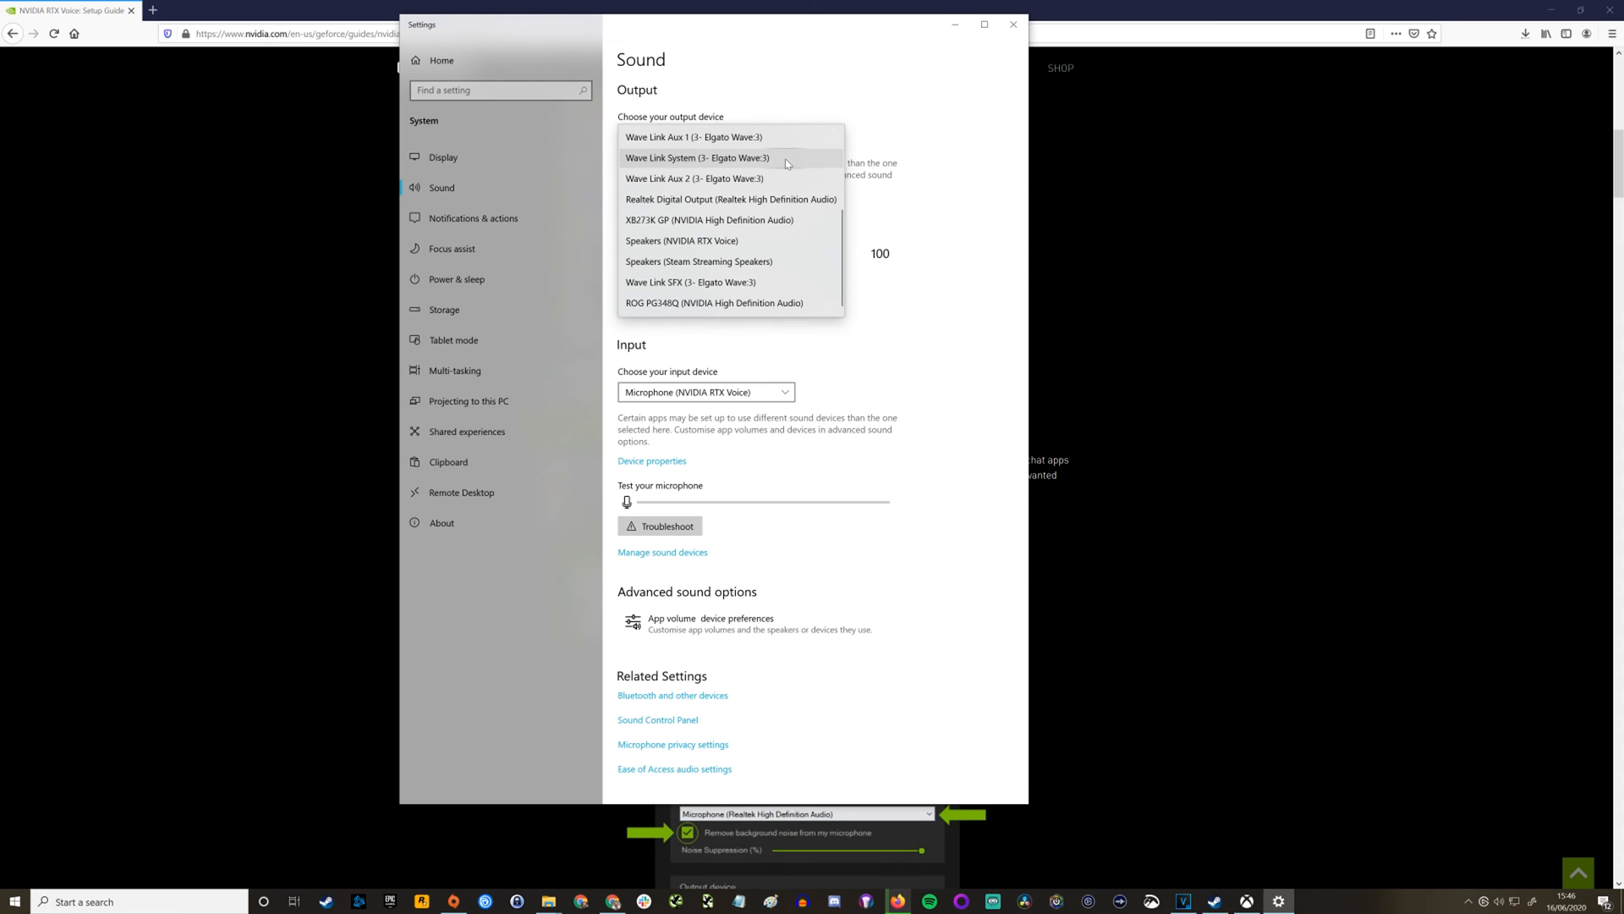
mouse_move(796, 177)
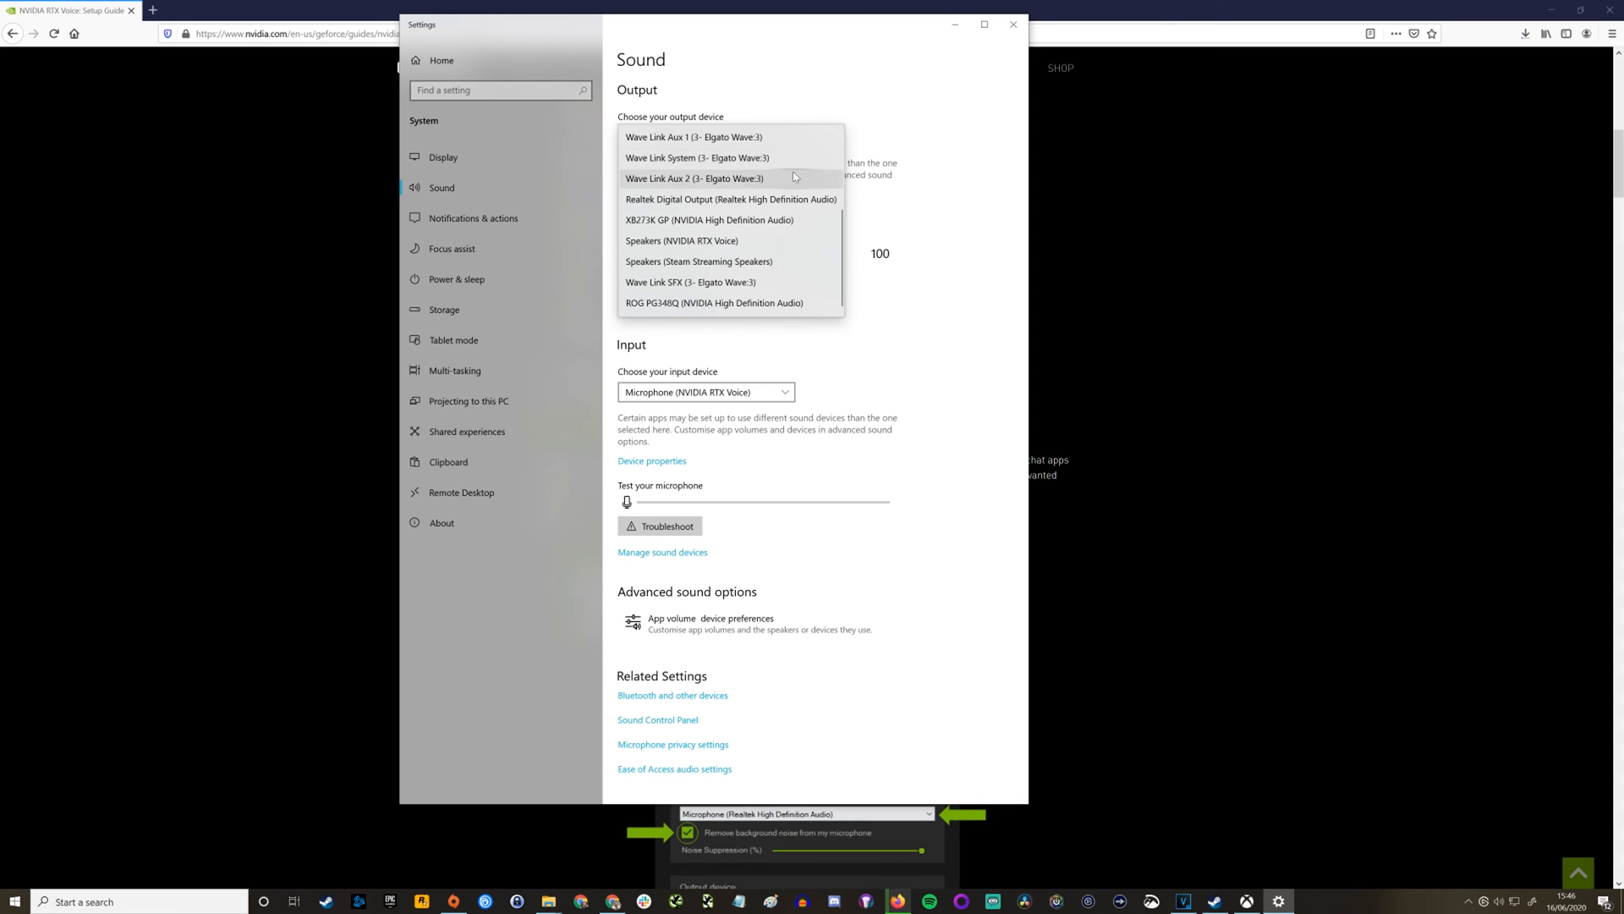
mouse_move(763, 244)
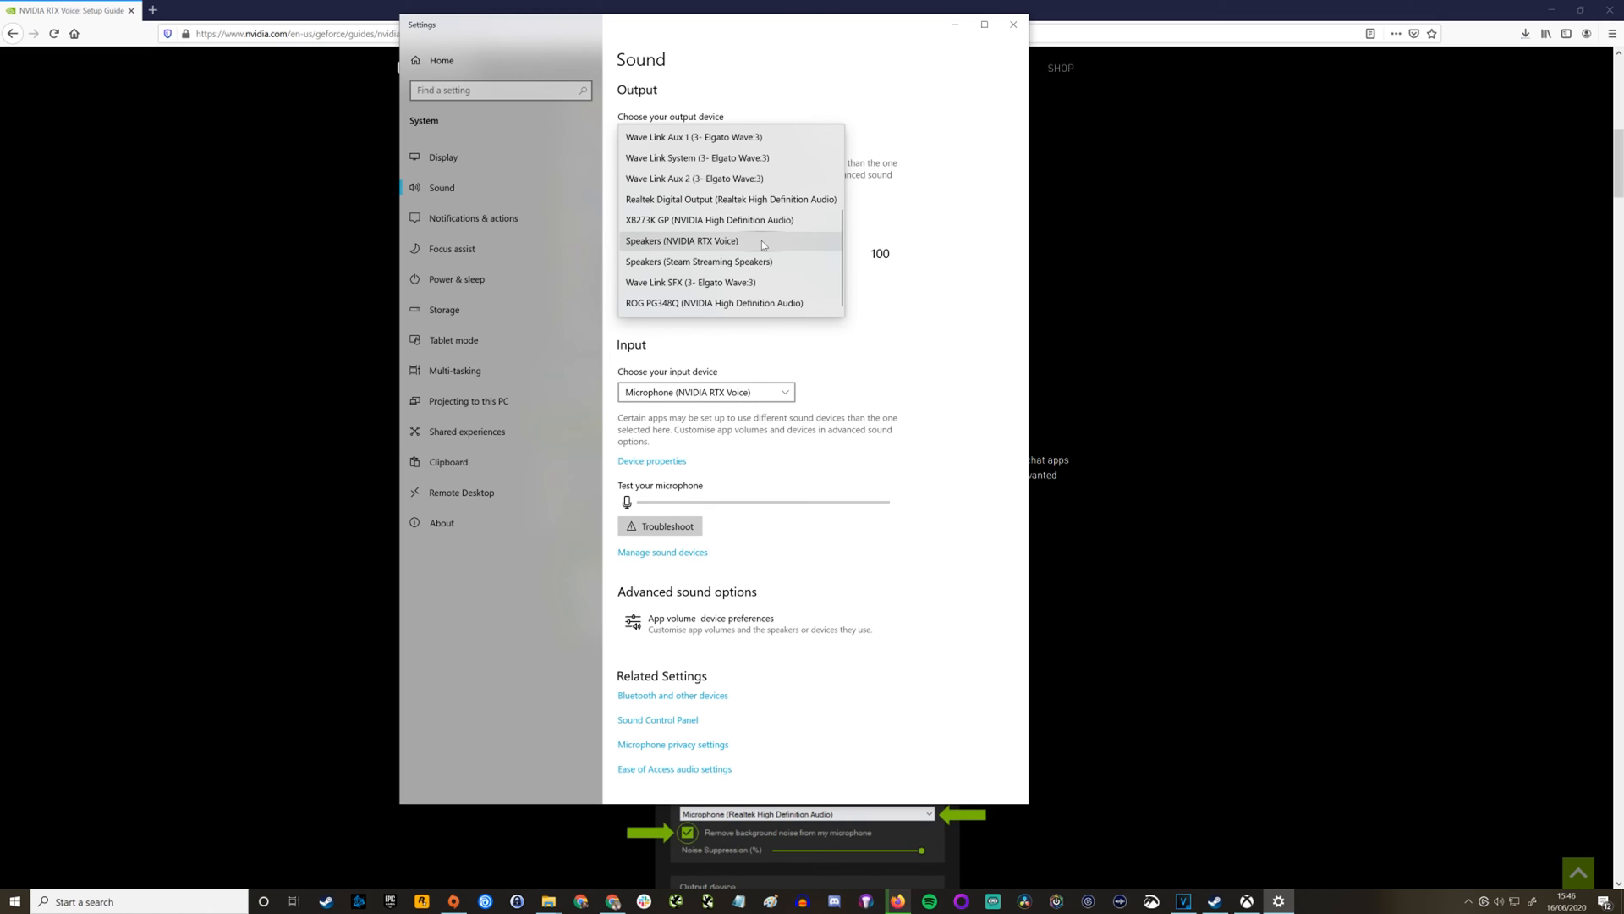
click(677, 241)
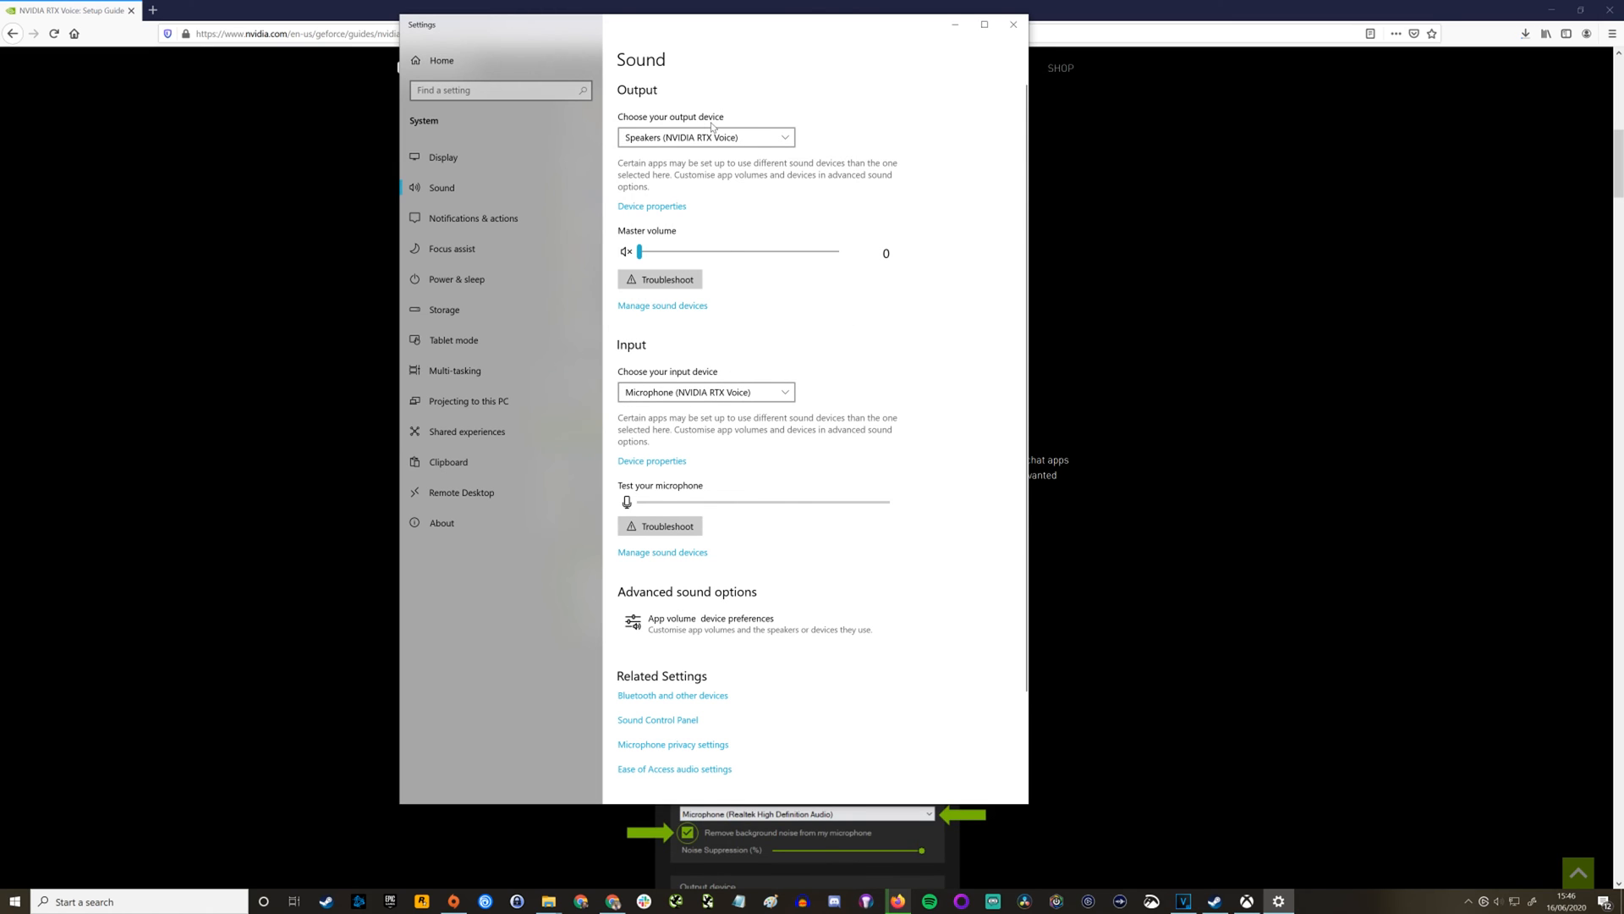
drag(639, 251, 704, 250)
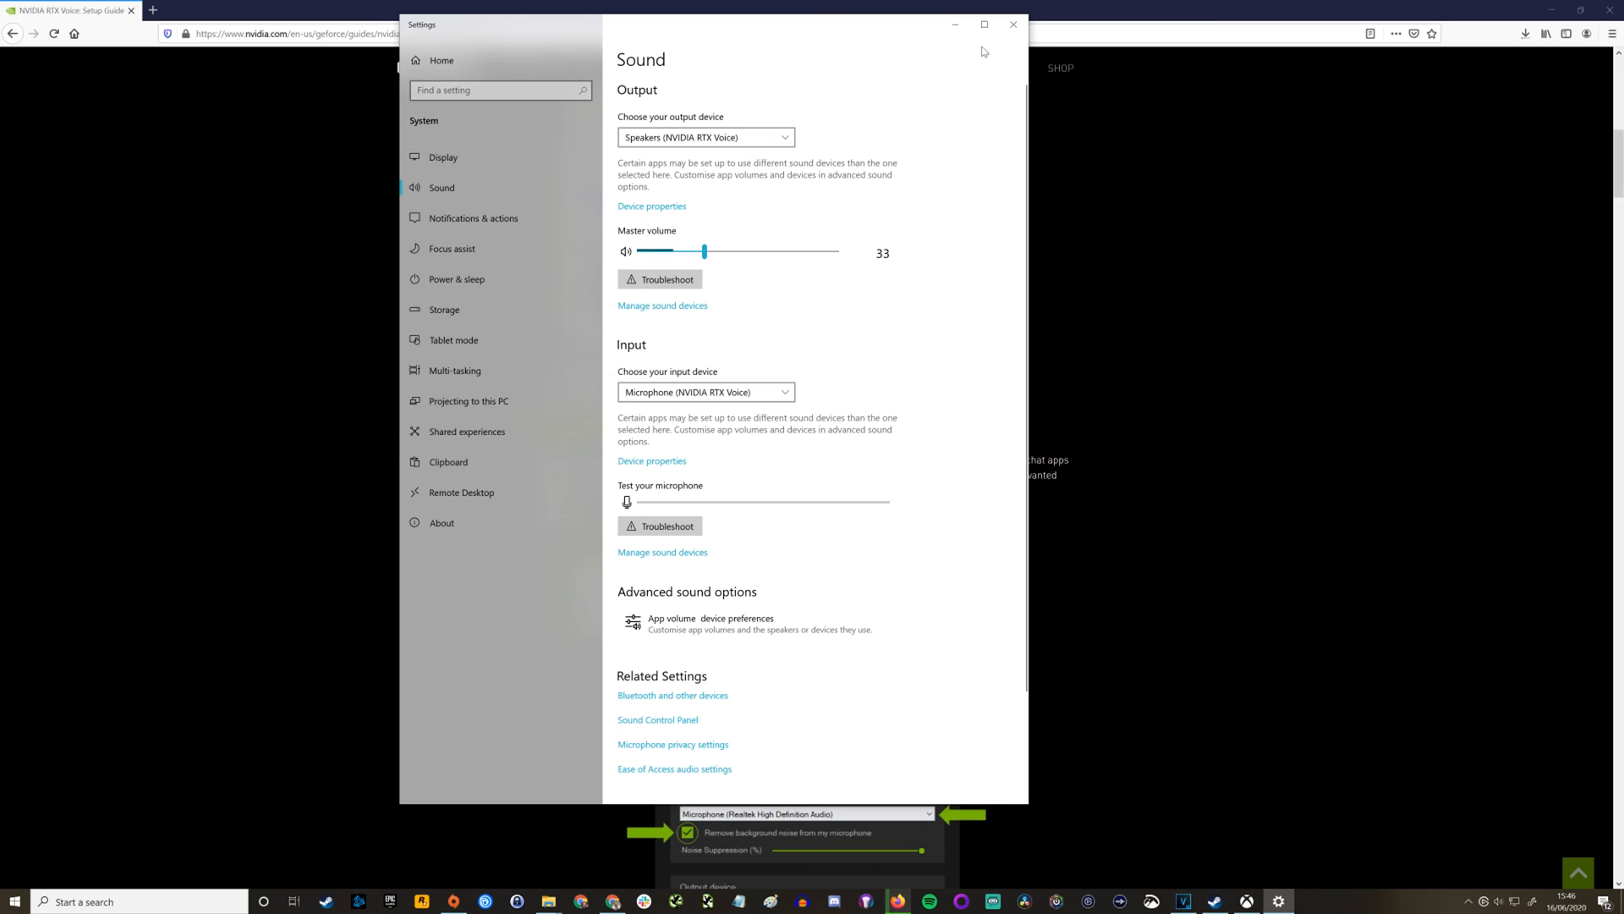
mouse_move(1011, 25)
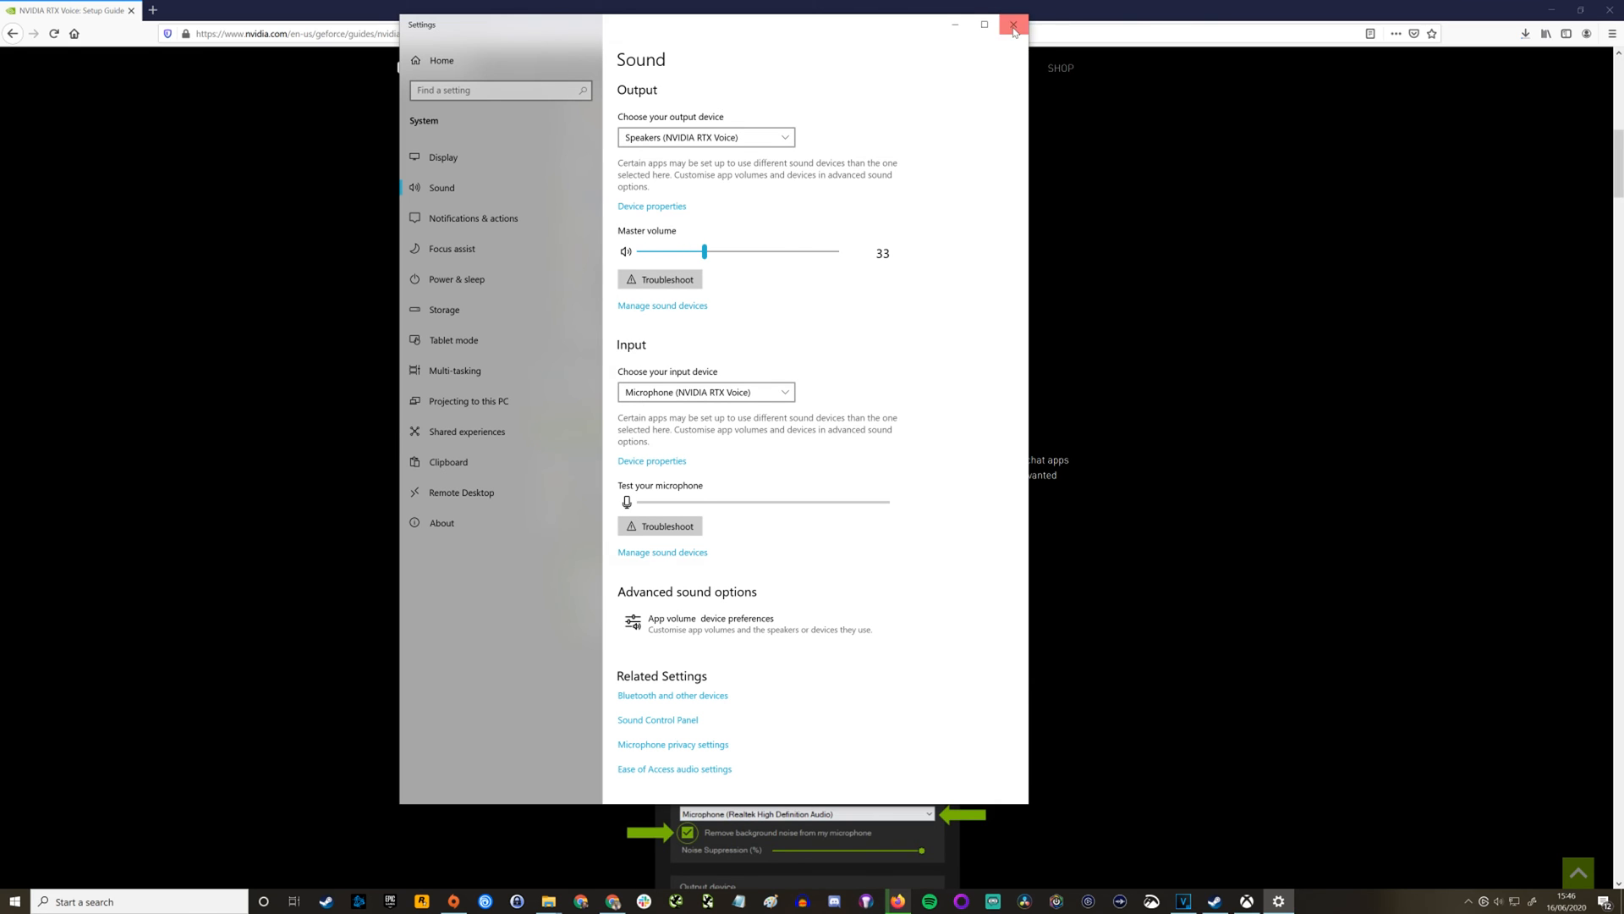
click(1012, 25)
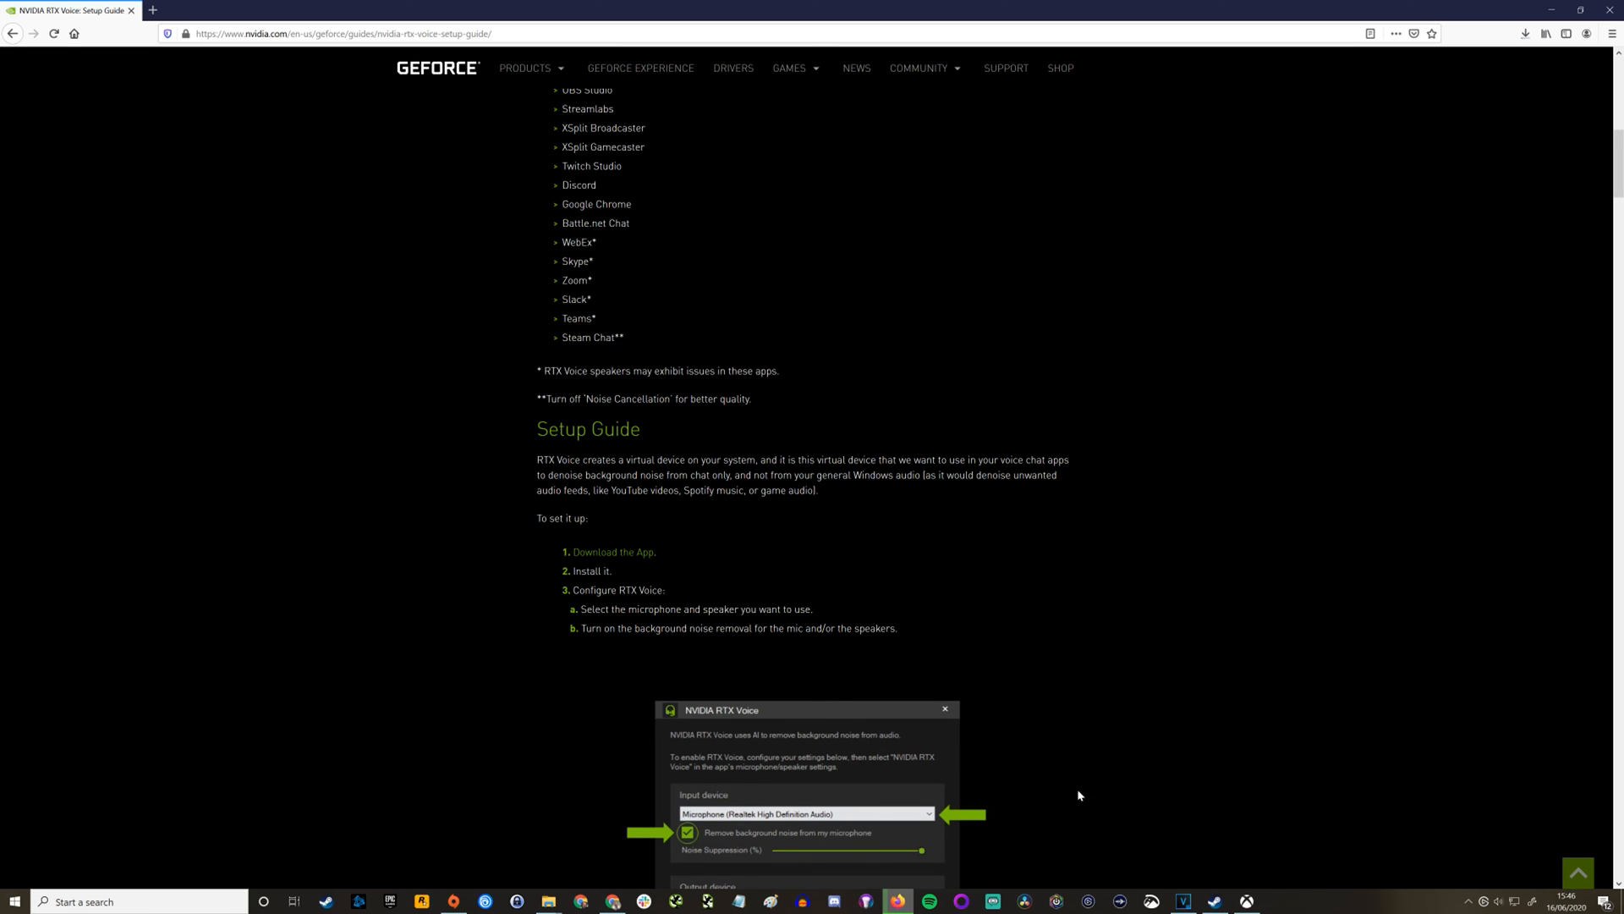
mouse_move(1037, 765)
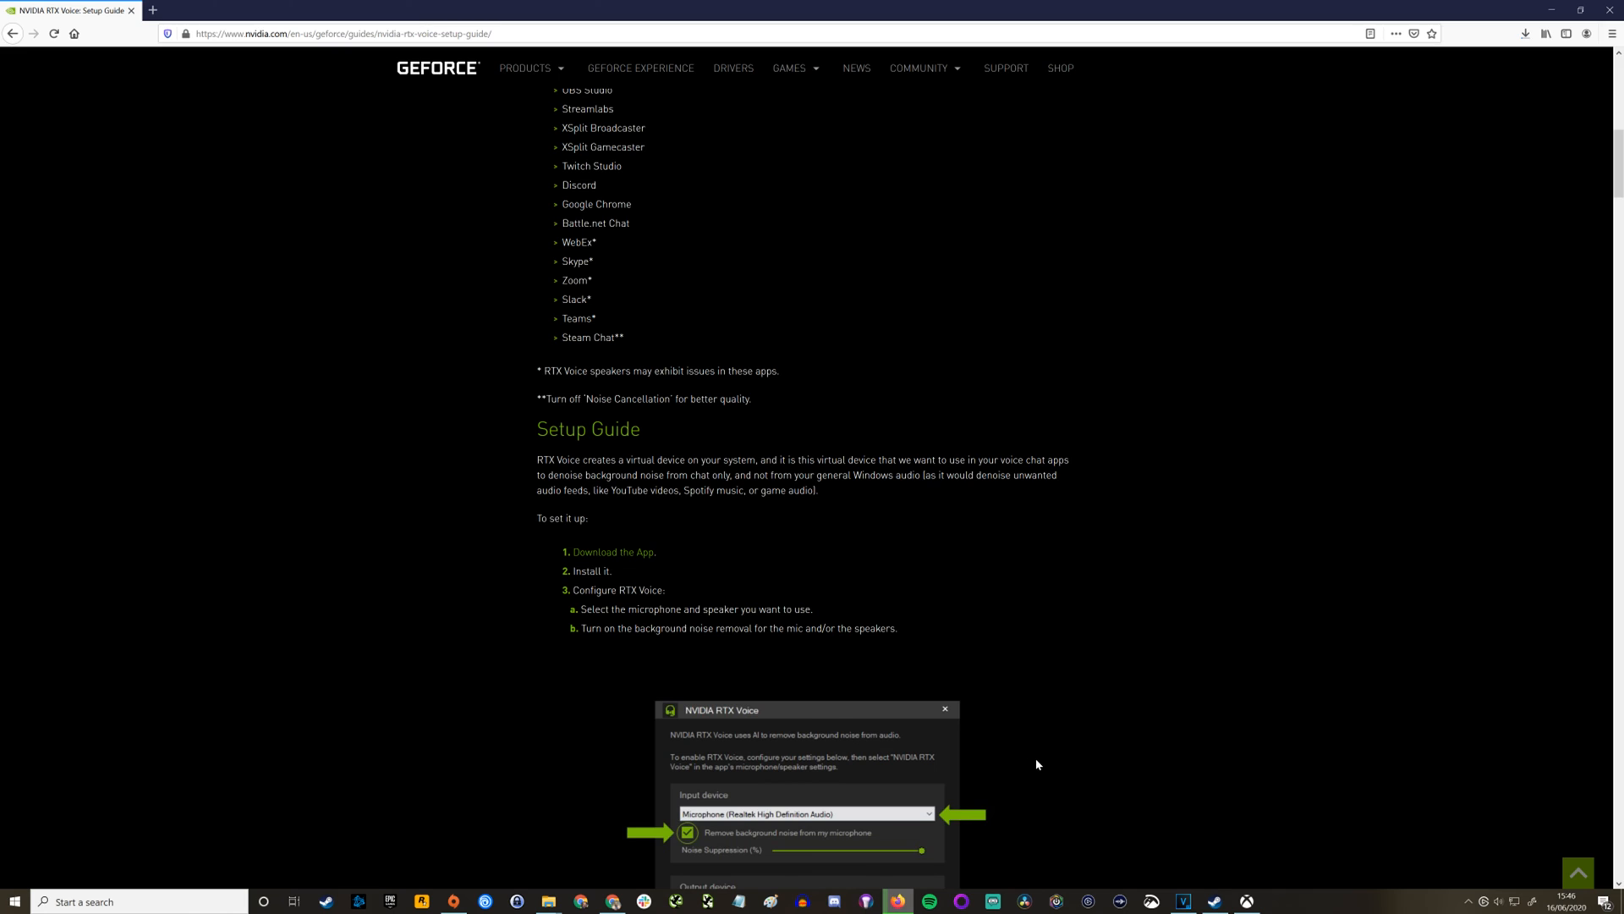
Launch OBS Studio from the taskbar search by searching 'obs'
text(obs)
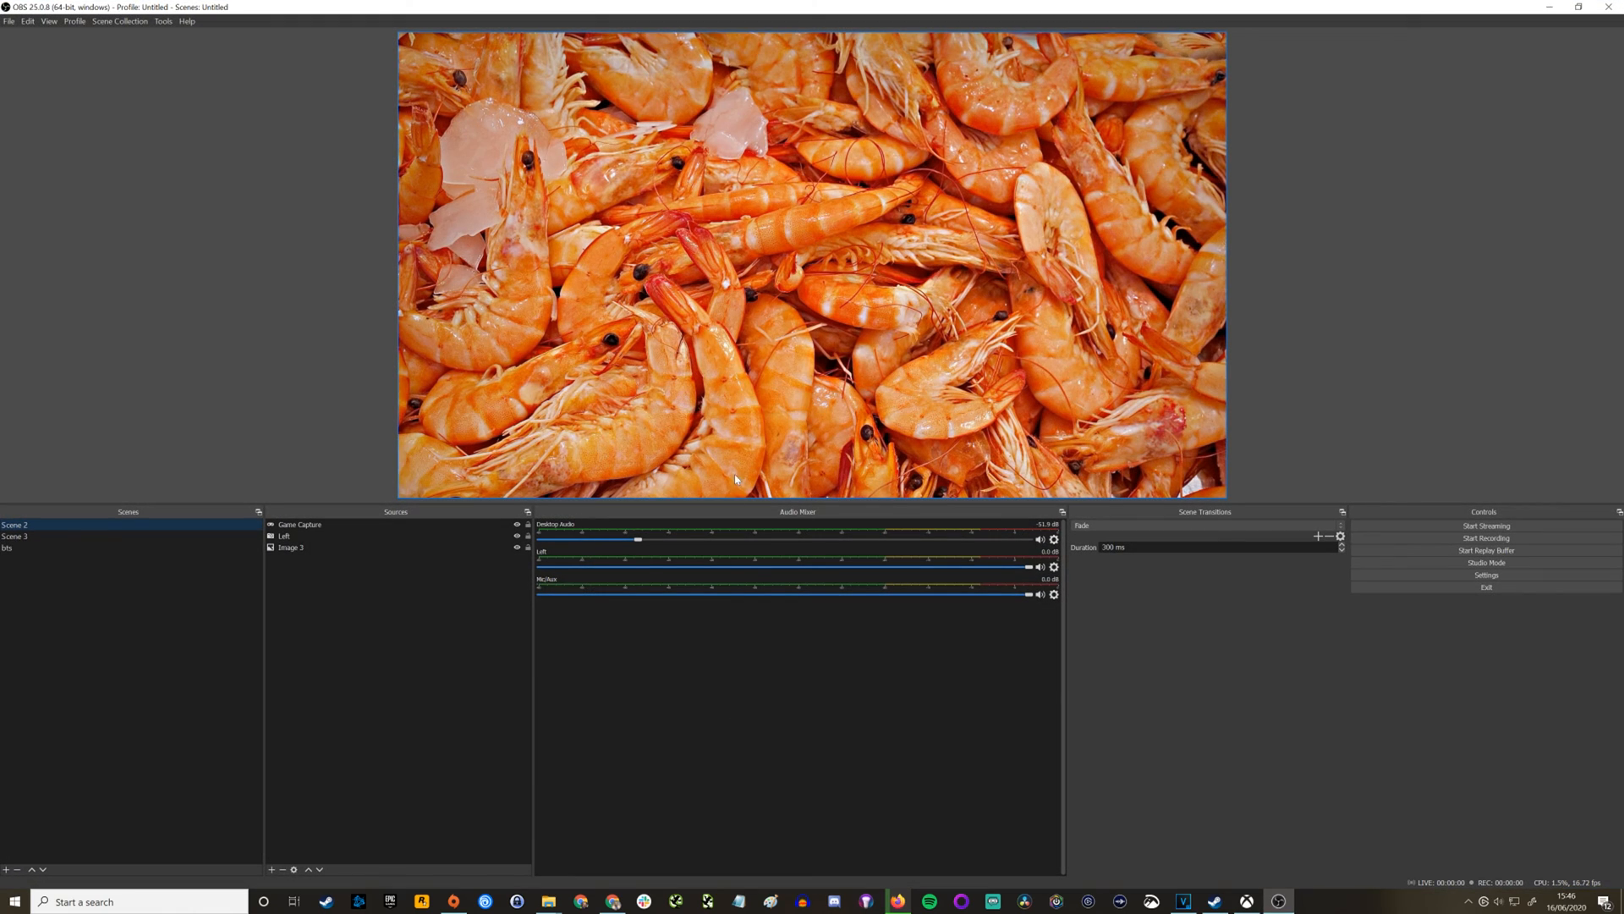
Set Mic/Auxiliary Audio to Microphone (NVIDIA RTX Voice) and choose a Desktop Audio device
click(1486, 575)
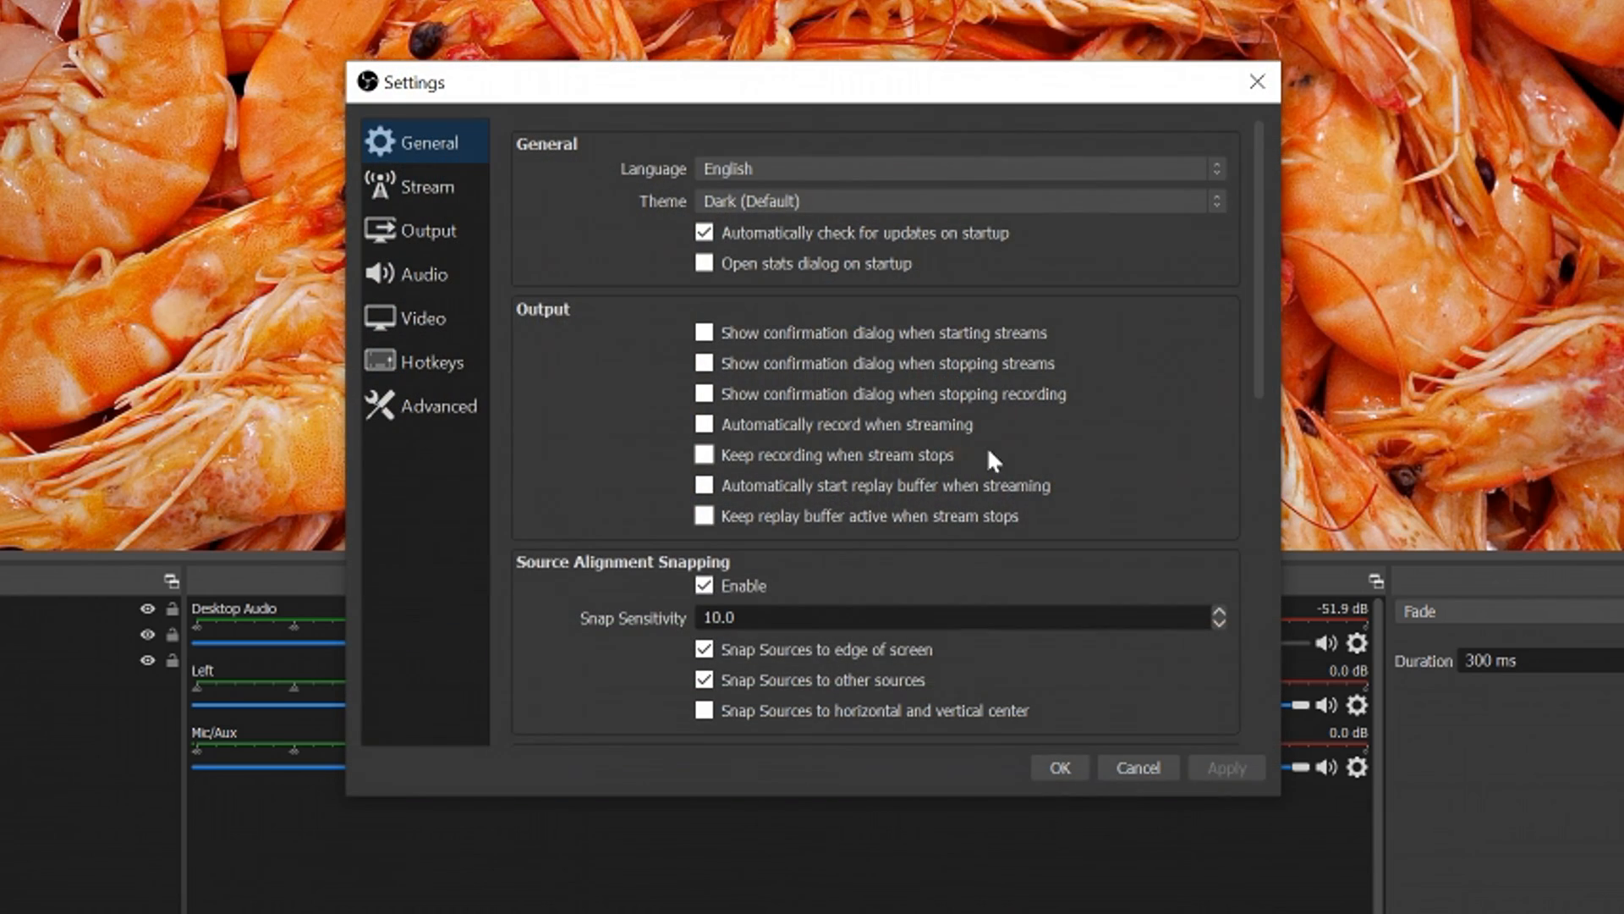
click(428, 274)
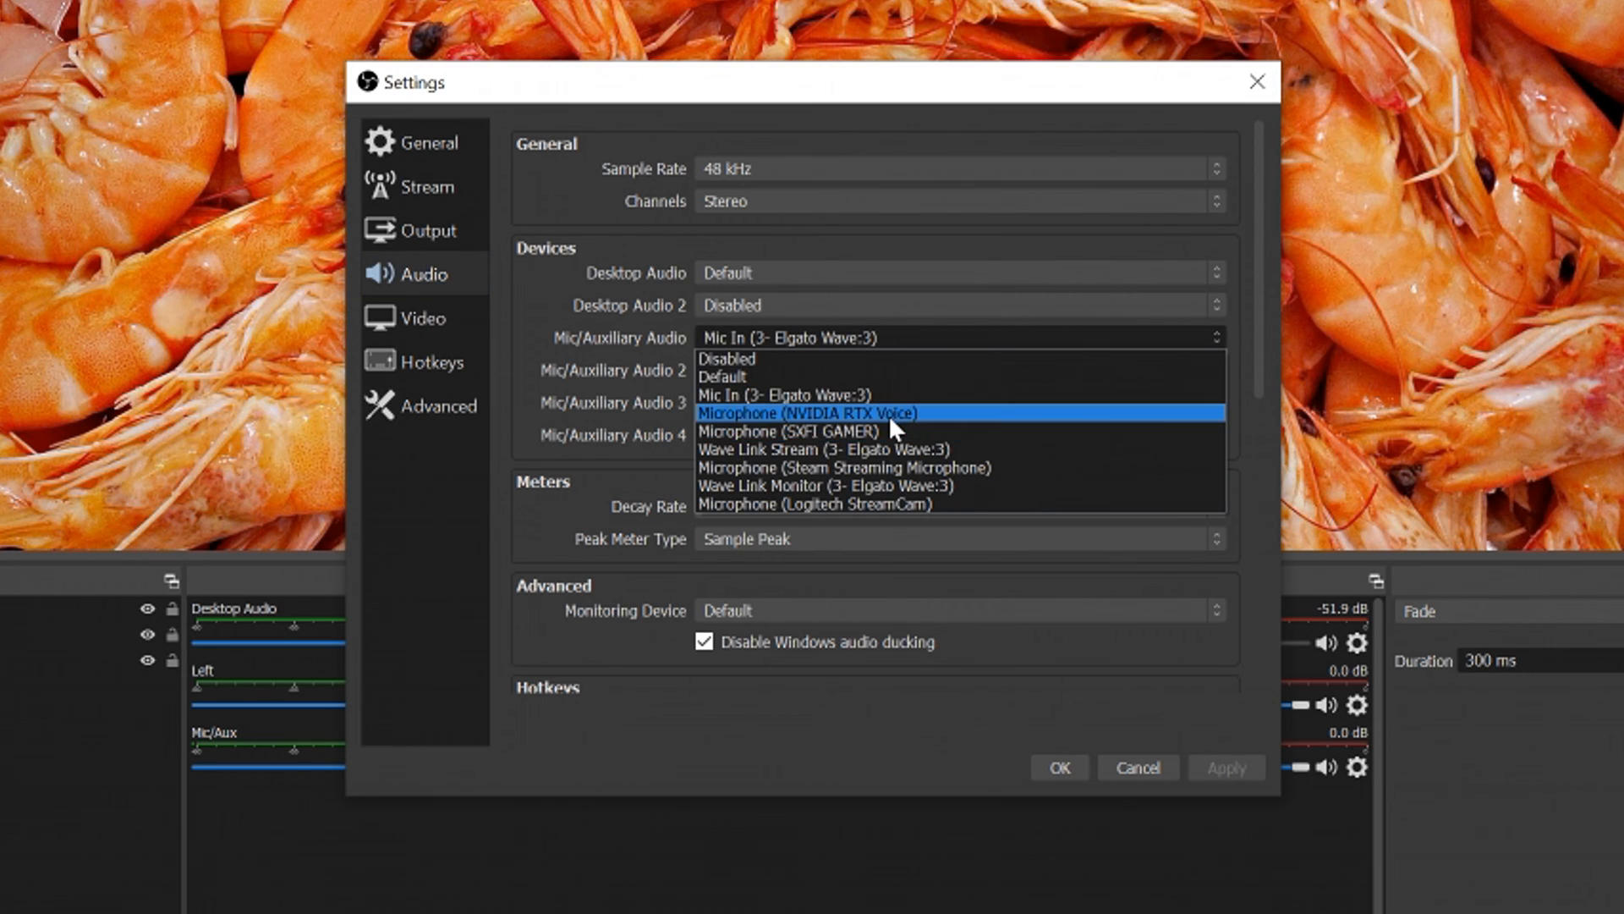
click(961, 272)
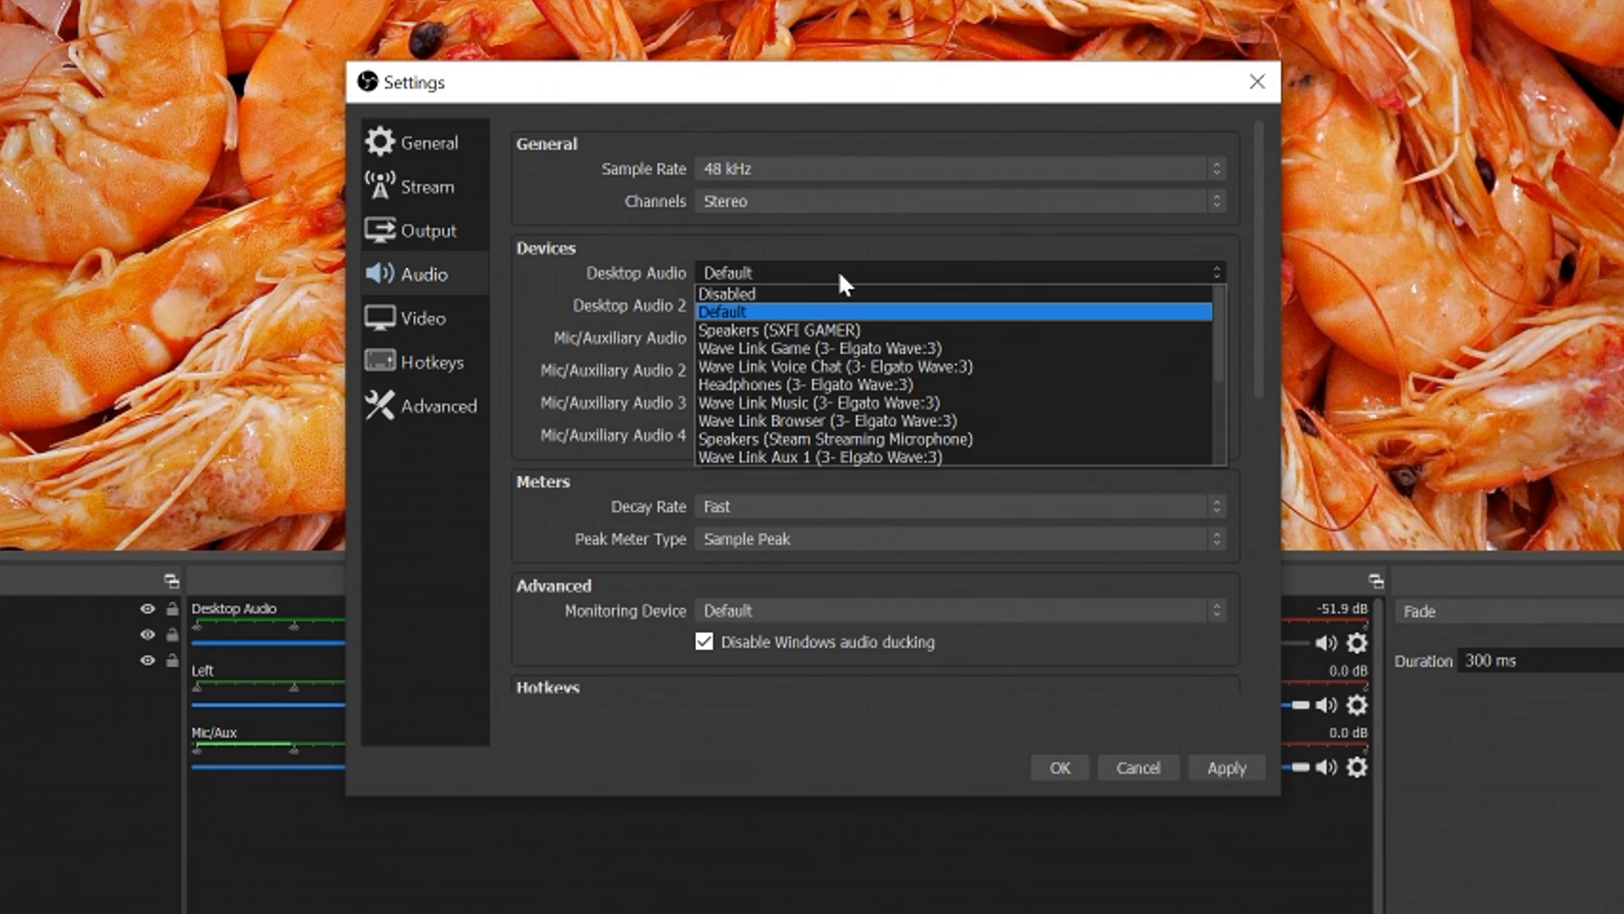
mouse_move(948, 374)
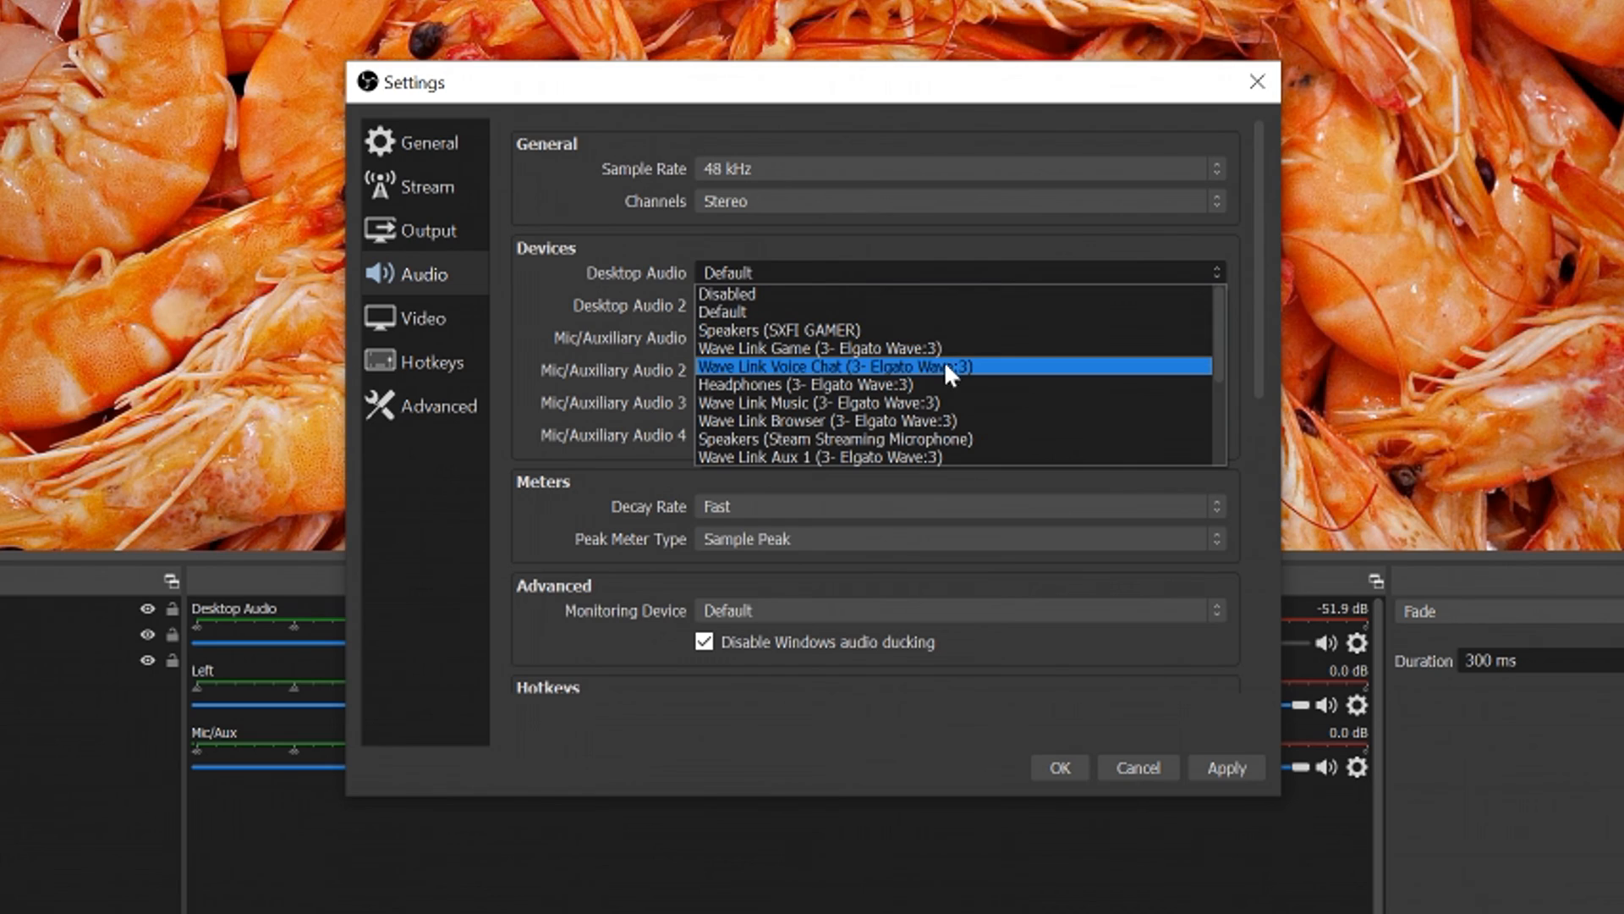
mouse_move(953, 398)
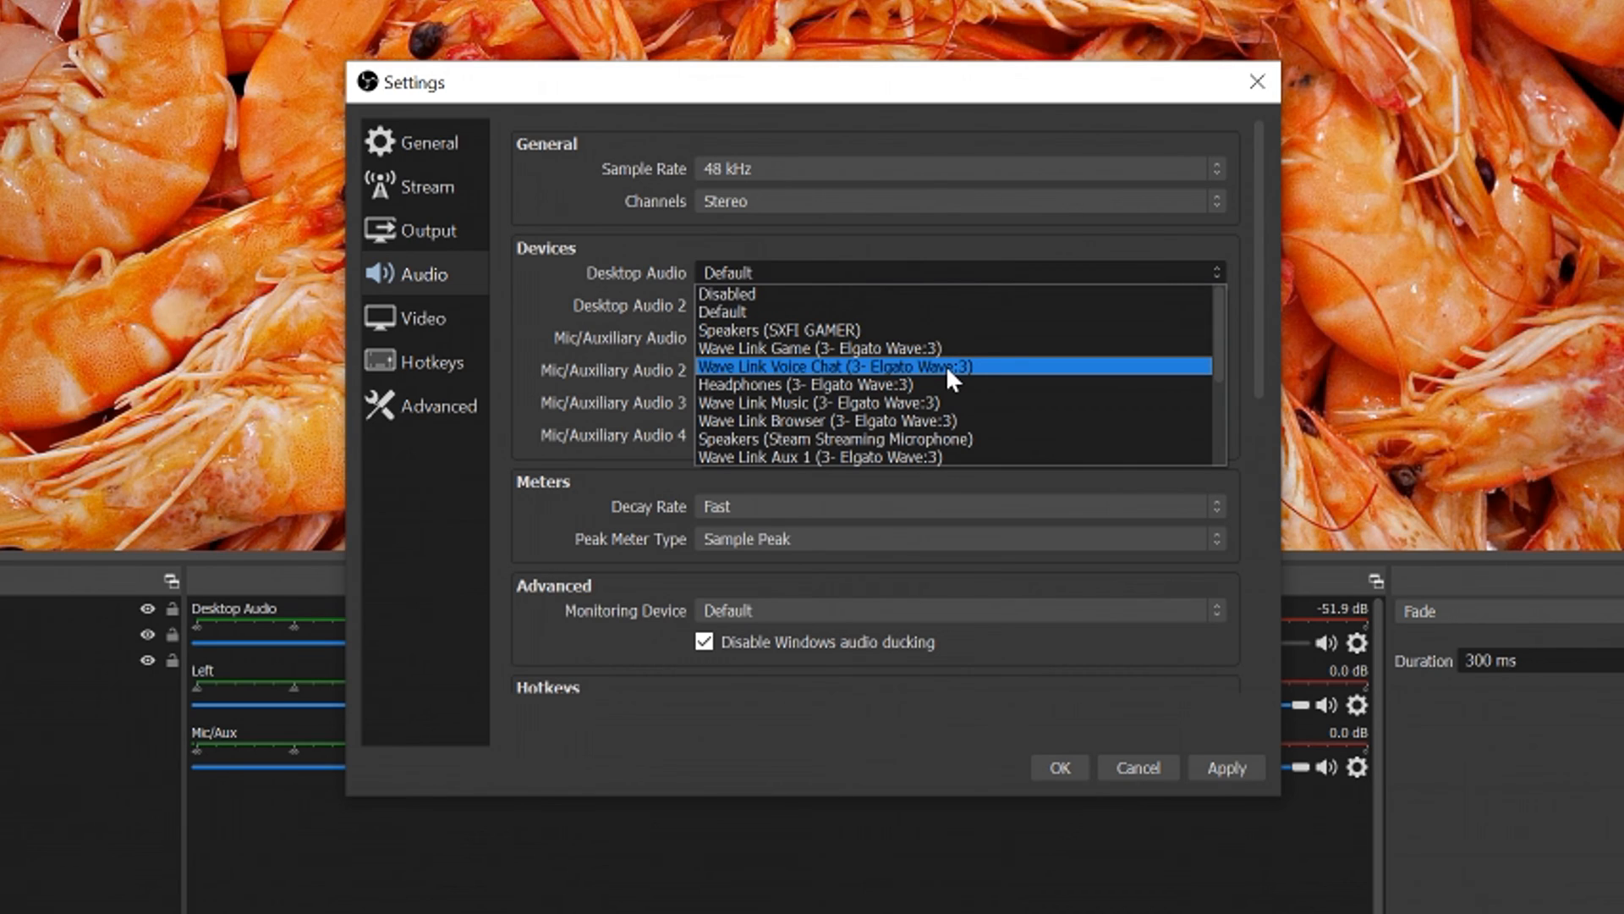
mouse_move(988, 349)
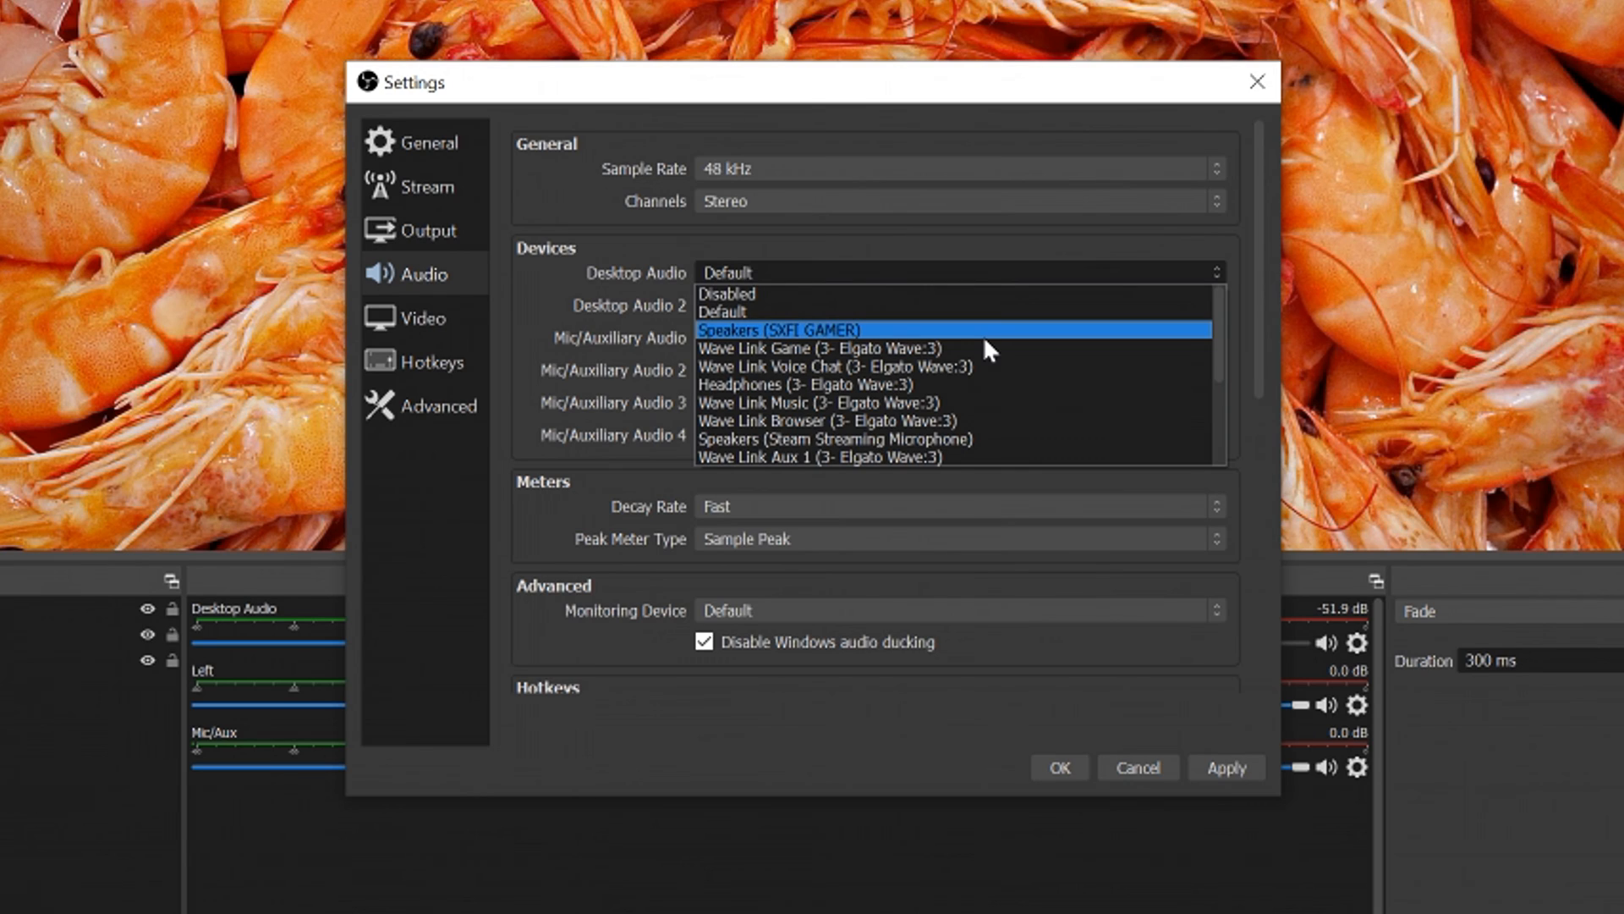
mouse_move(988, 339)
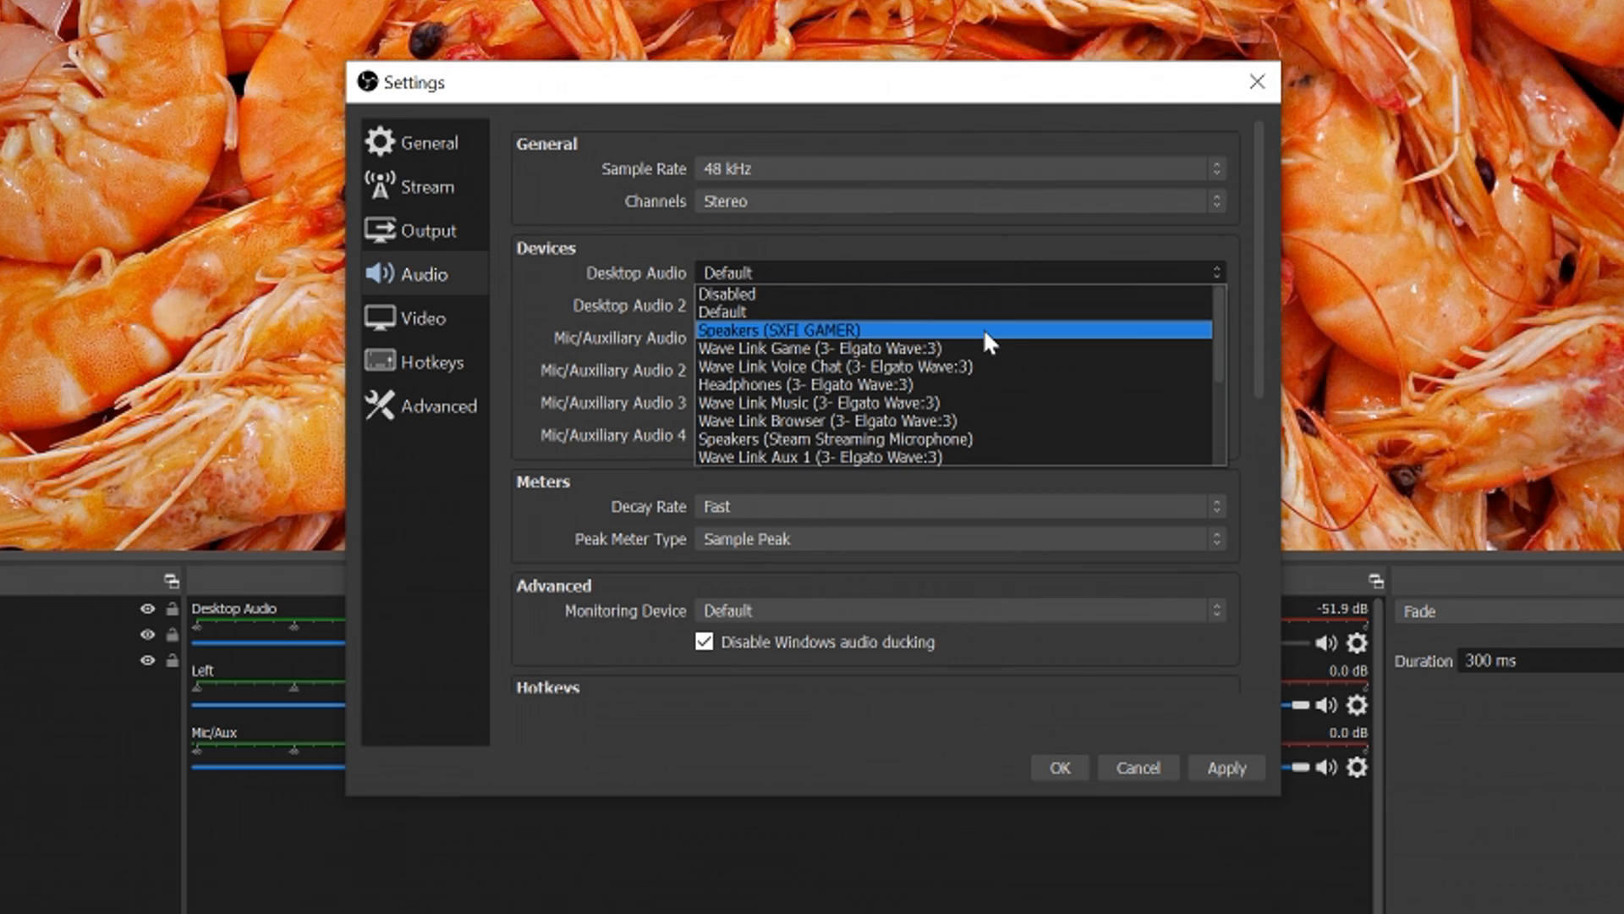
click(779, 328)
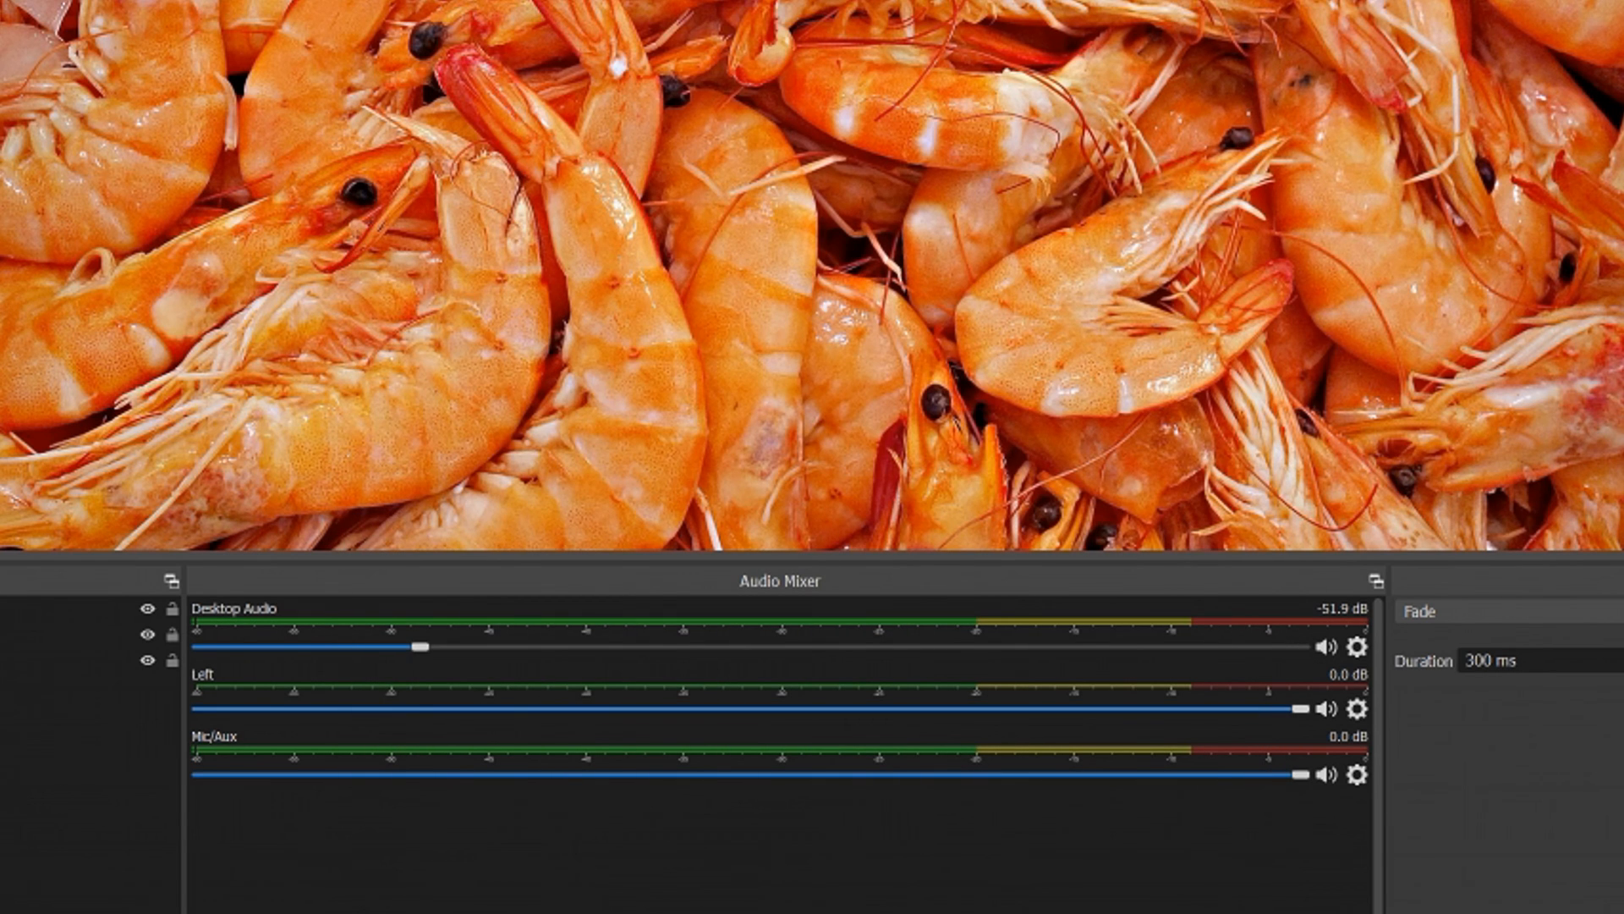
mouse_move(871, 843)
text(Hello)
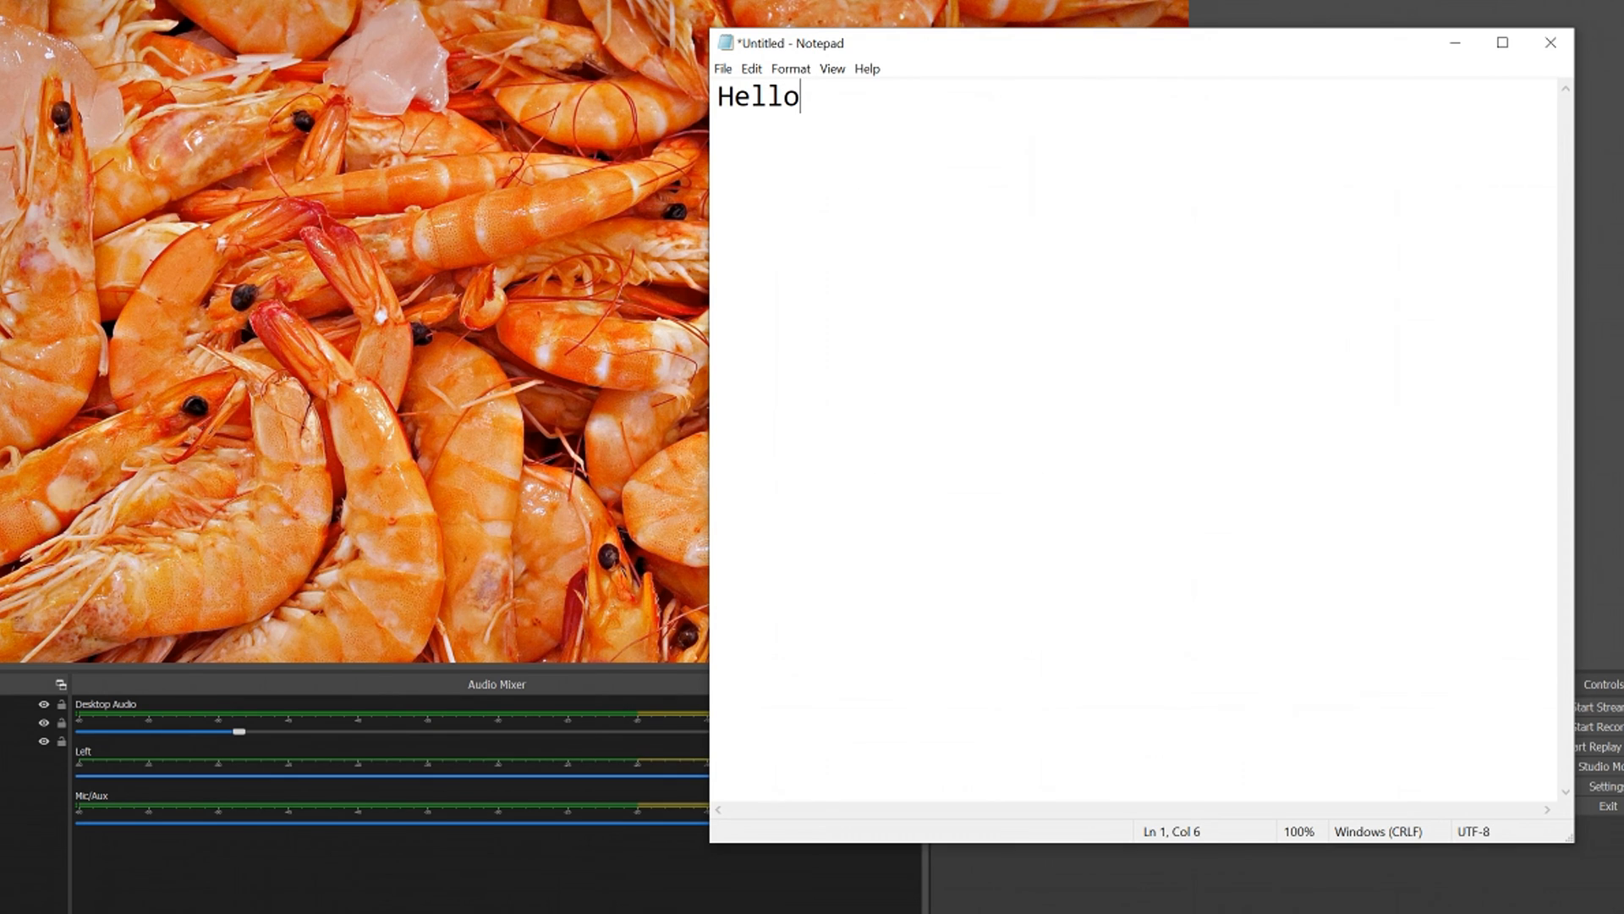
Write a test sentence about the provoked prawn's audio being routed through NVIDIA RTX Voice
text(, this is the provoked)
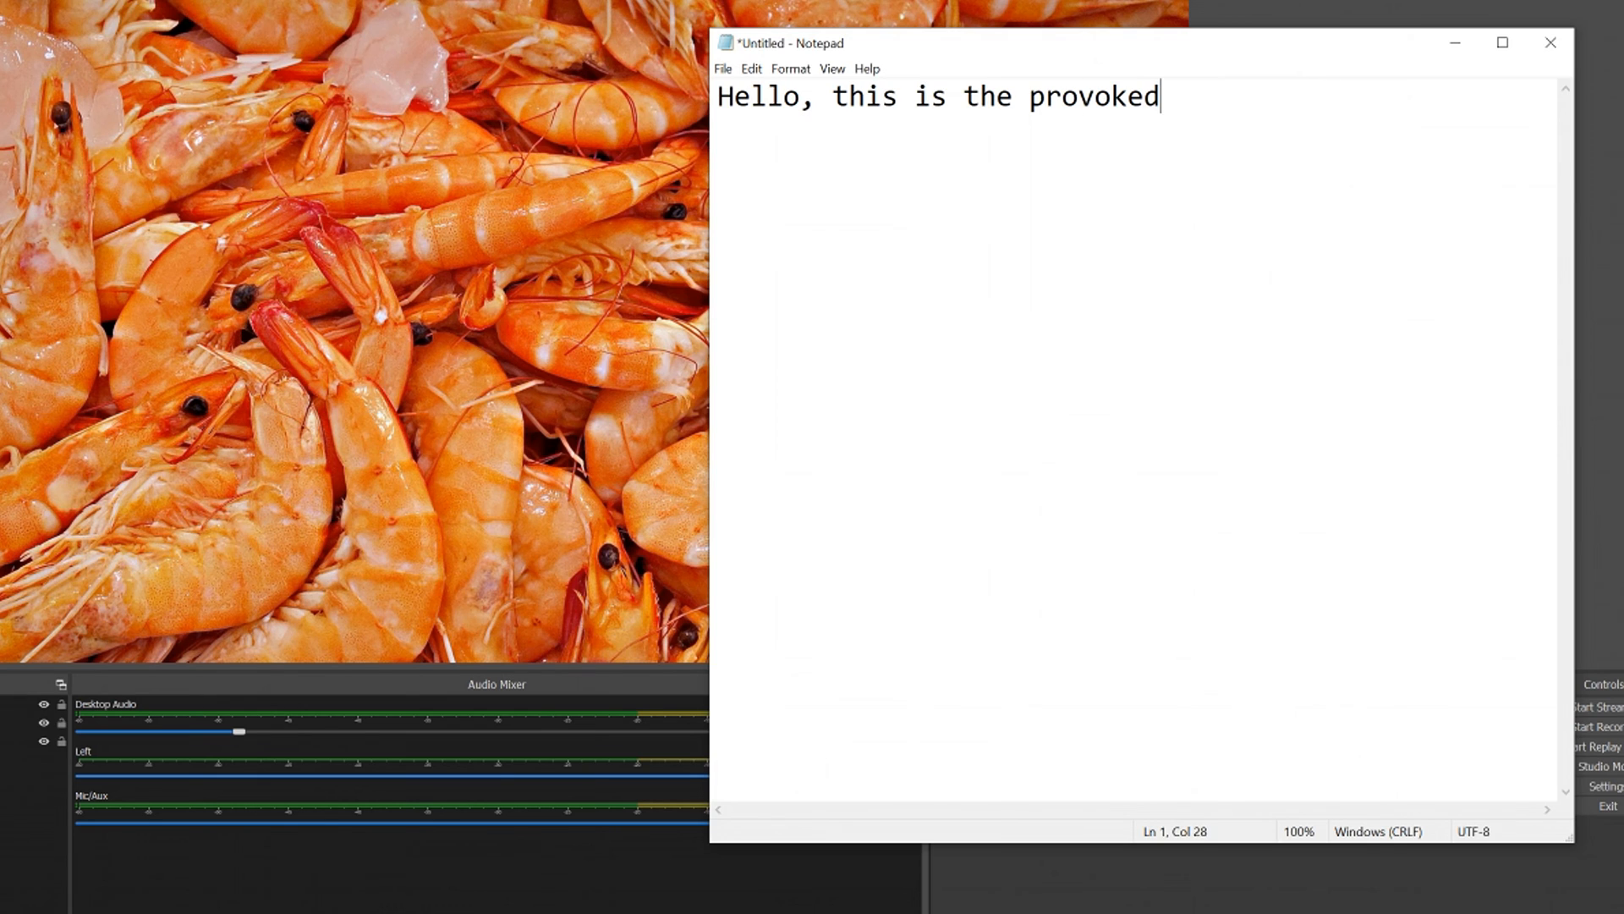
text(prawn and I am u)
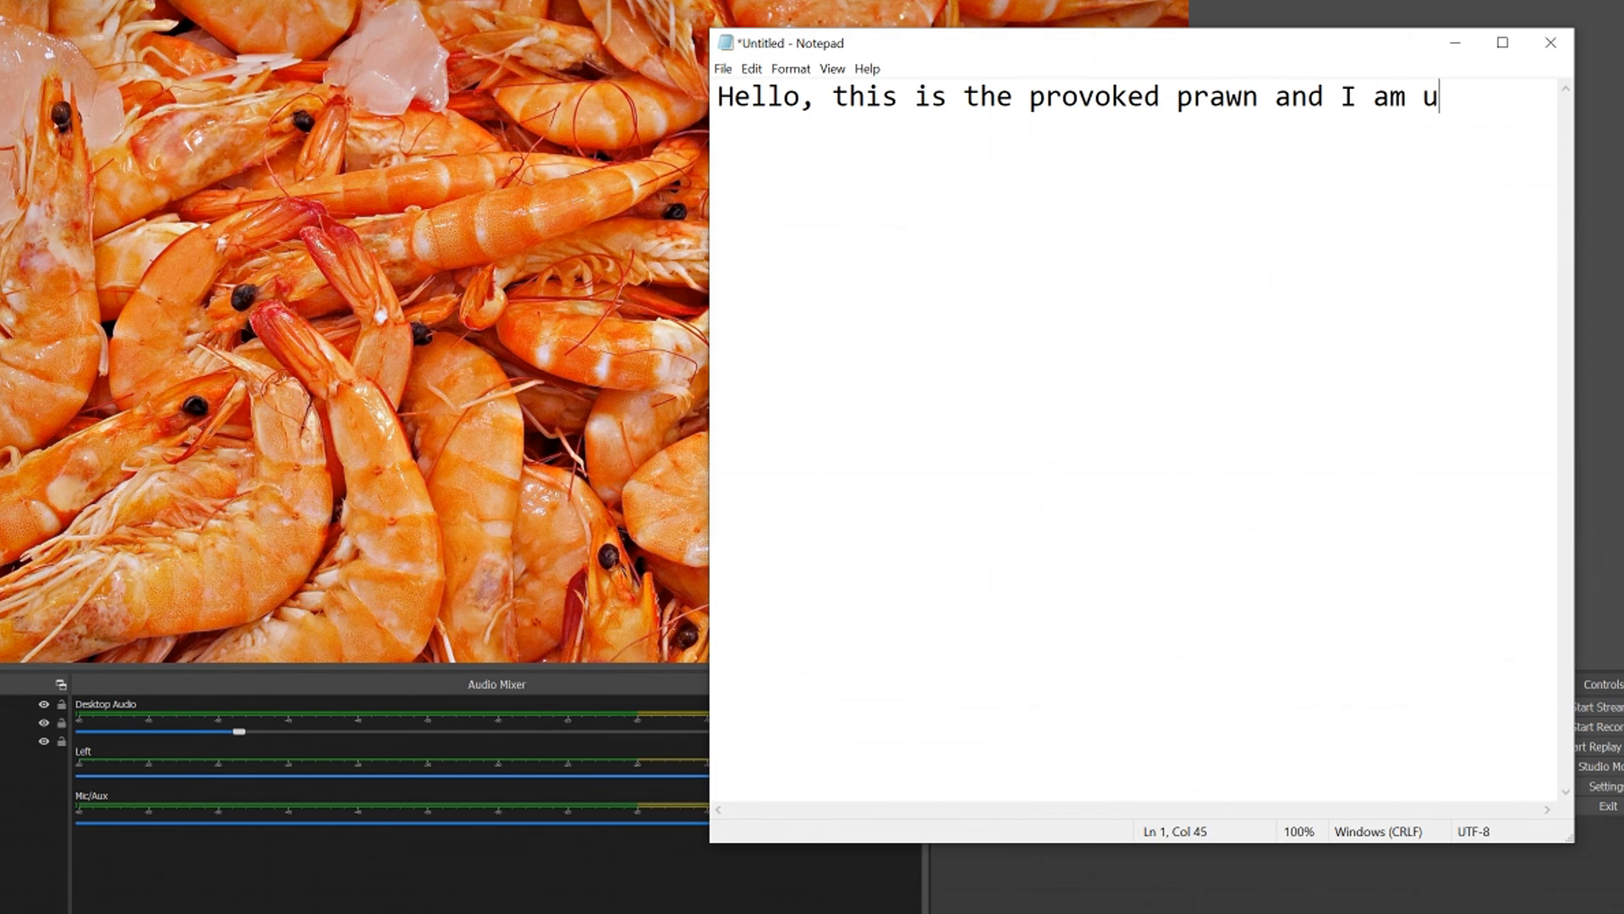
text(sing a mechanial)
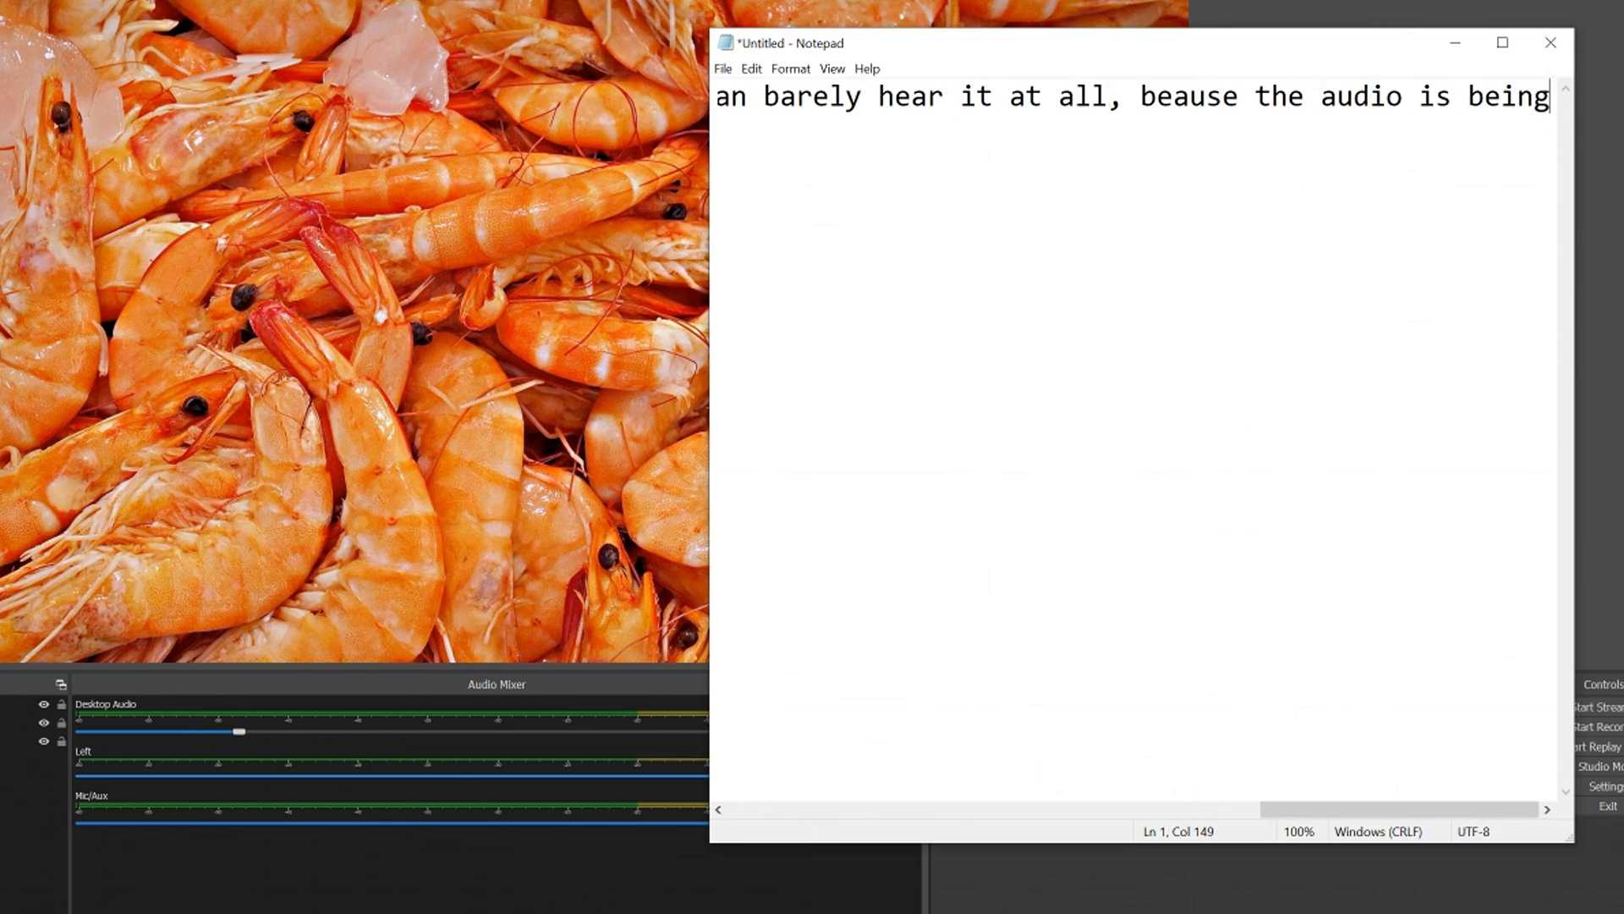
text(routed through)
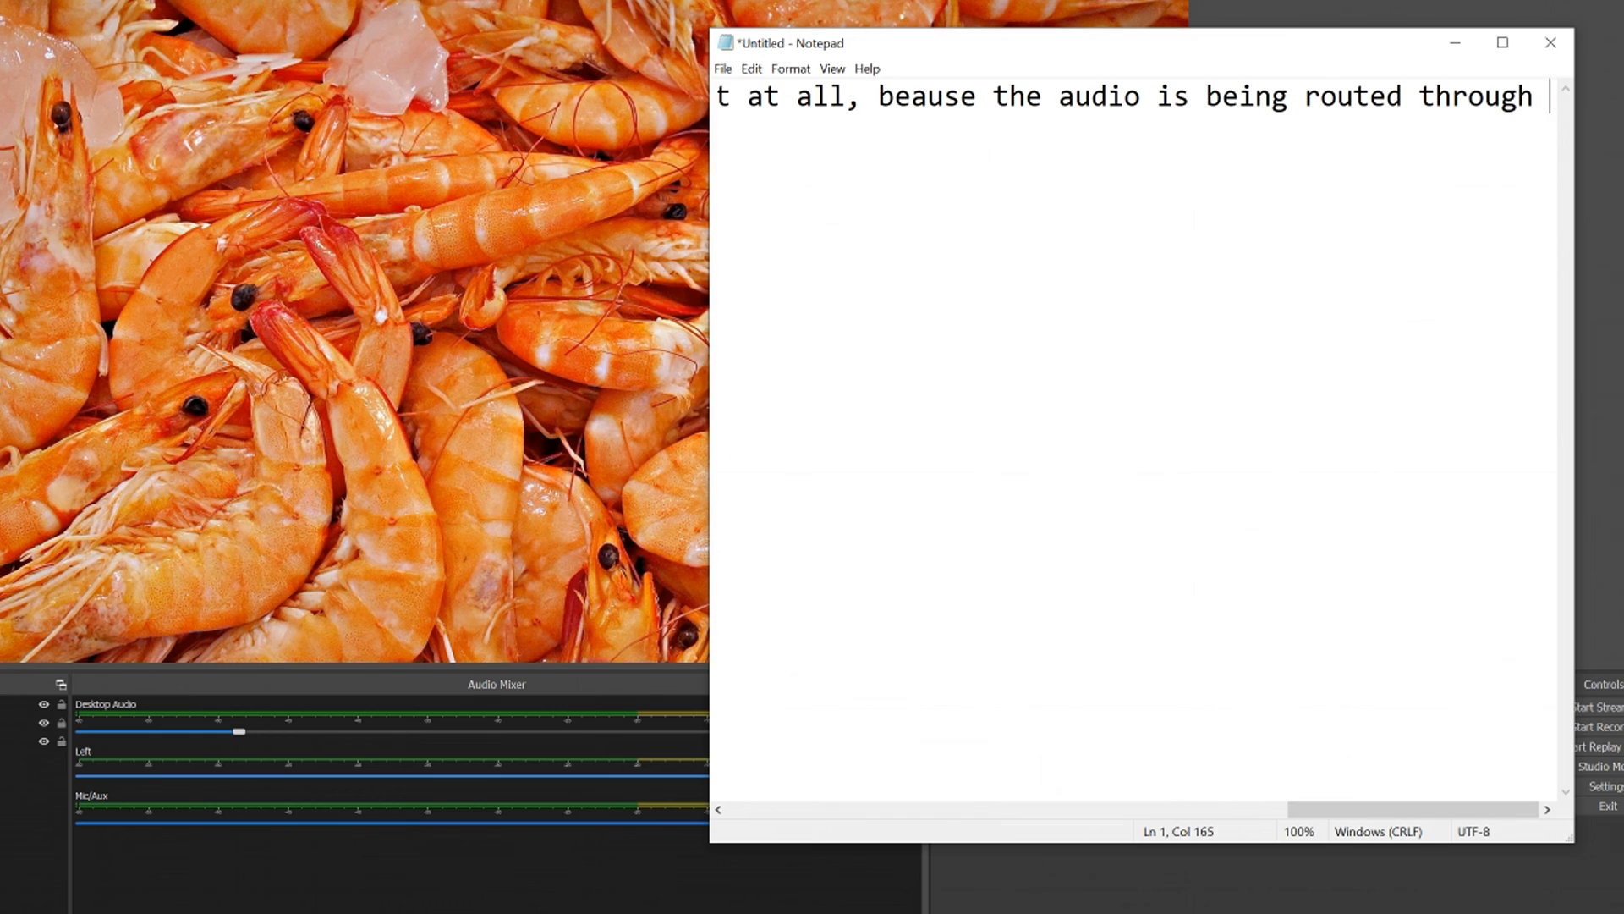
text(nvidia)
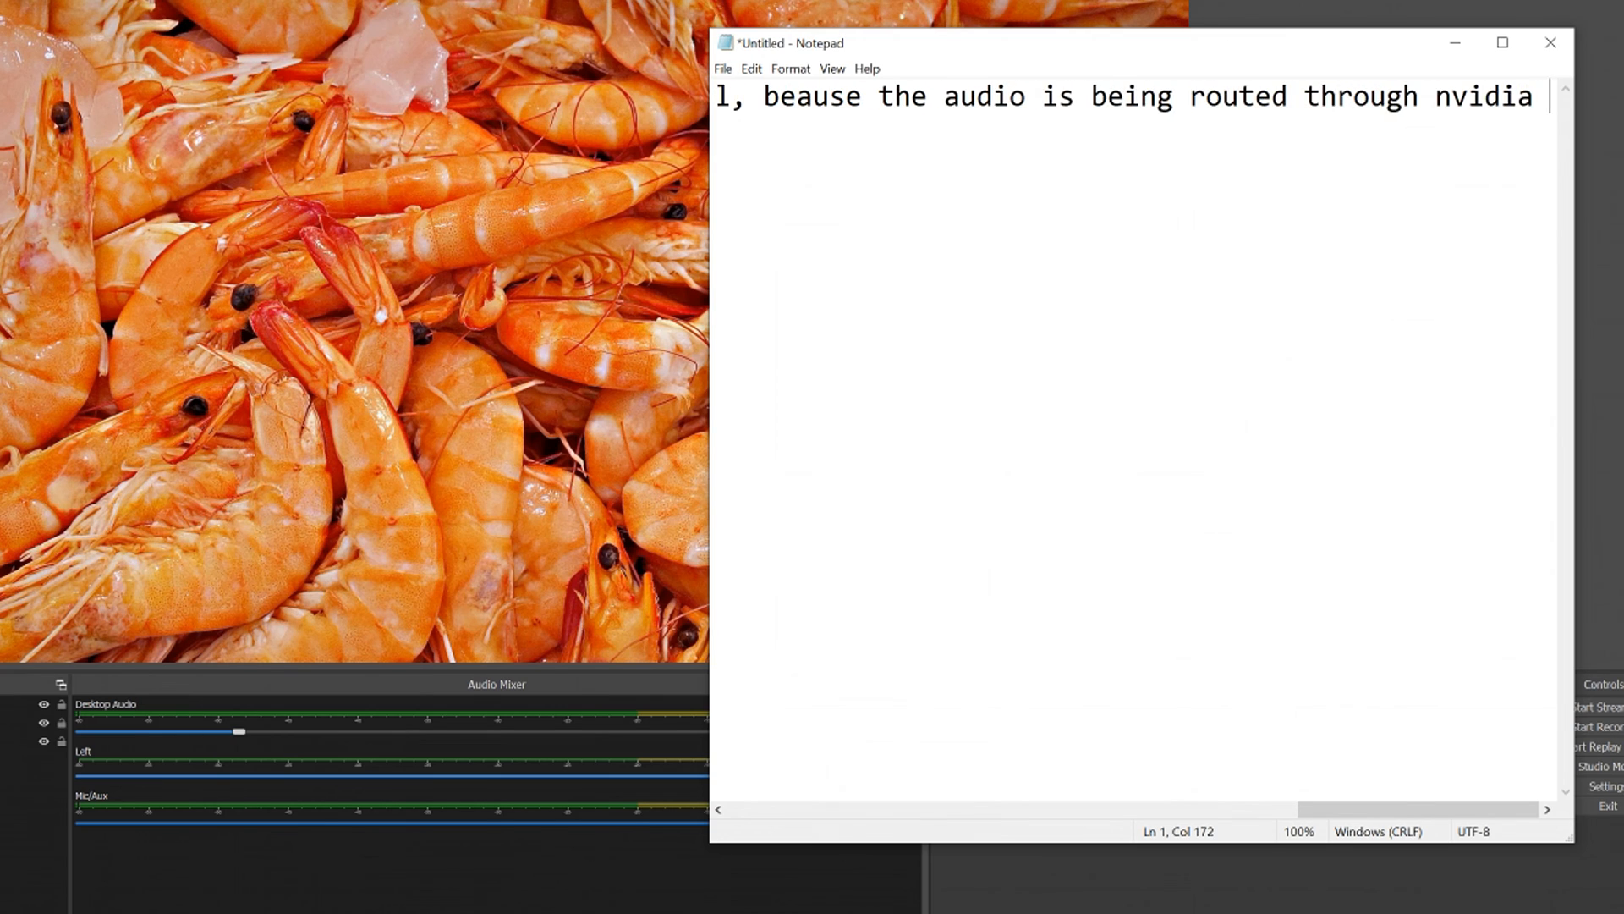
text(RTX vocie.)
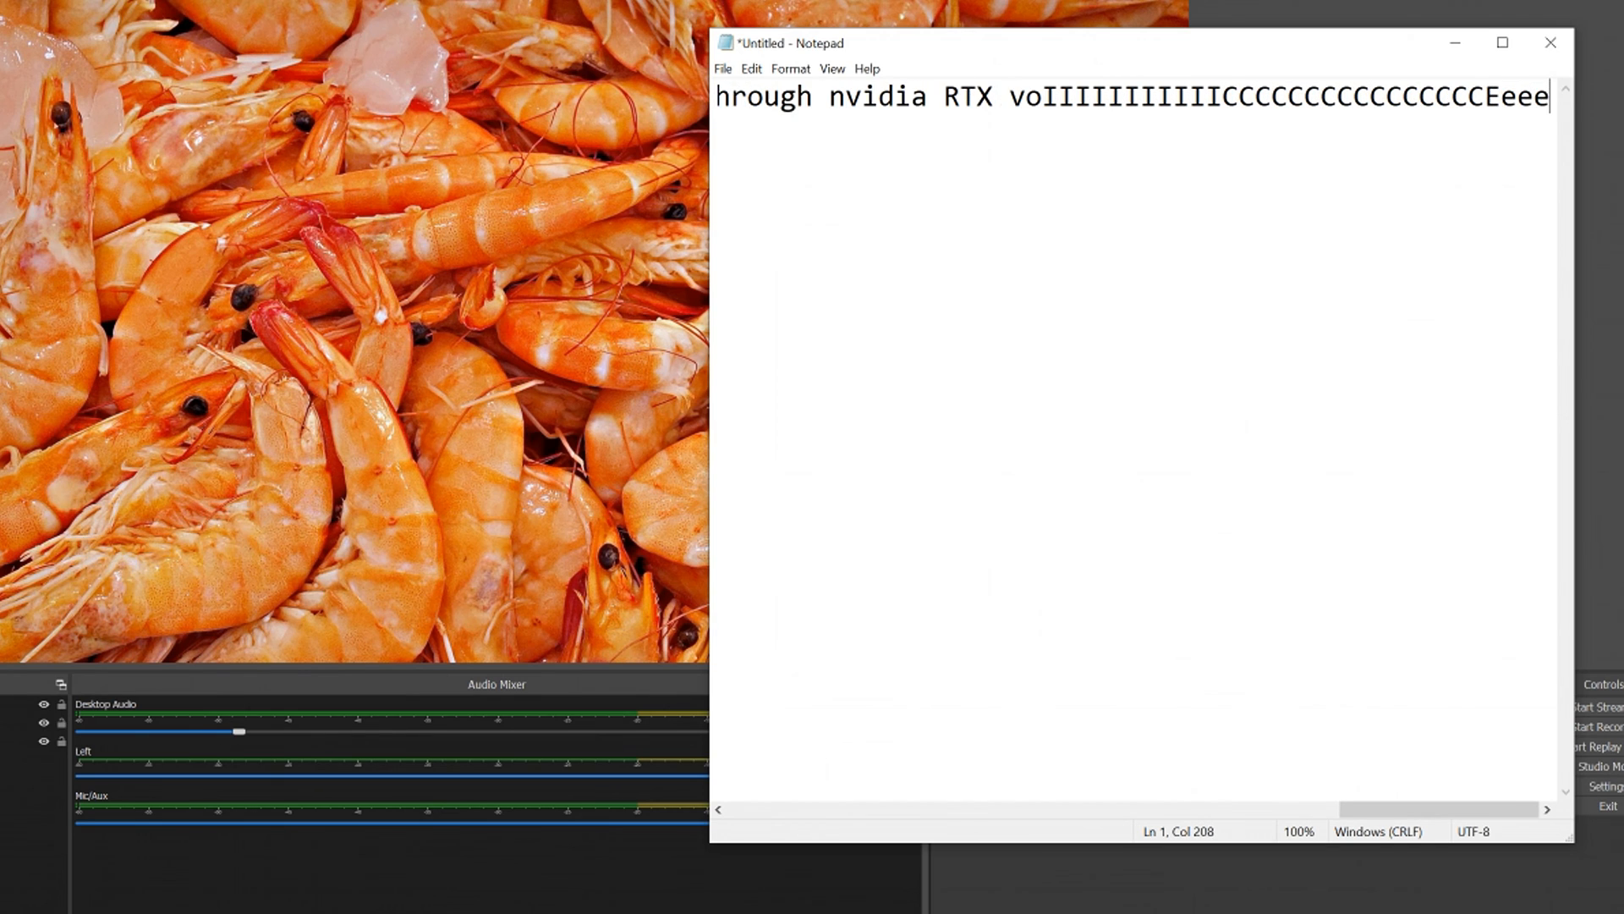
text(!!!1111)
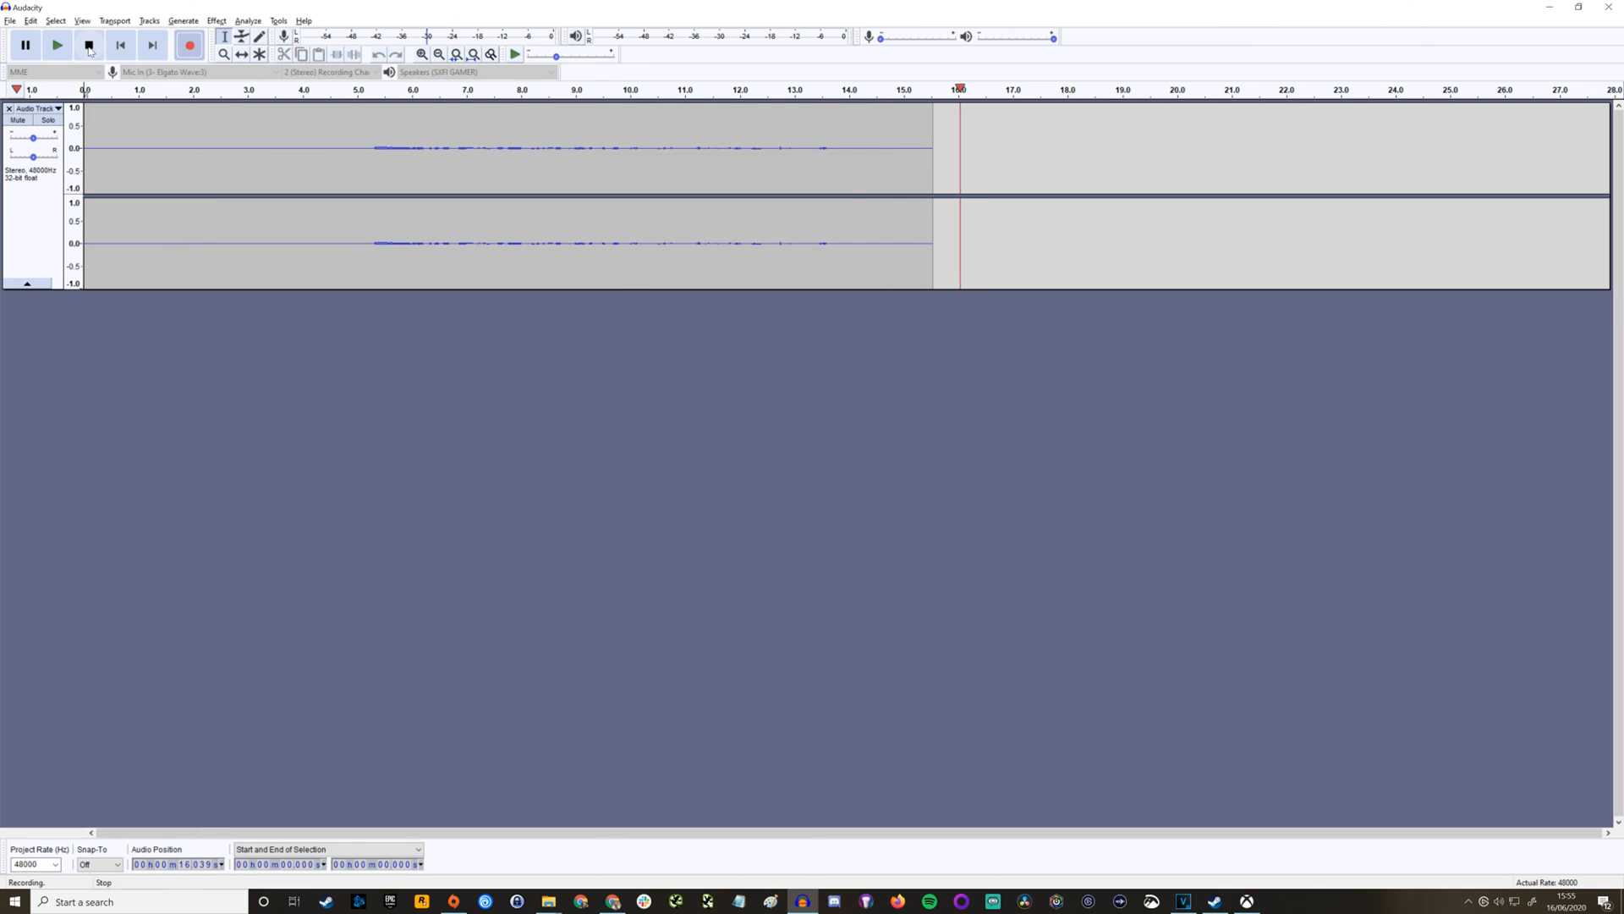
Stop the test recording and normalize the track to -1.0 dB peak amplitude
click(85, 44)
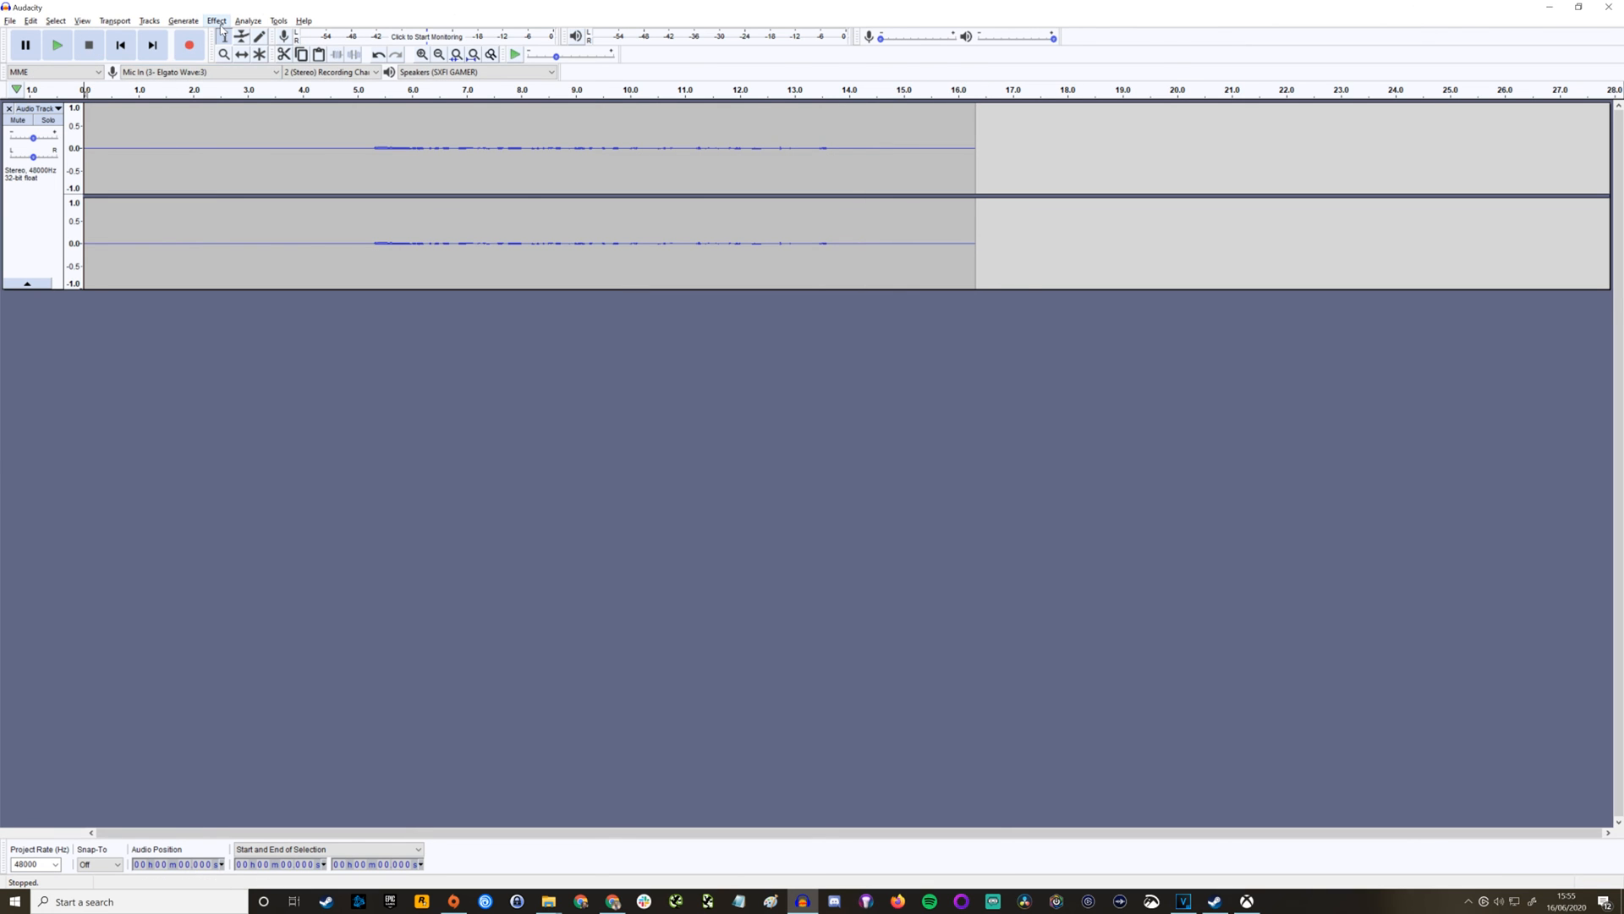
click(219, 20)
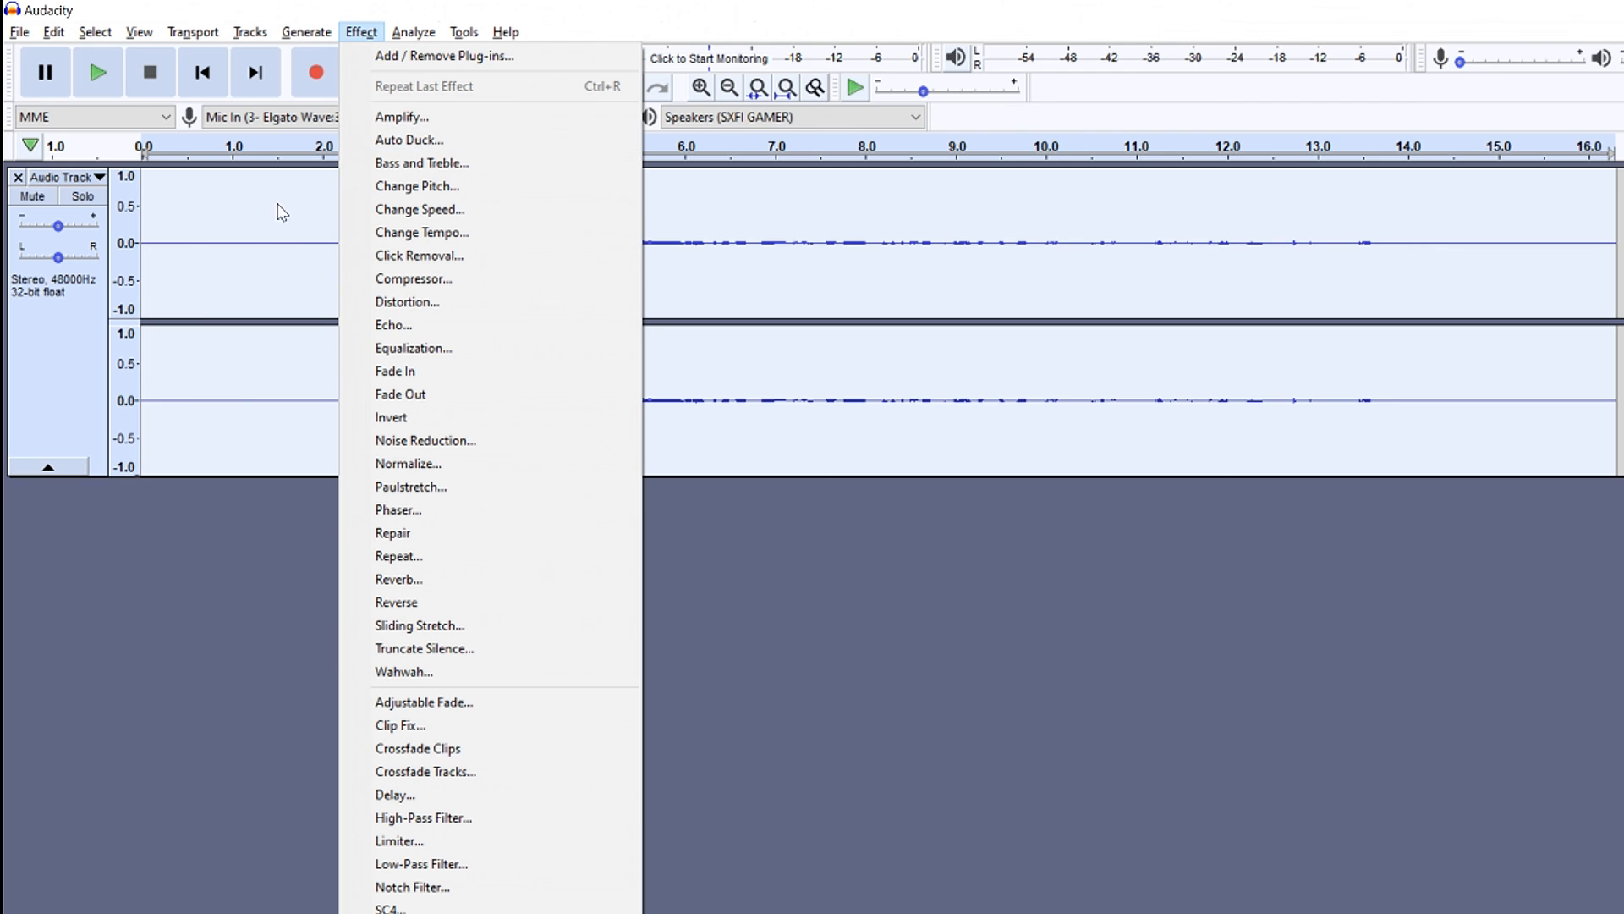
click(408, 463)
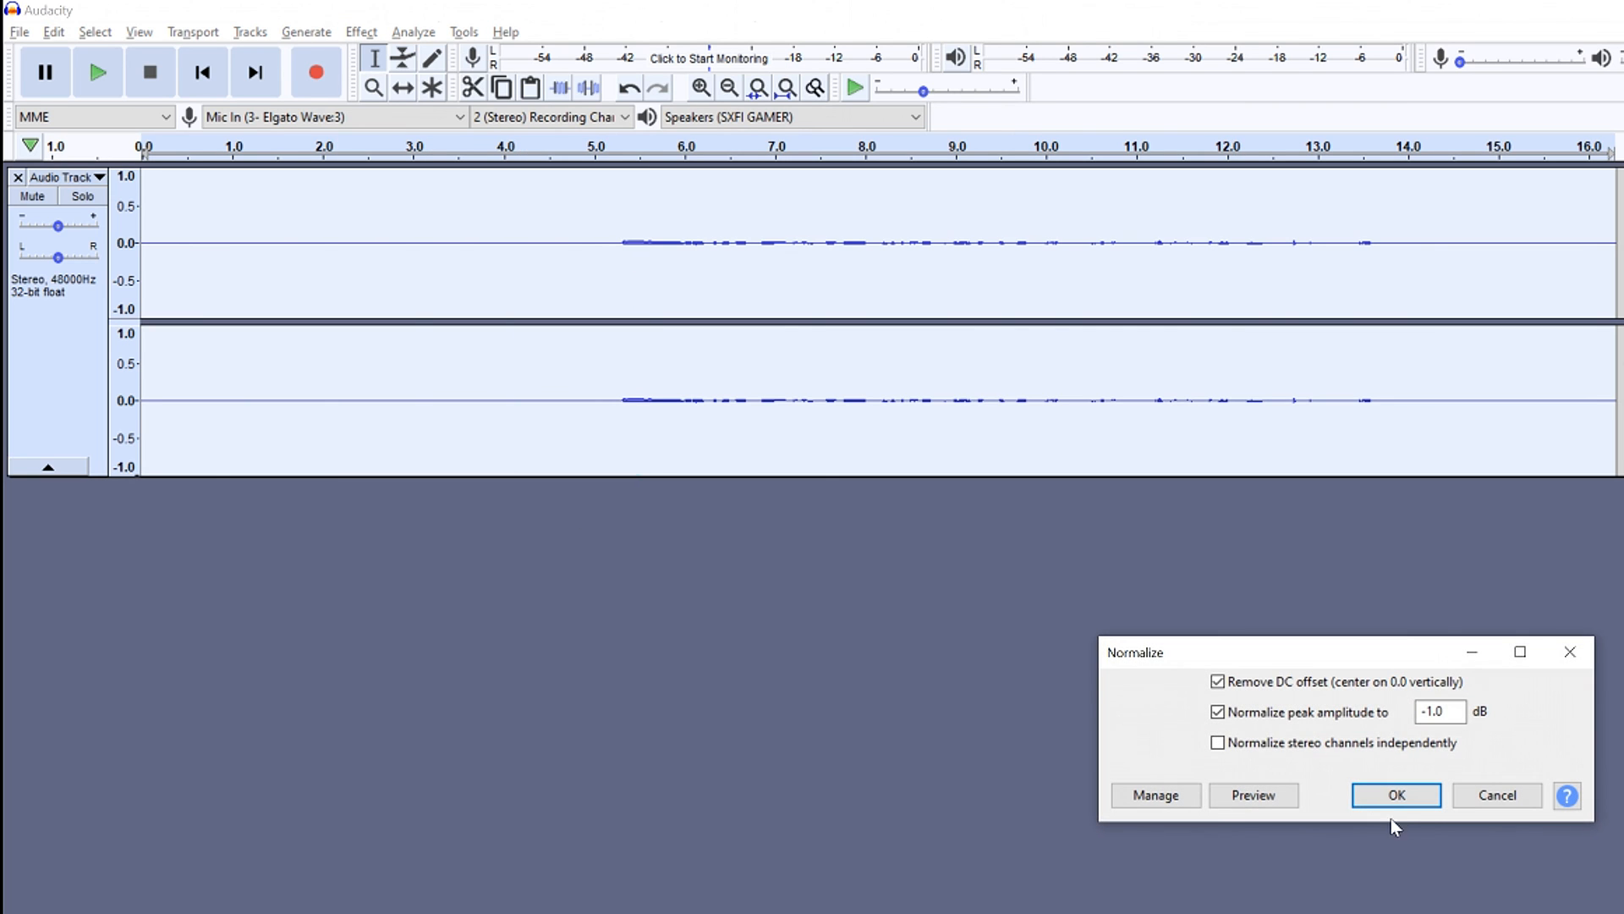
click(1396, 795)
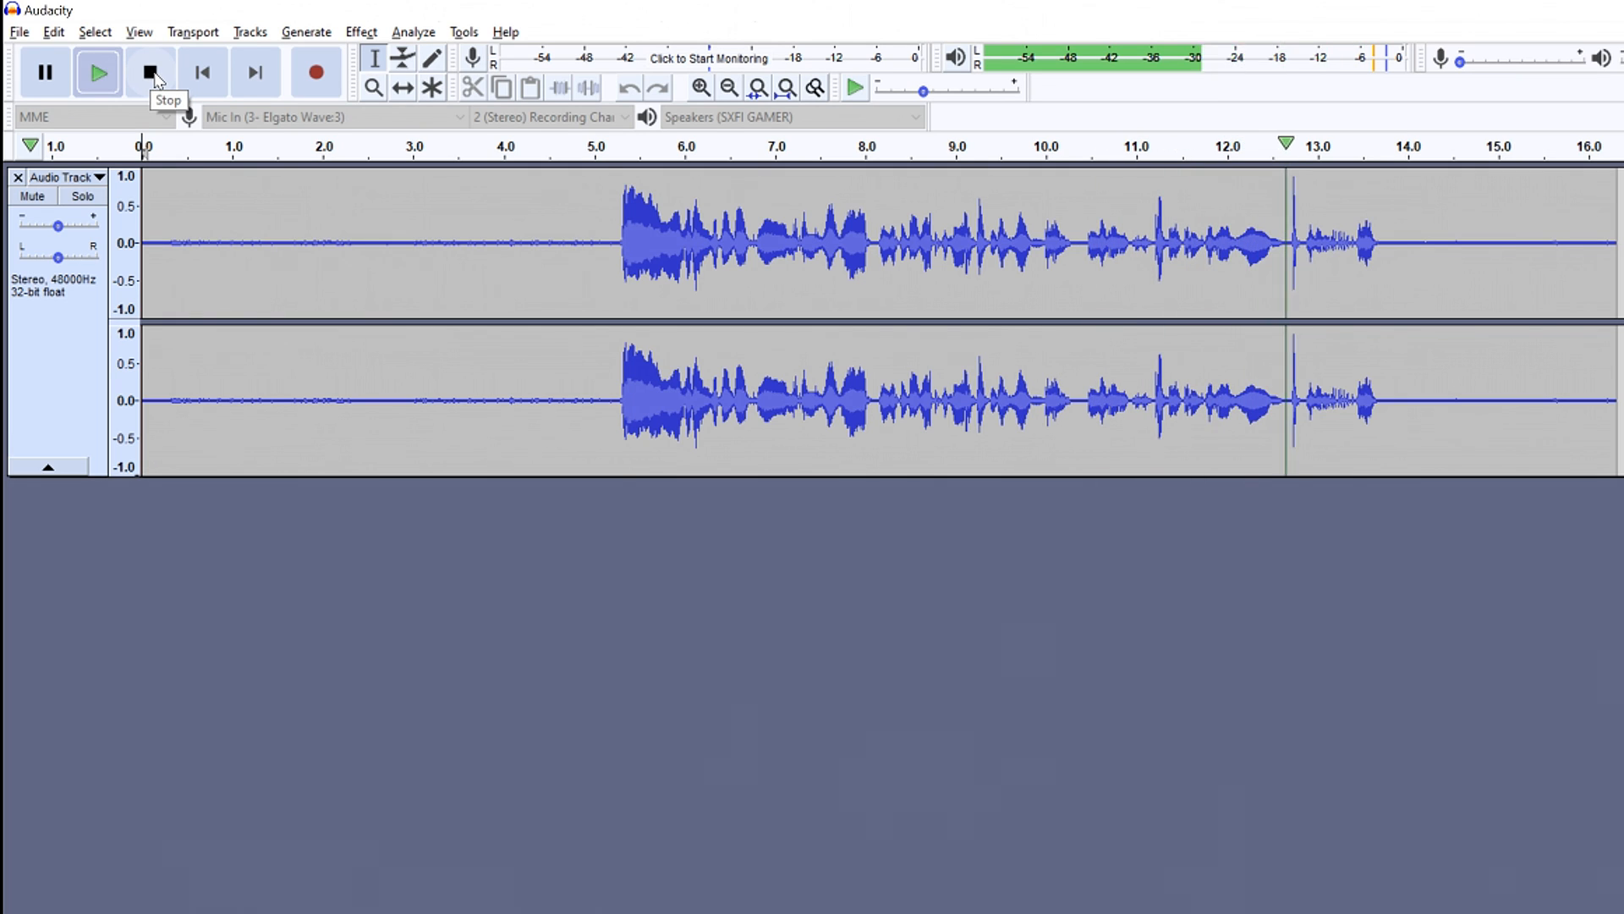
Capture a noise profile from the silent stretch before the speech
click(149, 71)
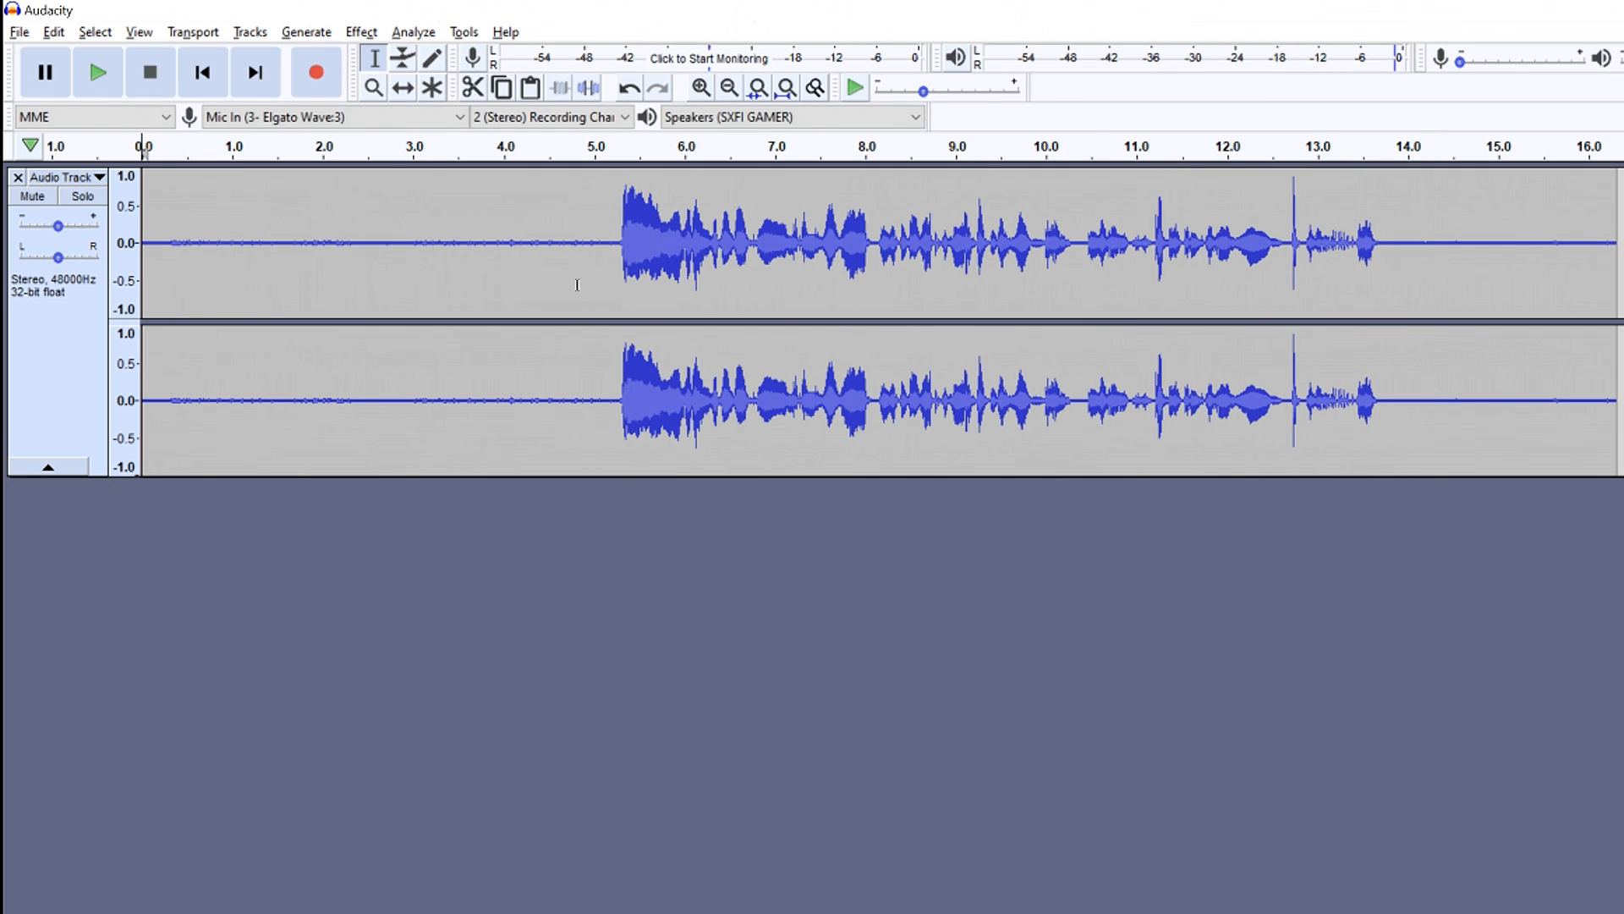
drag(140, 244, 615, 243)
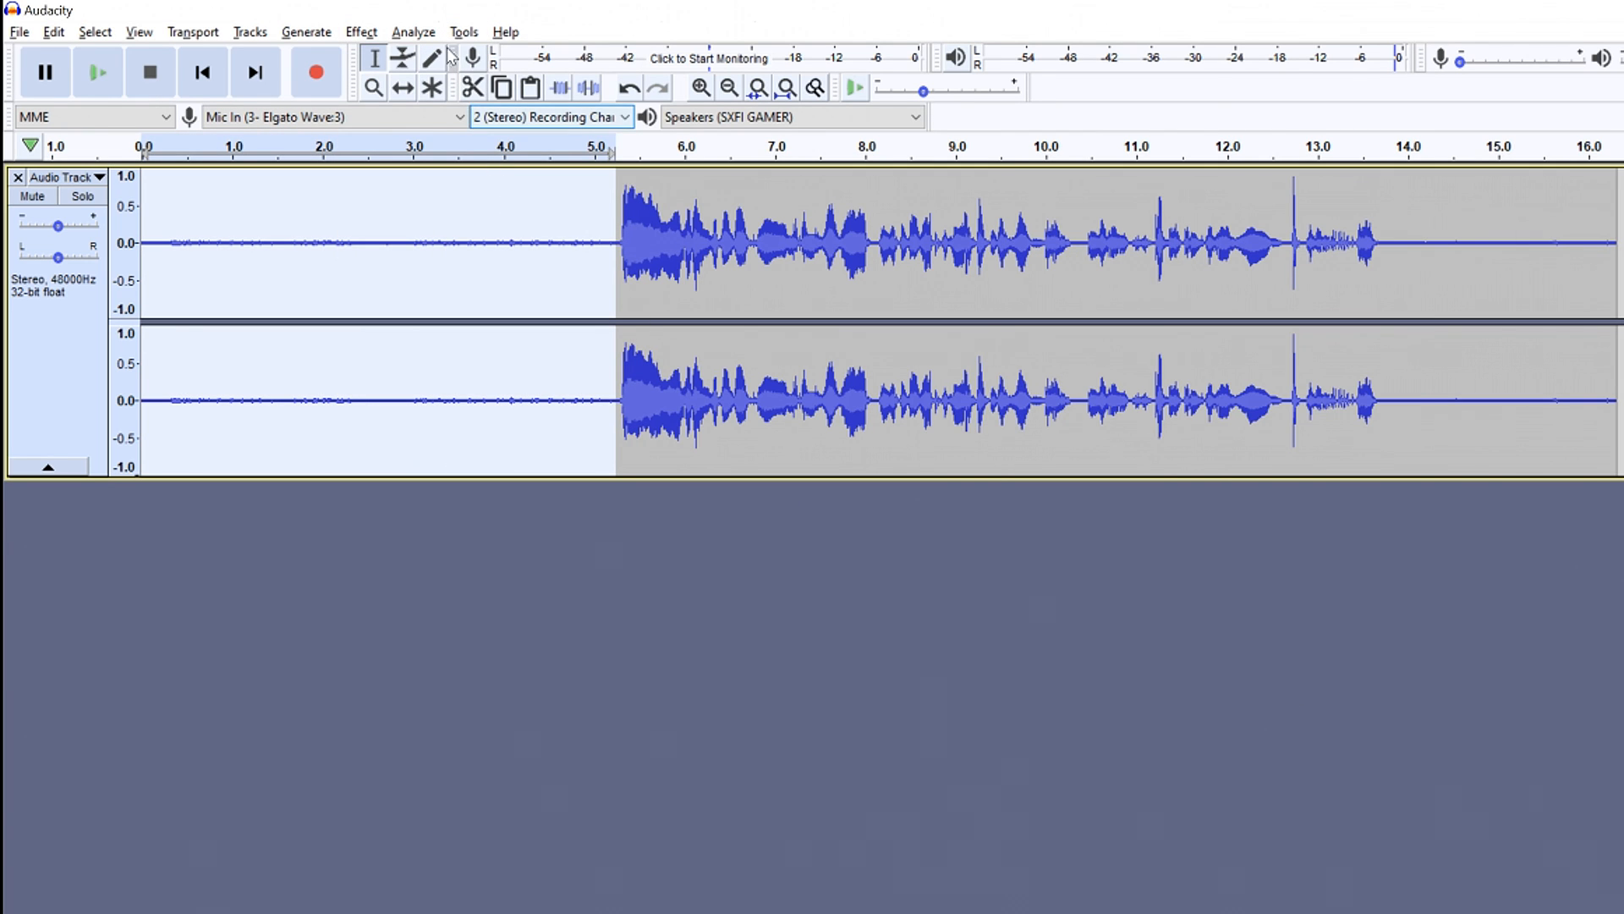
click(361, 30)
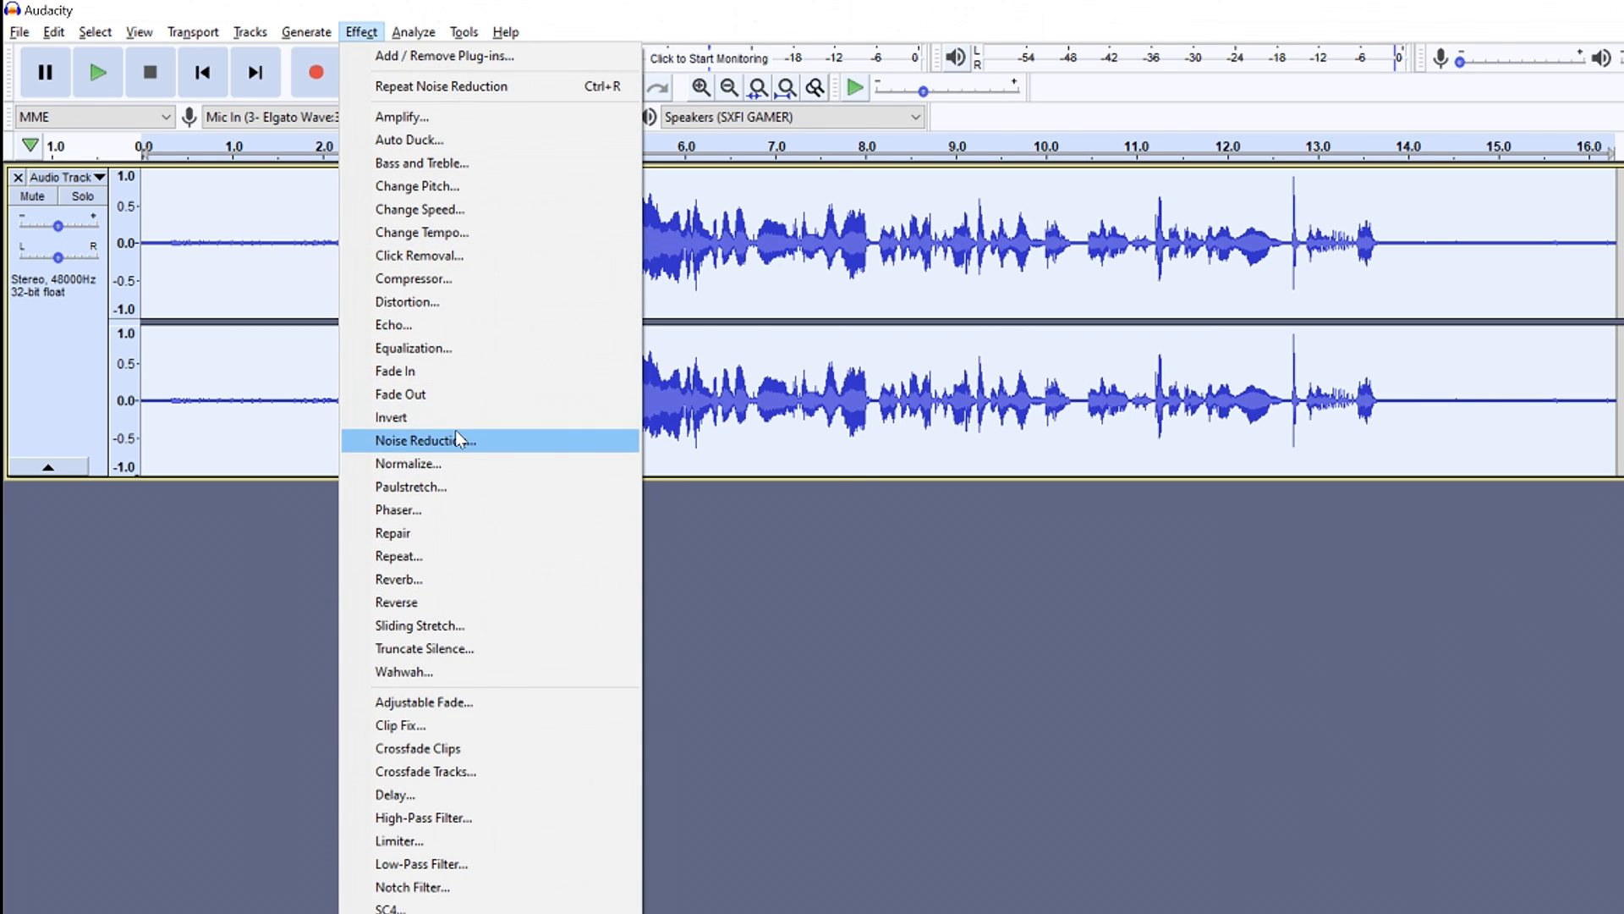
click(425, 440)
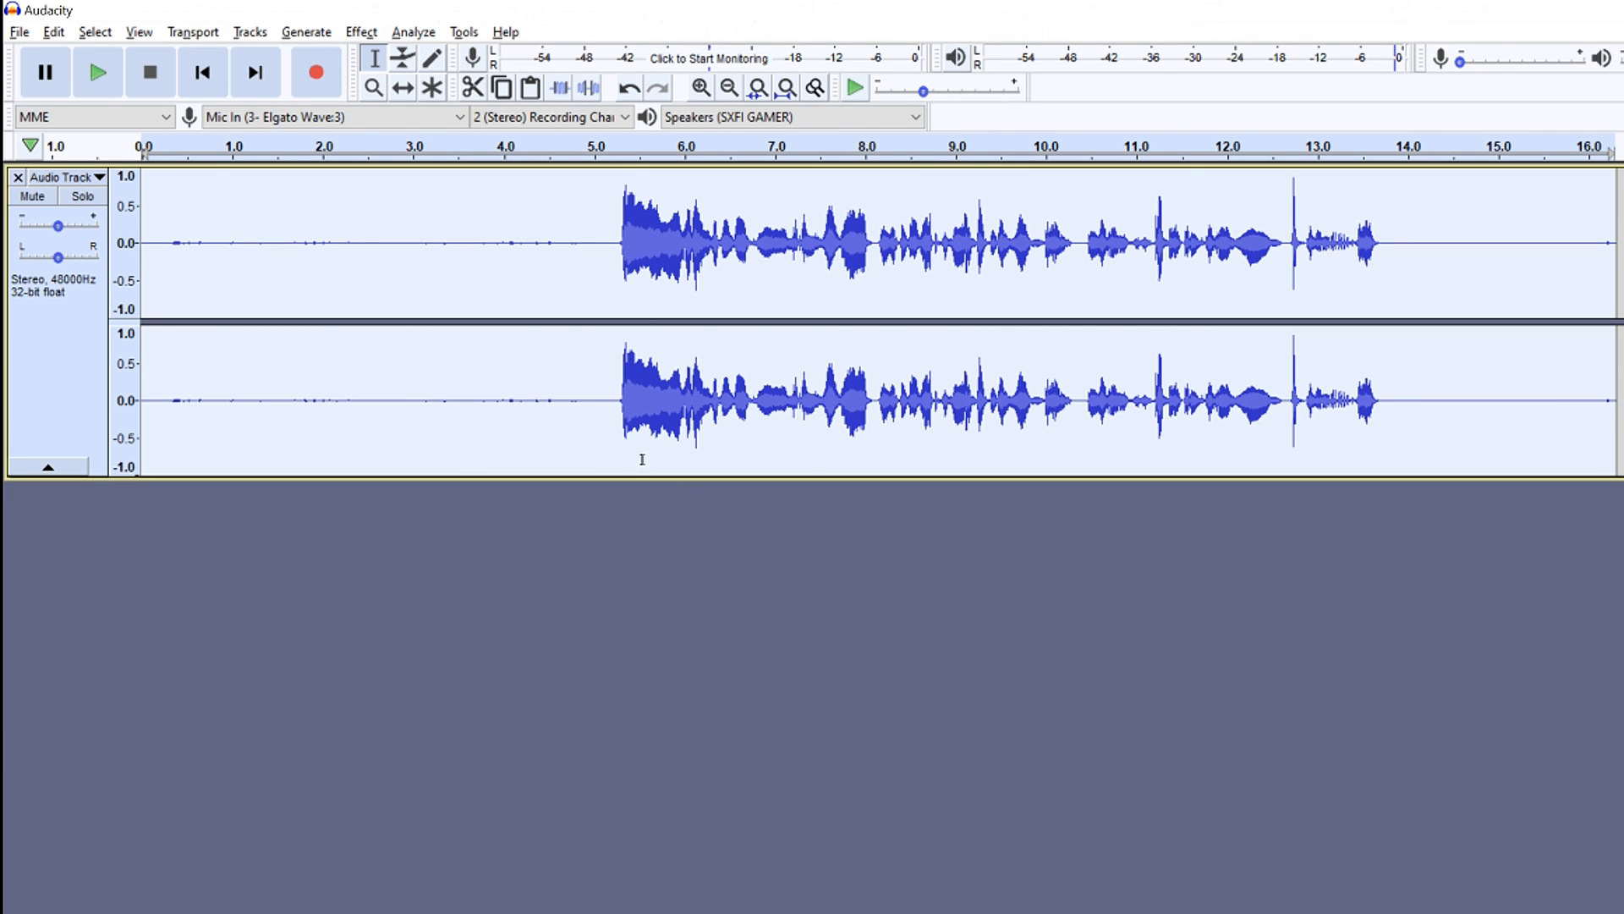
click(97, 71)
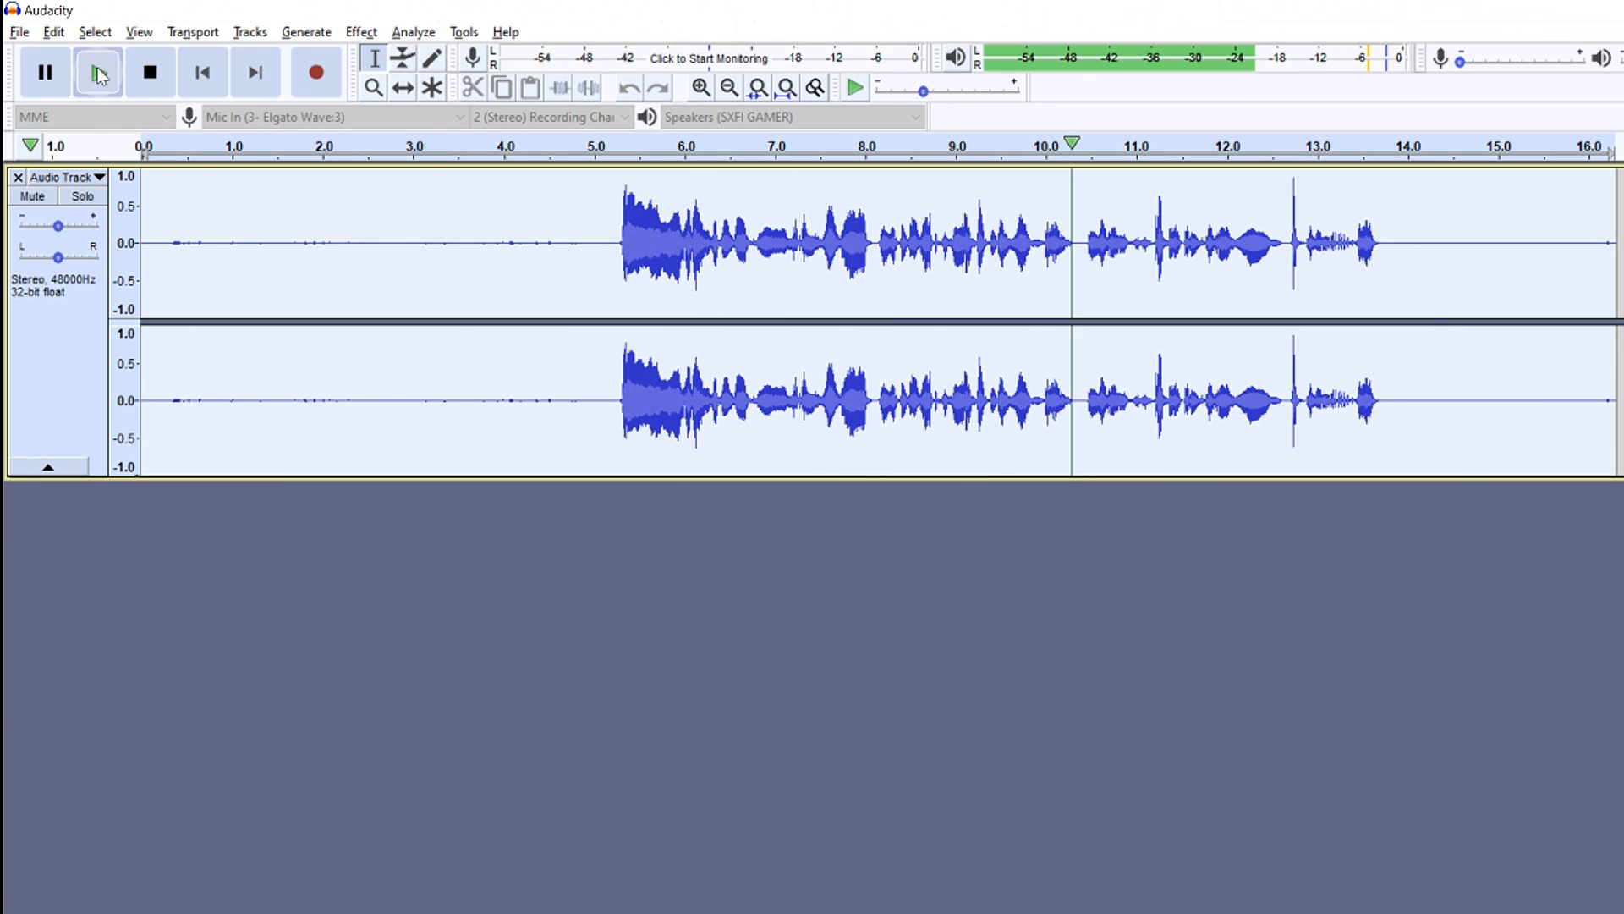
click(95, 71)
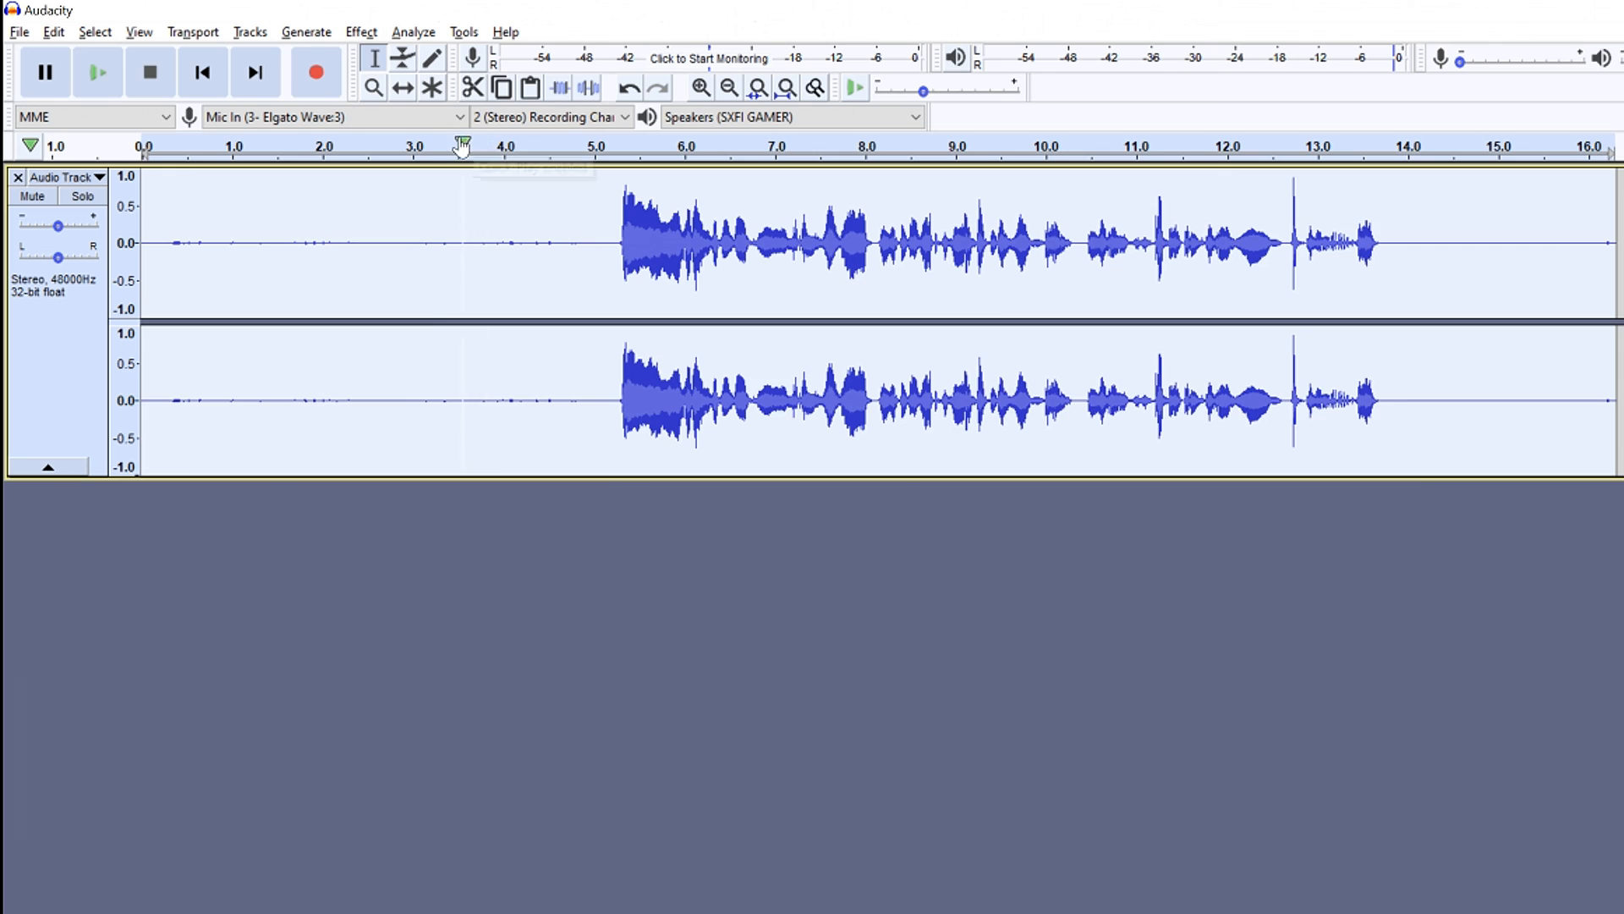
Apply Noise Reduction to the whole track and play back the cleaned result
click(361, 30)
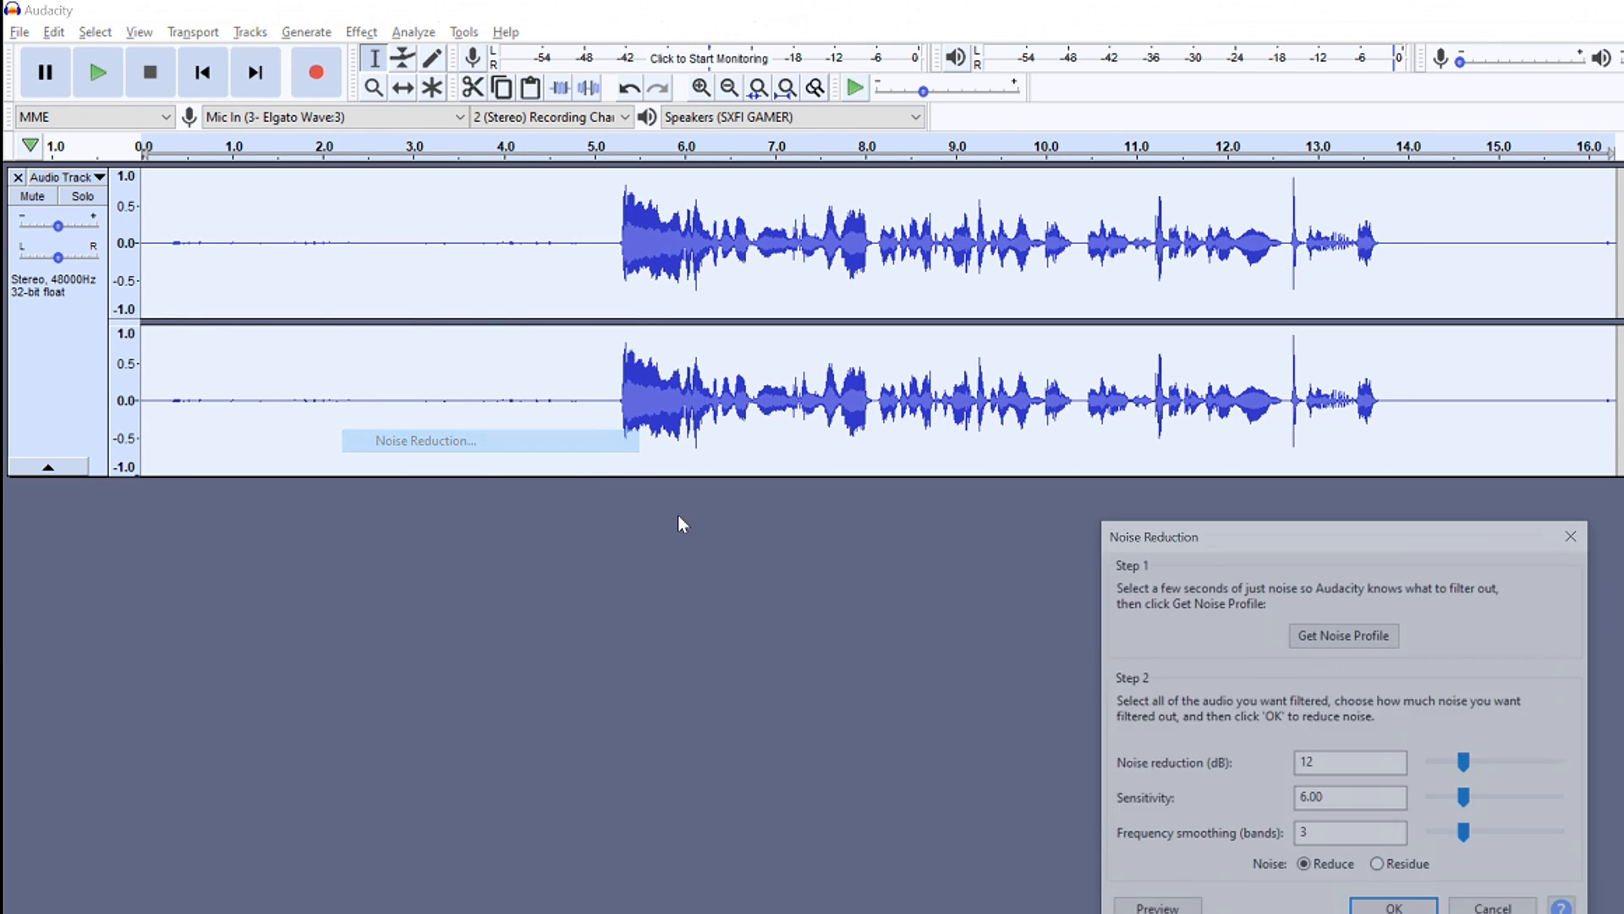
click(1394, 907)
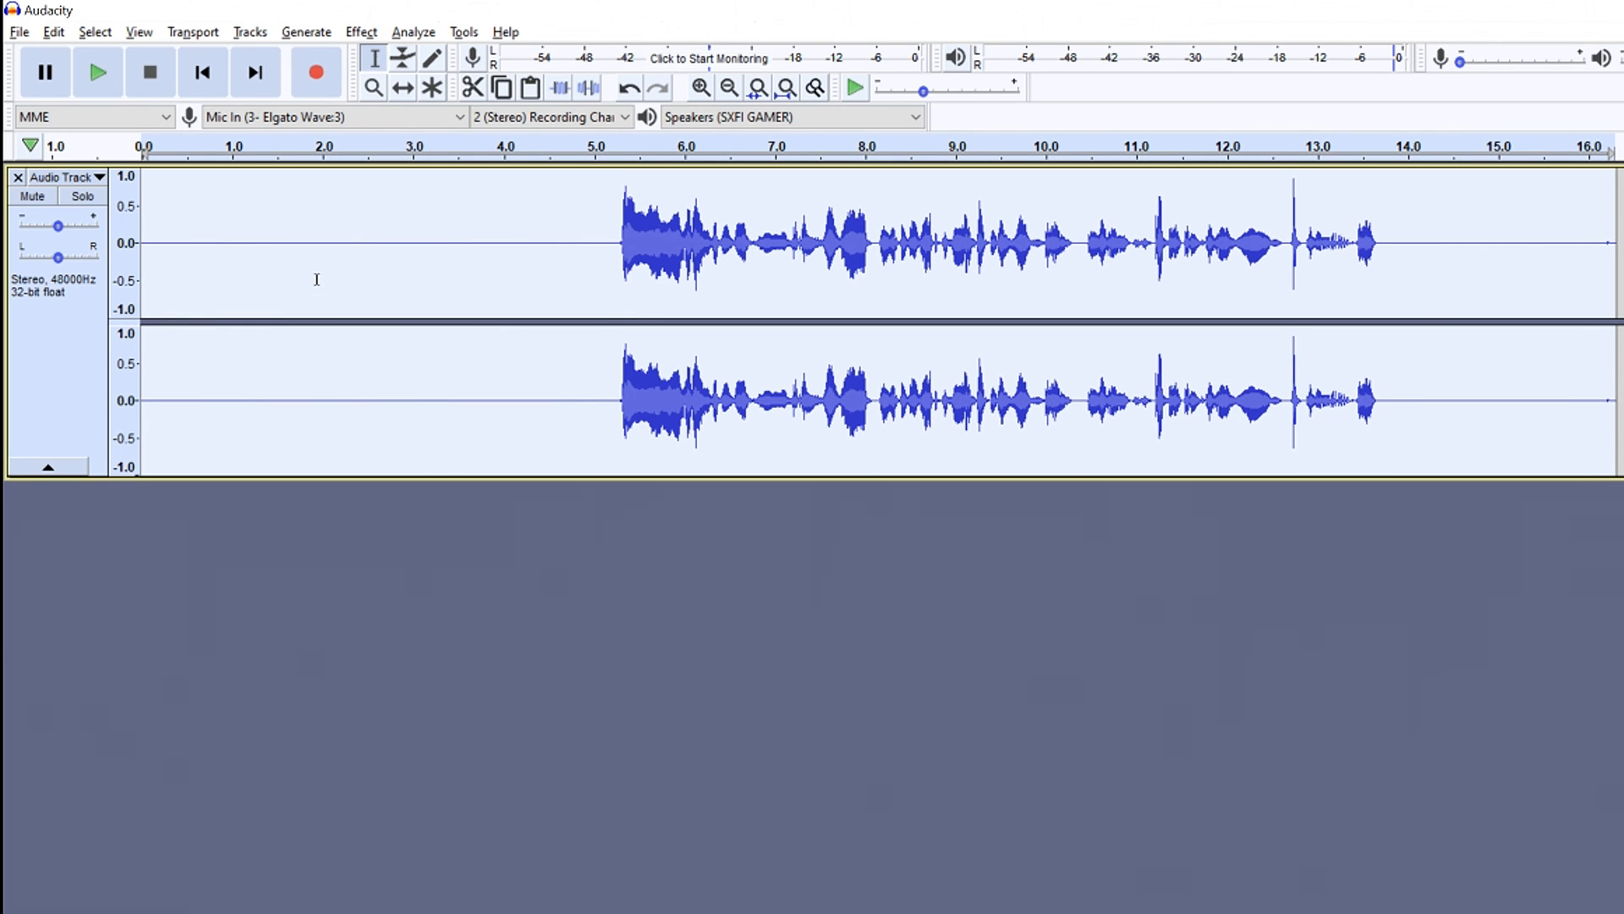
click(93, 71)
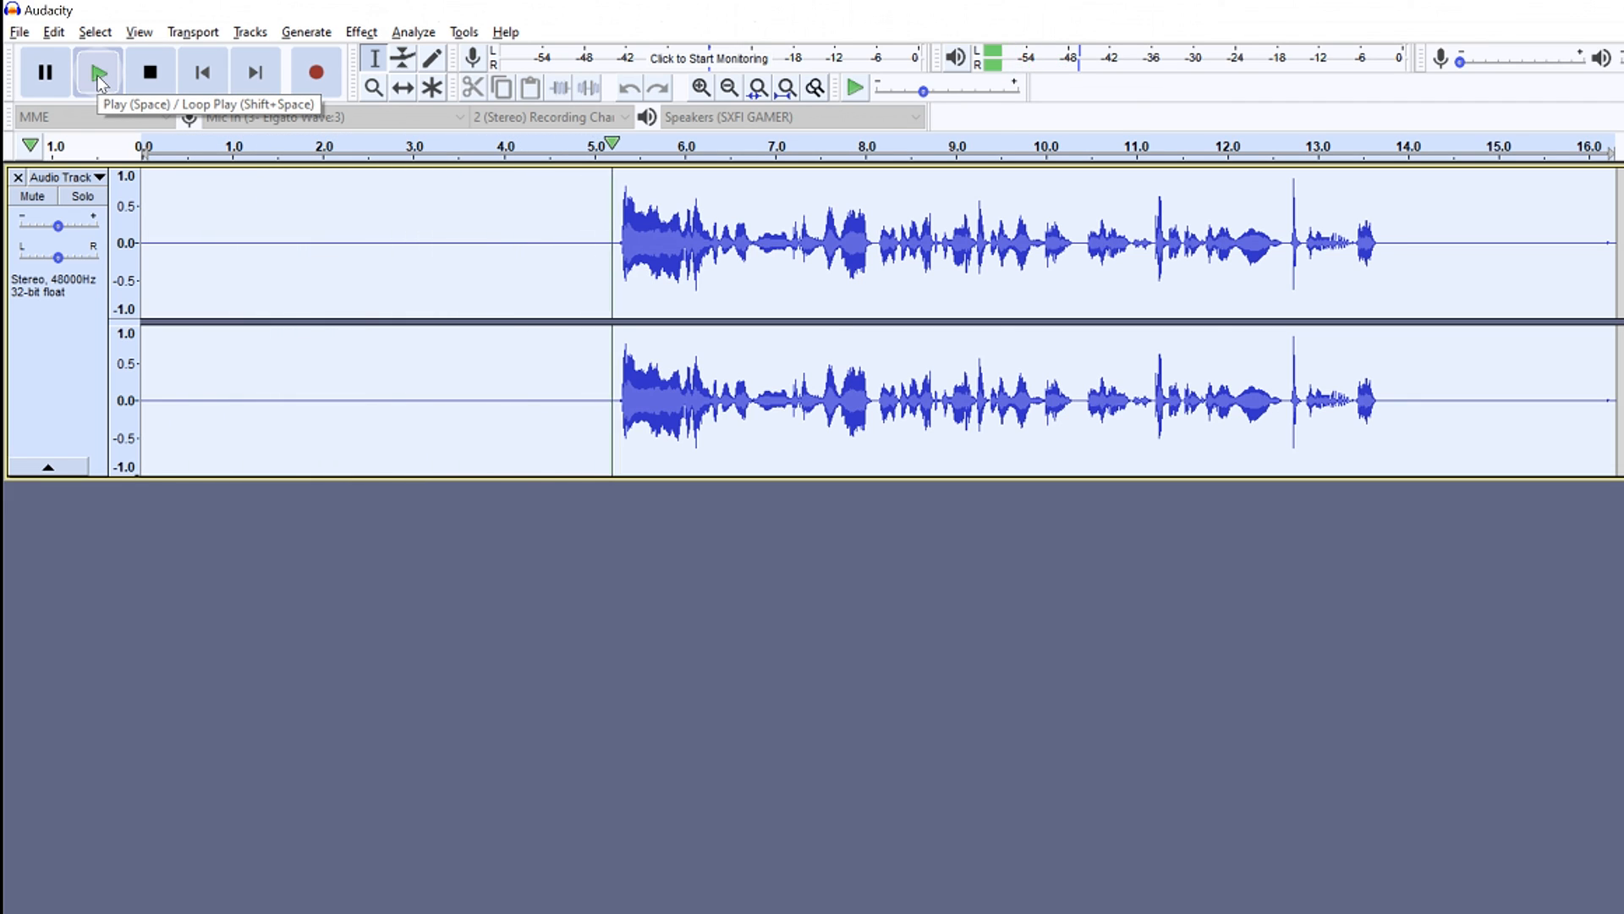
click(97, 47)
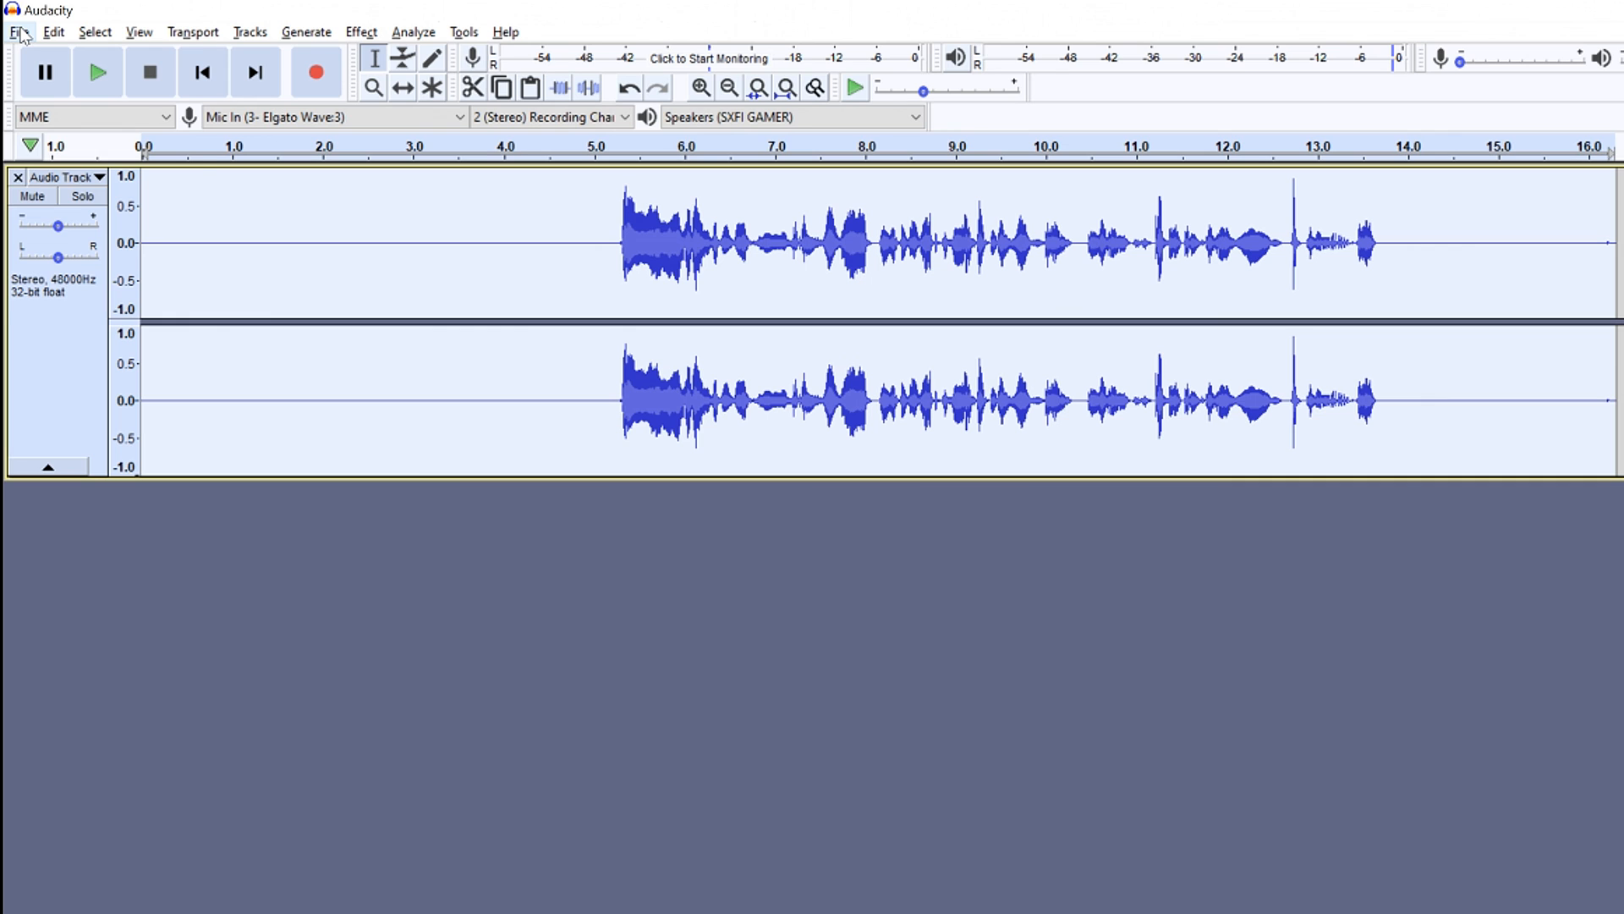
Export the track as an MP3 named after background noise into the VOICE_OVERS folder
click(17, 31)
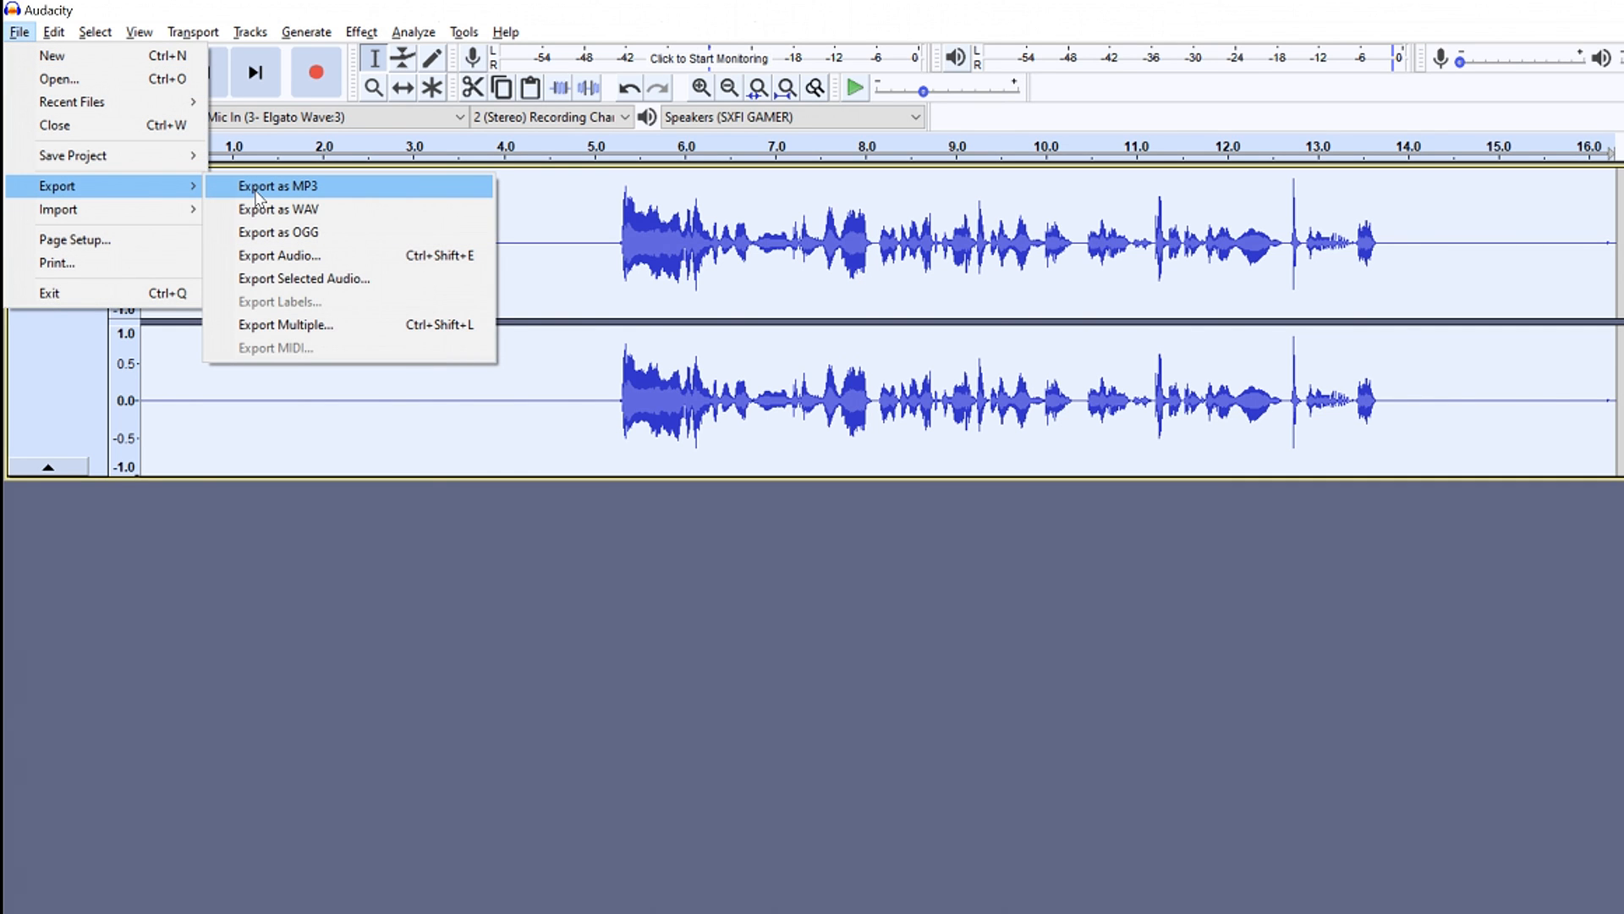
click(281, 186)
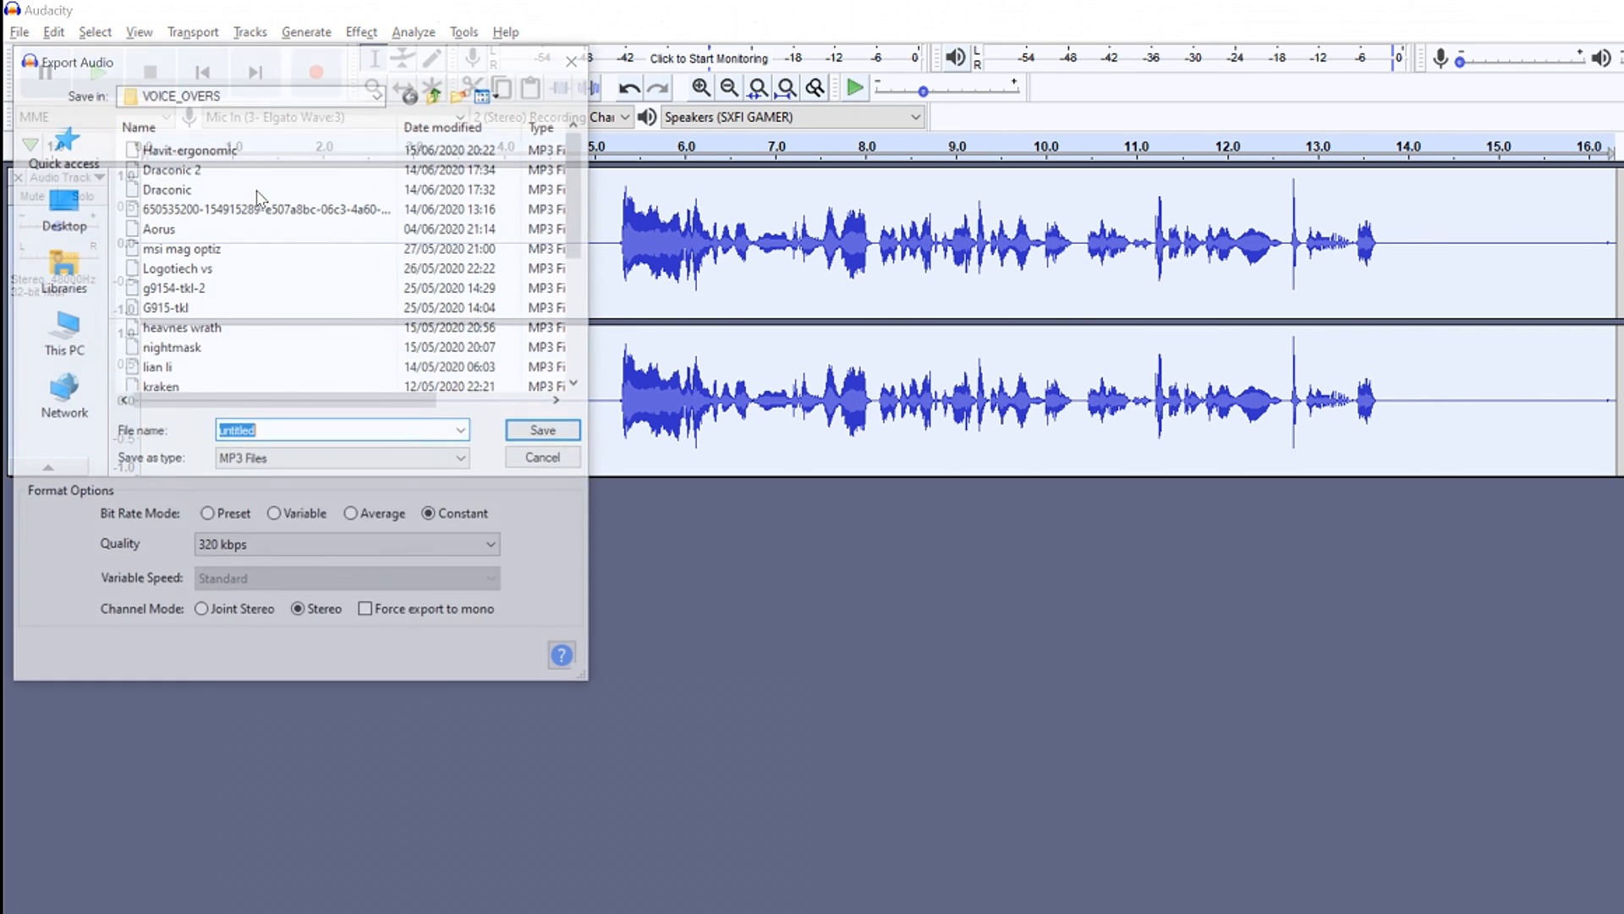
text(background no)
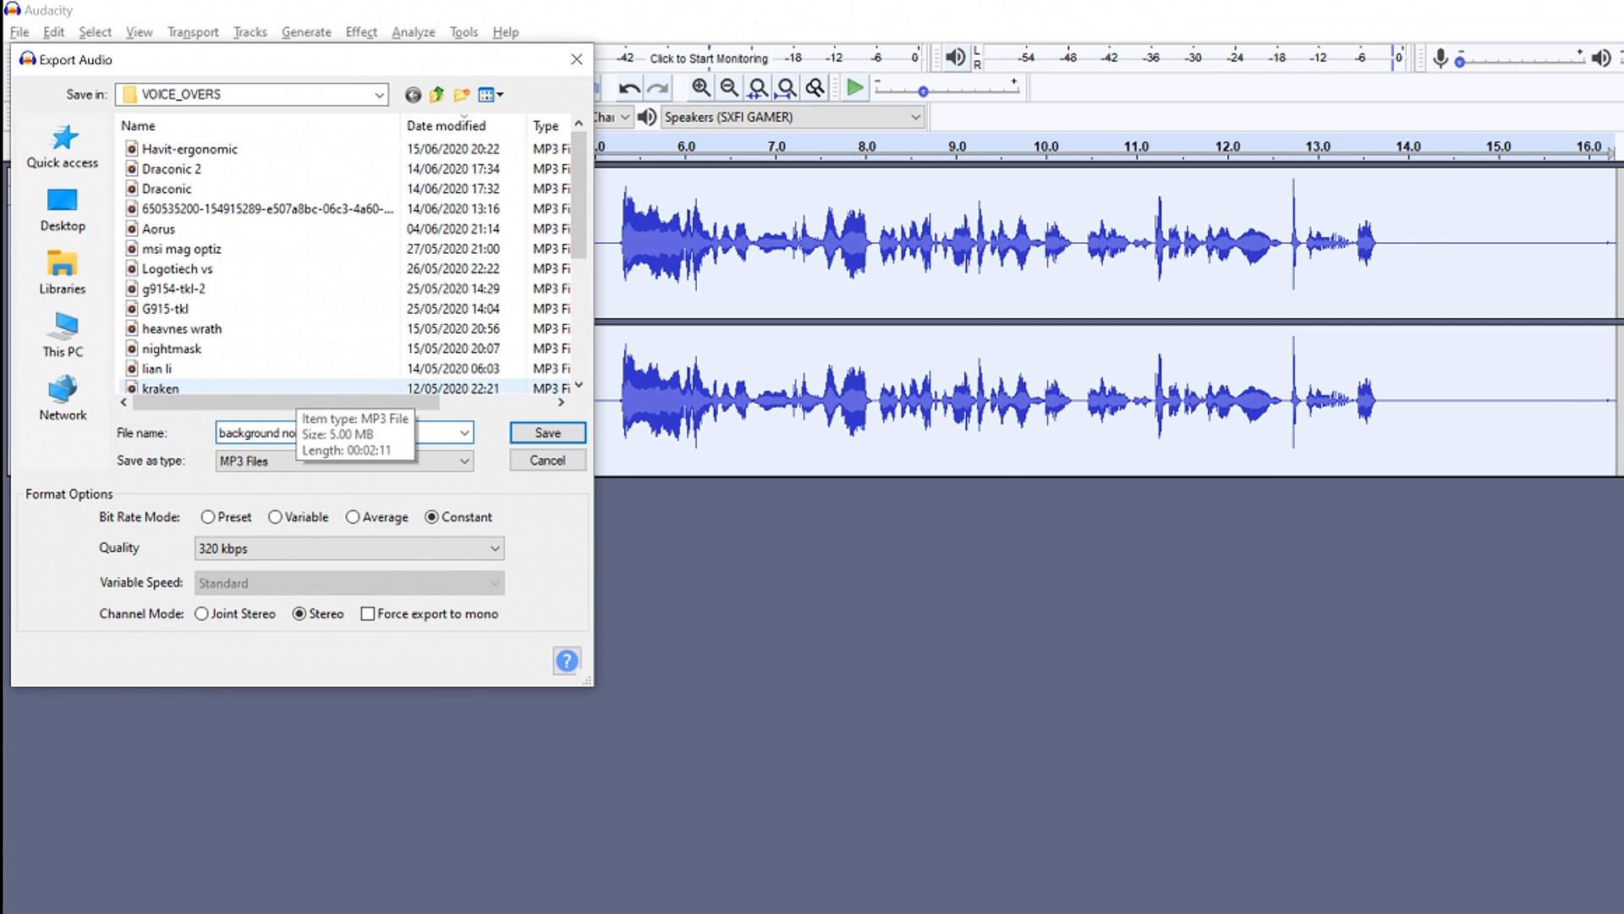
click(548, 433)
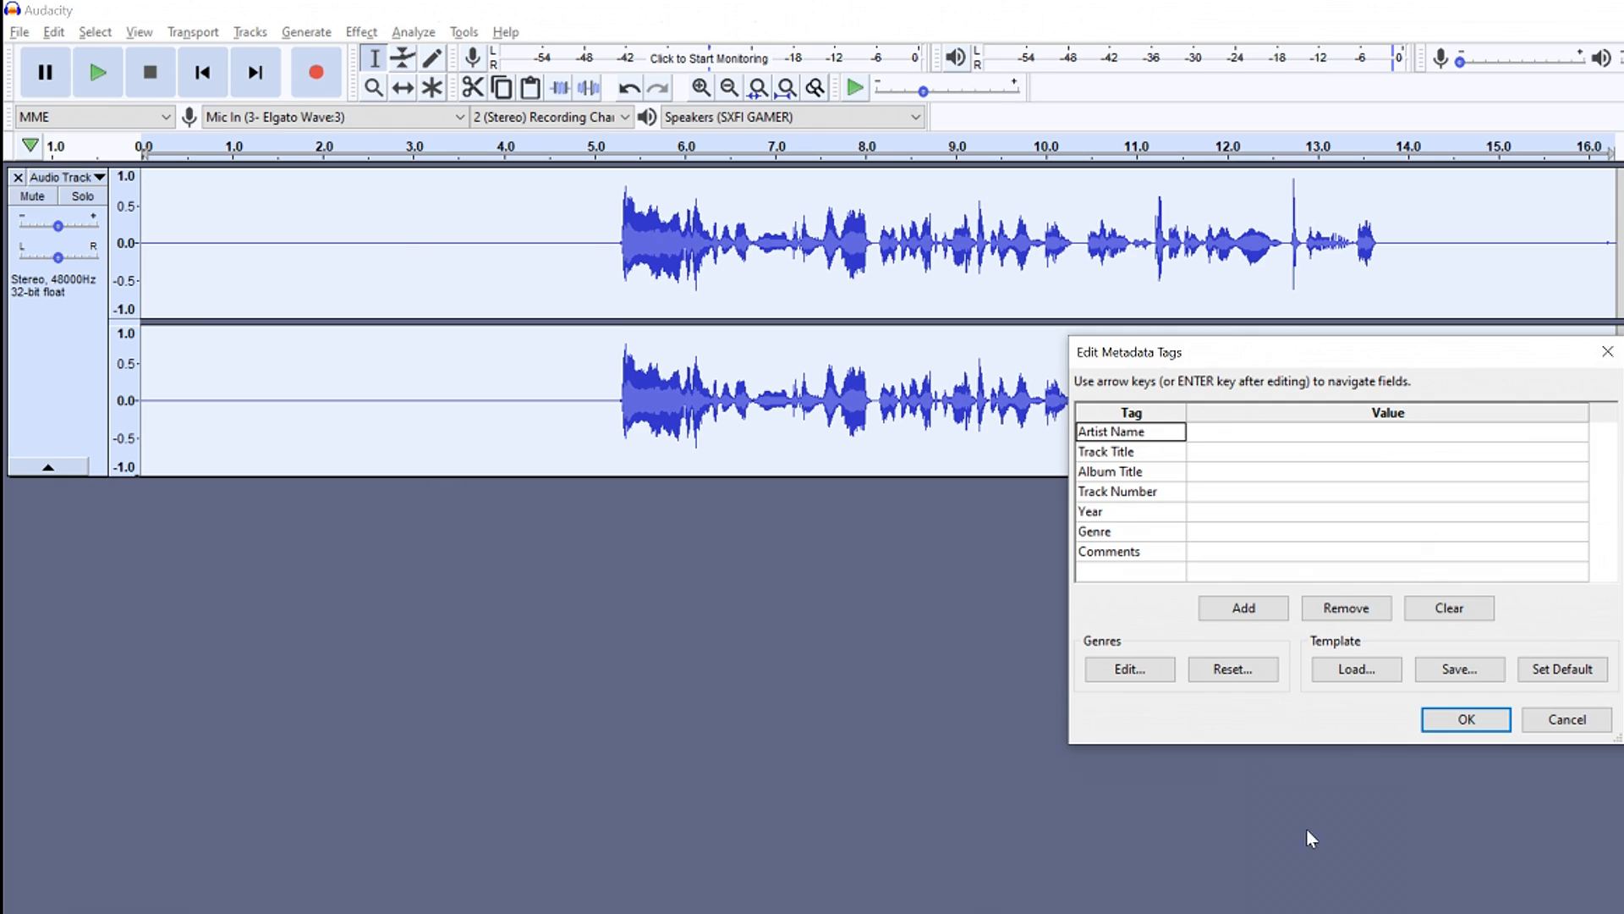